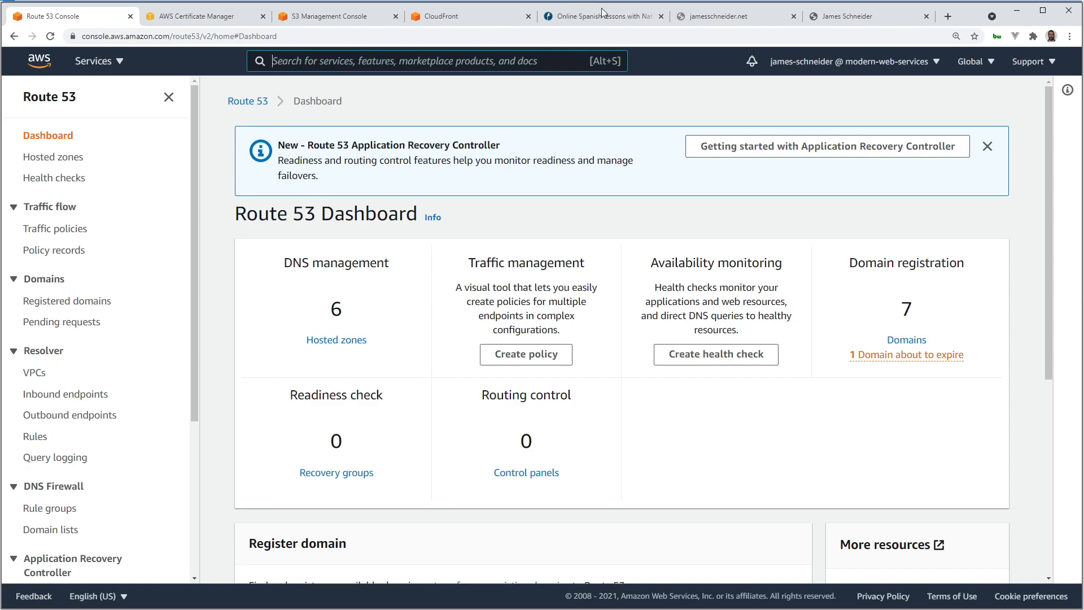
Preview the site, then open jamesschneider.net's hosted zone after abandoning a new zone.
click(601, 16)
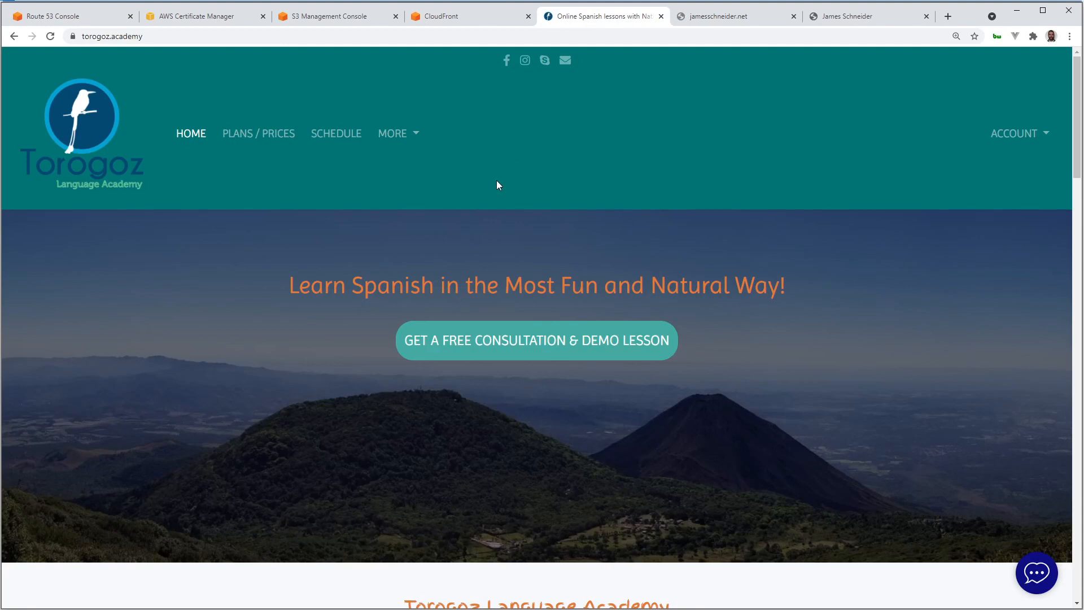
click(68, 16)
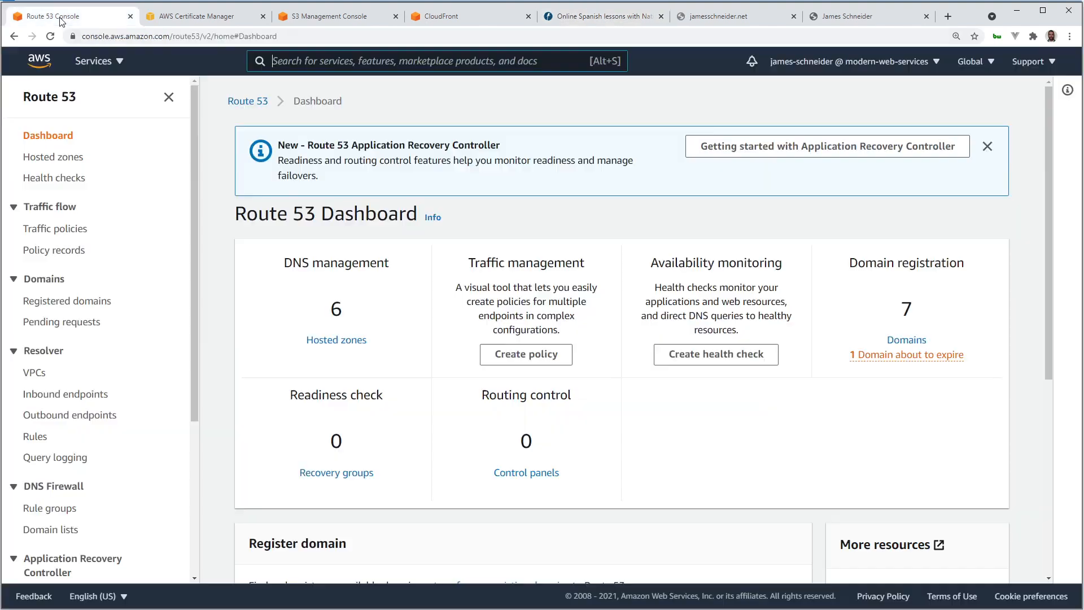
mouse_move(445, 353)
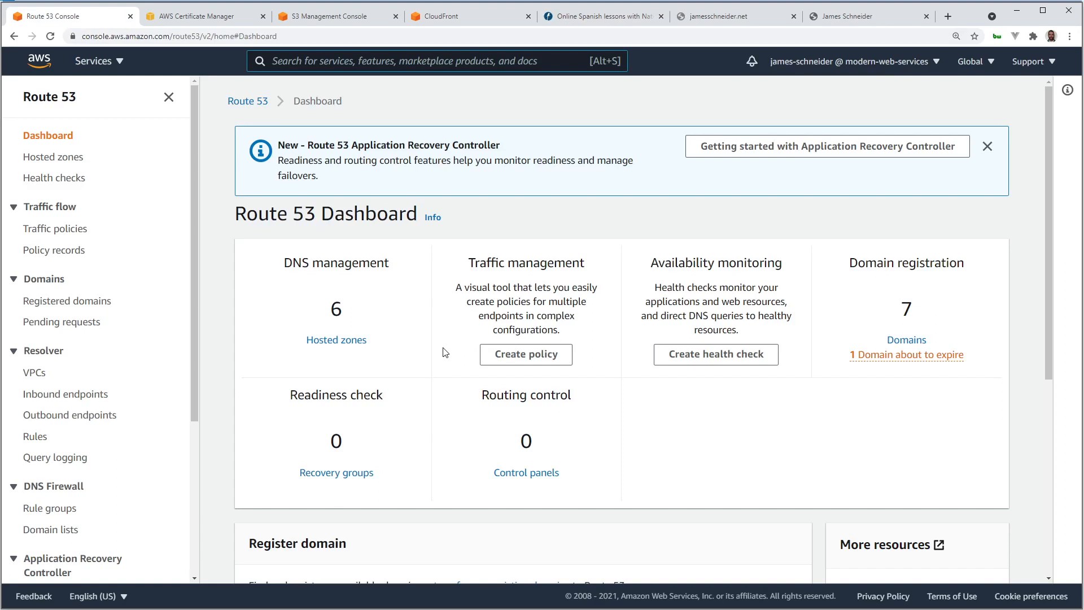
mouse_move(406, 377)
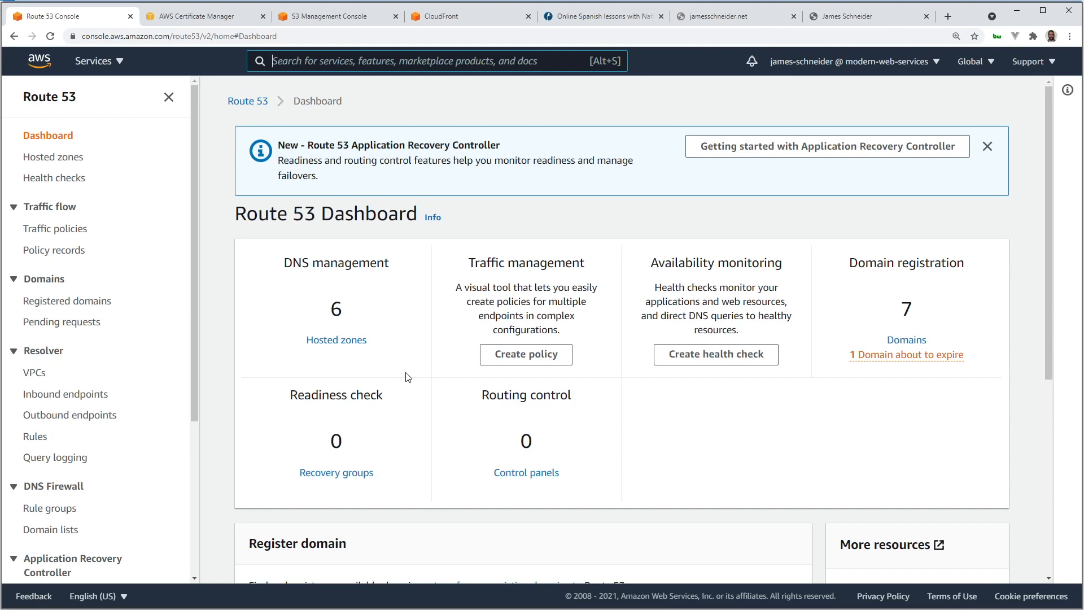
mouse_move(336, 339)
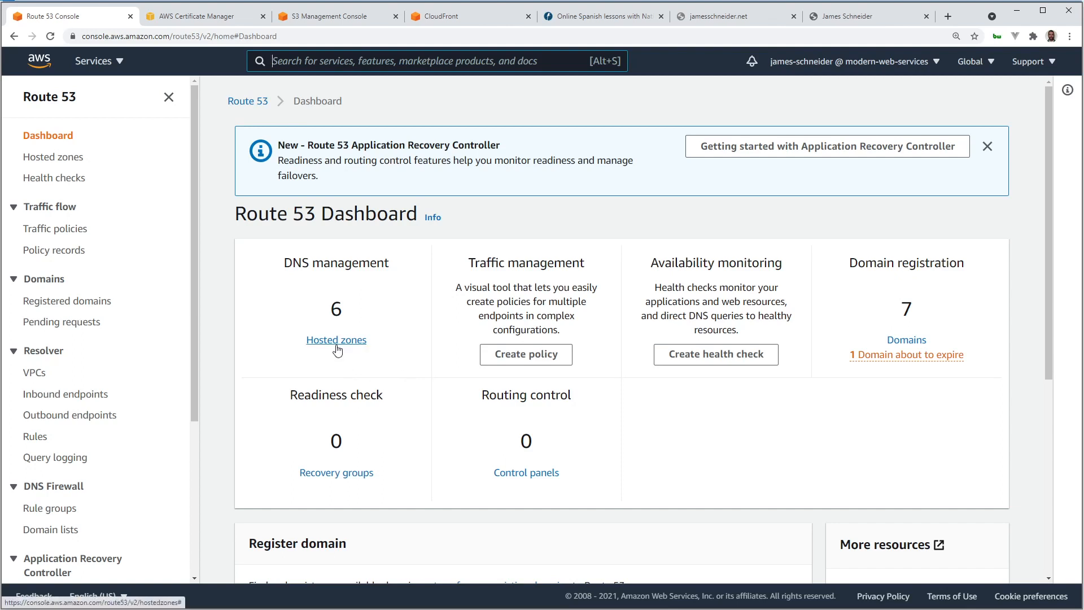
click(336, 340)
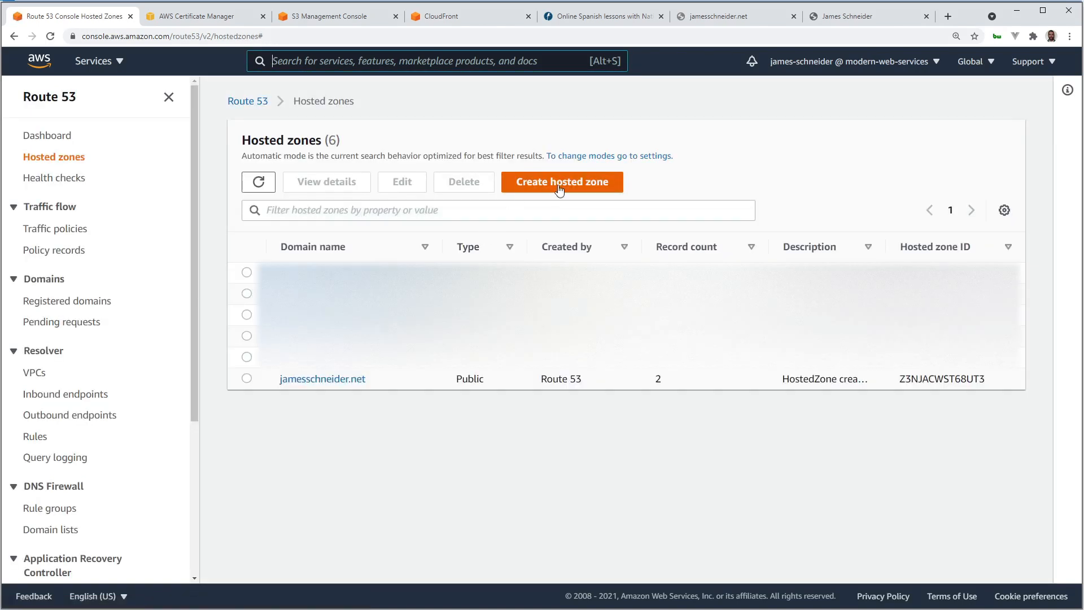
click(562, 181)
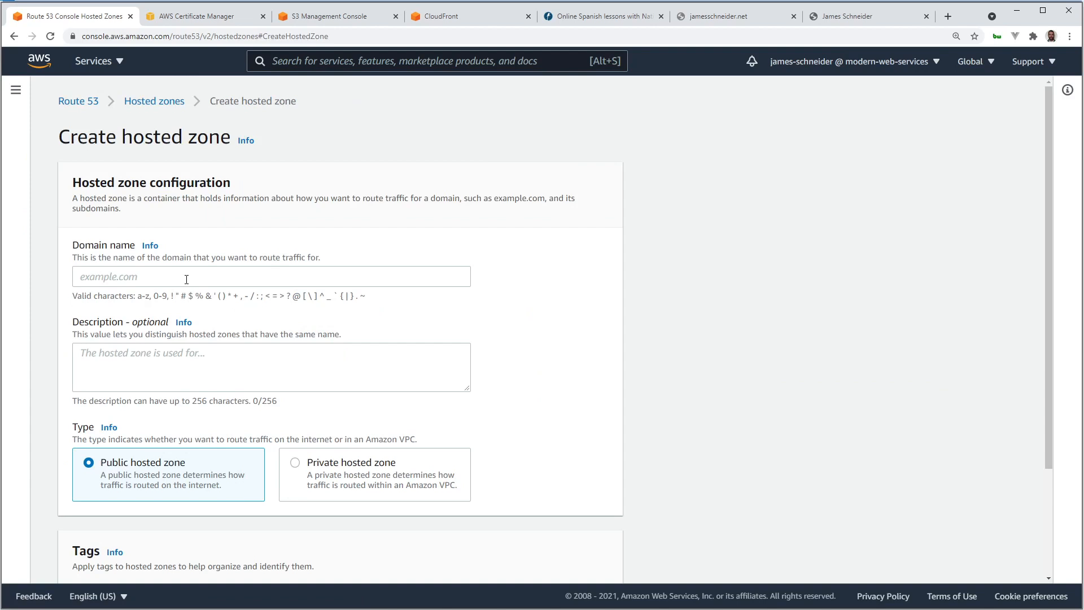
scroll(down, 3)
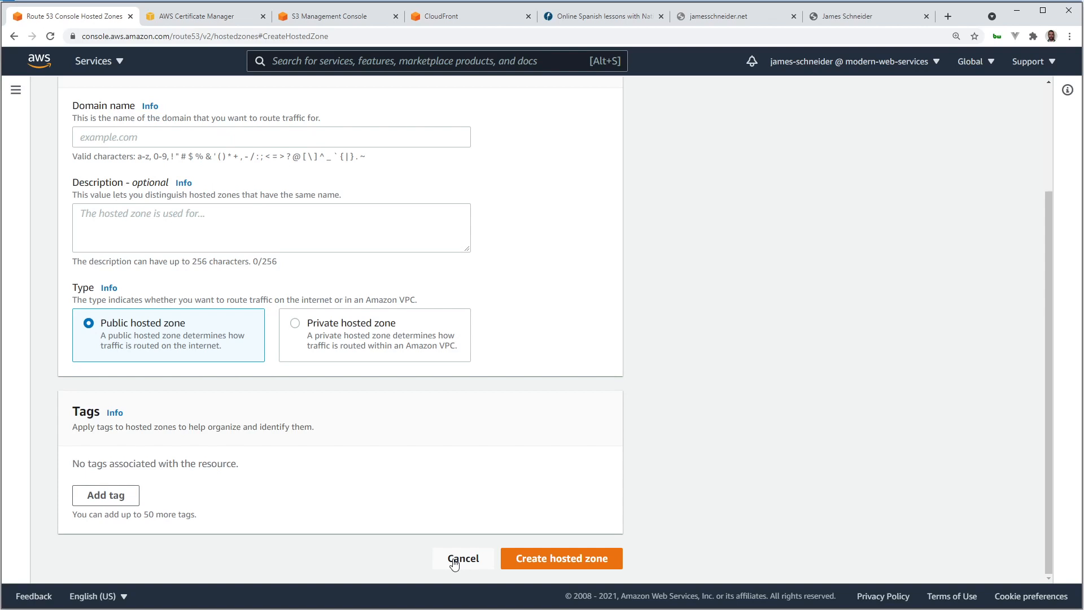
mouse_move(450, 561)
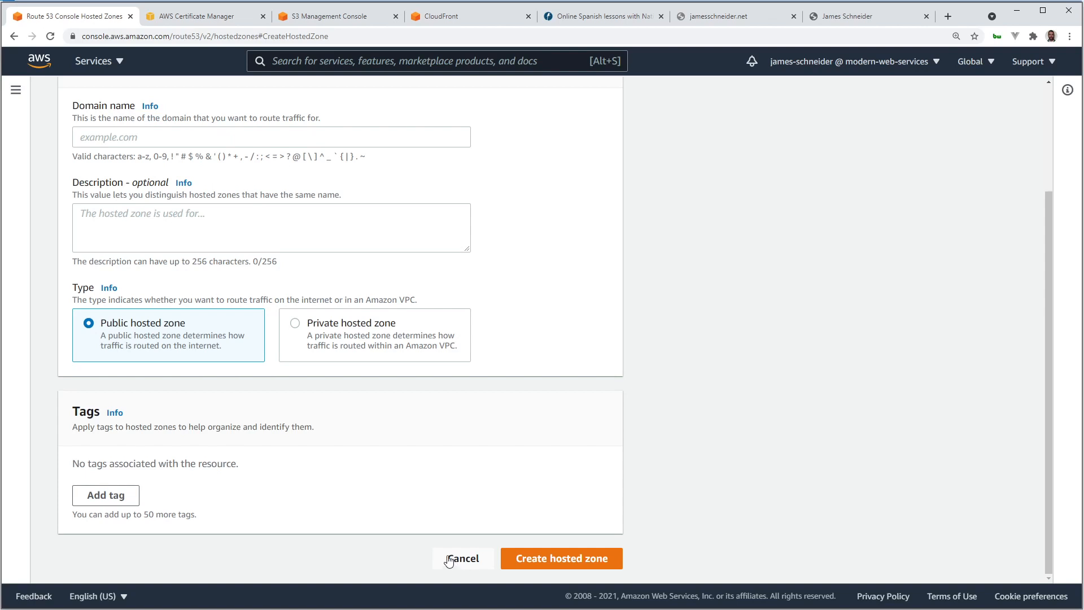
click(462, 558)
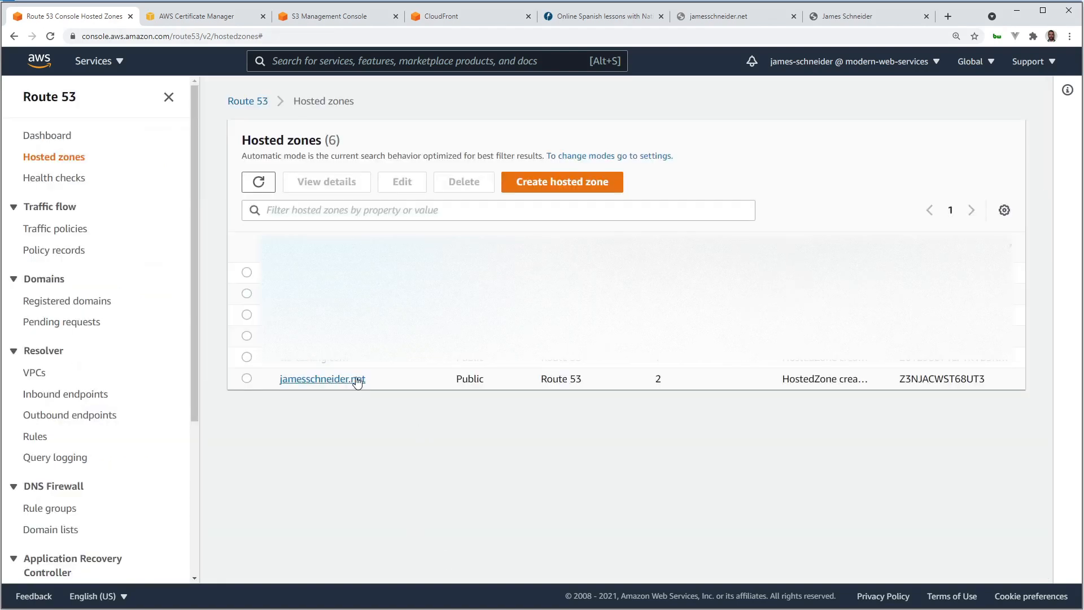
mouse_move(351, 388)
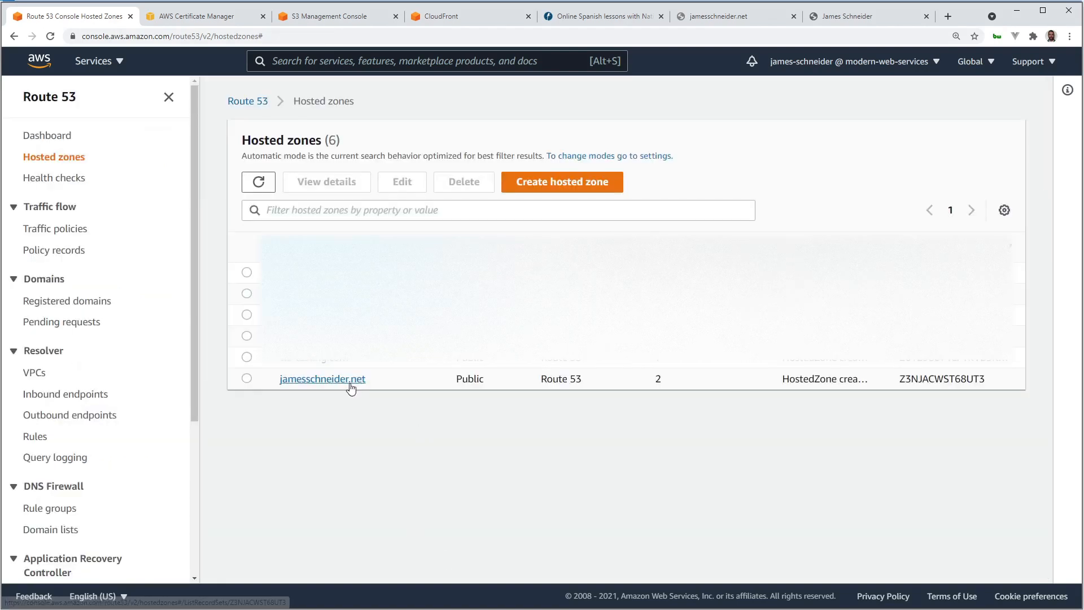
click(323, 379)
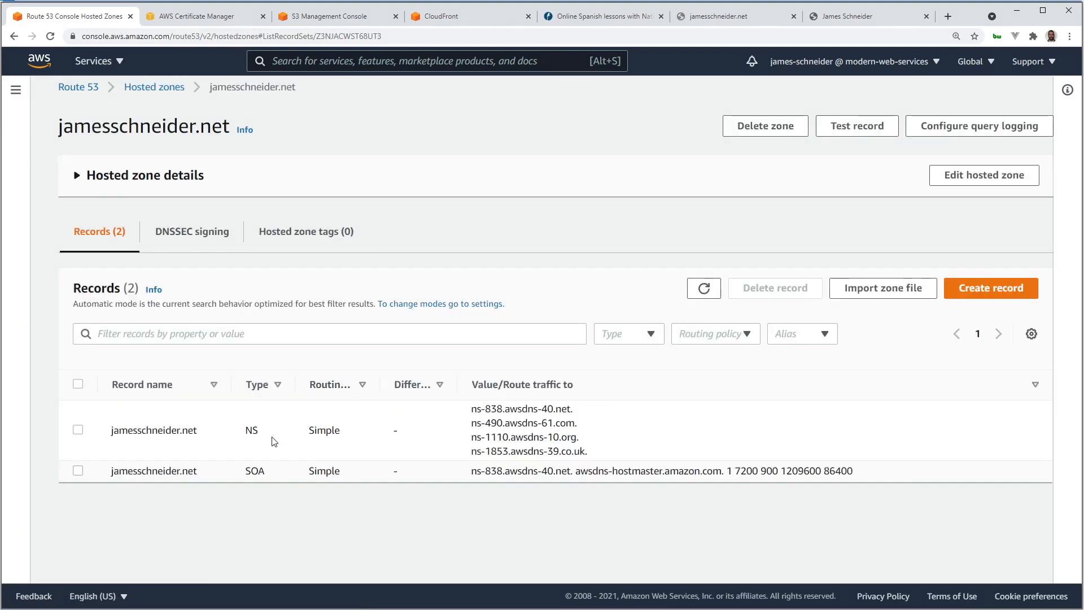
mouse_move(247, 465)
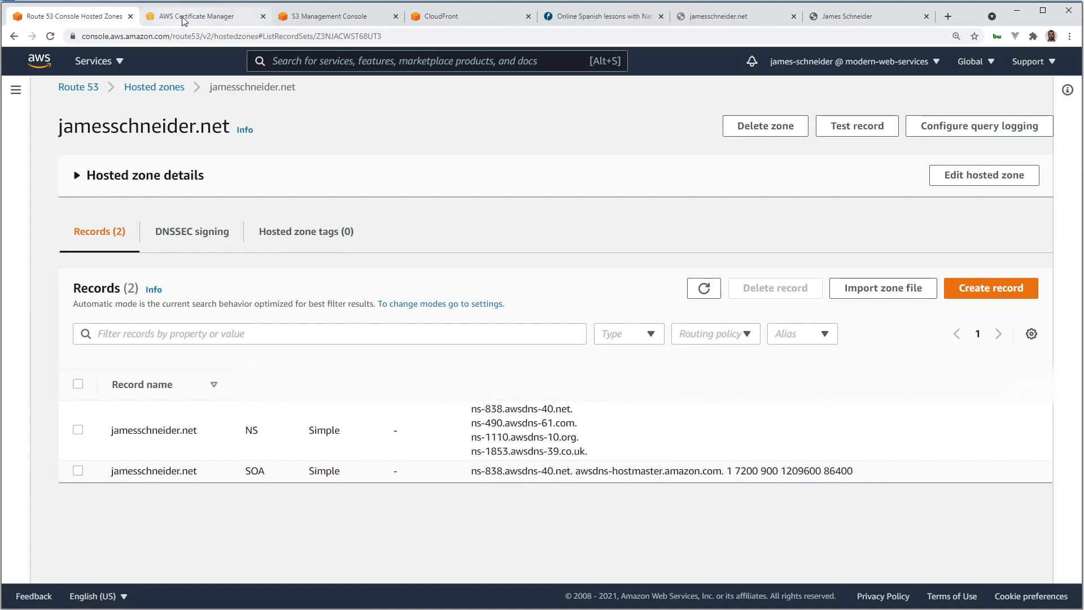
Reopen Certificate Manager from the console search for 'cer'.
click(201, 16)
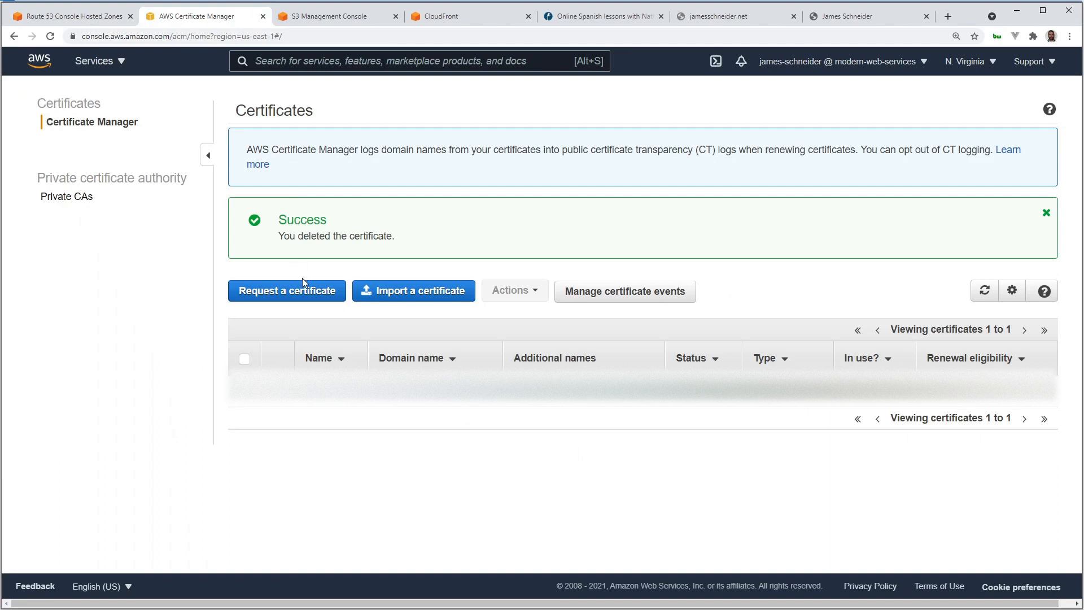
mouse_move(404, 305)
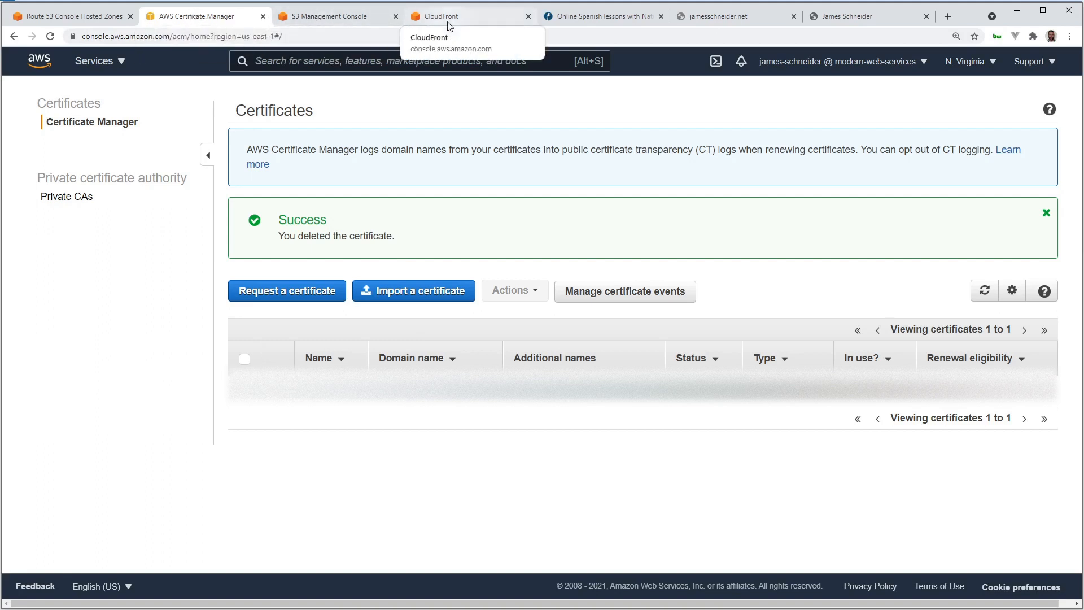
mouse_move(322, 16)
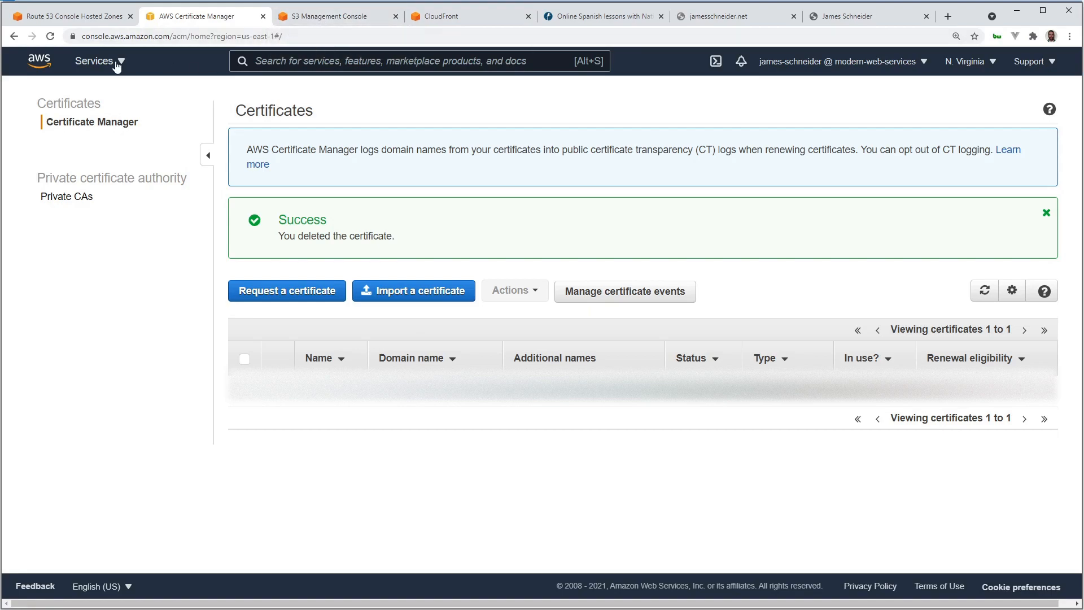
click(95, 61)
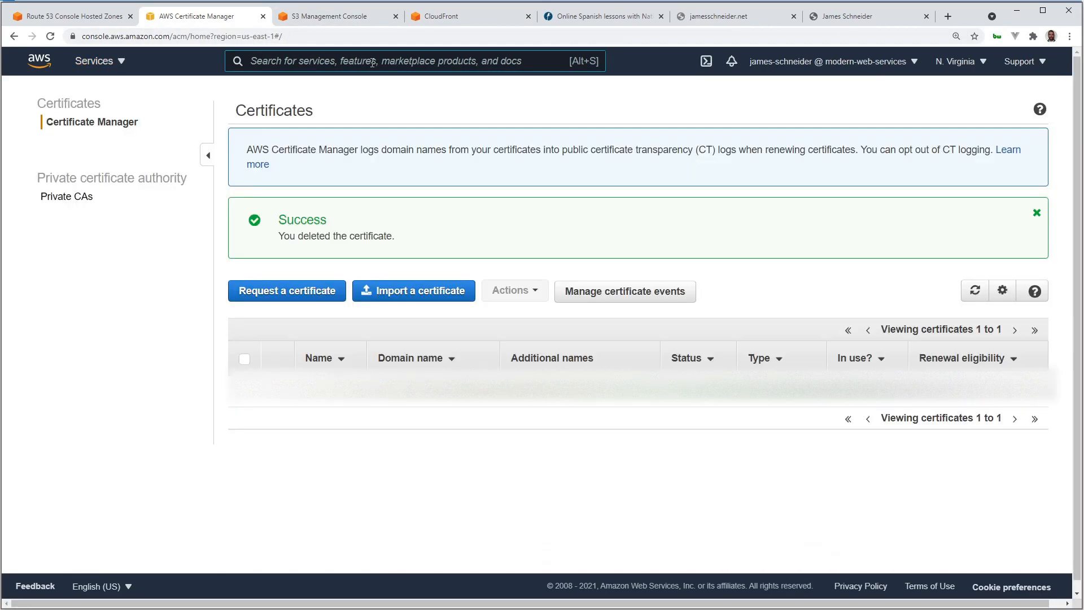
text(cert)
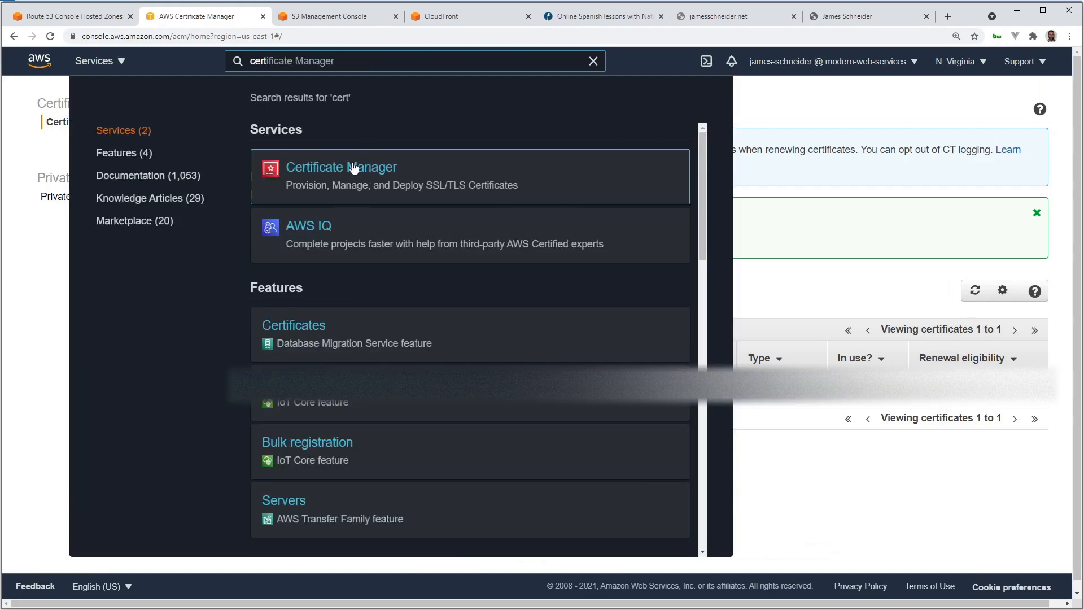
click(341, 167)
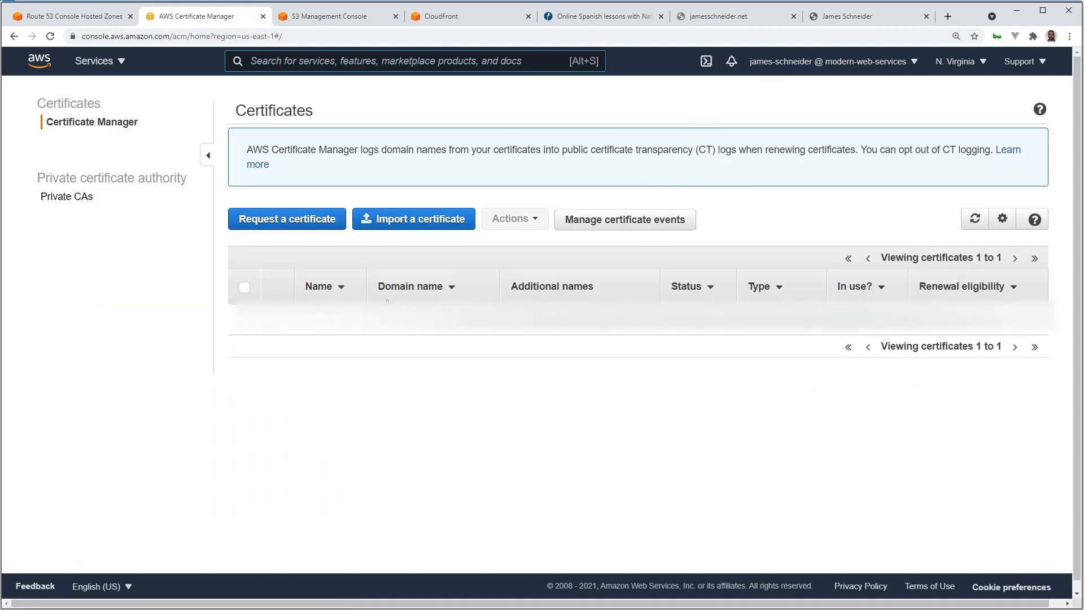
Request a public certificate and verify the region is N. Virginia.
click(286, 218)
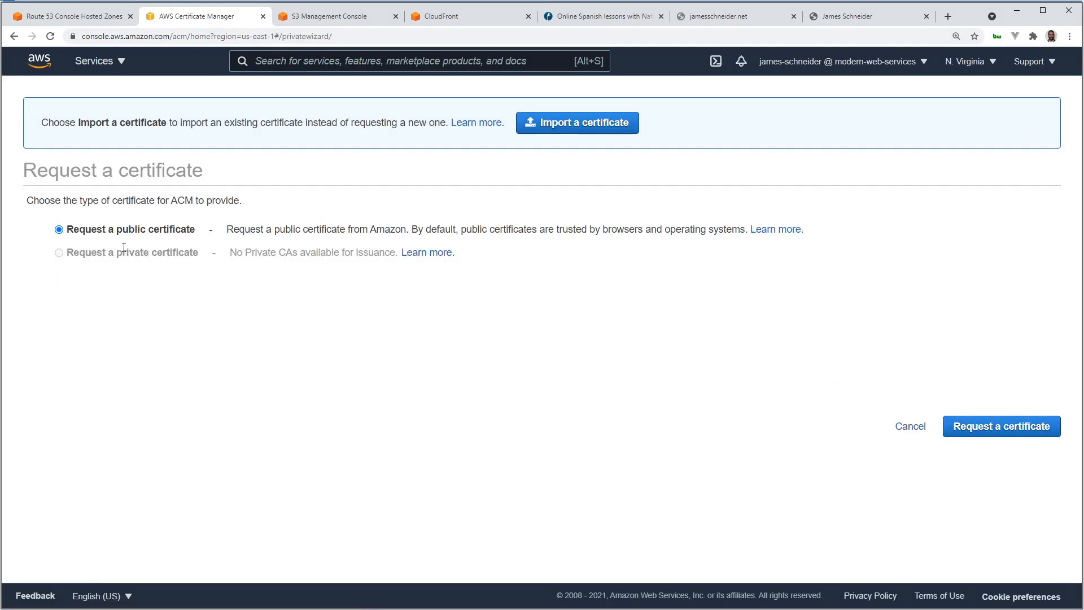
click(1000, 426)
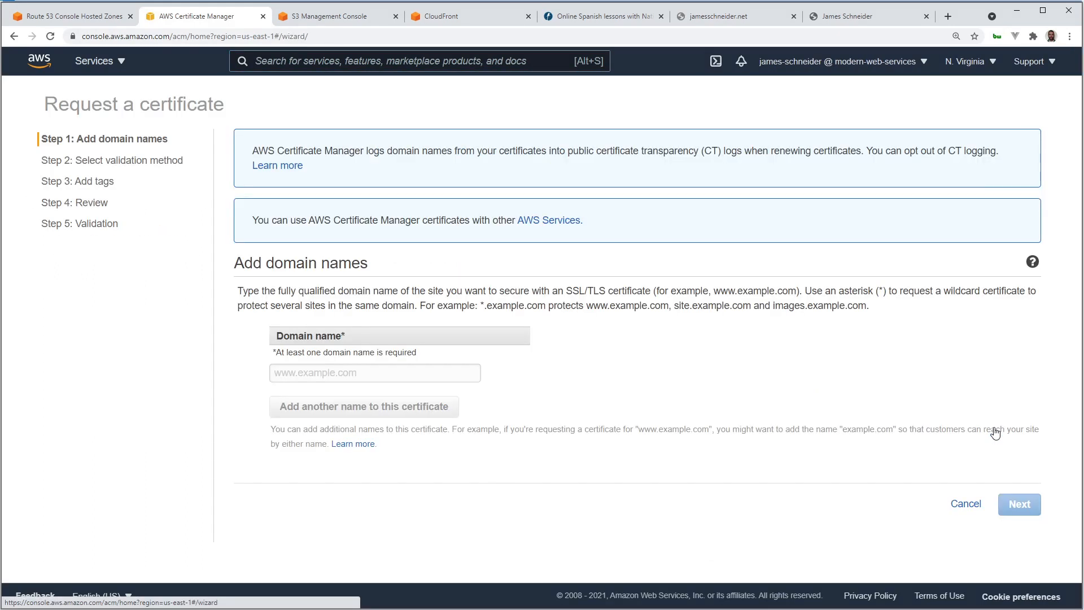
click(375, 373)
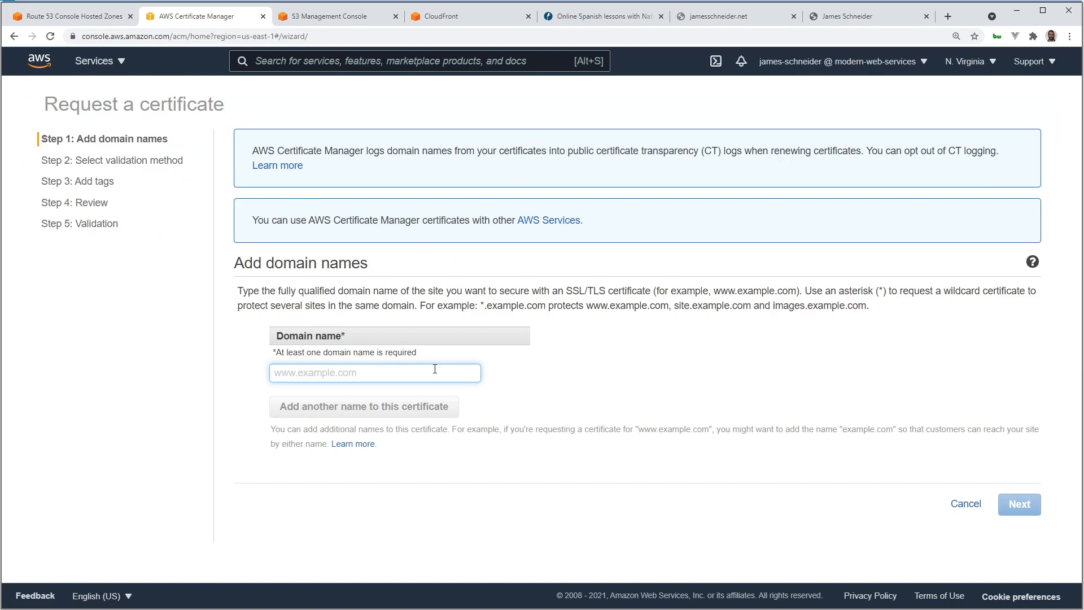
mouse_move(649, 119)
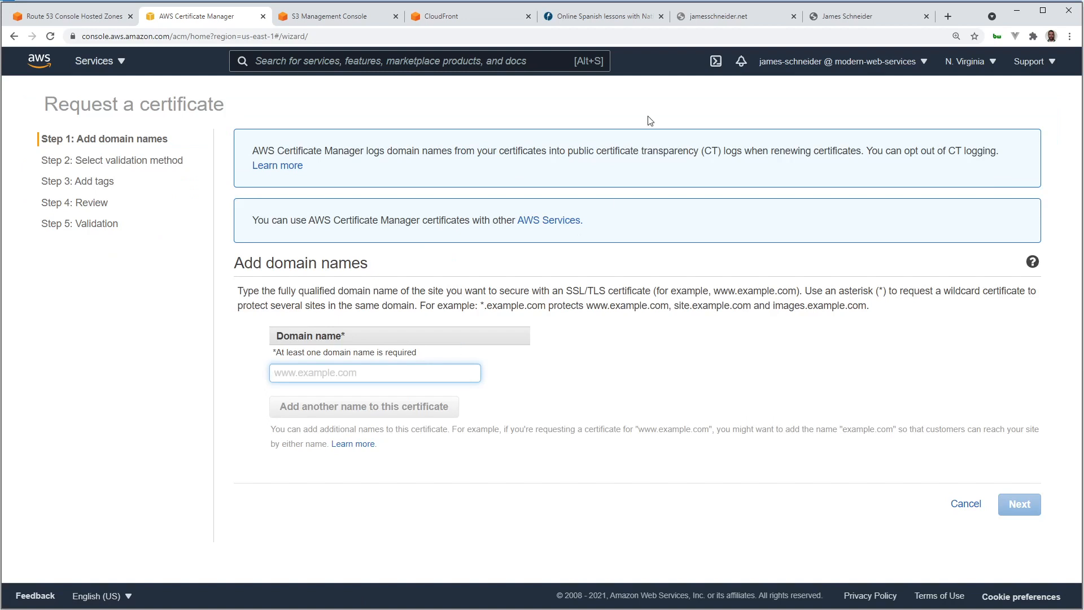
mouse_move(994, 65)
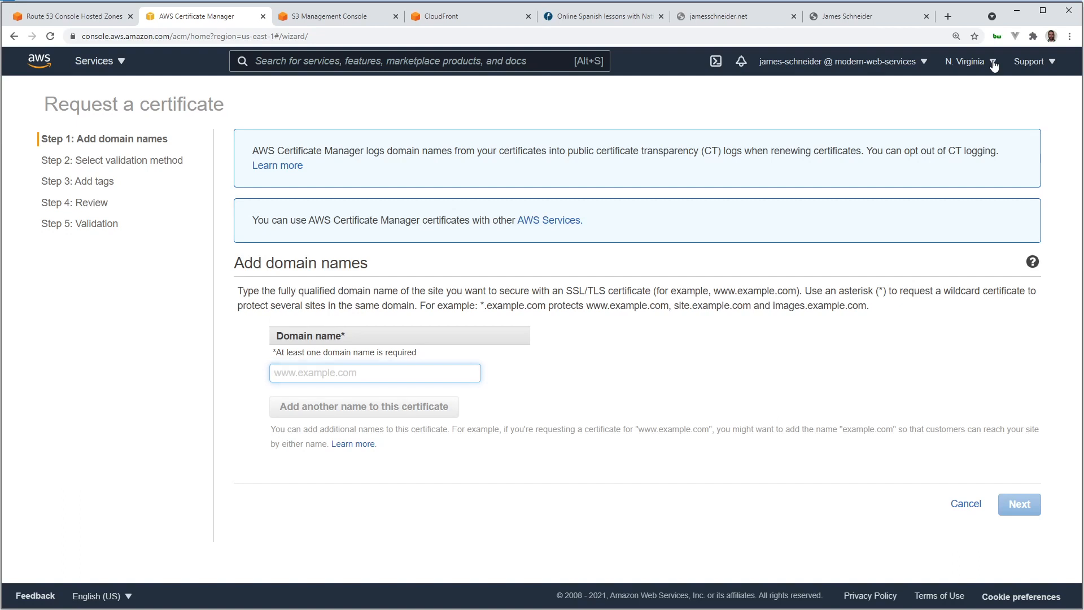
click(969, 61)
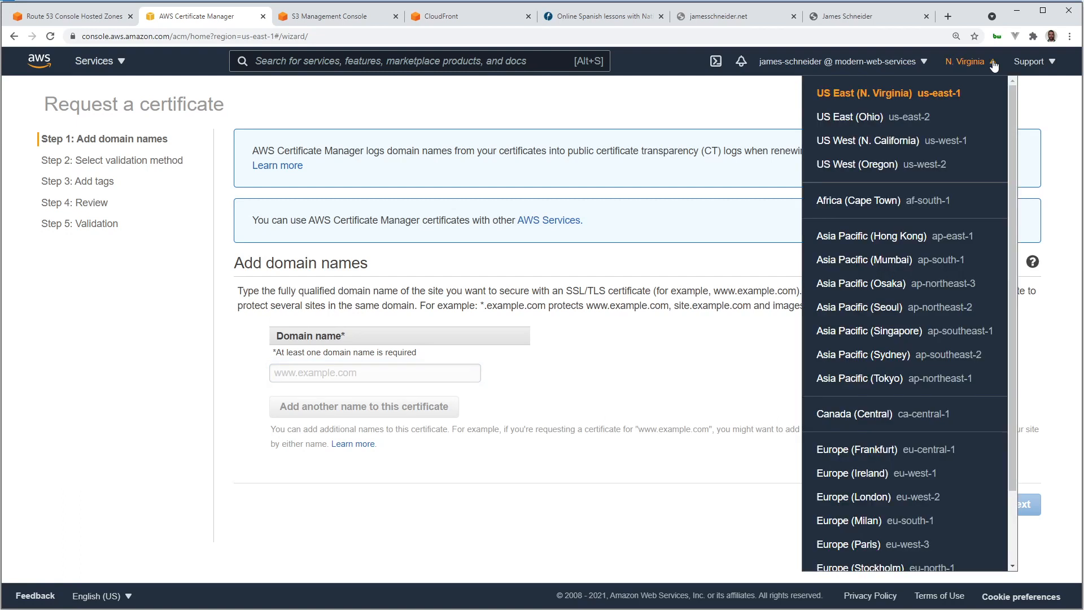
mouse_move(912, 102)
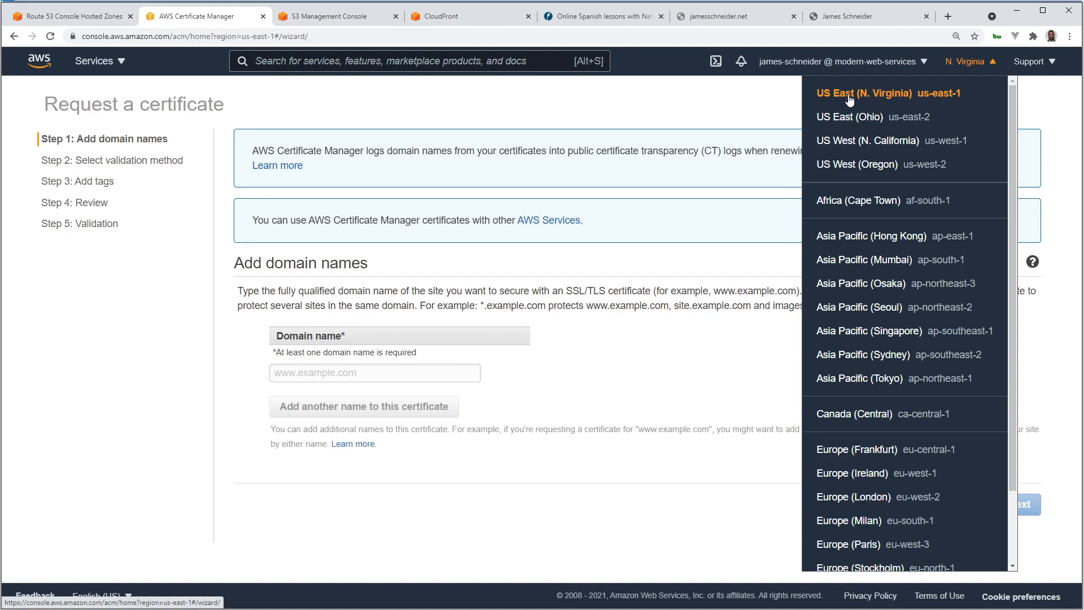
mouse_move(912, 99)
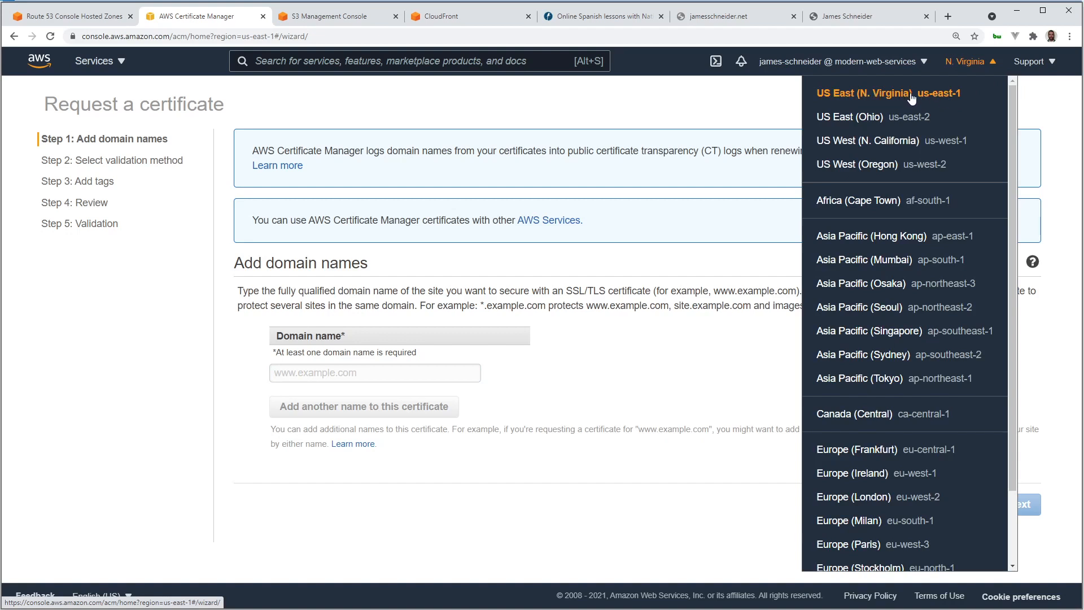
mouse_move(900, 100)
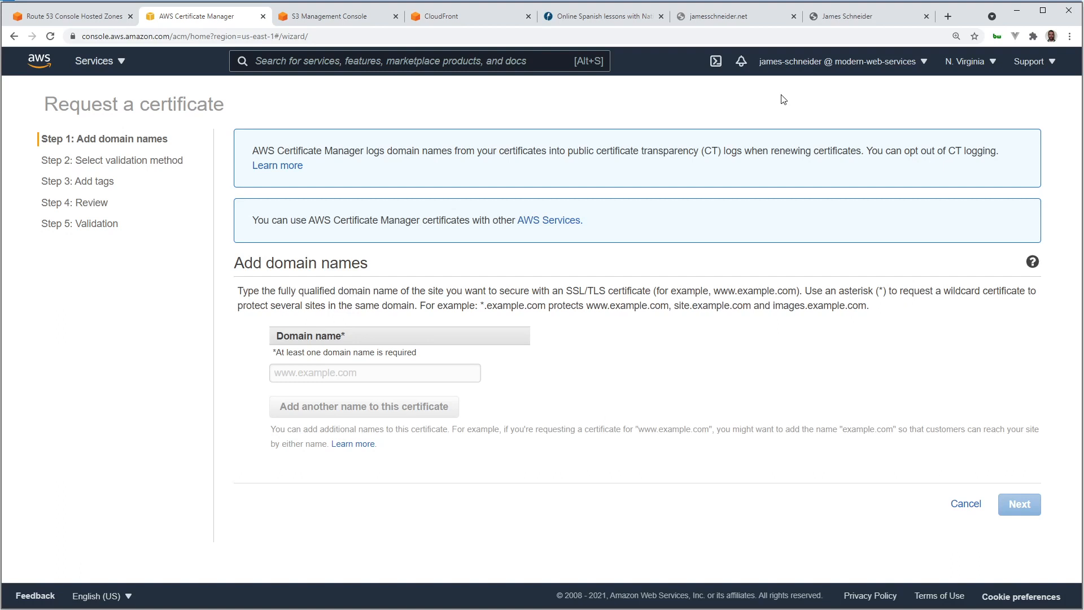
mouse_move(971, 65)
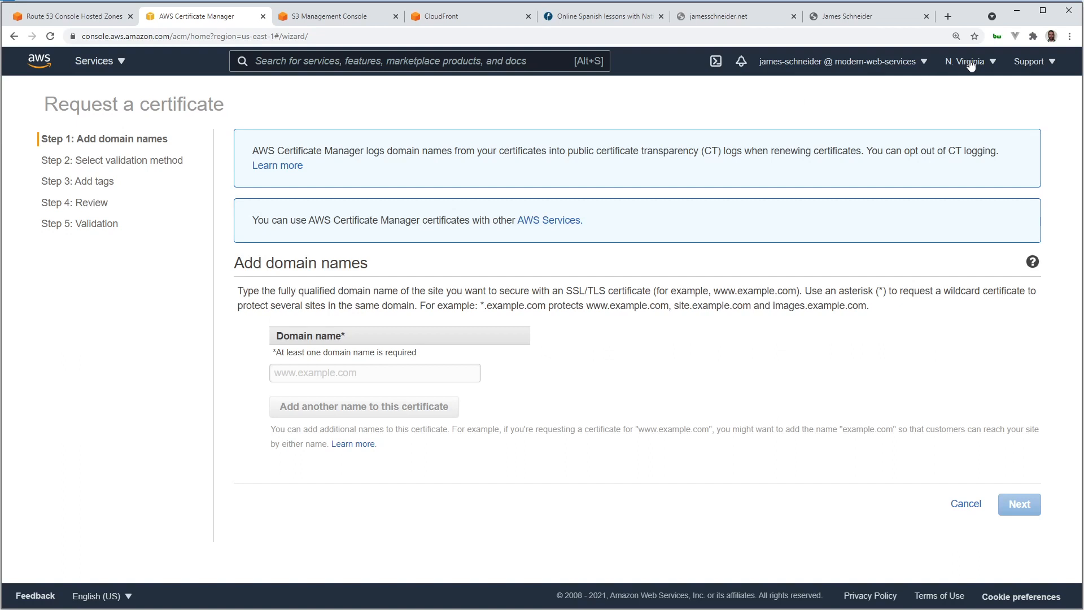
click(967, 61)
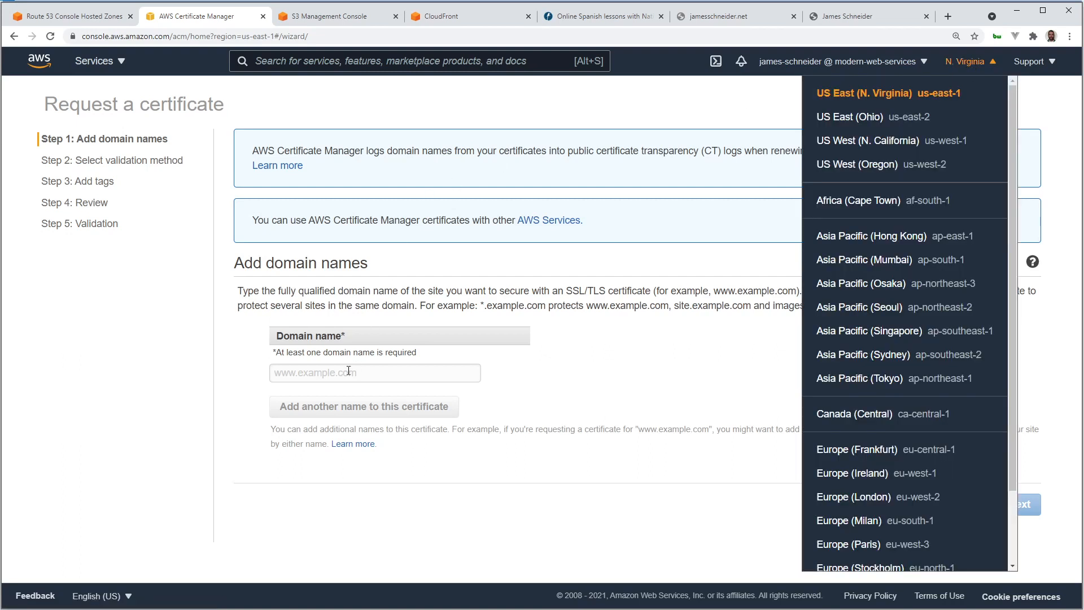
Add *.jamesschneider.net beside jamesschneider.net and continue to the validation step.
text(jamesschneider.e)
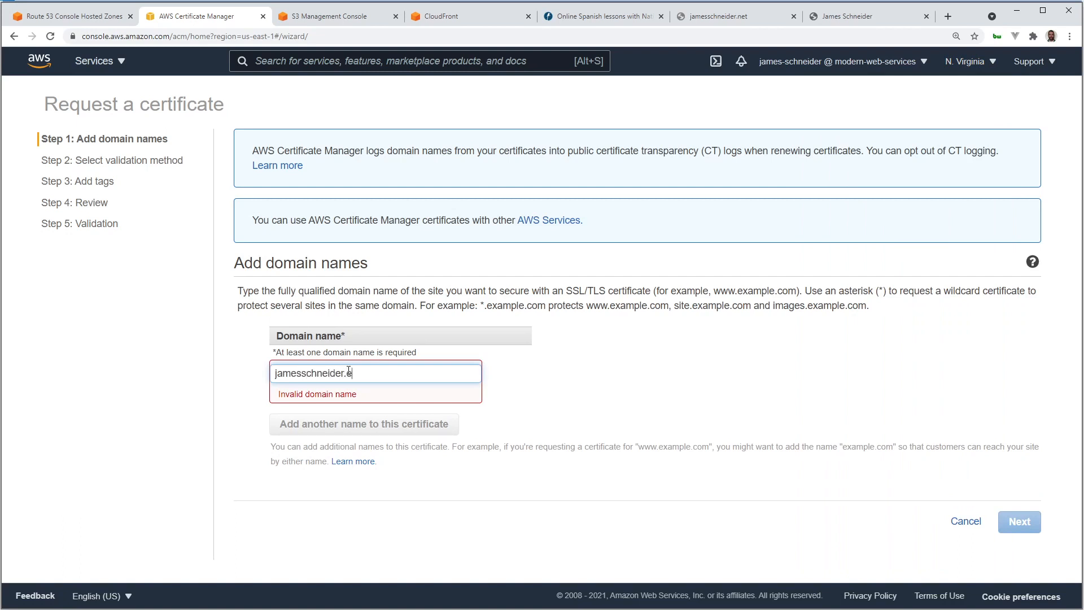
key(Backspace)
text(net)
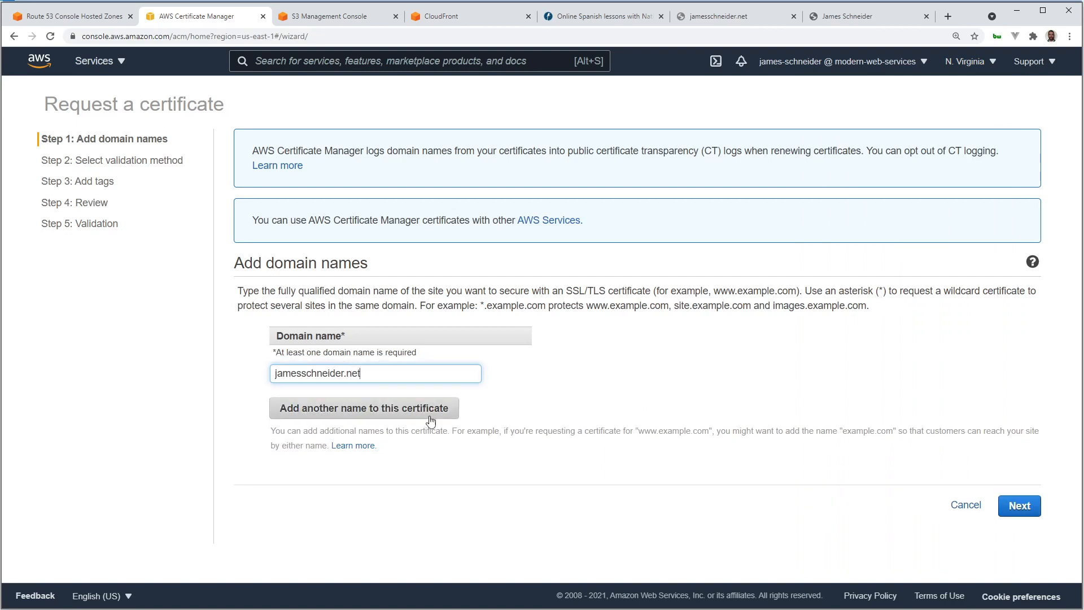
click(364, 407)
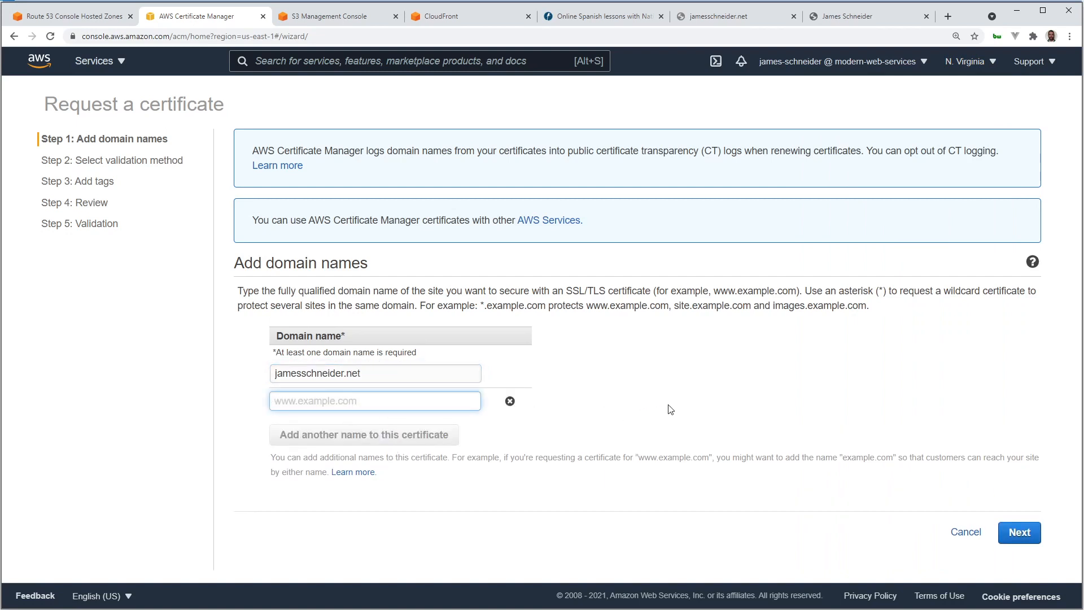
text(*)
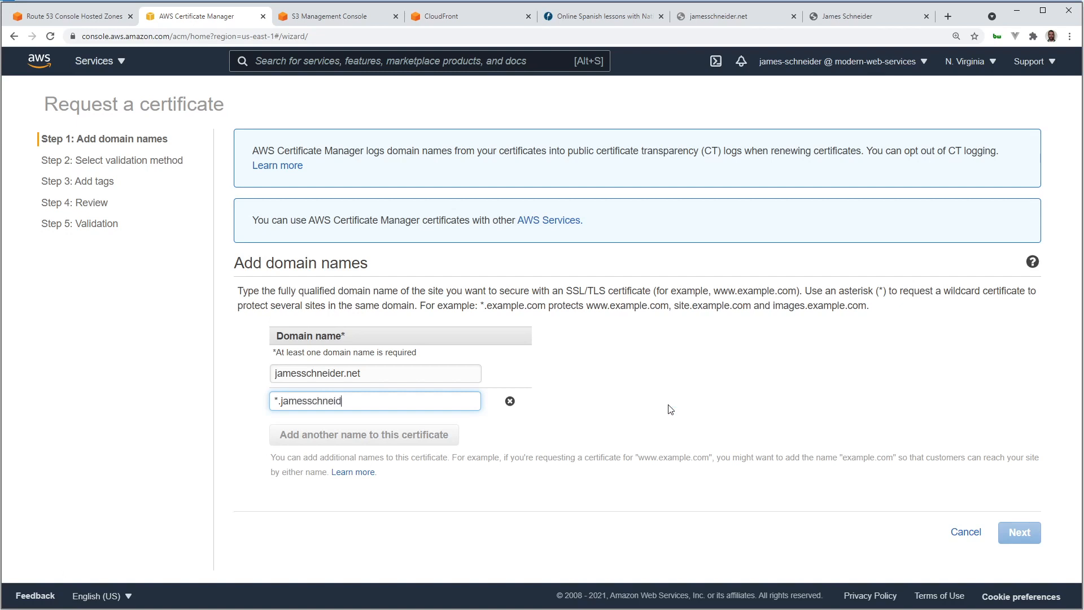
text(er.ent)
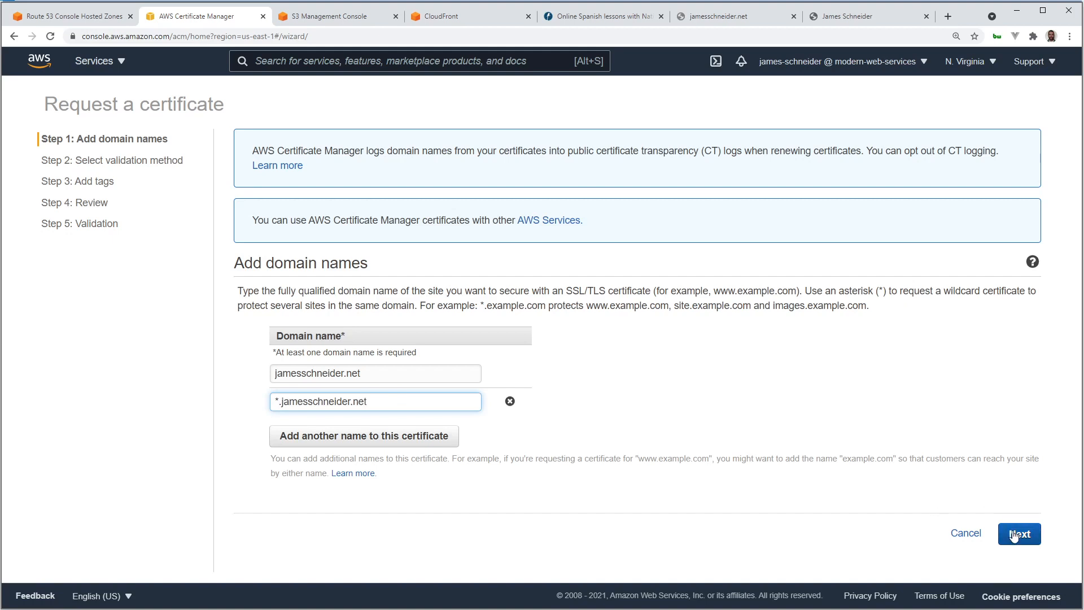
click(1019, 533)
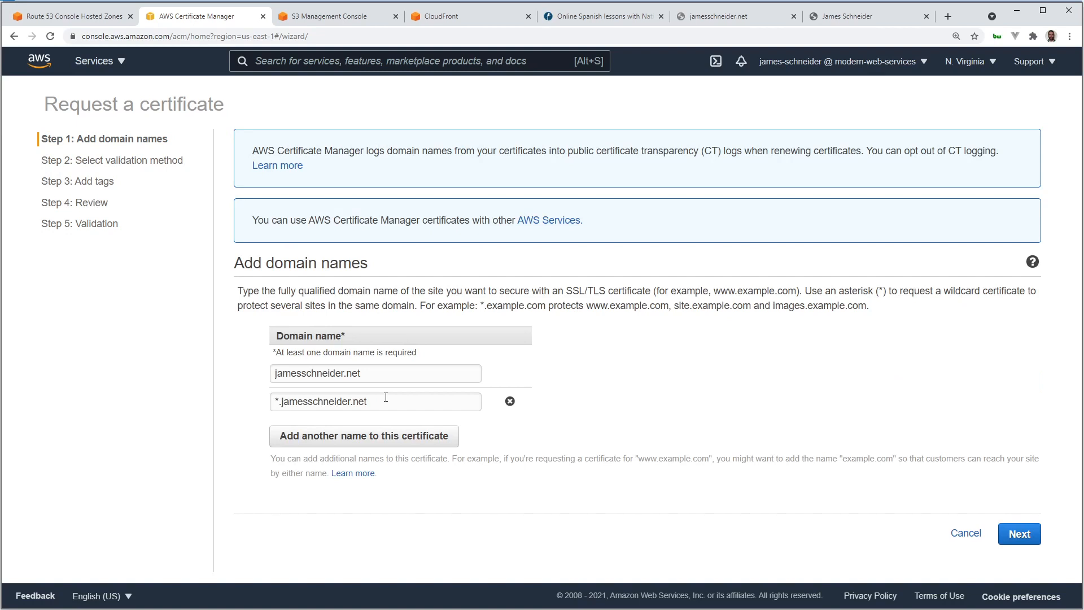
click(1018, 534)
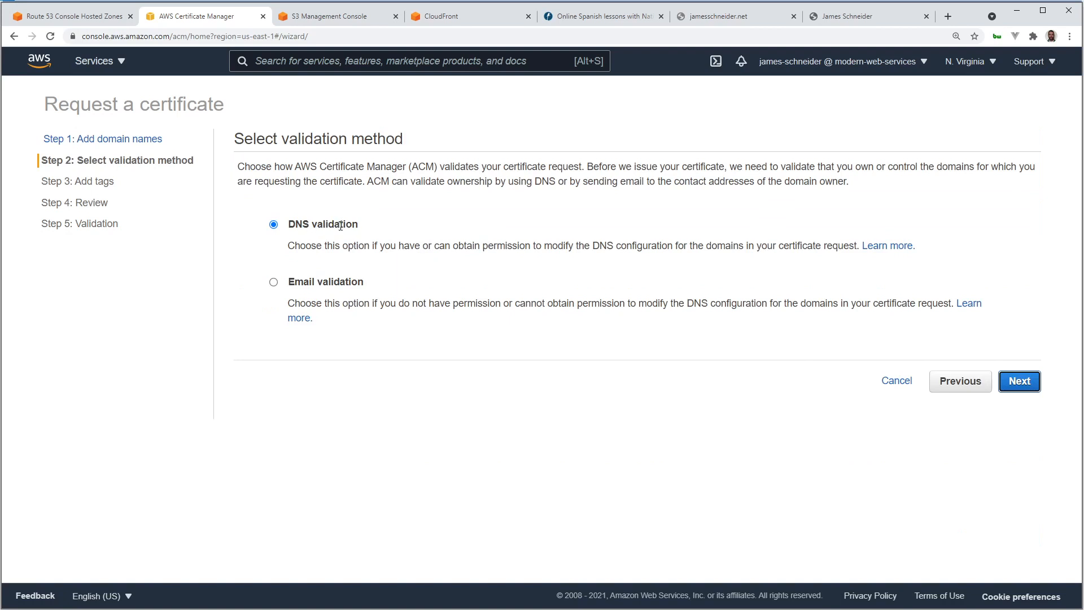
mouse_move(570, 244)
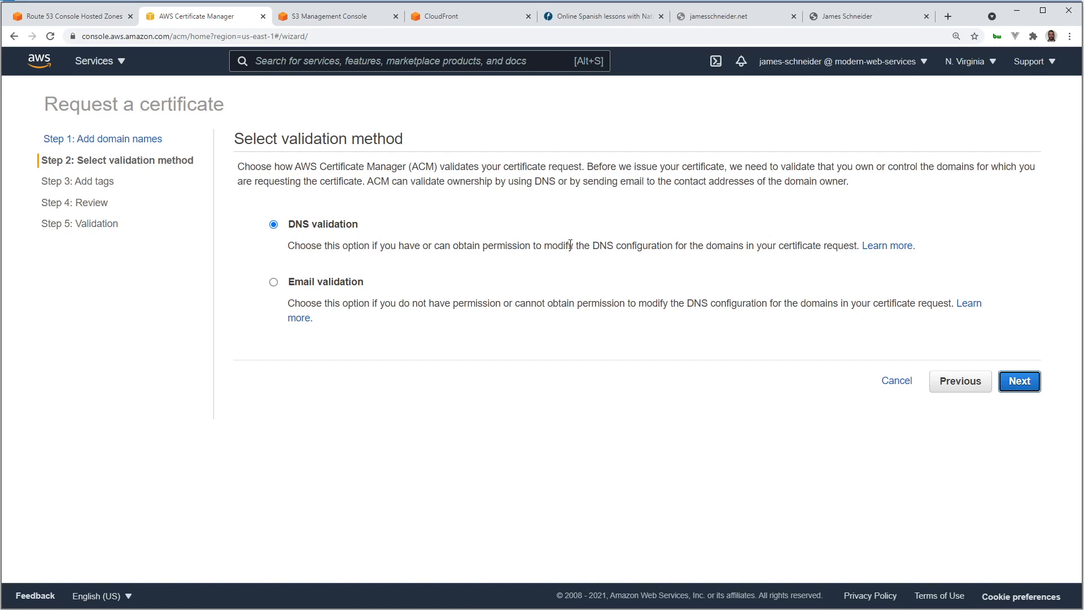
Request the certificate with DNS validation and no tags, then expand jamesschneider.net's details.
click(1019, 381)
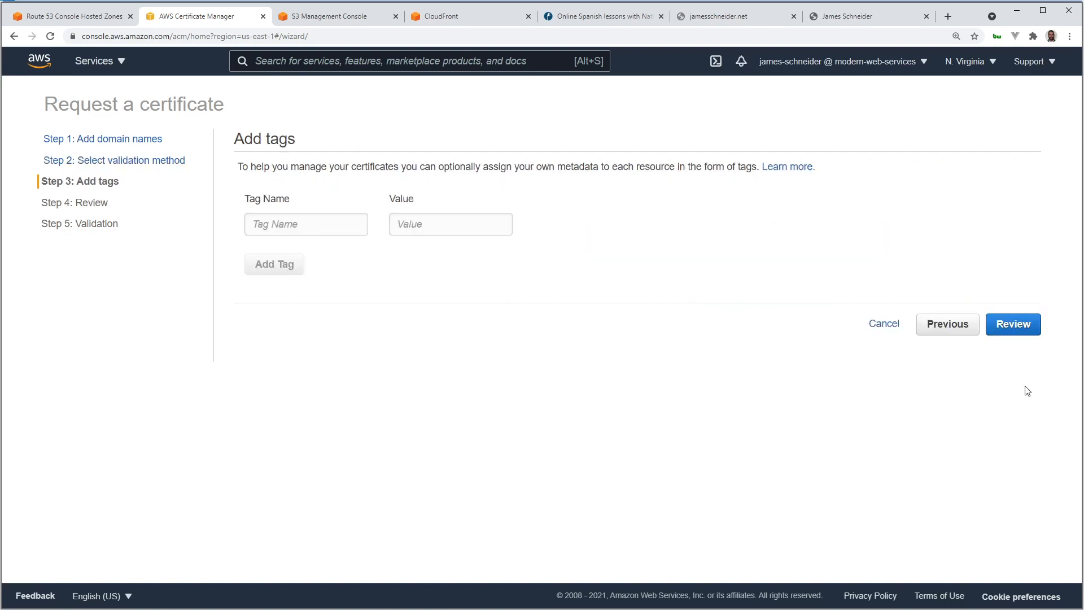
mouse_move(629, 413)
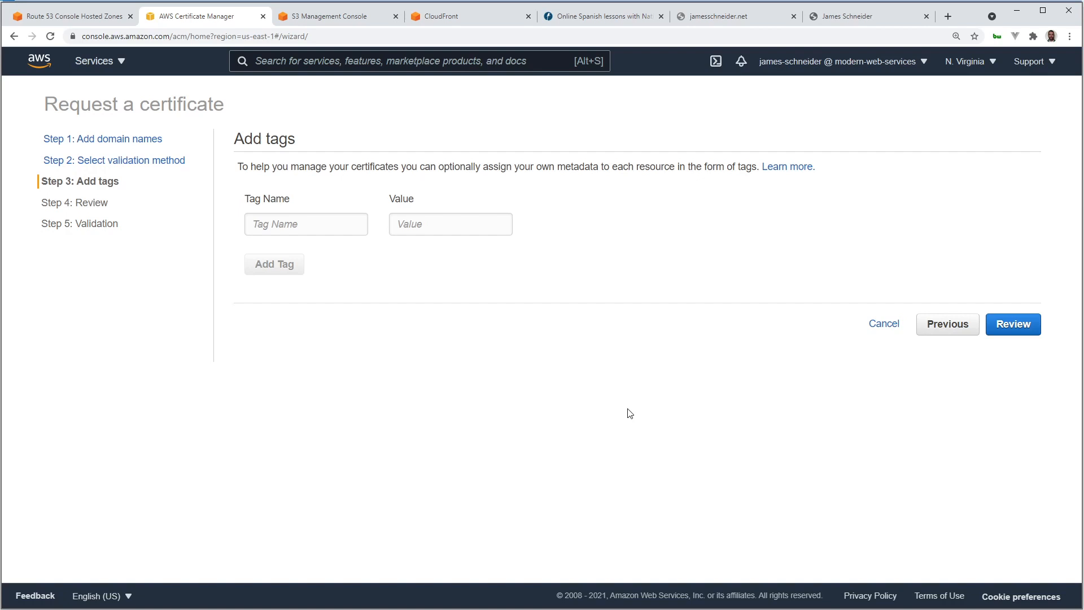
mouse_move(963, 392)
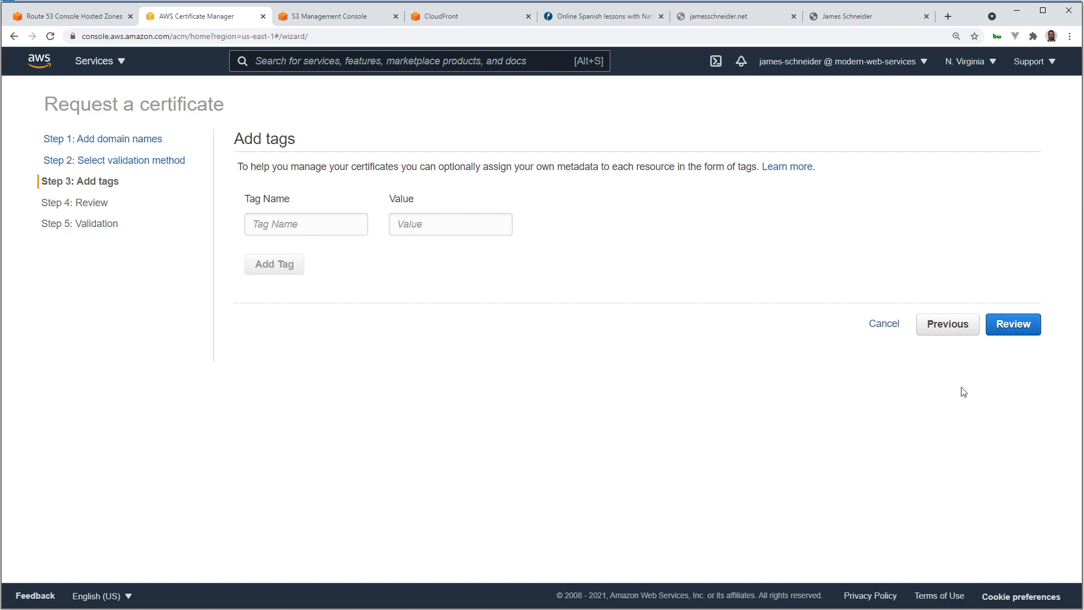
click(1013, 324)
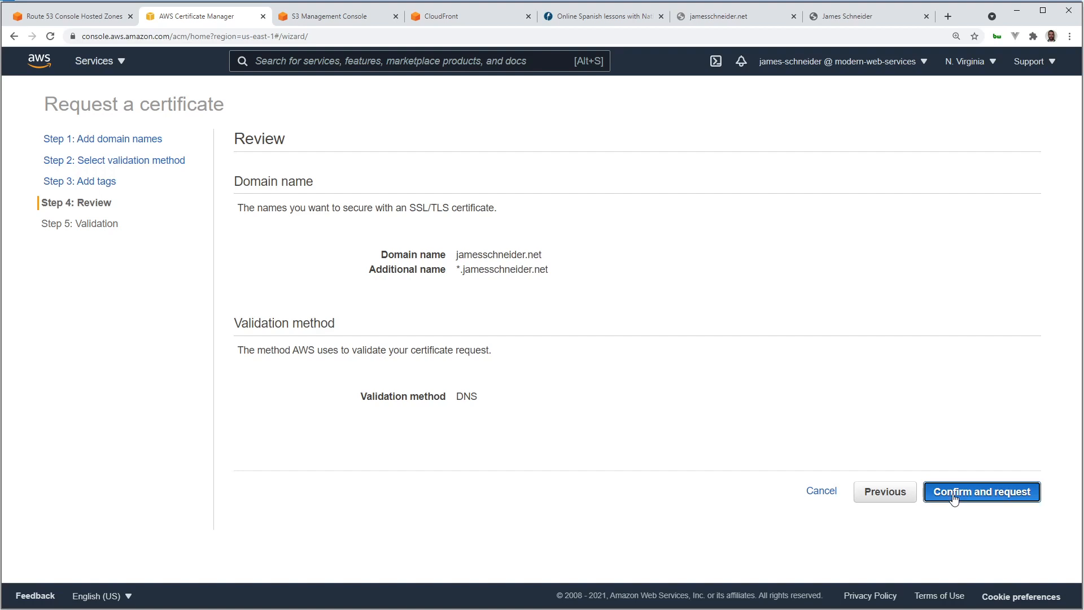
click(981, 492)
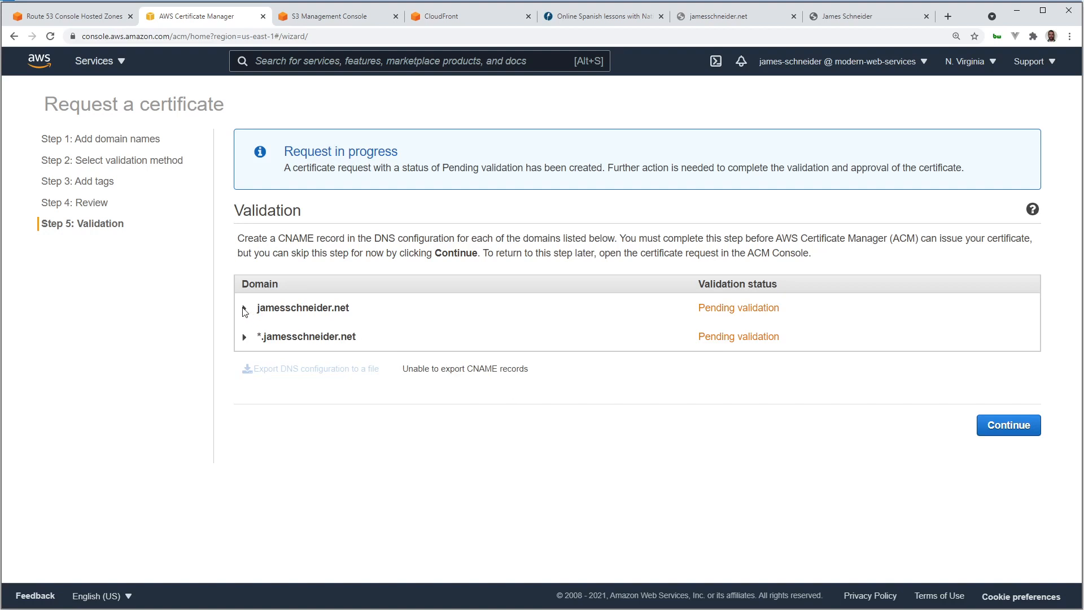
click(243, 307)
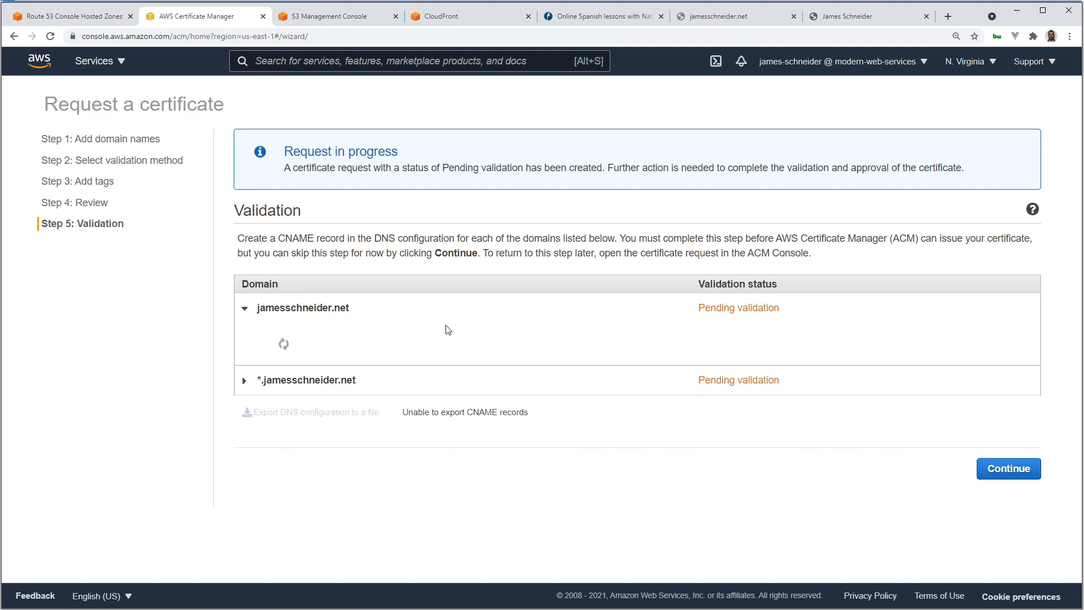
Write the validation CNAME records for jamesschneider.net and *.jamesschneider.net into Route 53.
click(244, 307)
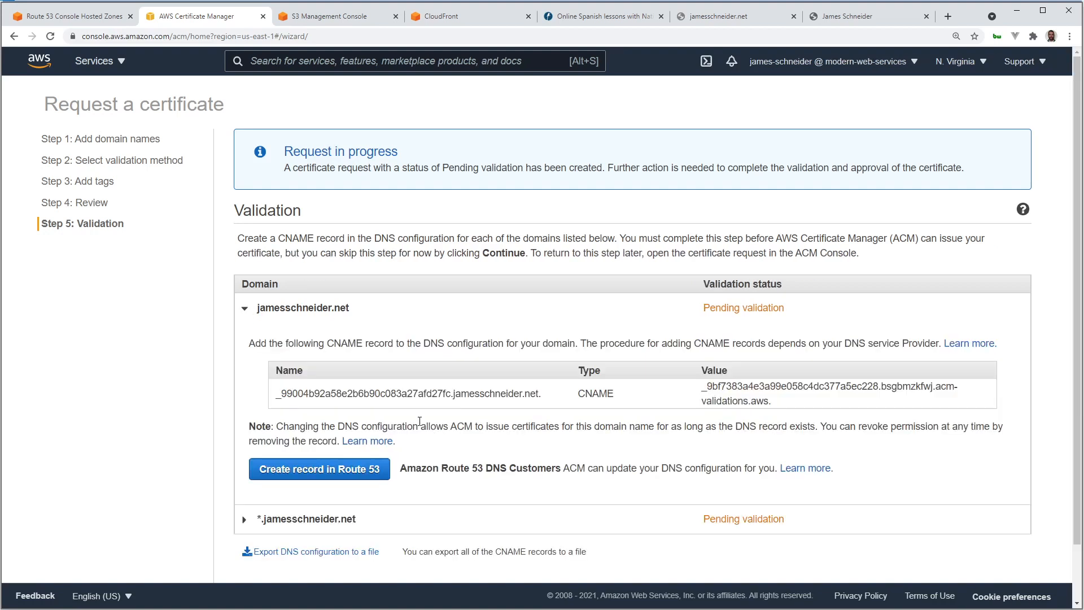
scroll(down, 3)
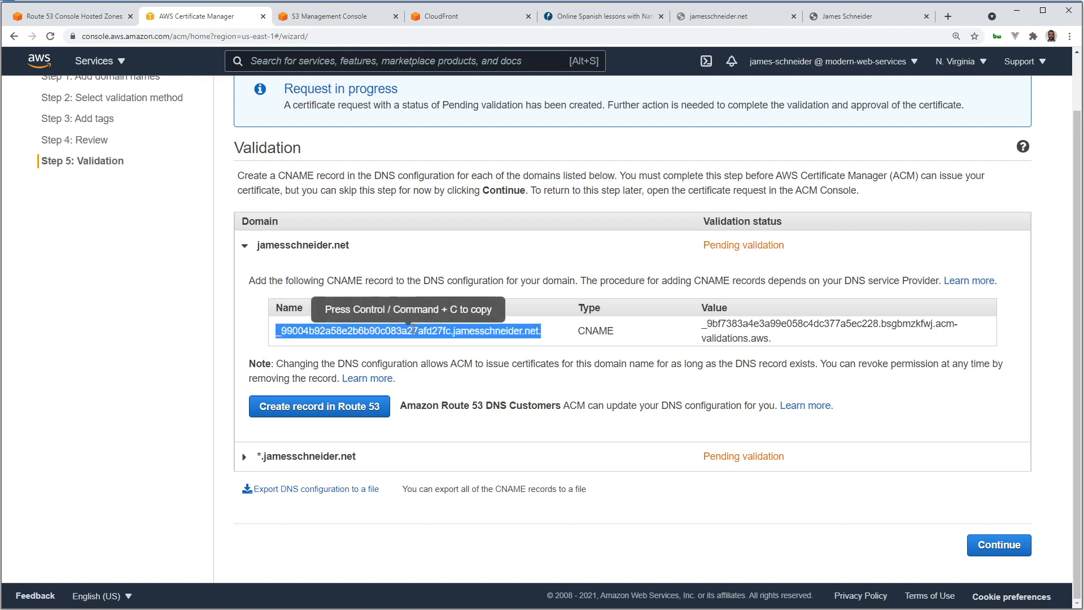
mouse_move(104, 16)
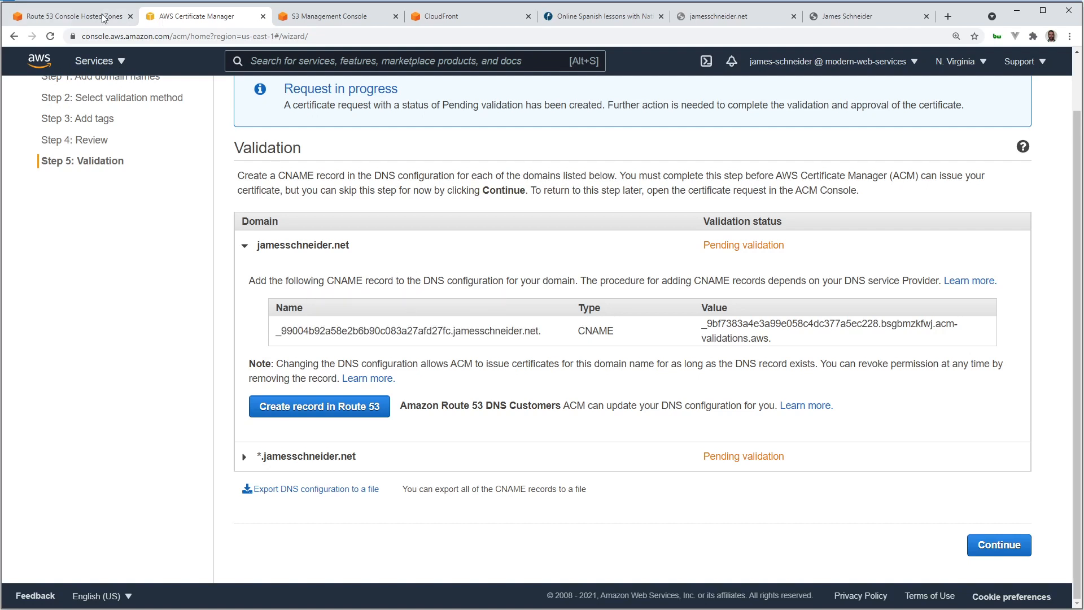
click(69, 15)
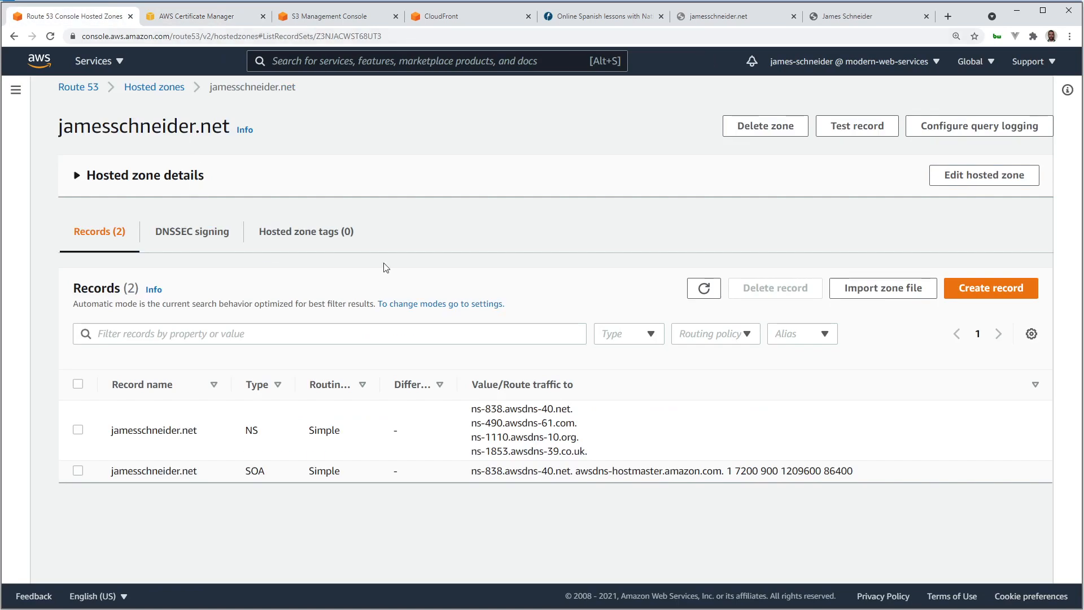
mouse_move(674, 424)
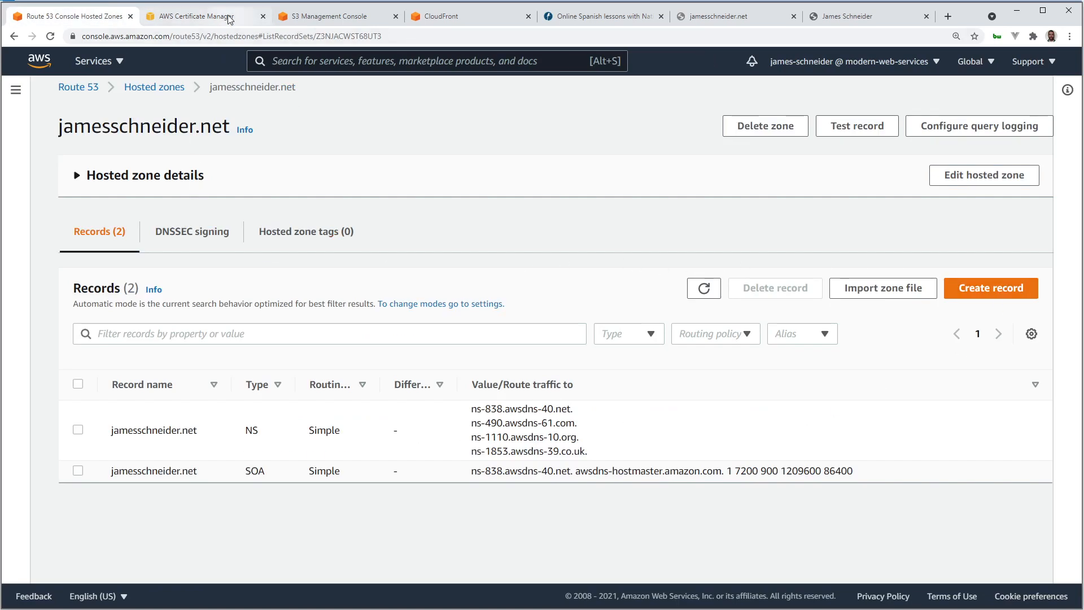
click(196, 16)
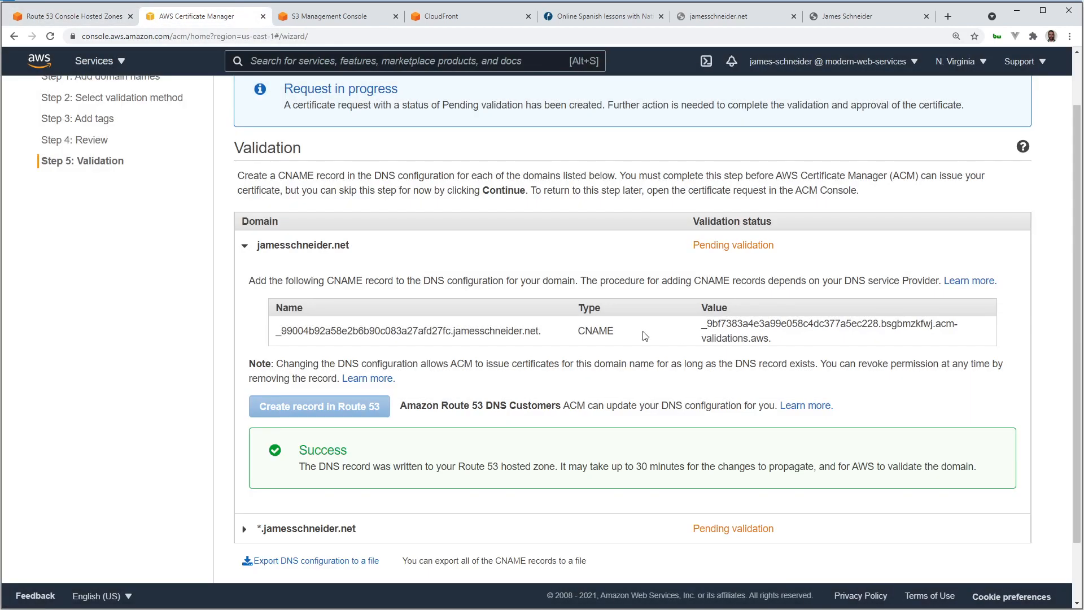
scroll(down, 3)
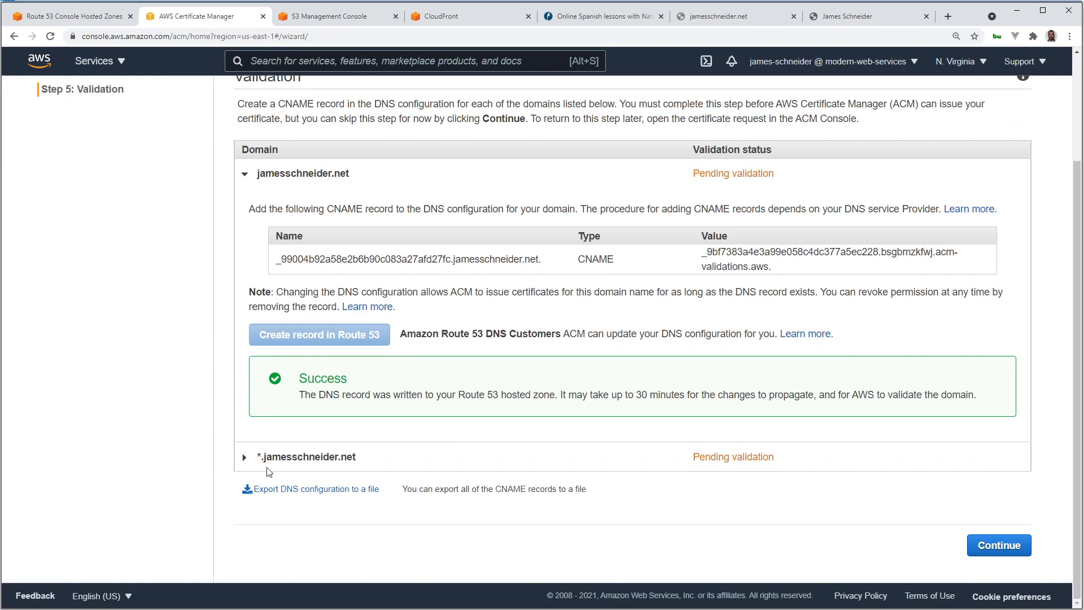
click(244, 456)
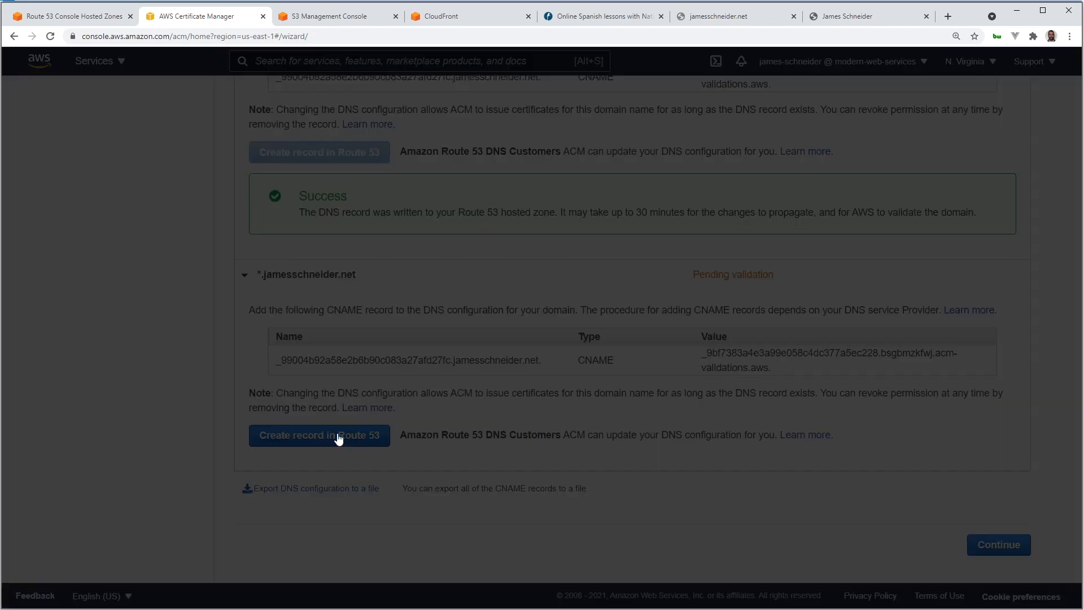
click(318, 435)
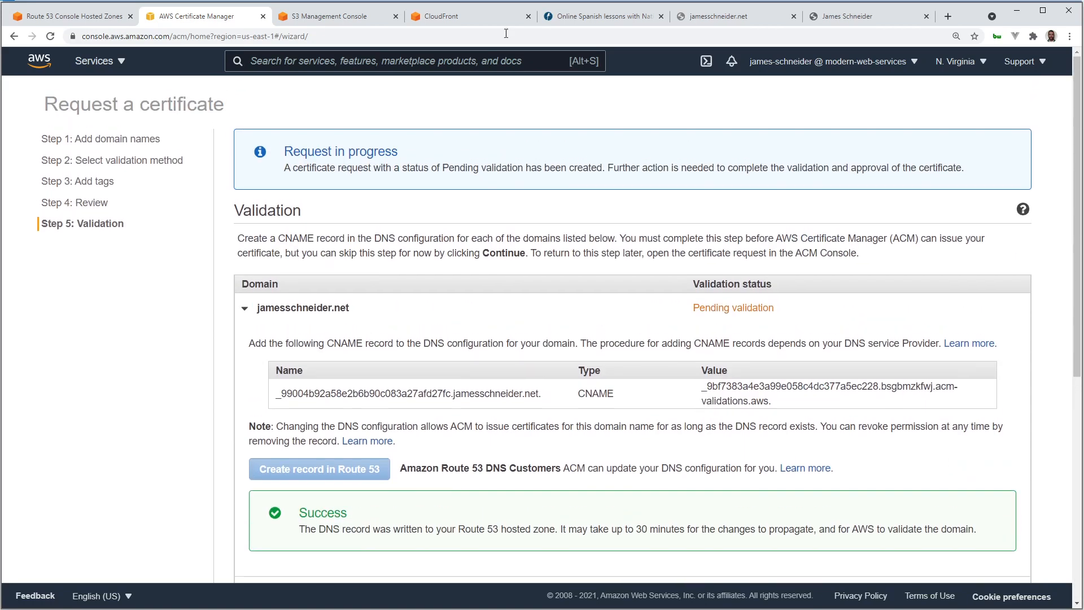
Refresh the hosted zone to show the new validation CNAME, then switch to S3.
click(69, 15)
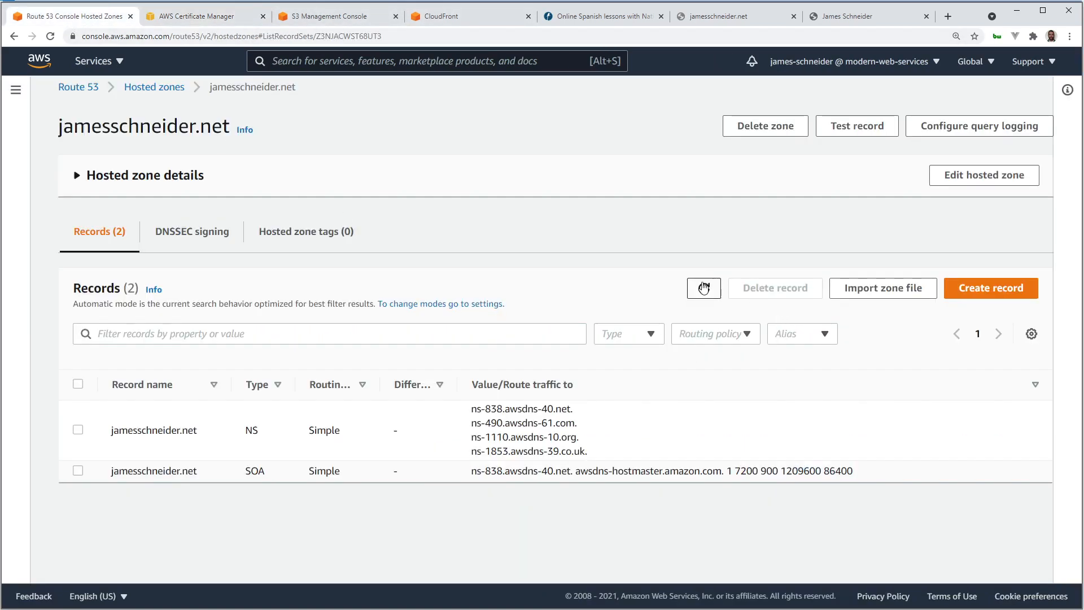
click(703, 287)
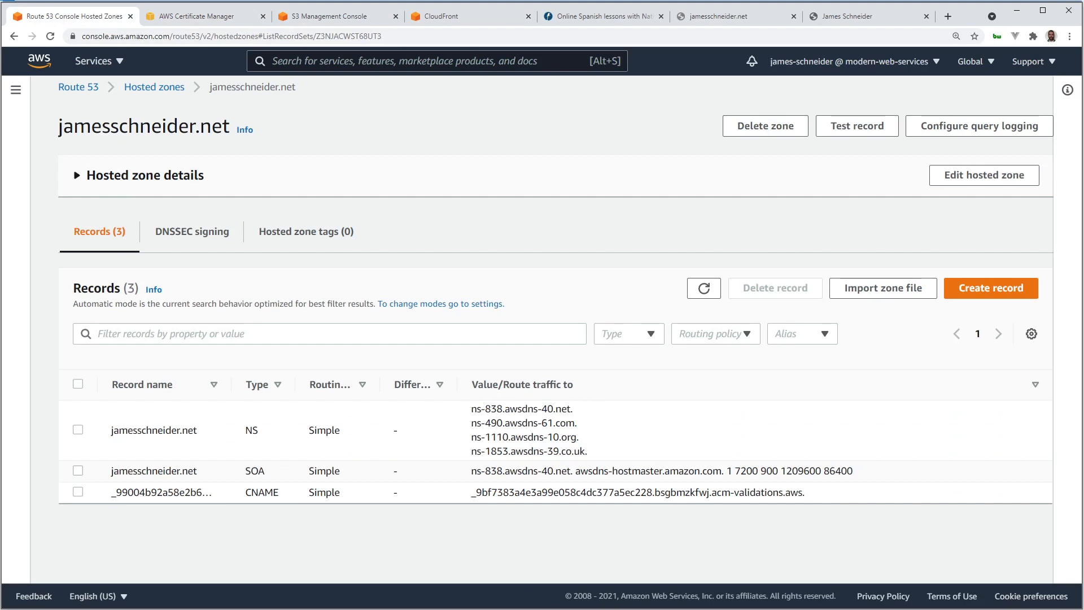
mouse_move(314, 132)
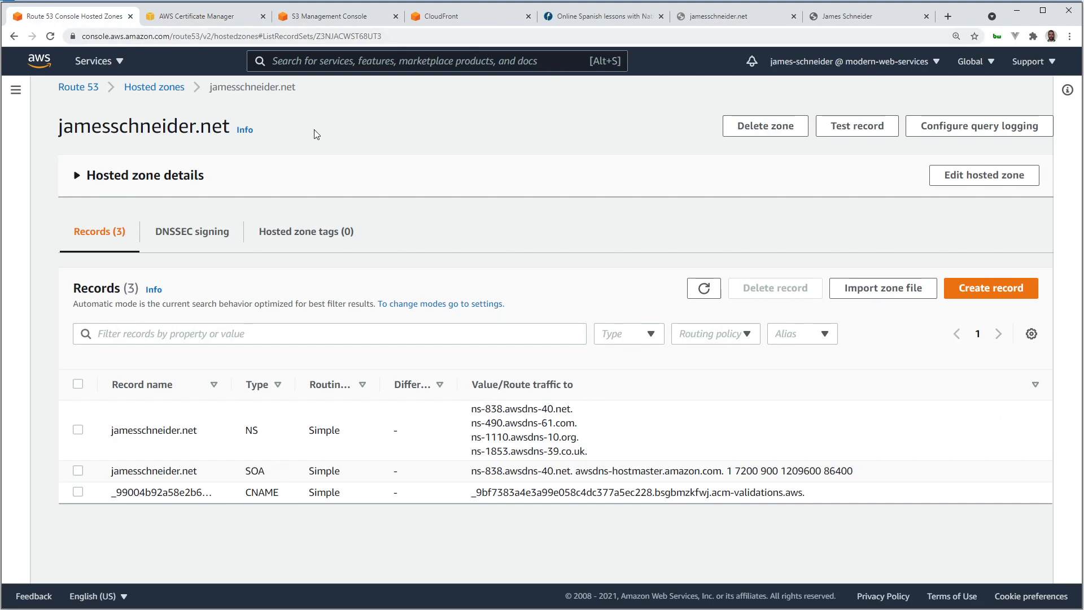
click(336, 15)
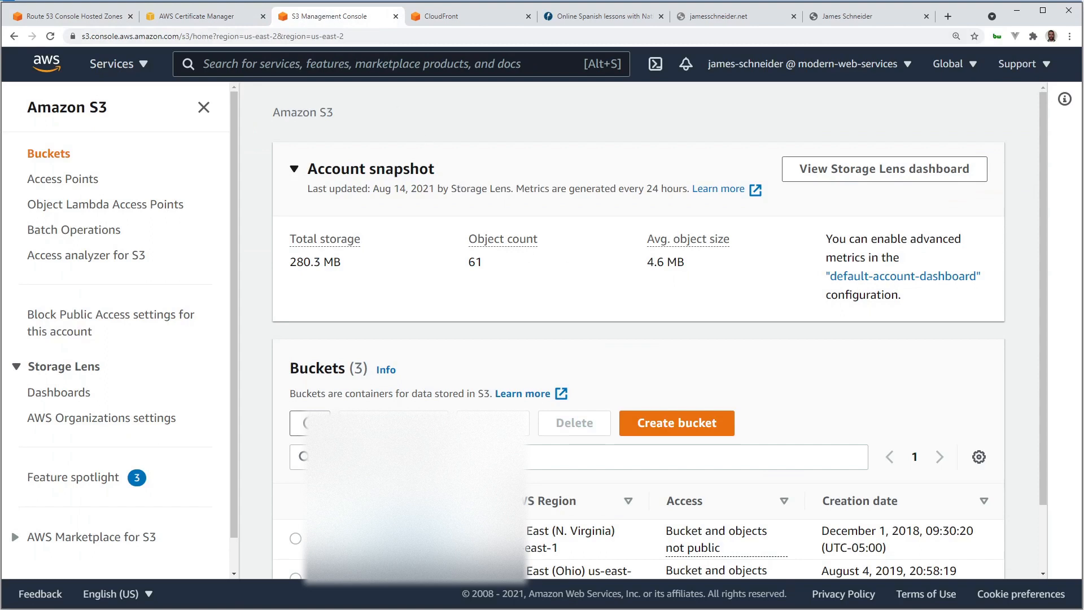
Start a new S3 bucket named jamesschneider.net in US East (Ohio).
scroll(down, 3)
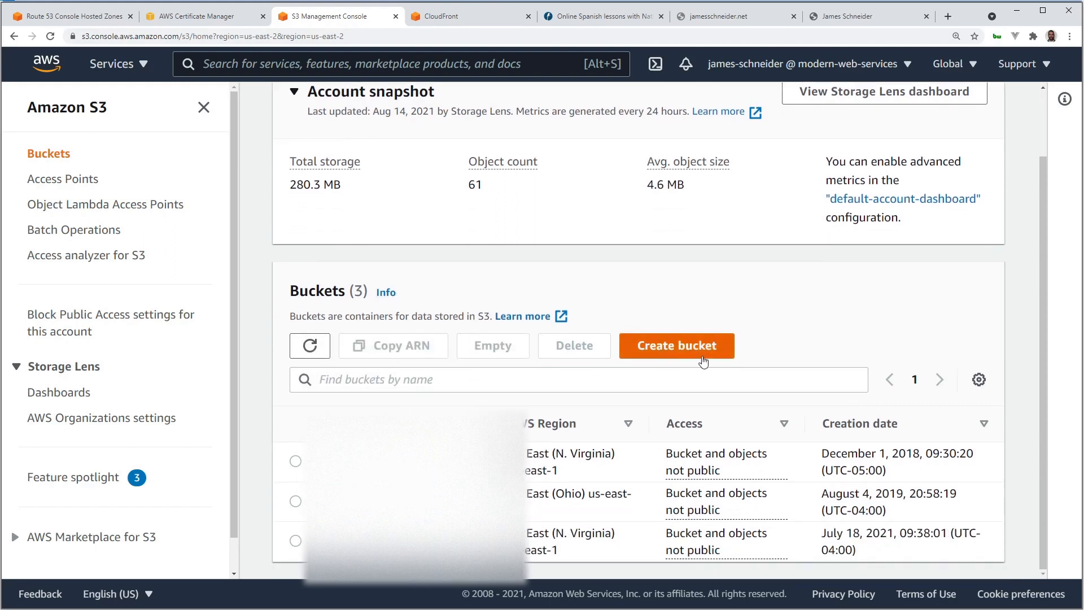
click(676, 345)
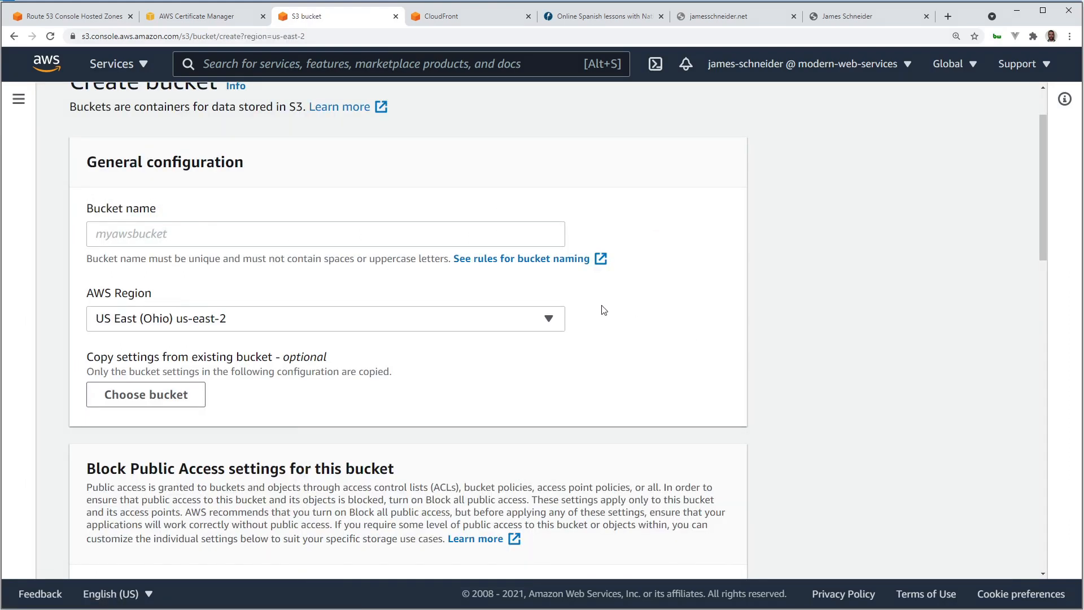
scroll(up, 3)
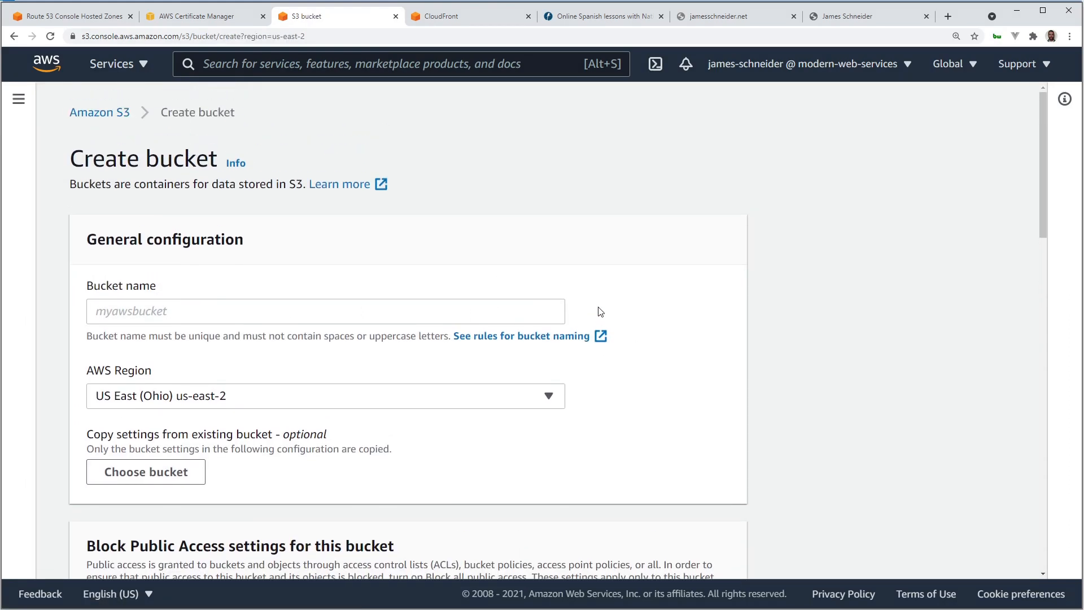
click(953, 63)
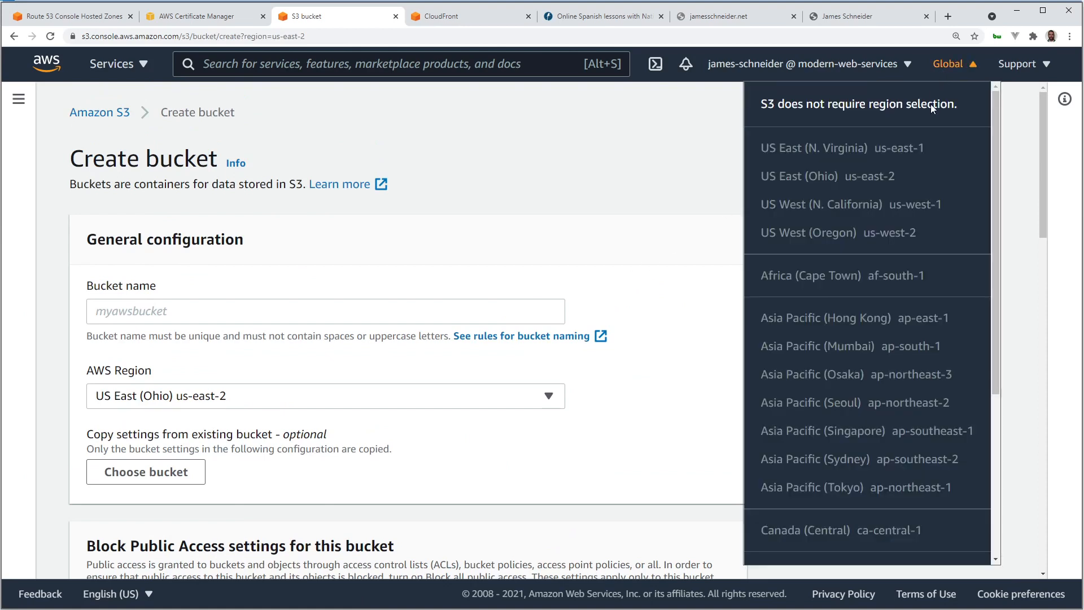
mouse_move(852, 219)
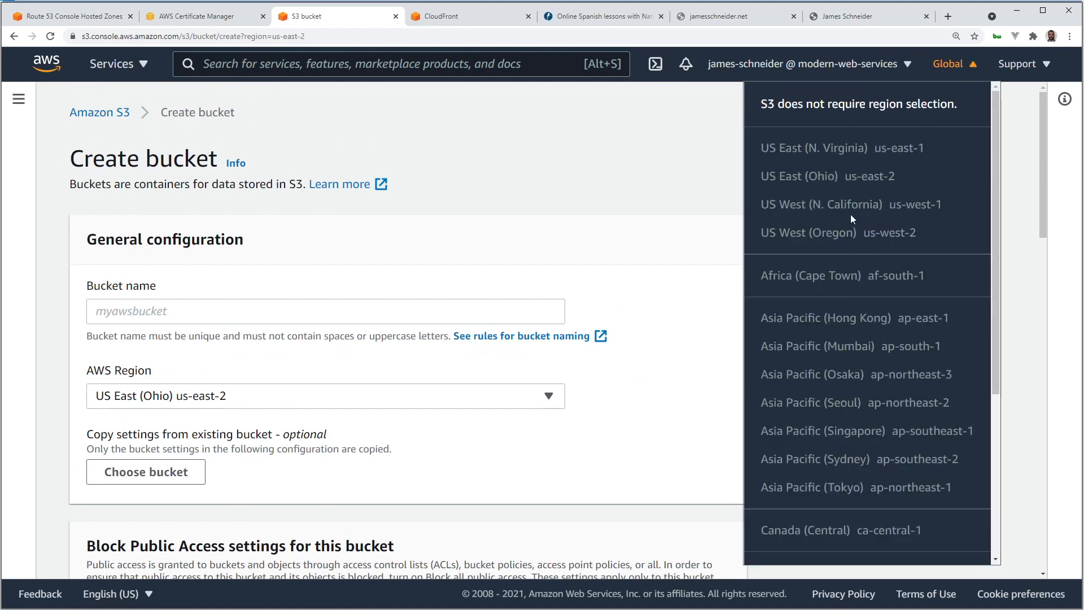
click(325, 311)
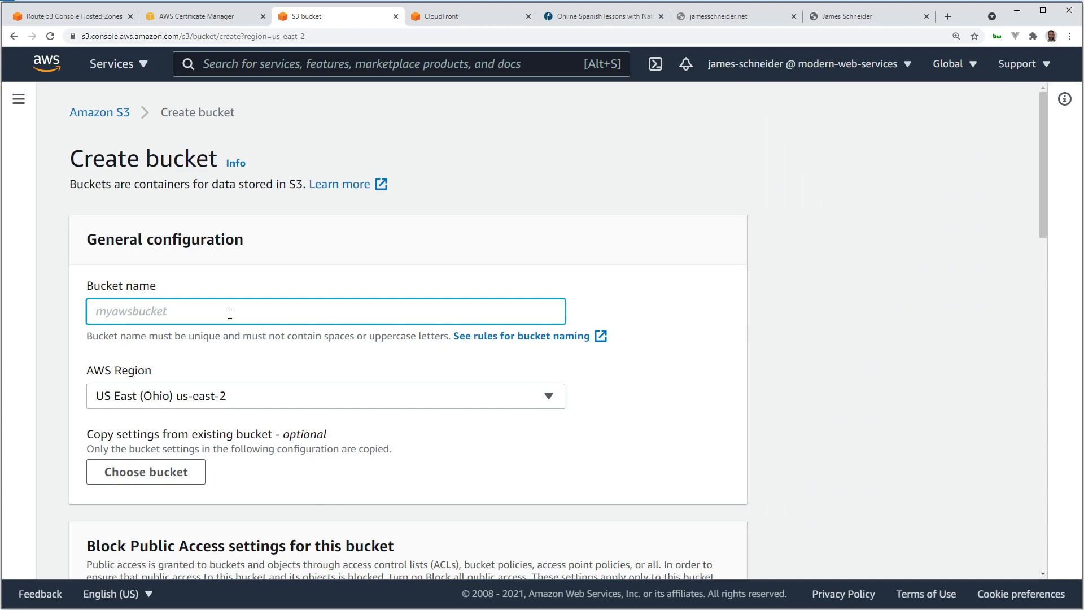
text(jamesschneider.n)
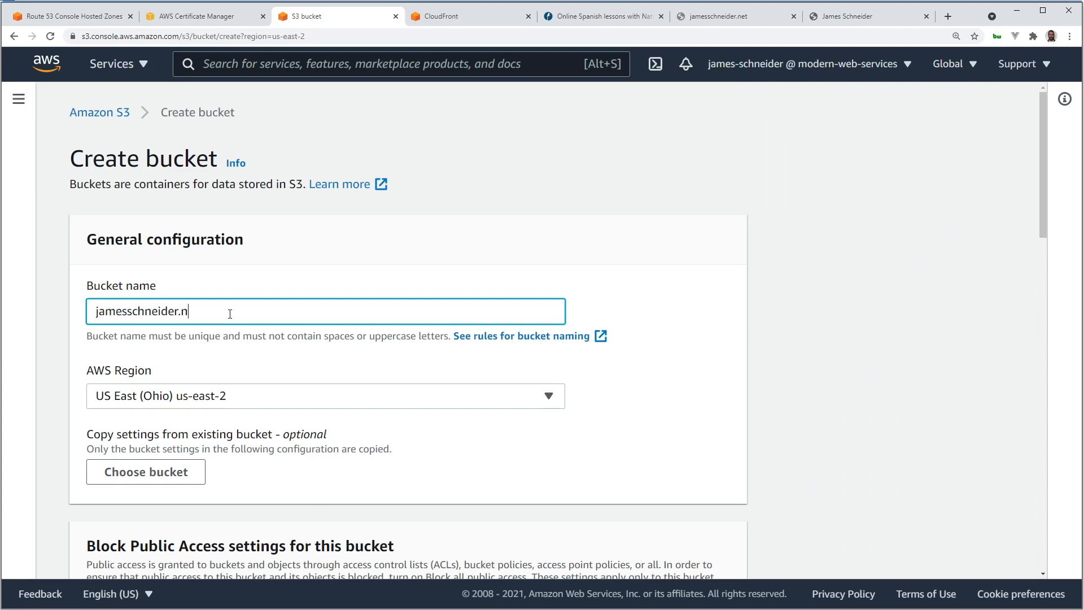
text(et)
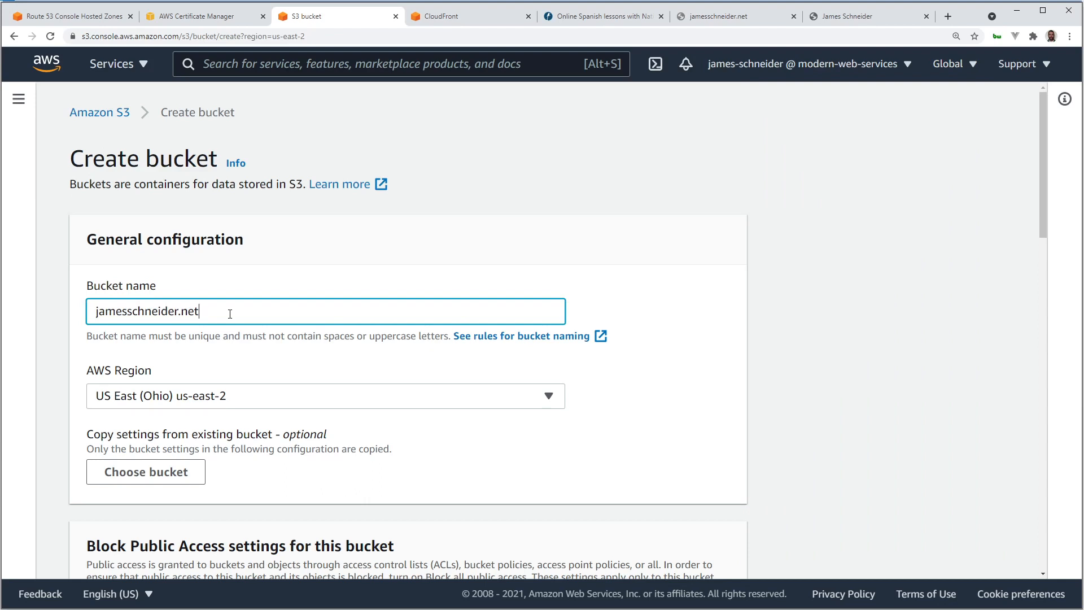
mouse_move(240, 314)
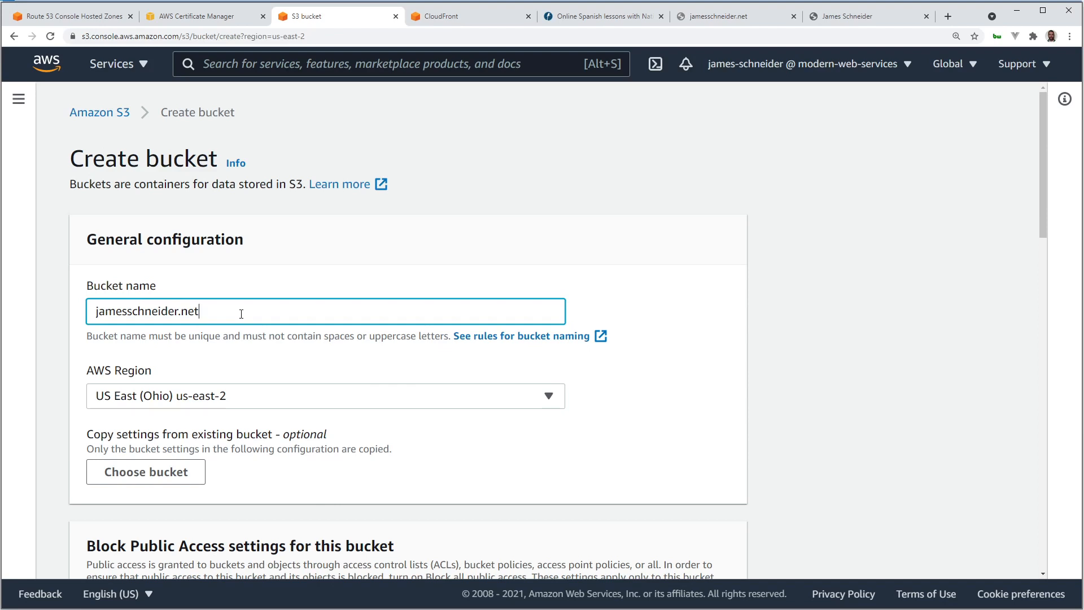
scroll(down, 3)
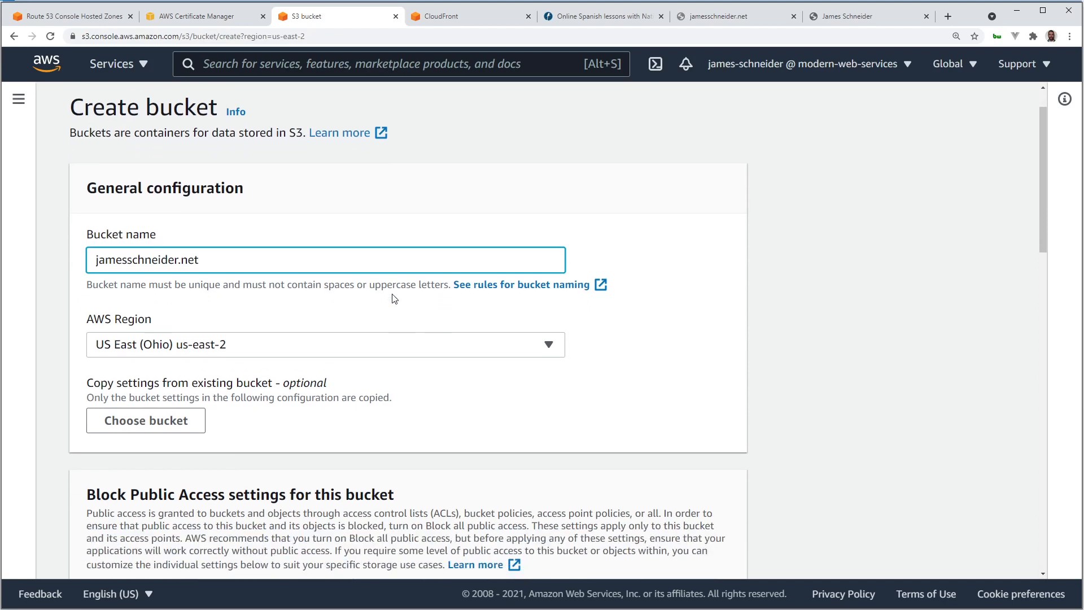
scroll(down, 3)
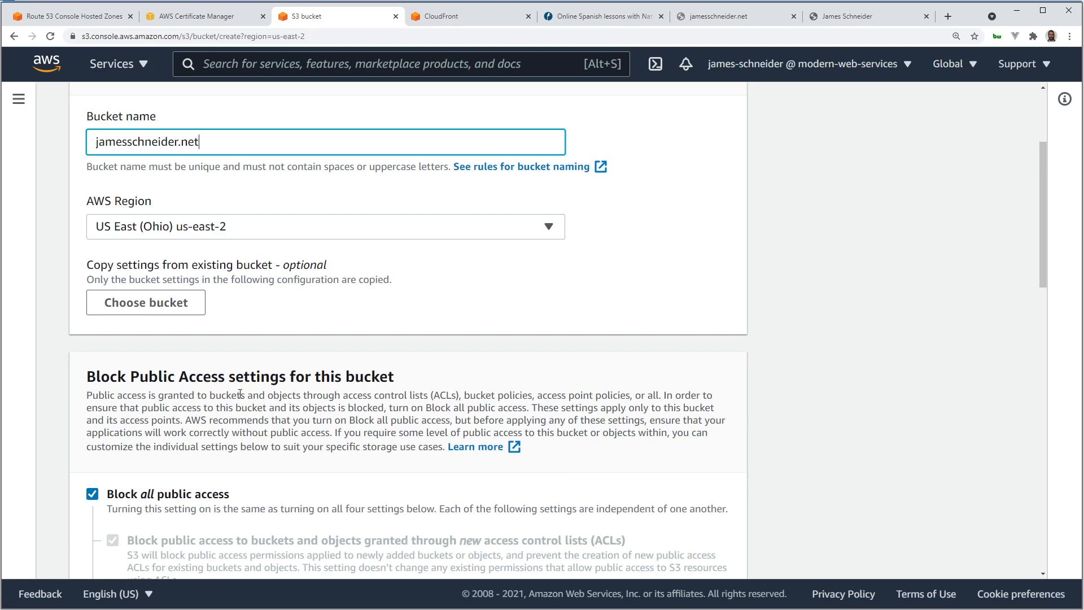
scroll(down, 3)
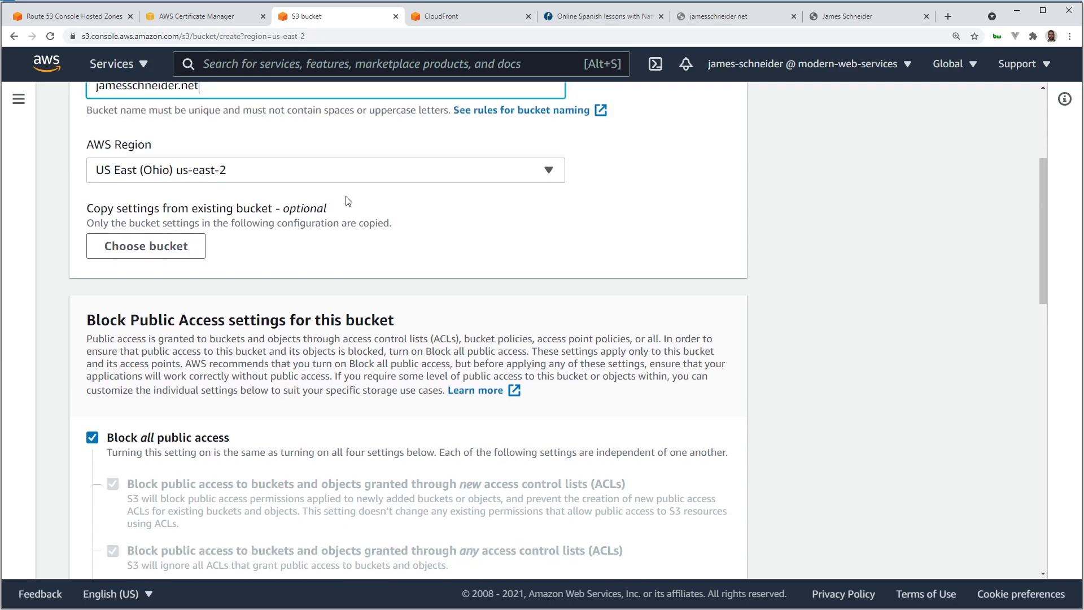
mouse_move(281, 240)
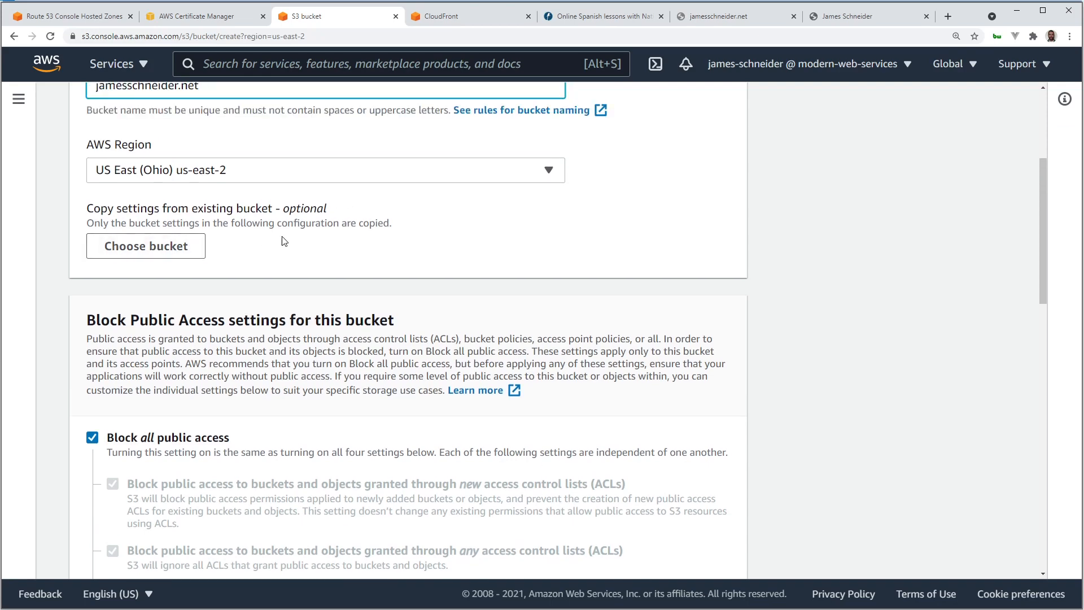
mouse_move(146, 246)
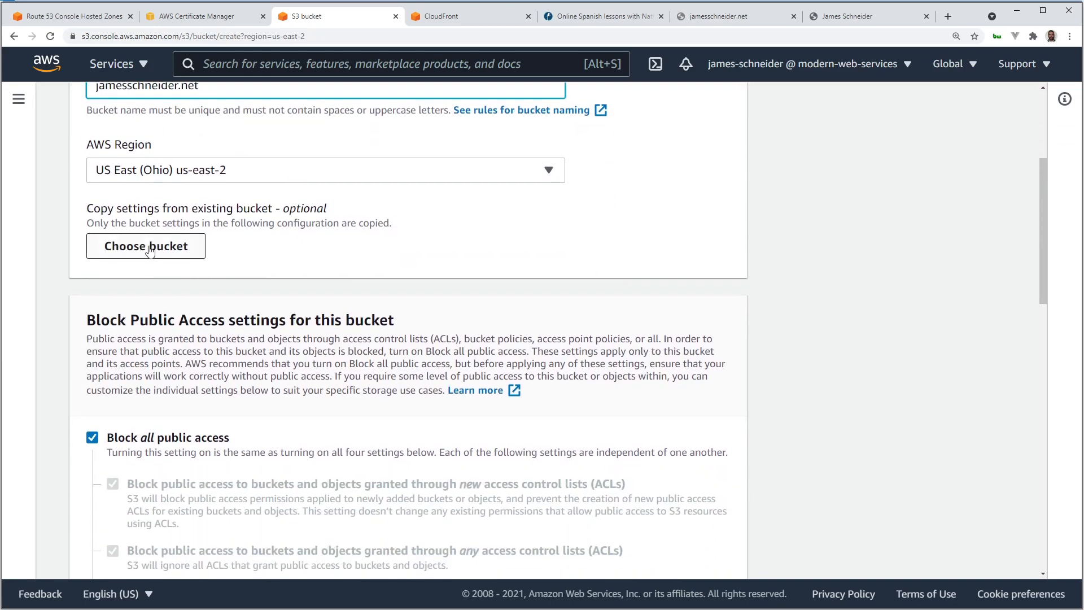
Keep public access blocked and default versioning, tags and encryption, and create the bucket.
scroll(down, 3)
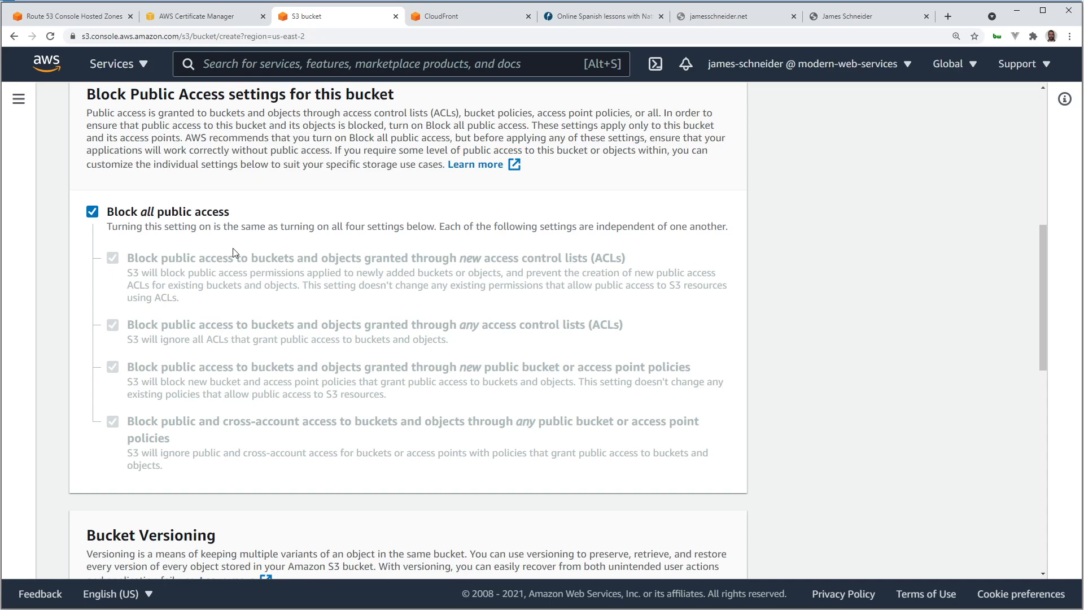
mouse_move(246, 394)
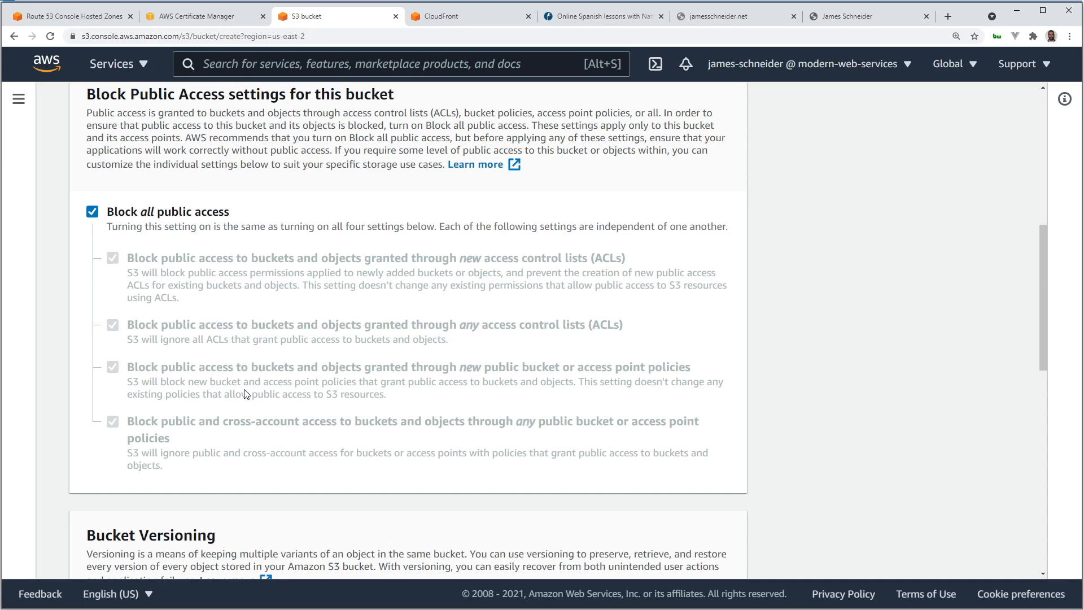
scroll(down, 3)
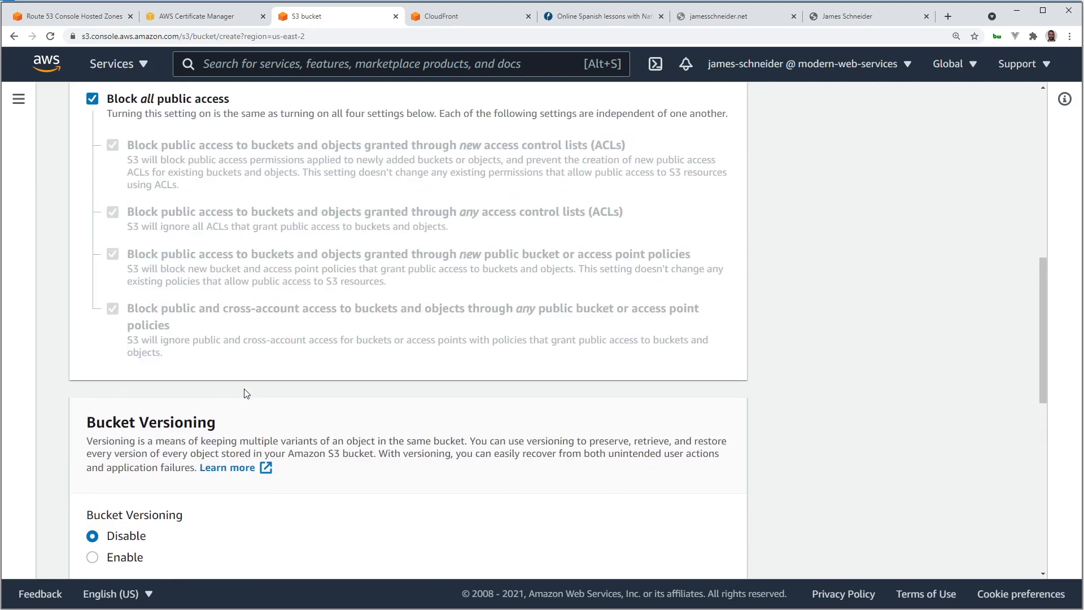
scroll(down, 3)
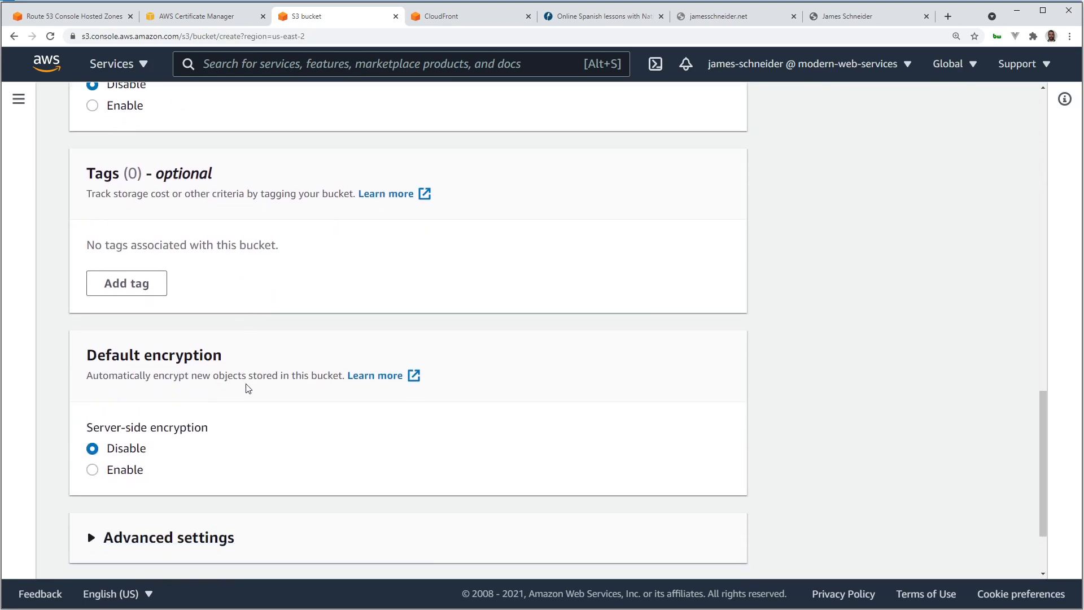
scroll(down, 3)
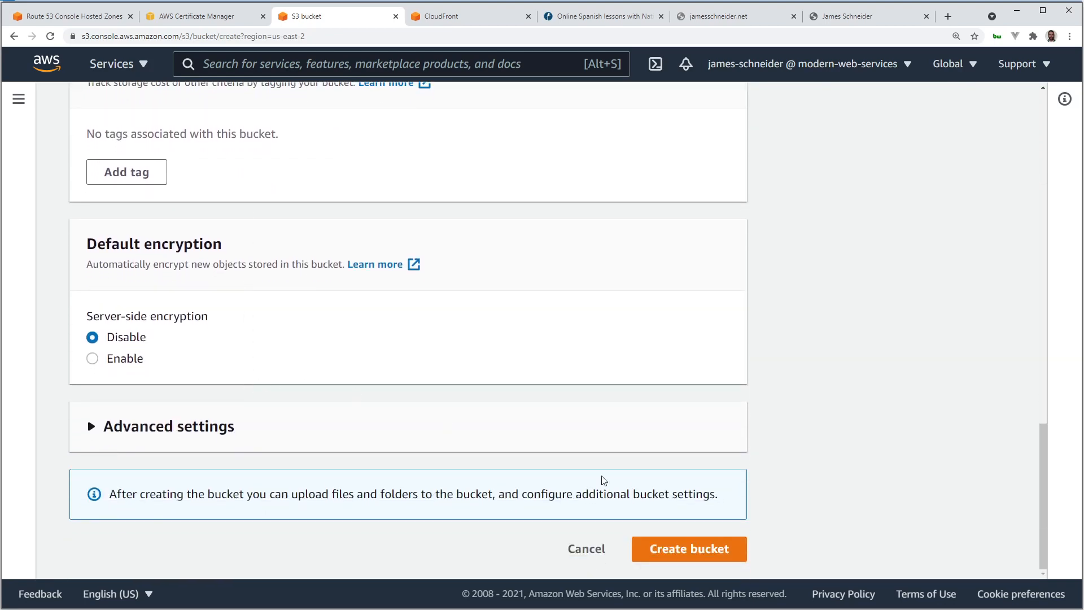
click(689, 549)
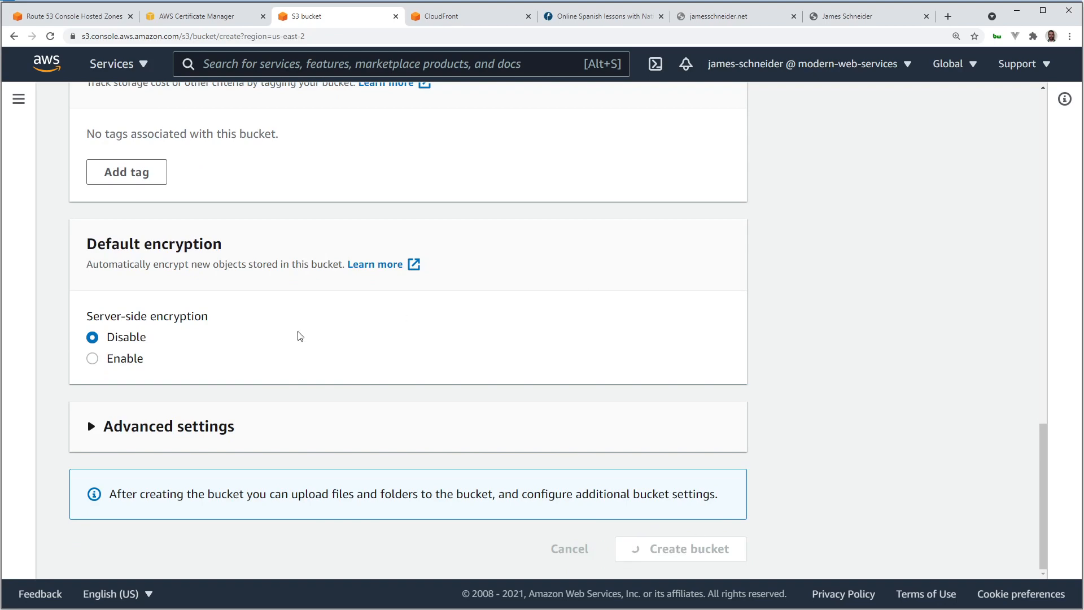
click(680, 548)
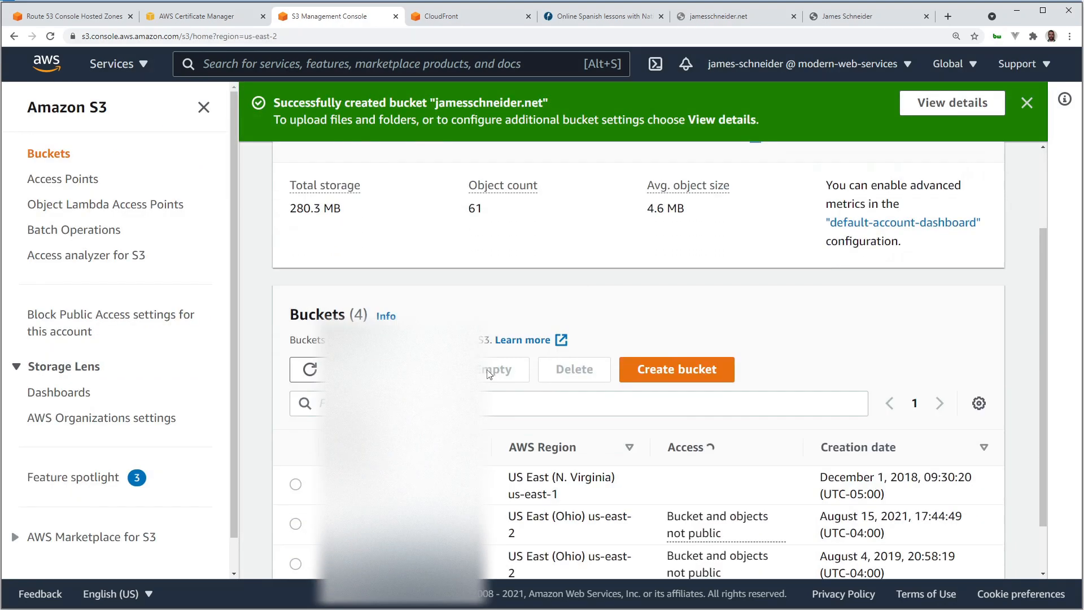
Open jamesschneider.net's Properties and scroll to the disabled Static website hosting section.
scroll(down, 3)
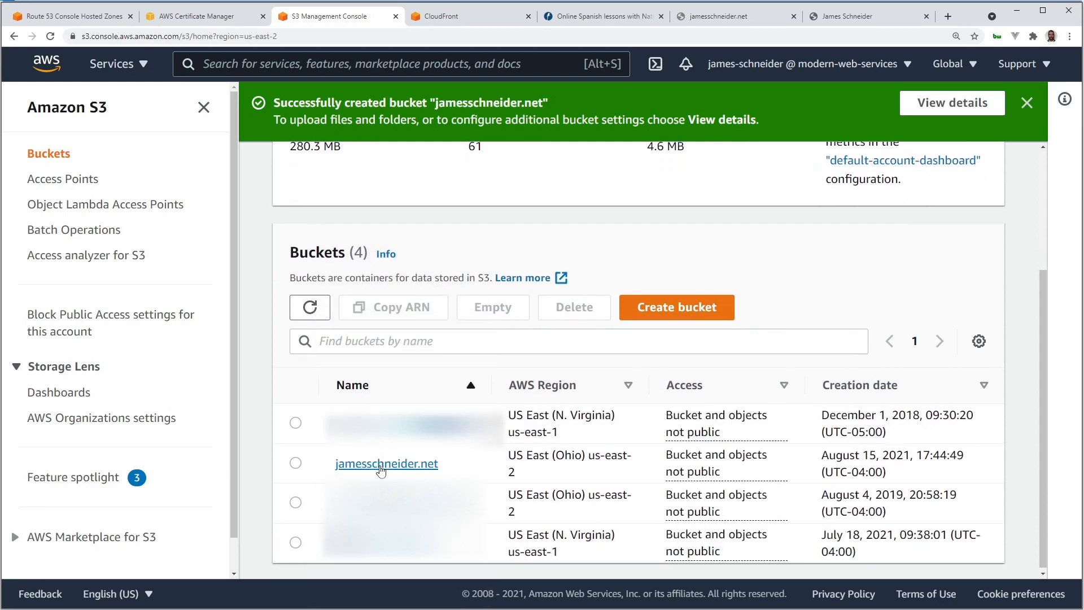
click(387, 463)
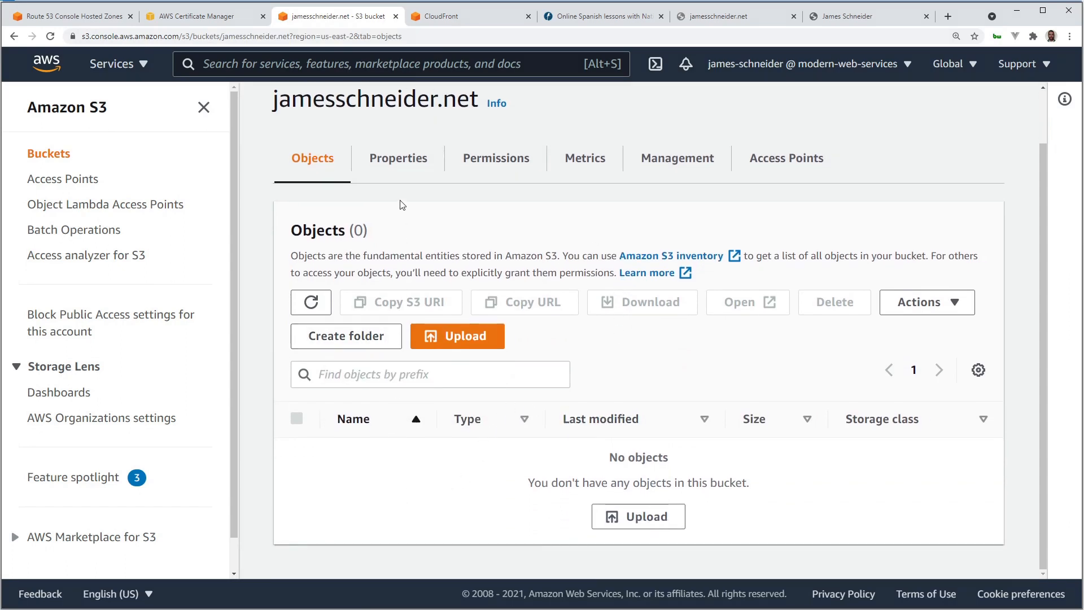
click(398, 158)
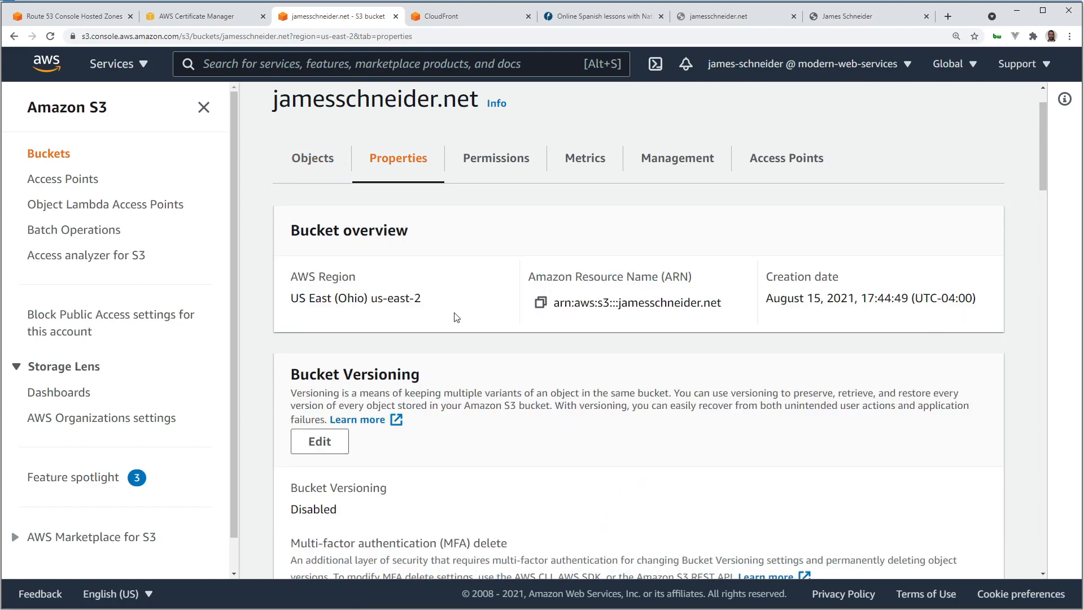
scroll(down, 3)
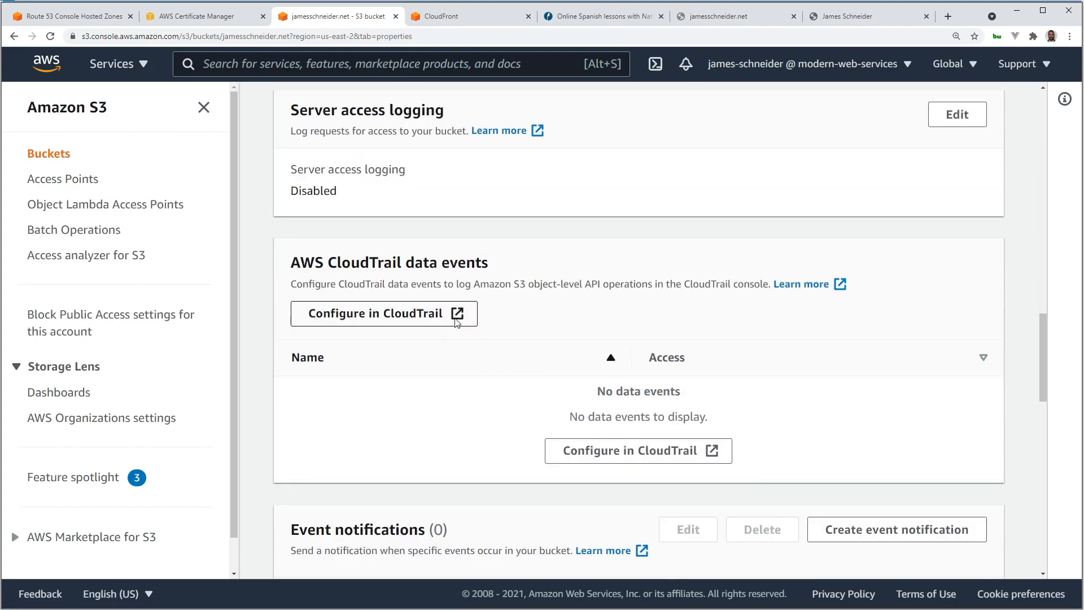
scroll(down, 3)
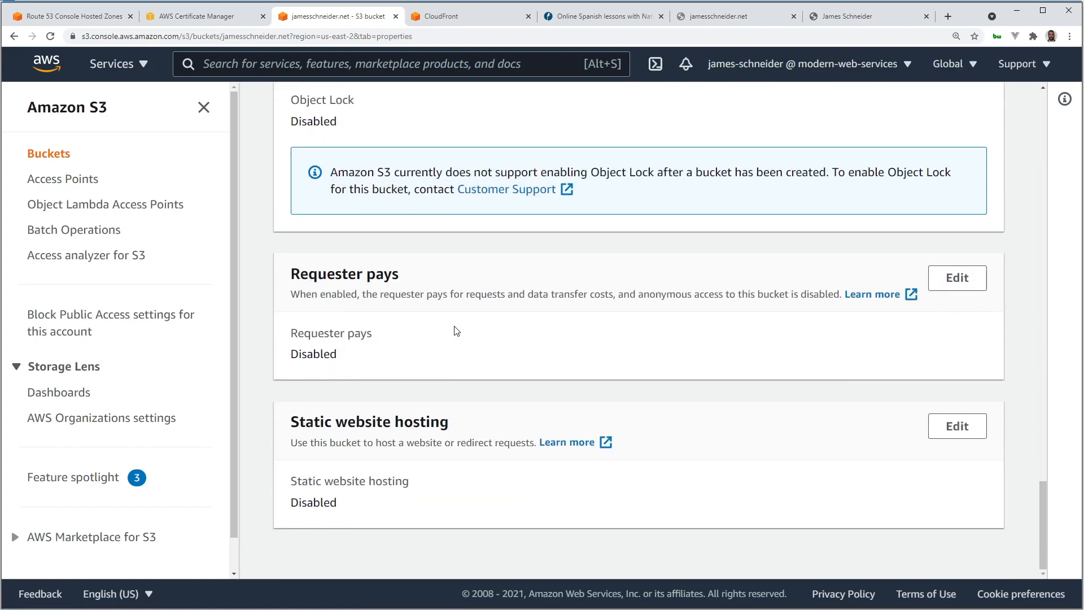
mouse_move(367, 505)
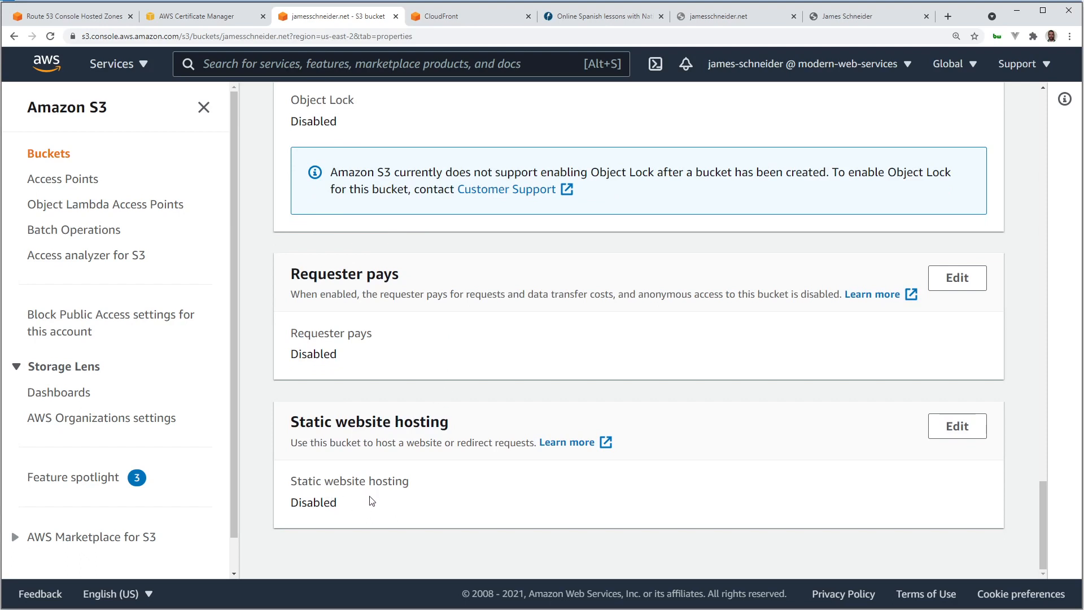
mouse_move(361, 523)
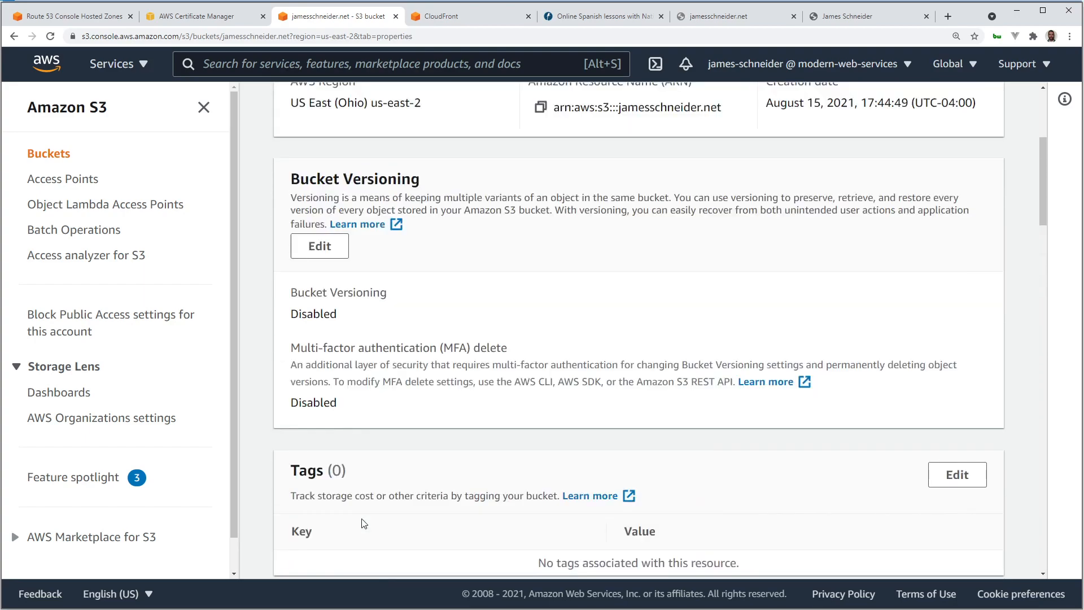
Confirm the bucket blocks all public access and has no policy, then view its empty object list.
click(496, 218)
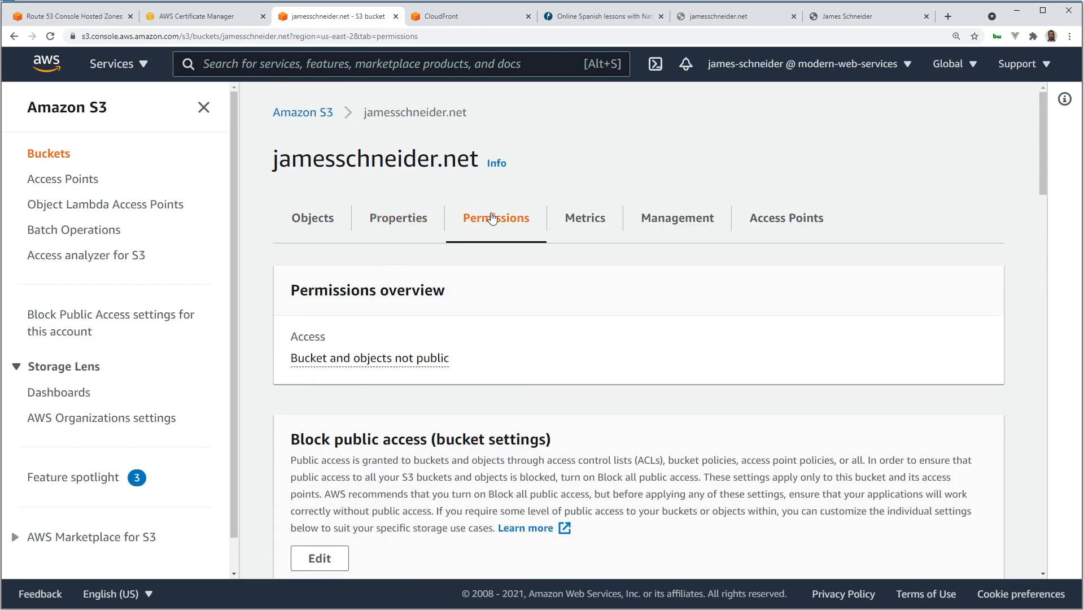
scroll(down, 3)
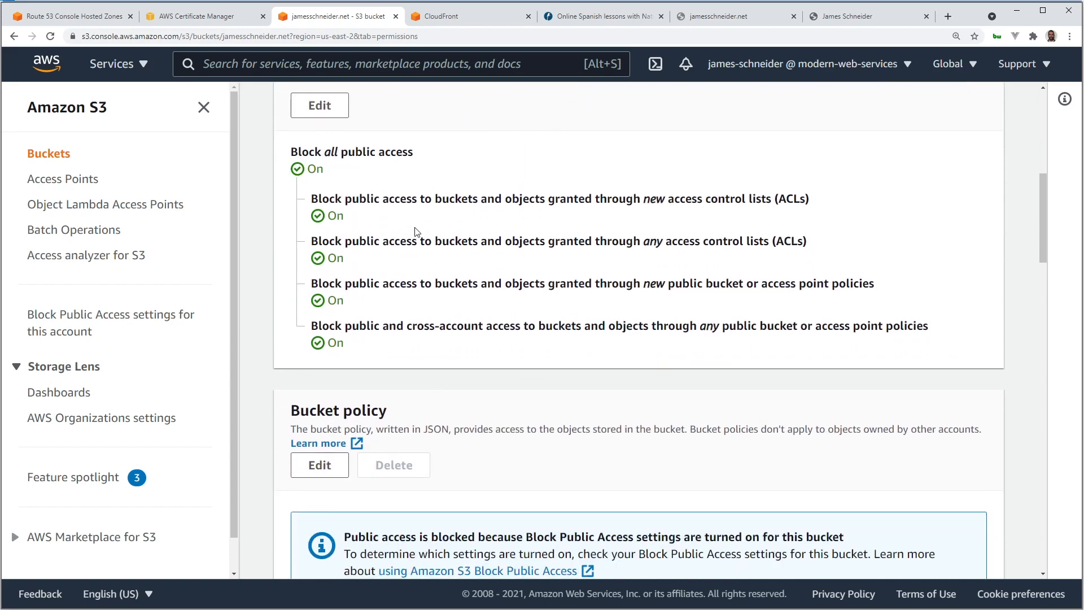
scroll(down, 3)
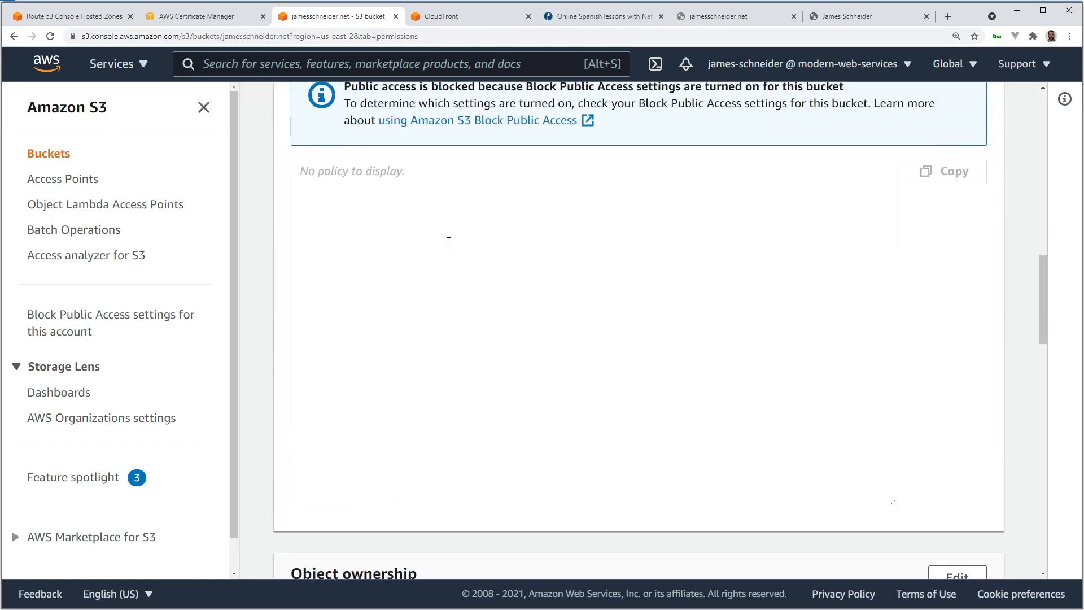
scroll(down, 3)
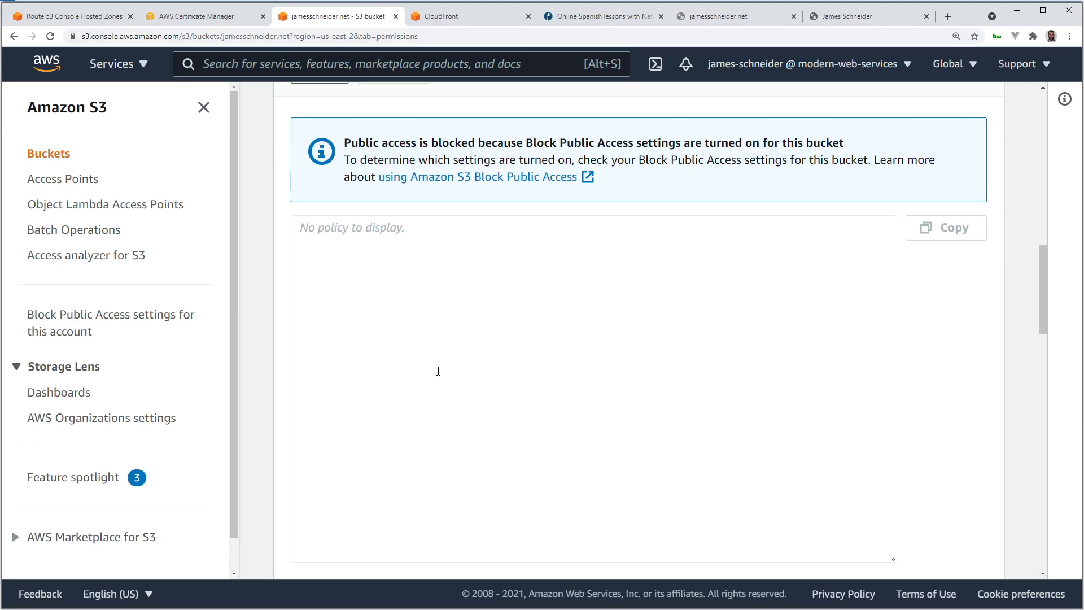
mouse_move(456, 369)
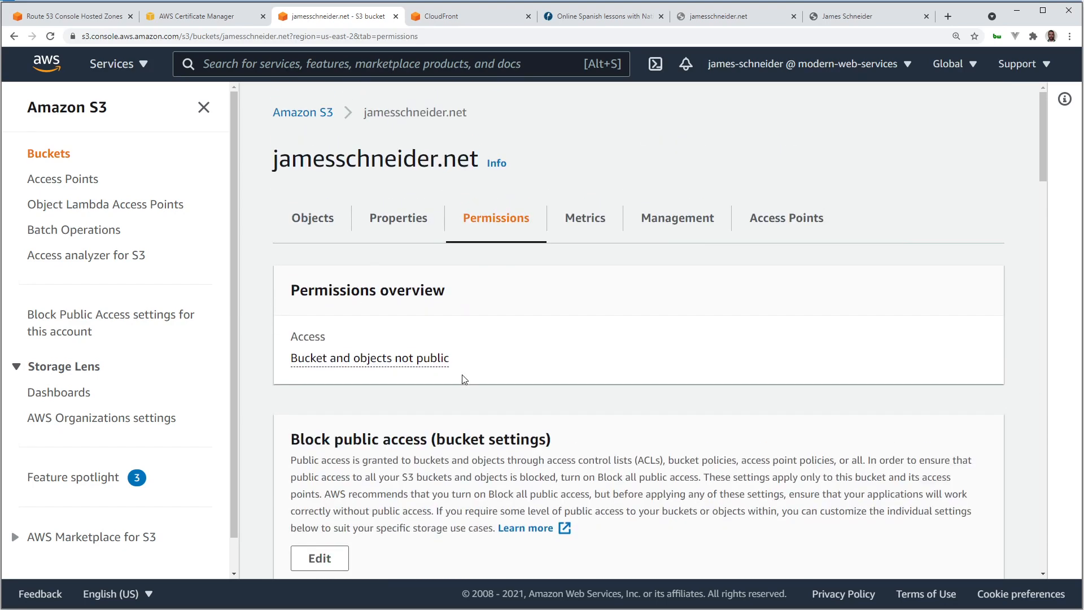
click(312, 217)
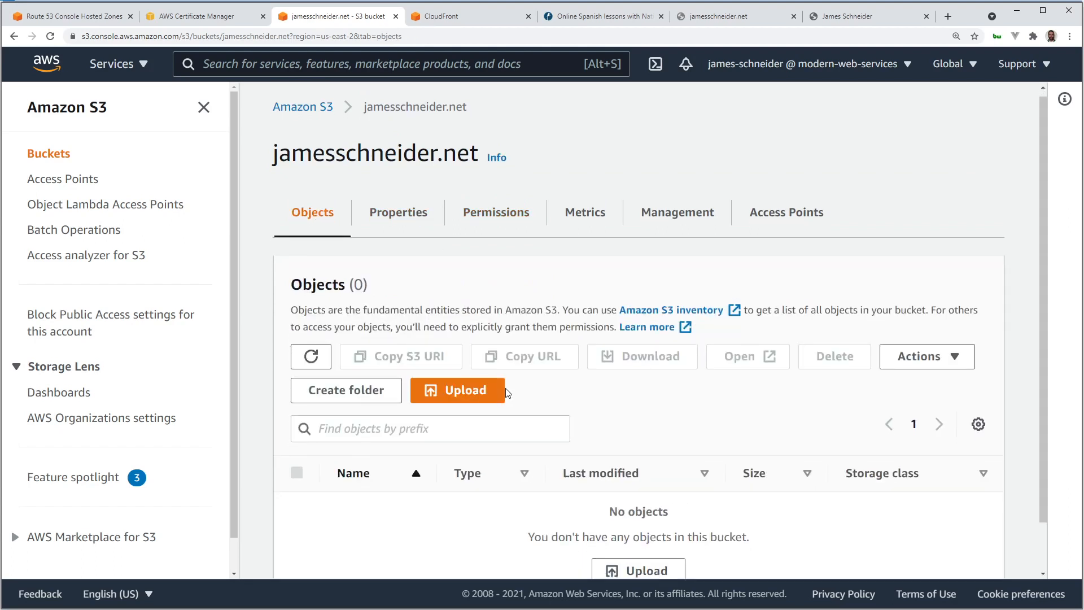
scroll(down, 3)
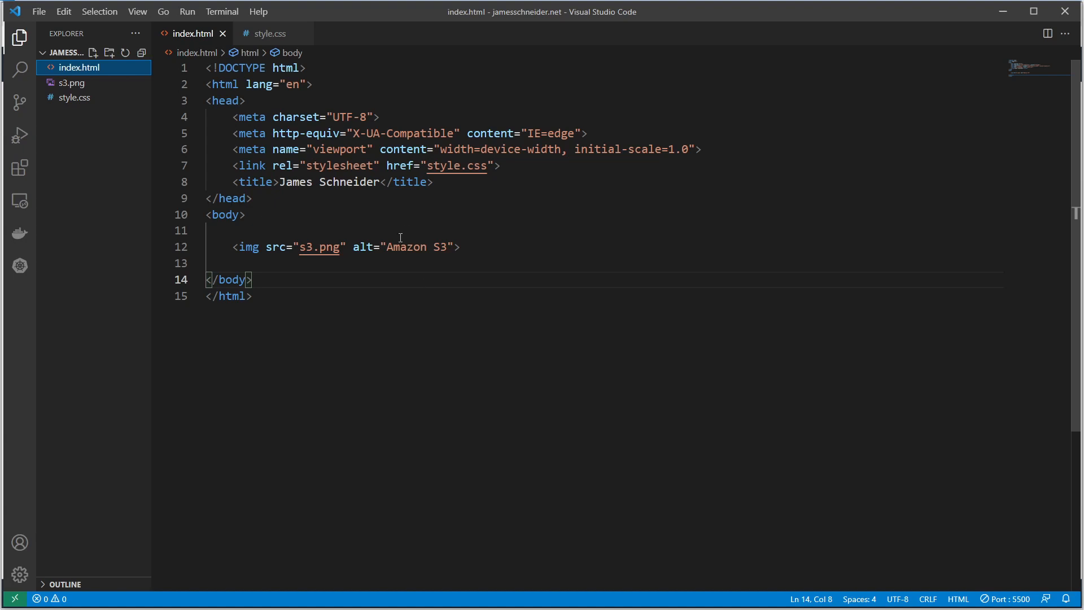
mouse_move(249, 247)
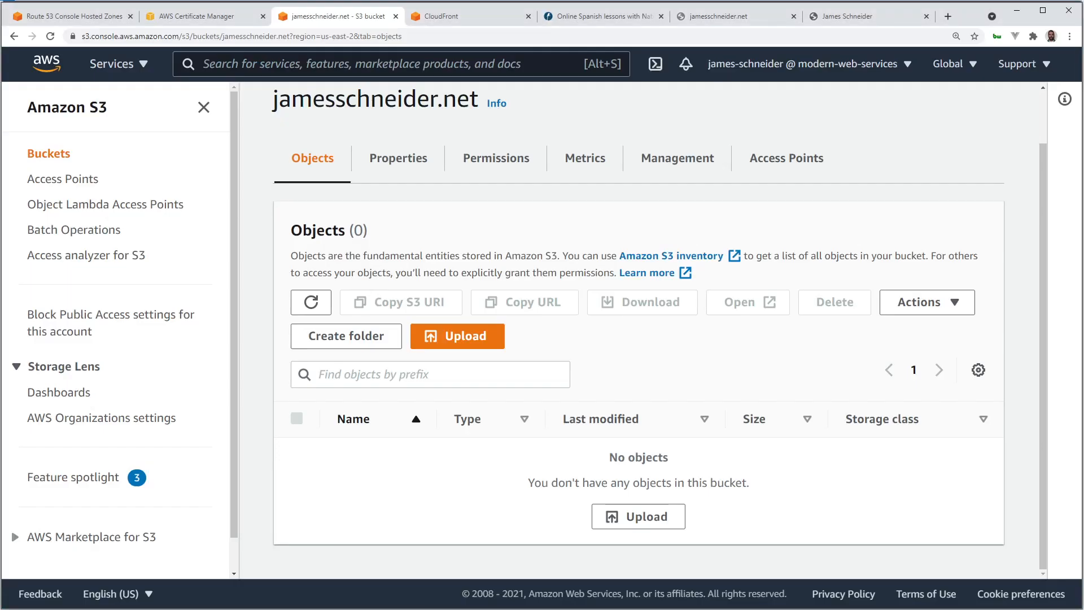
Show the local 127.0.0.1:5500 preview of the site's index page in Chrome.
click(850, 16)
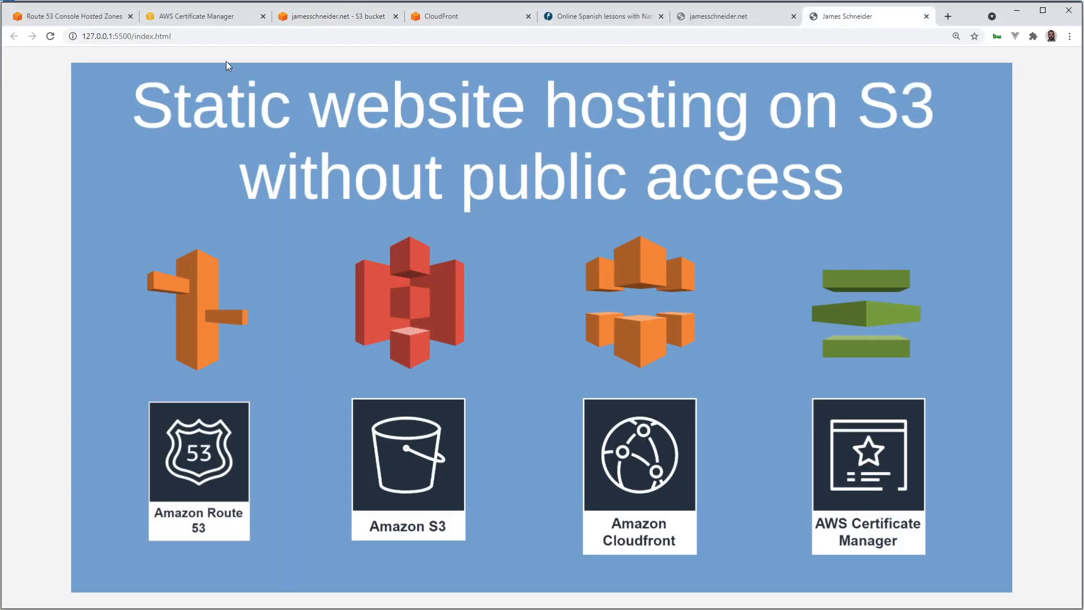
mouse_move(554, 281)
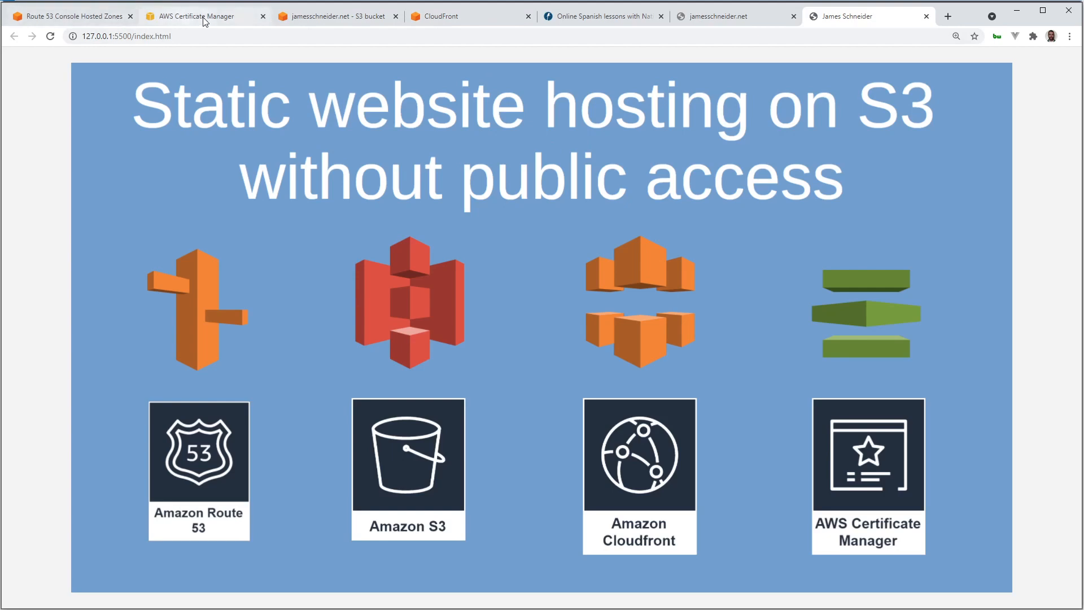
Upload all three project-folder files (index.html, s3.png, style.css) to the jamesschneider.net bucket.
click(337, 16)
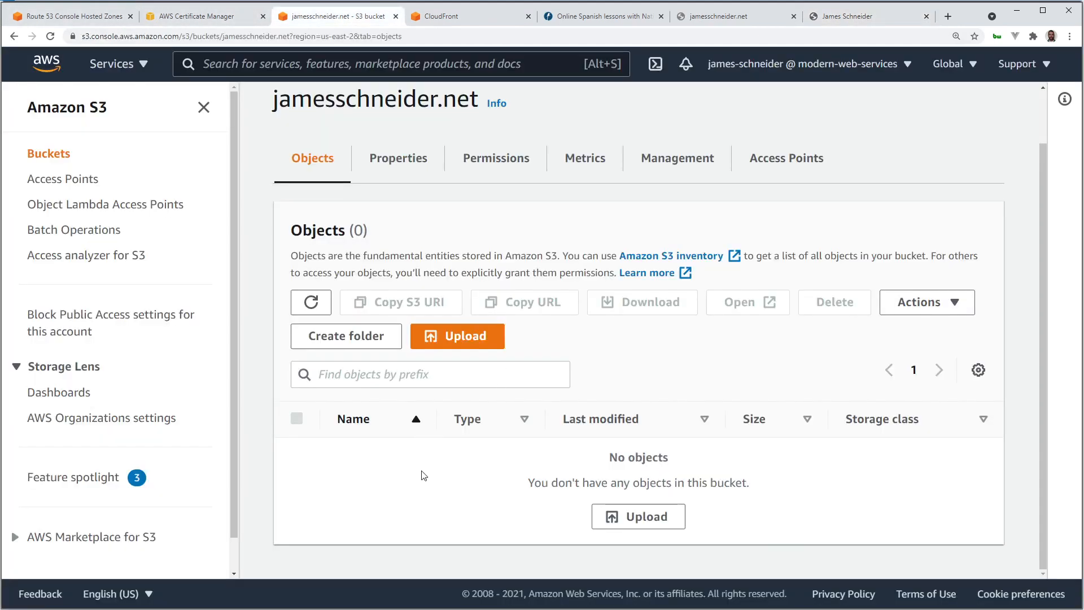
click(457, 336)
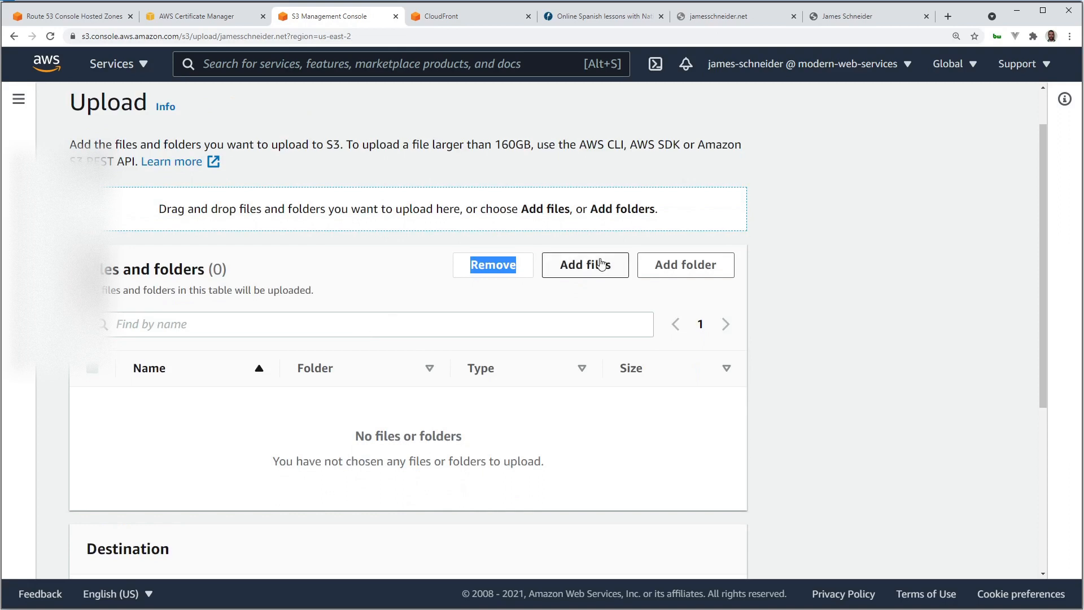
click(585, 265)
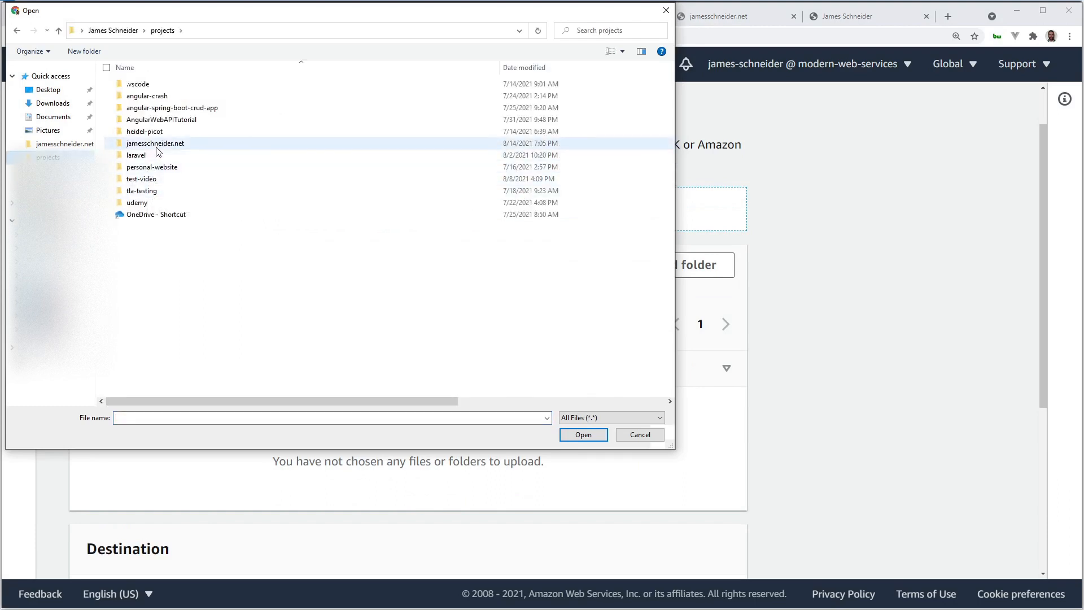
double_click(155, 143)
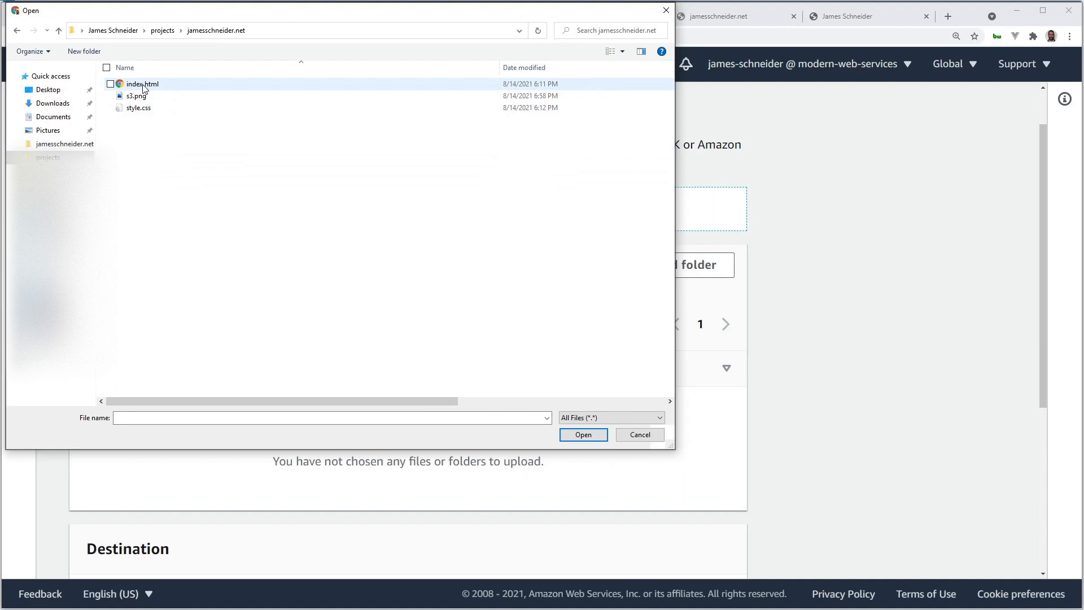
key(ctrl+a)
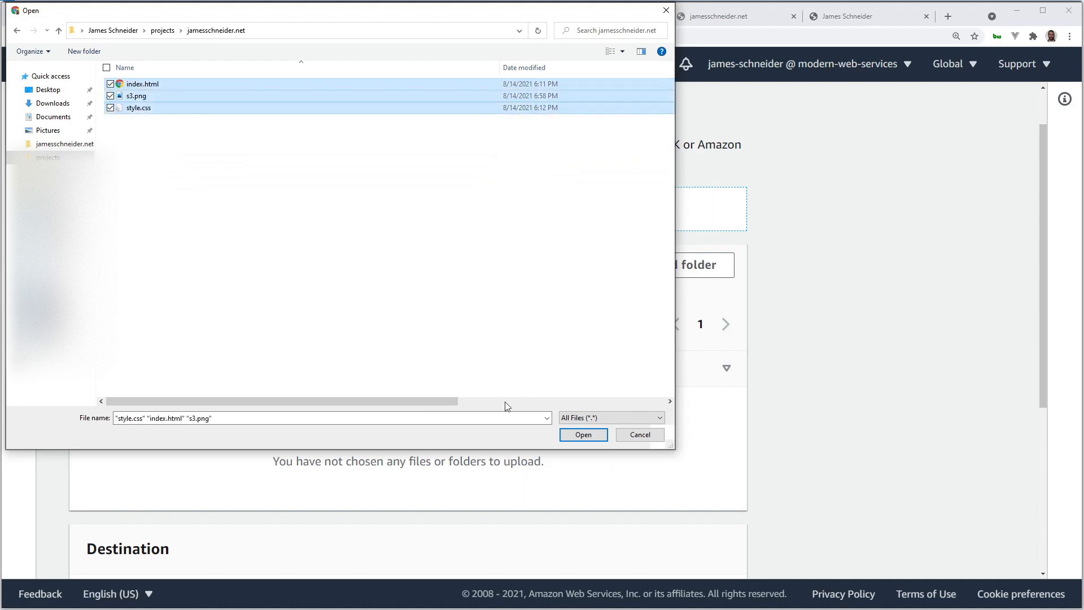
click(583, 435)
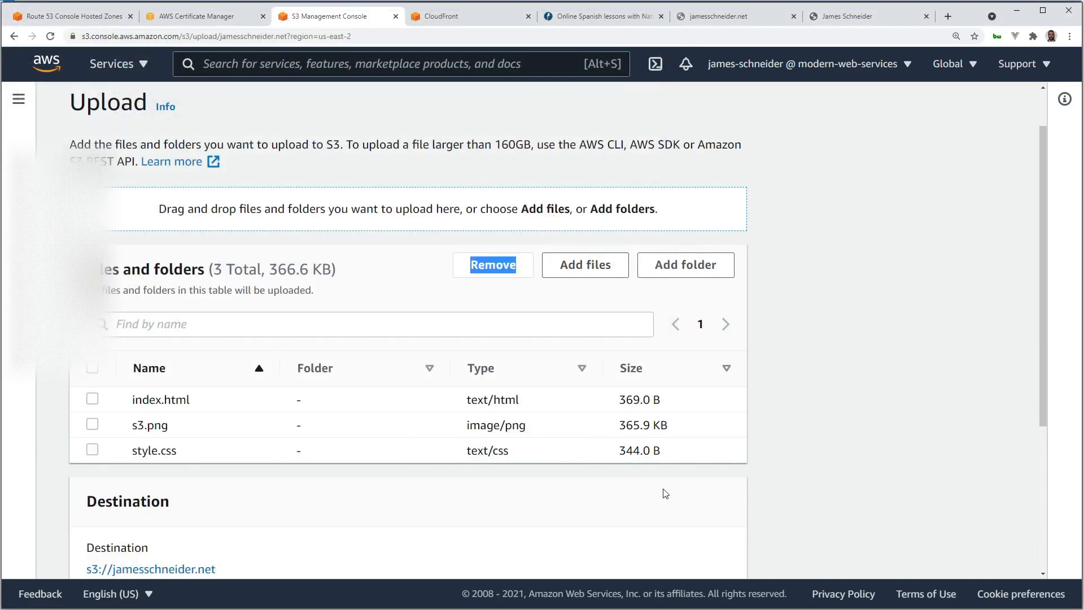
scroll(down, 3)
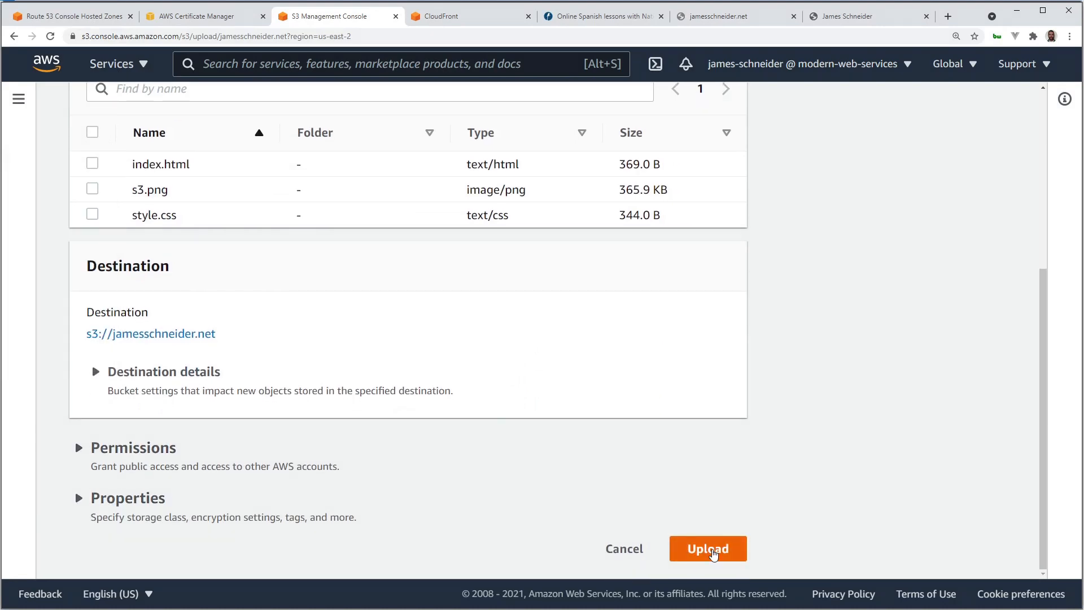
click(706, 548)
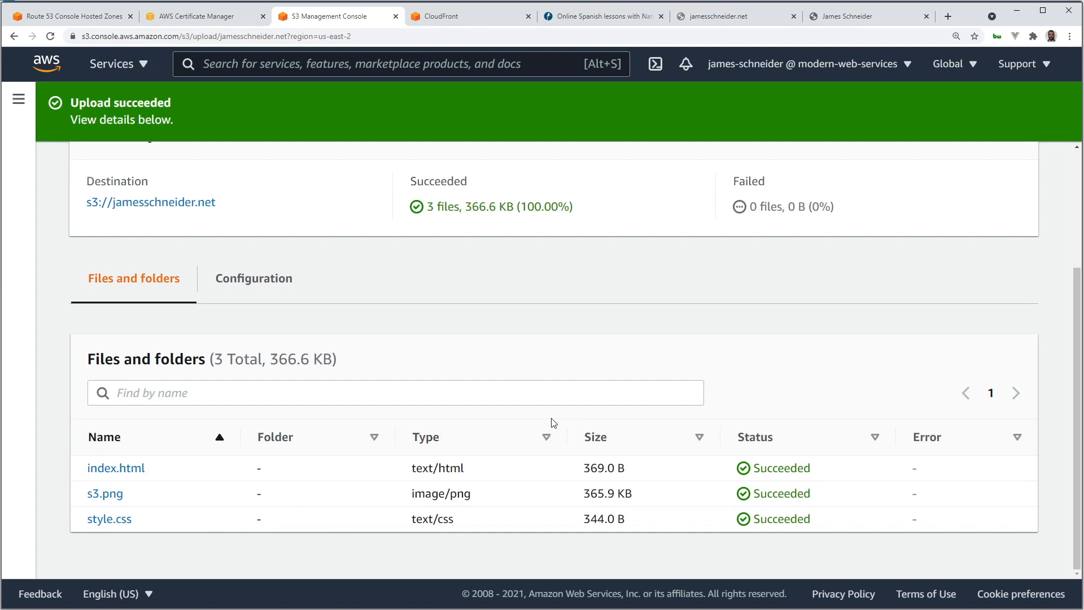
click(115, 468)
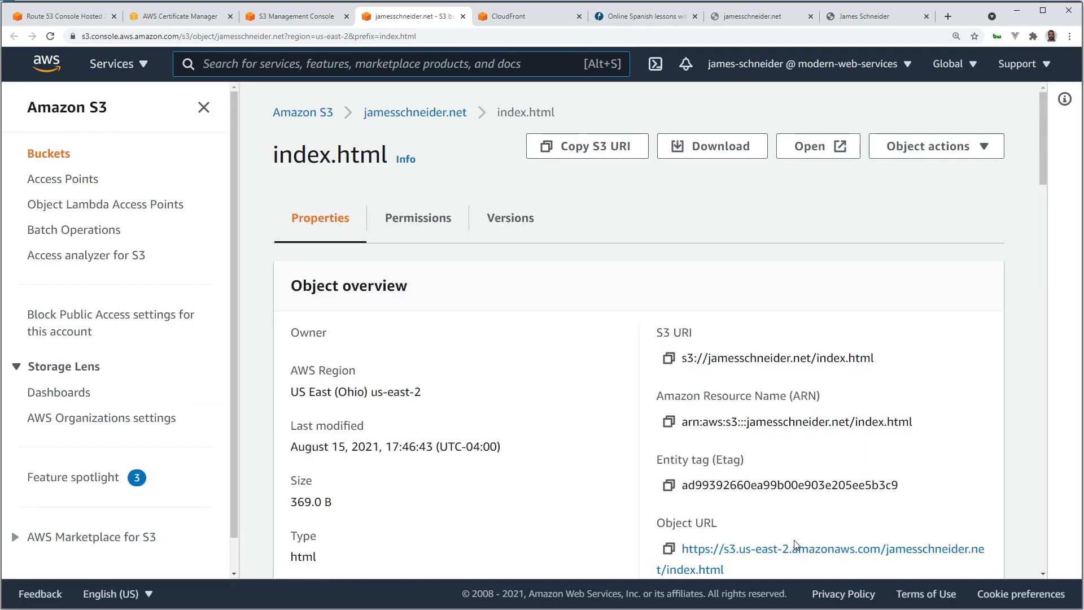
click(831, 548)
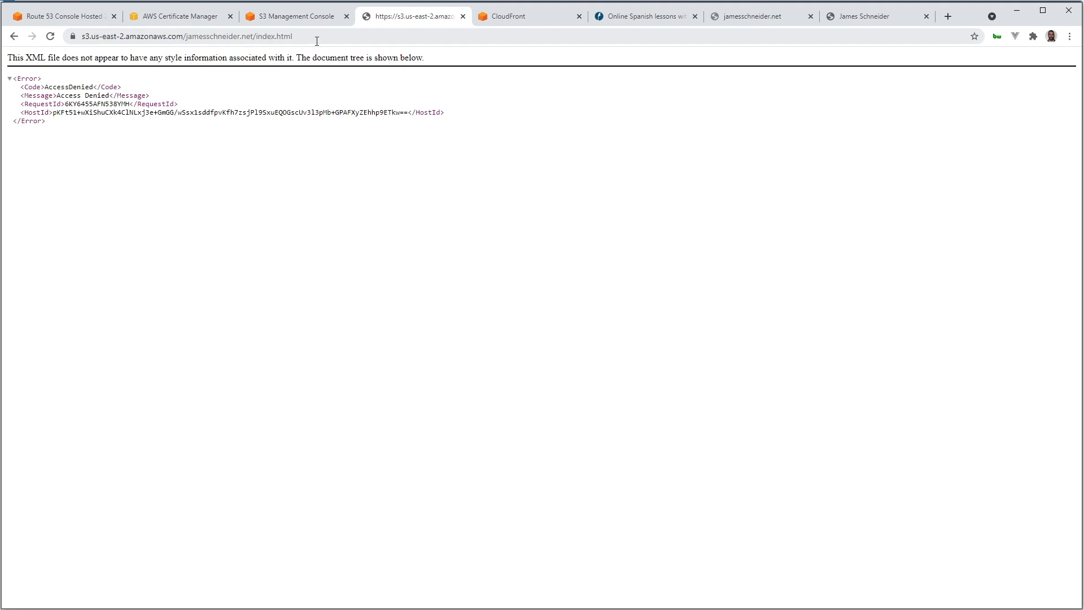
click(294, 15)
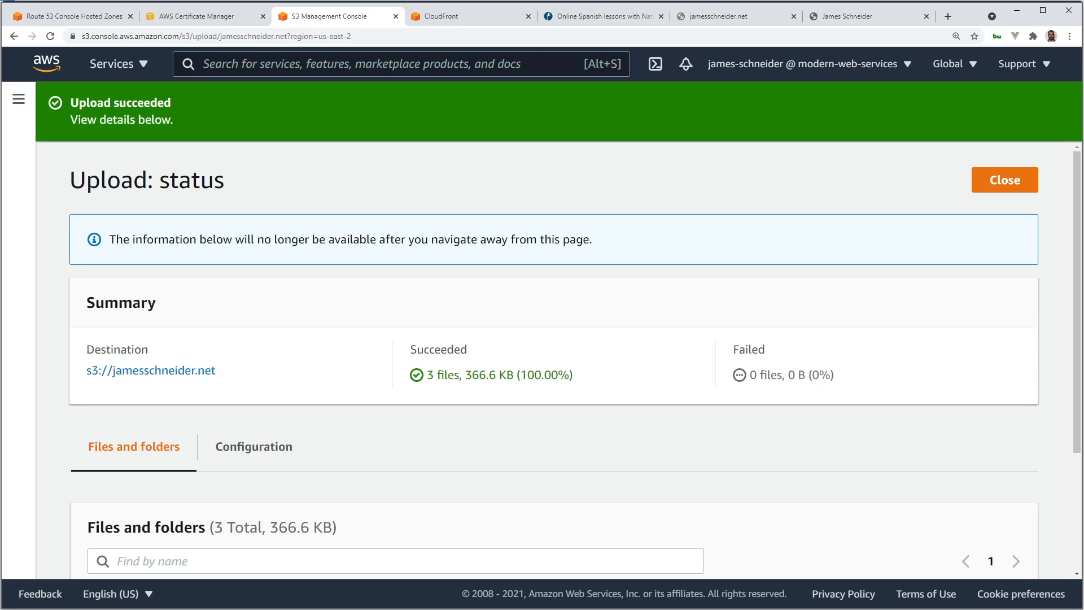
mouse_move(369, 406)
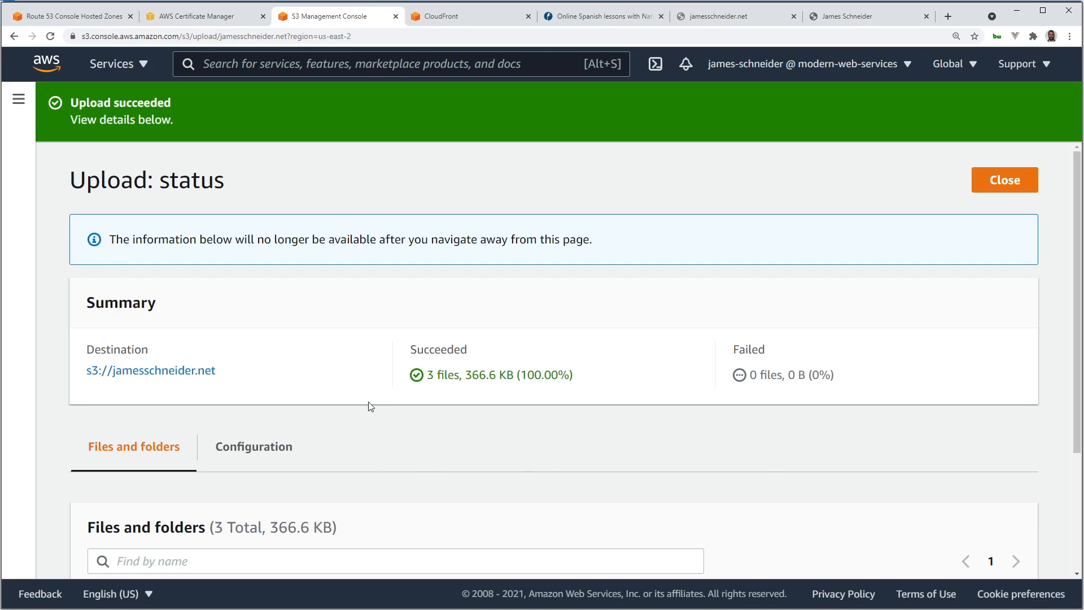
Start a new CloudFront distribution with the jamesschneider.net S3 bucket as its origin.
click(471, 16)
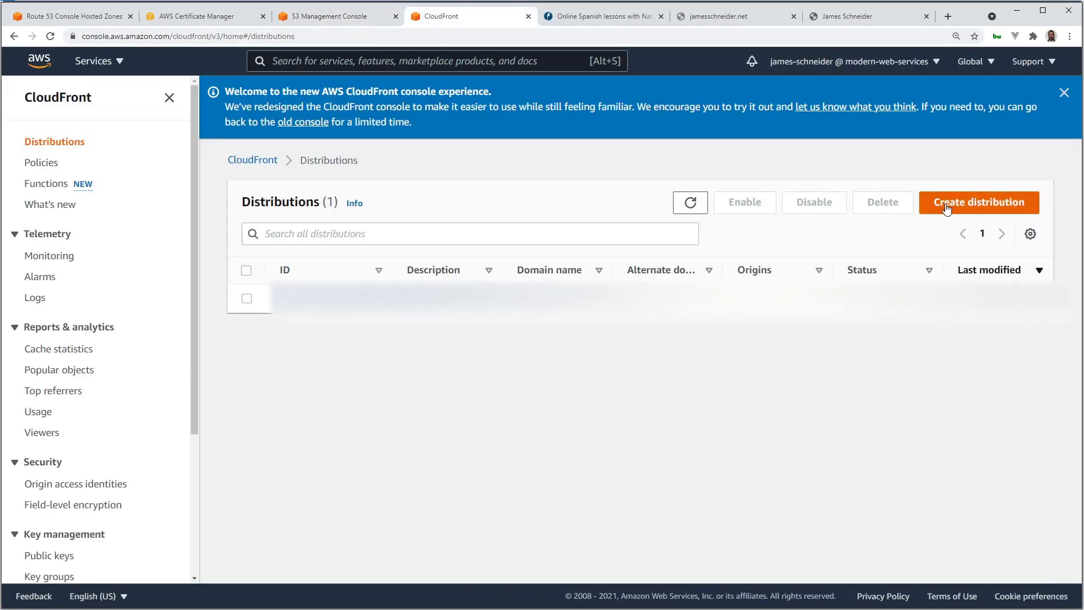
click(978, 202)
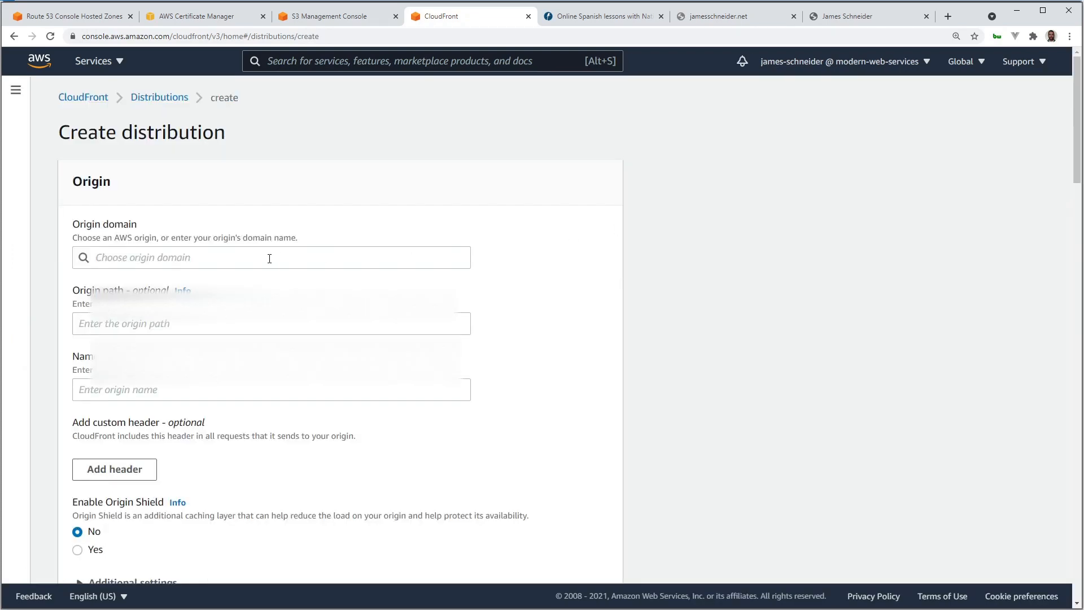
click(270, 257)
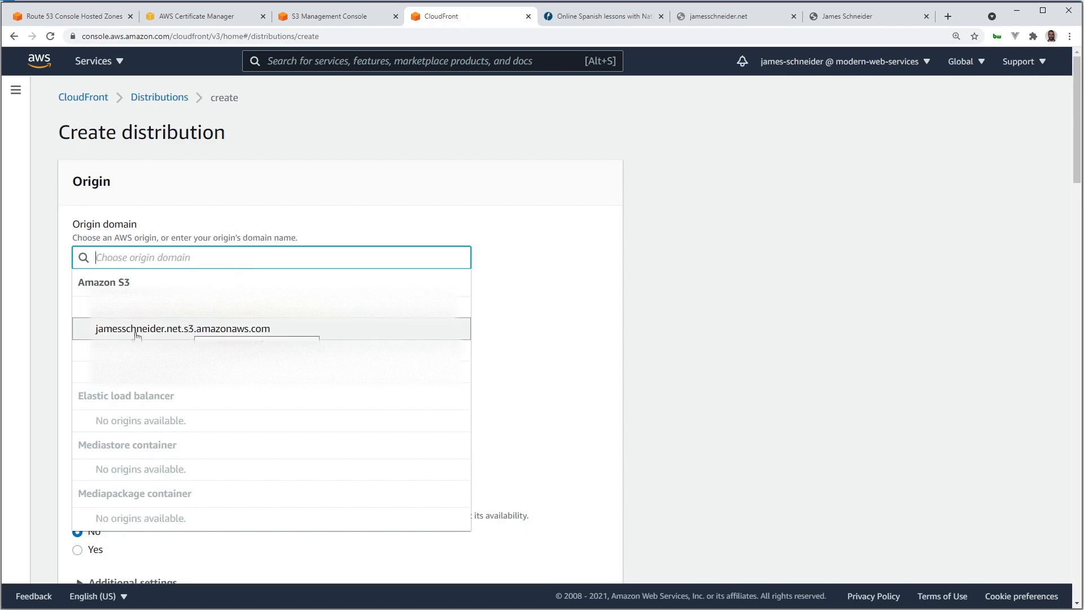
click(183, 329)
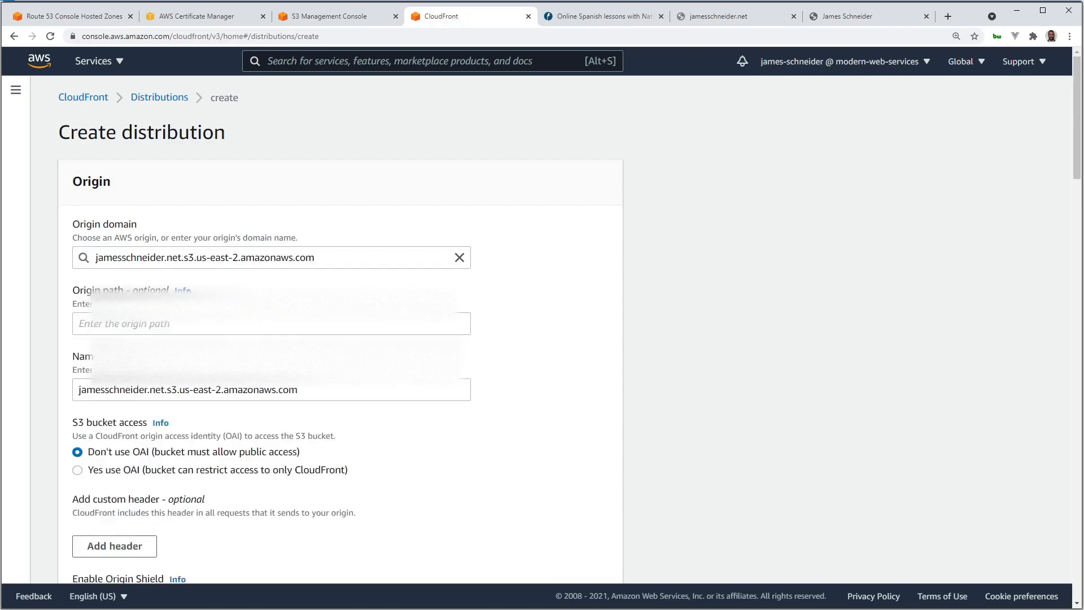
Restrict bucket access to CloudFront by choosing 'Yes use OAI'.
scroll(down, 3)
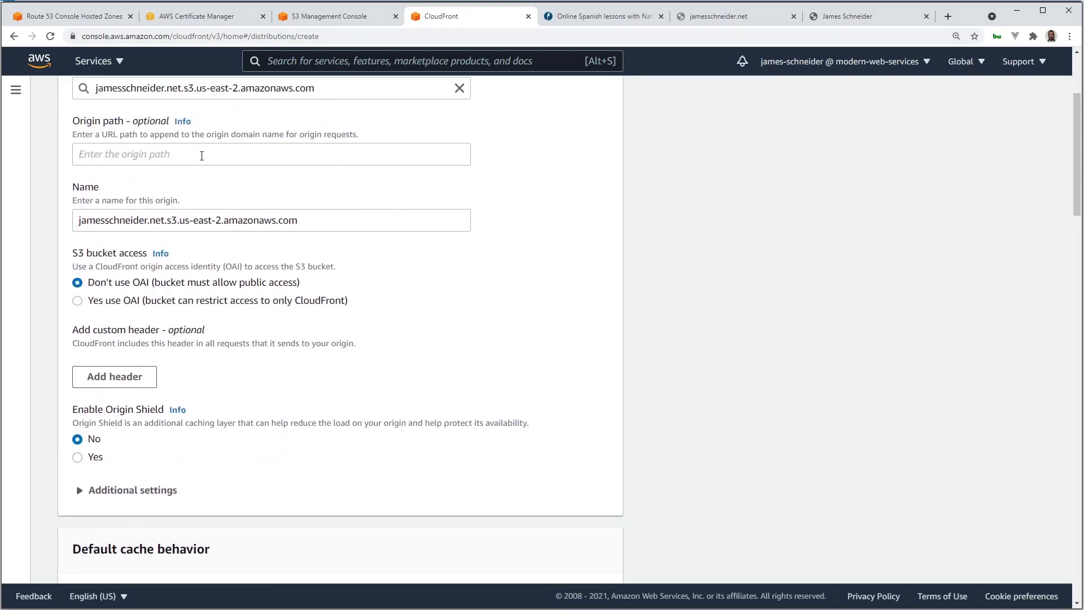
scroll(down, 3)
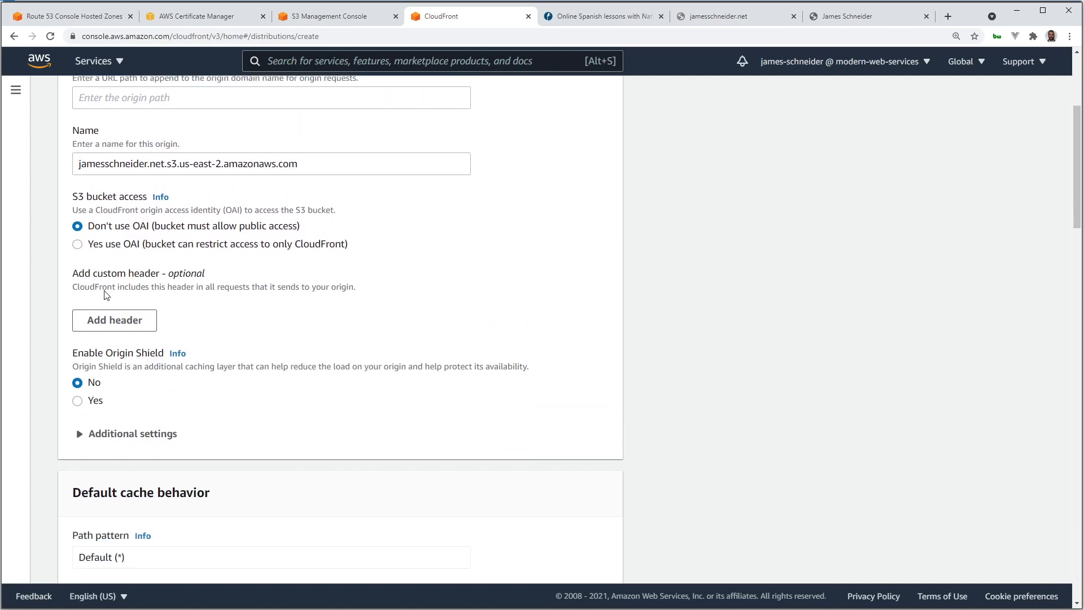
click(77, 243)
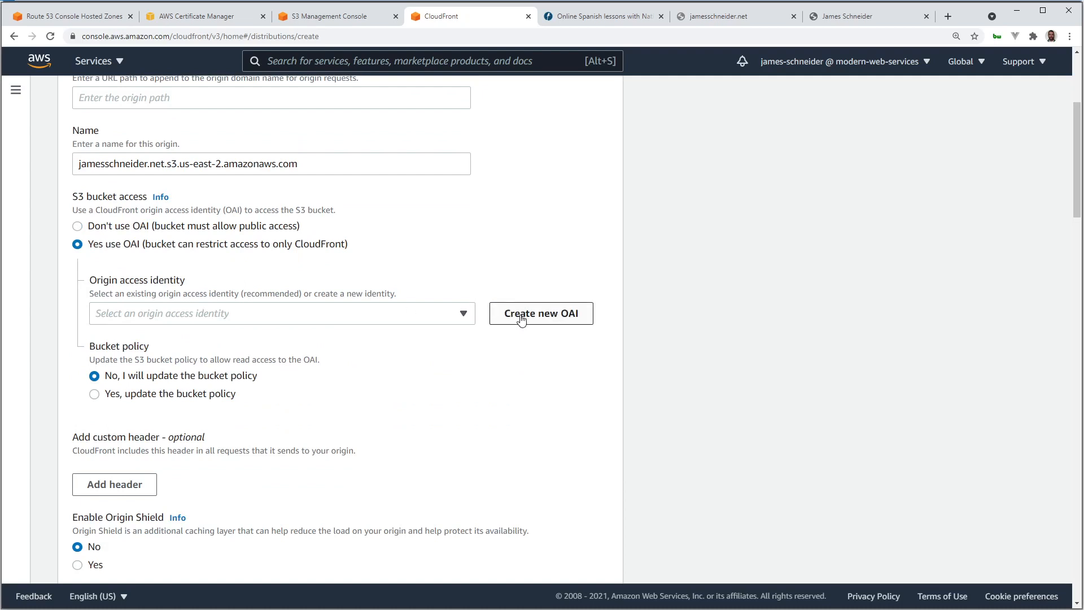
Create a new origin access identity named jamesschneider.net-OAI.
click(541, 313)
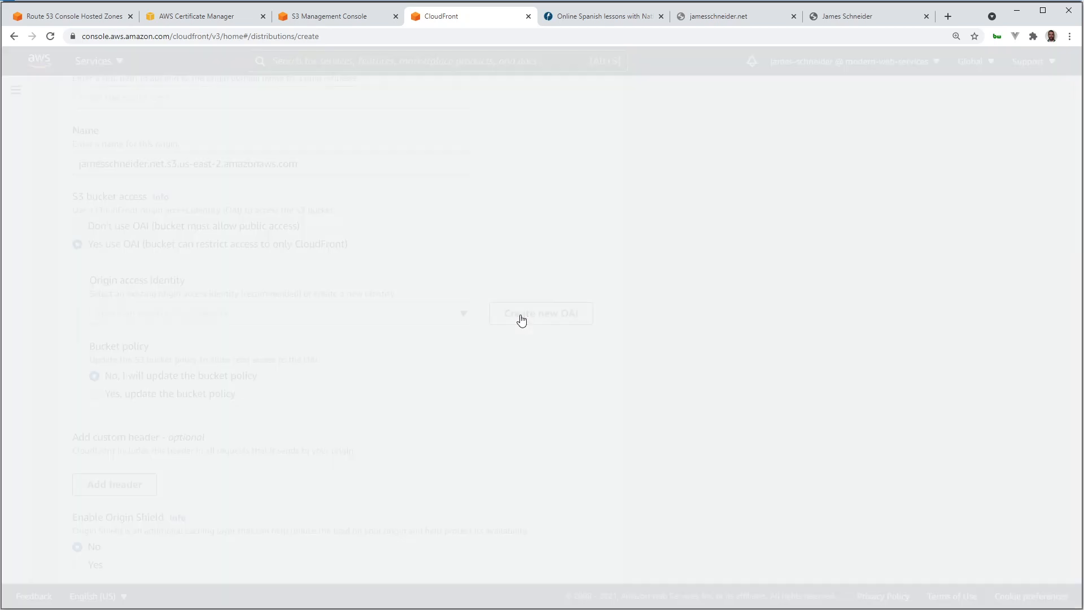
click(542, 313)
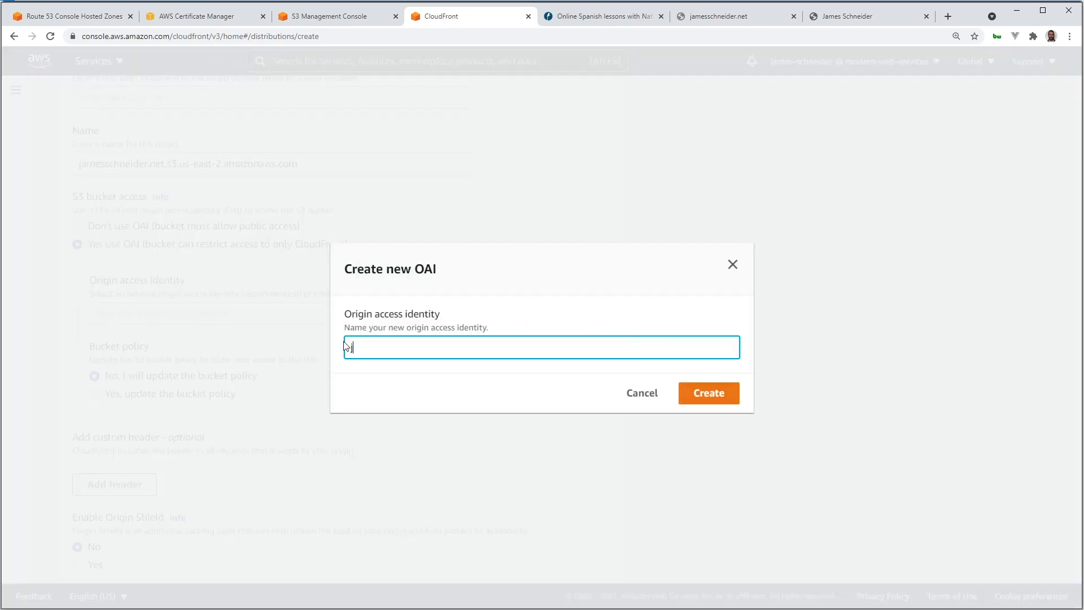
text(jamesschneider.net-)
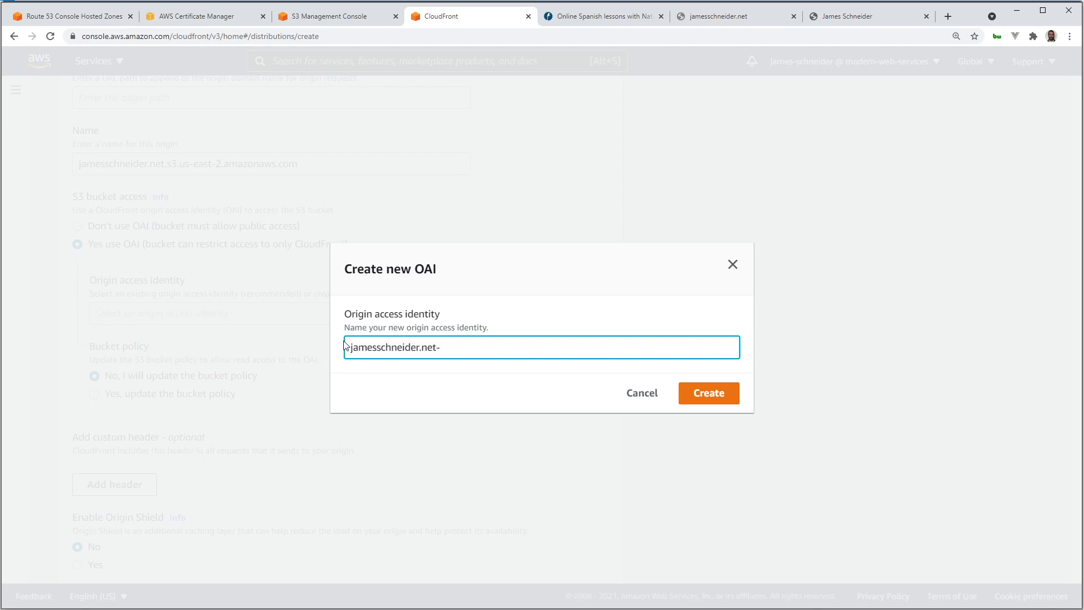
text(OAI)
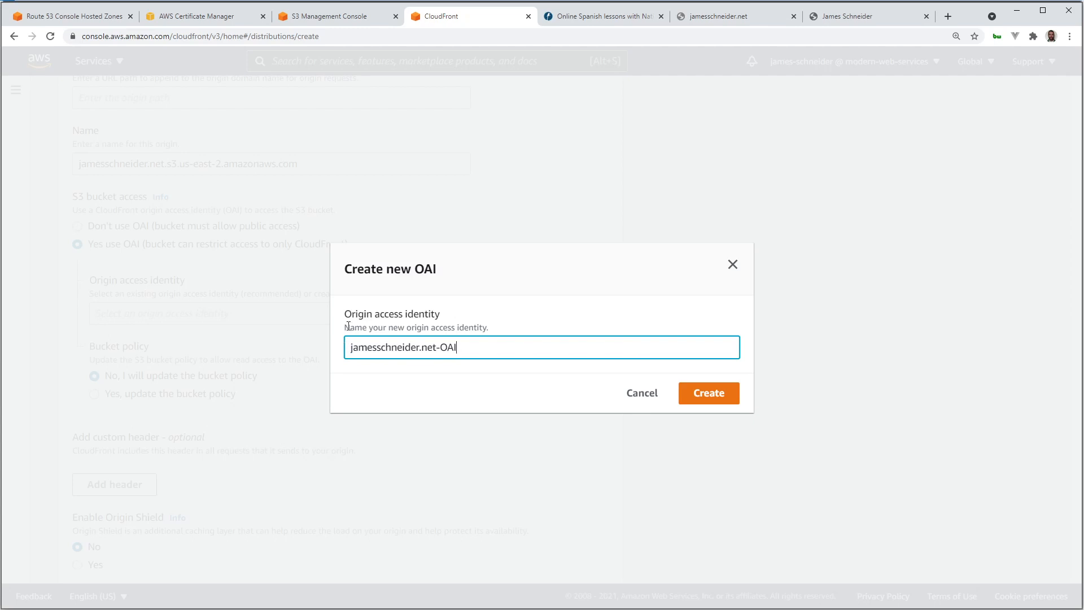
click(708, 393)
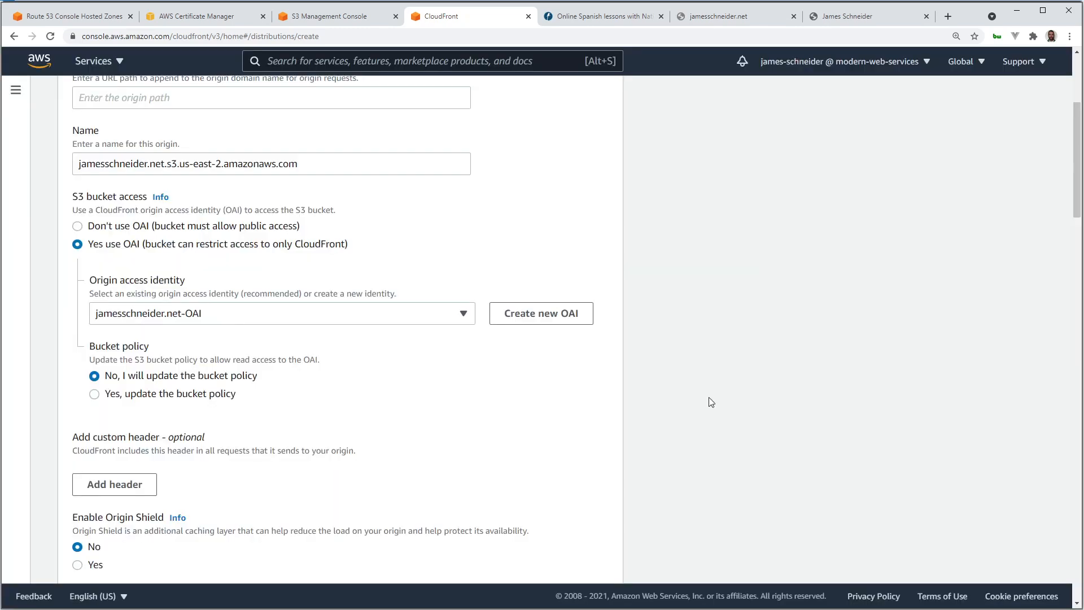
mouse_move(256, 407)
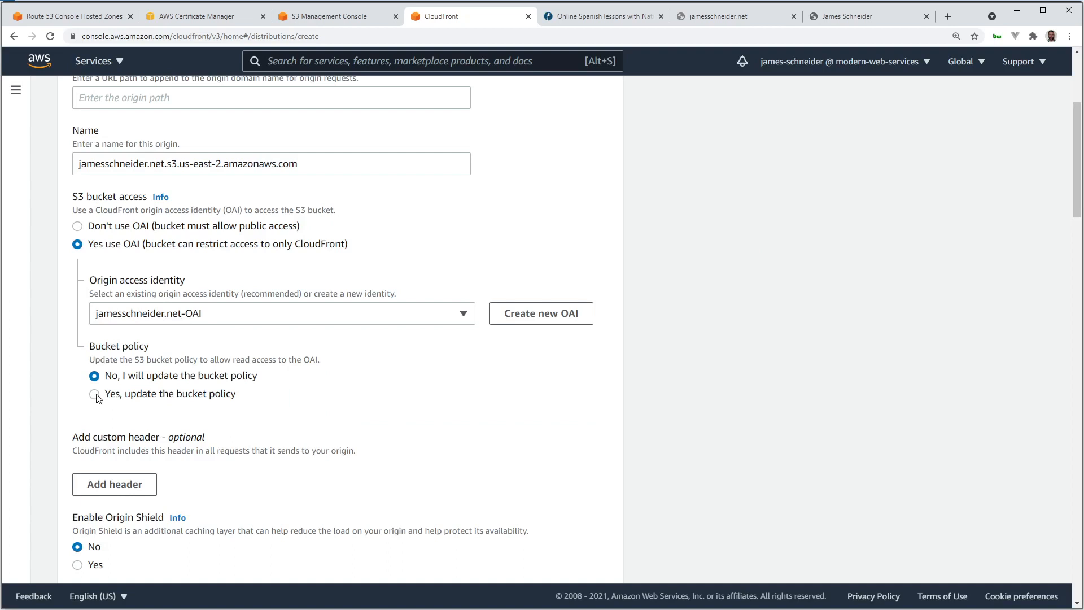
Choose 'Yes, update the bucket policy' and confirm in S3 the bucket has no policy yet.
click(95, 394)
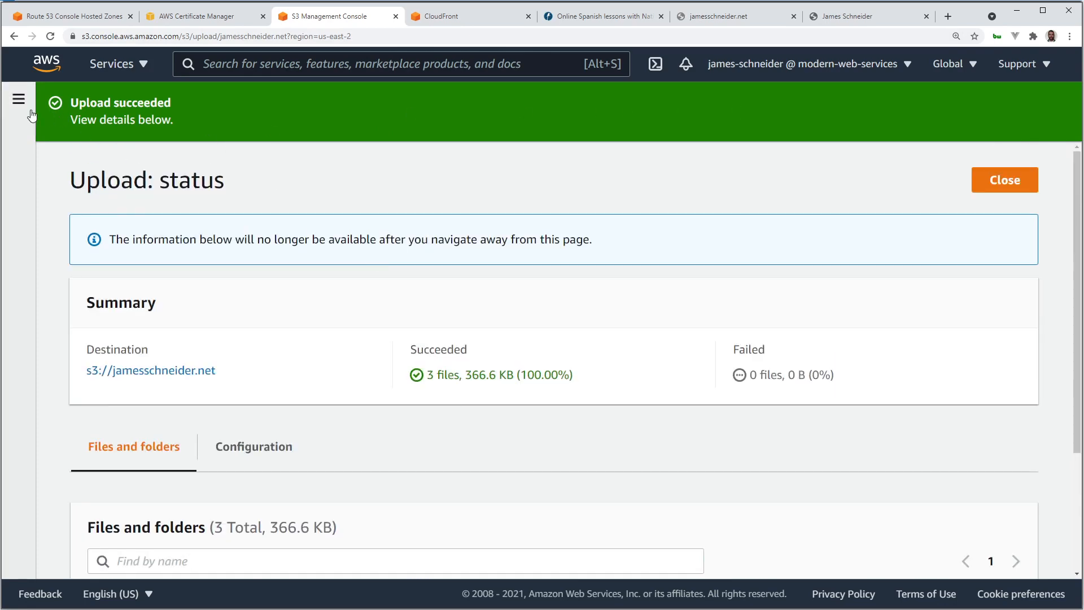
click(19, 99)
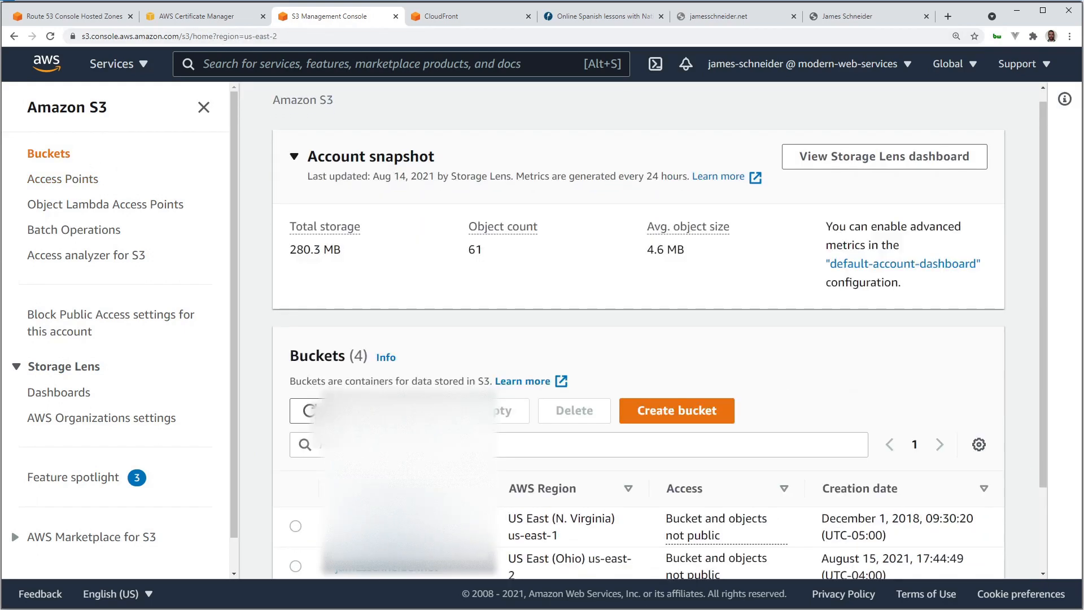
click(407, 525)
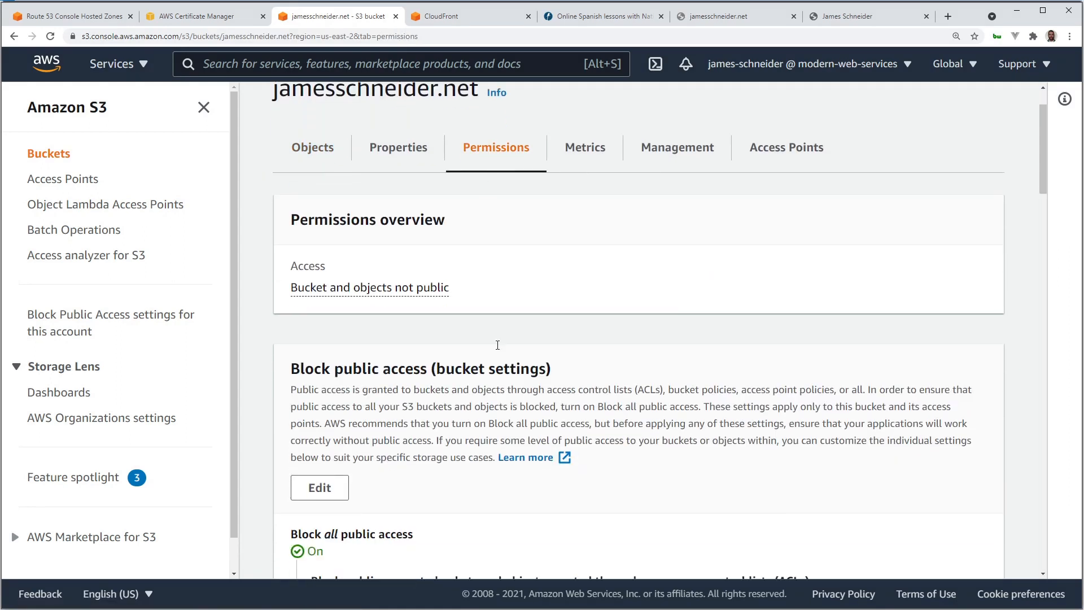
scroll(down, 3)
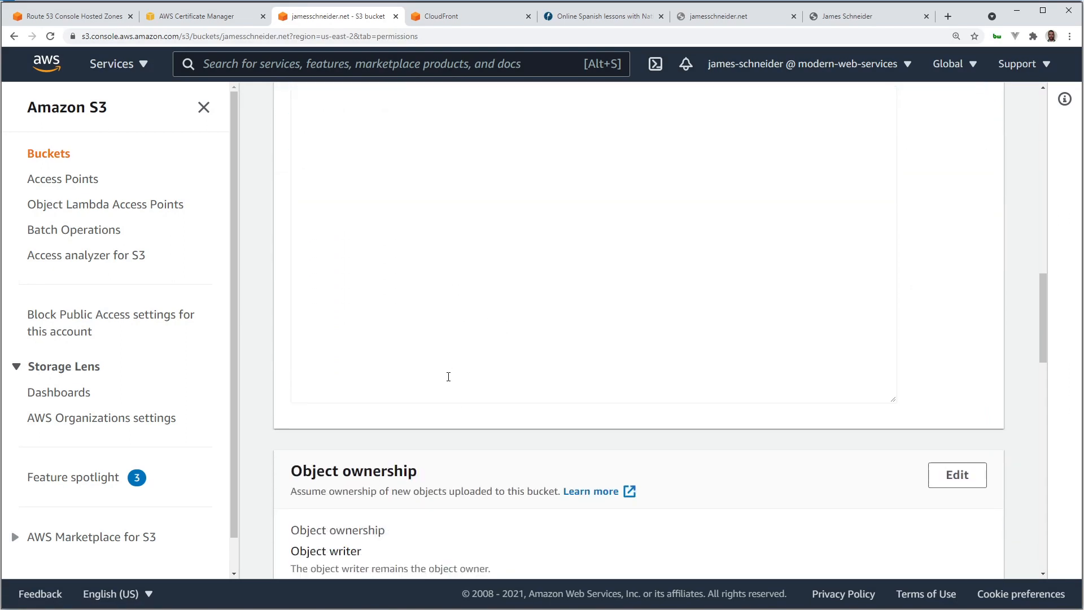
scroll(up, 3)
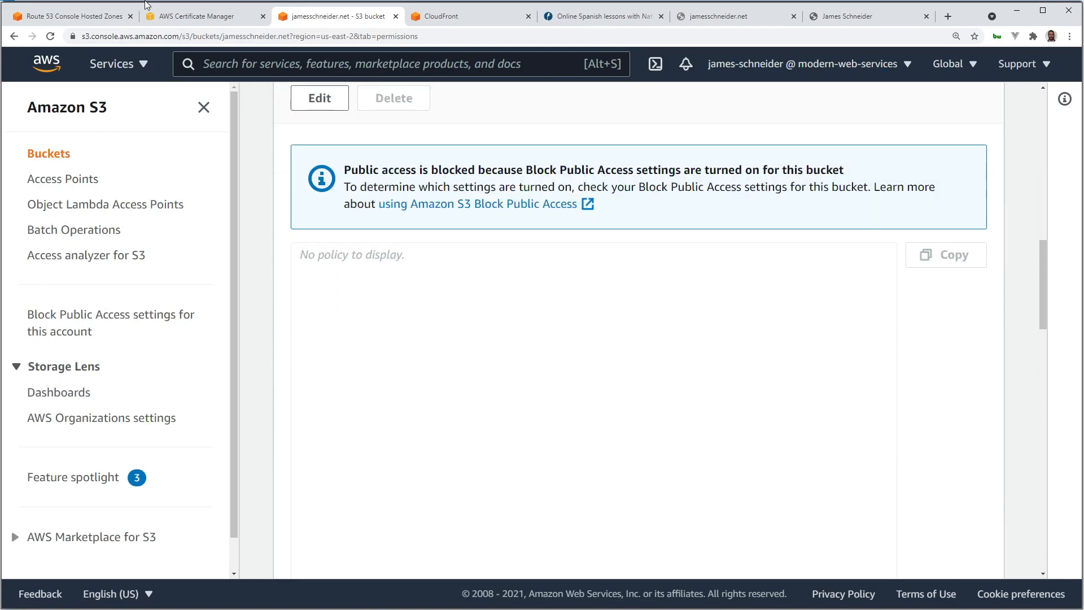
click(471, 16)
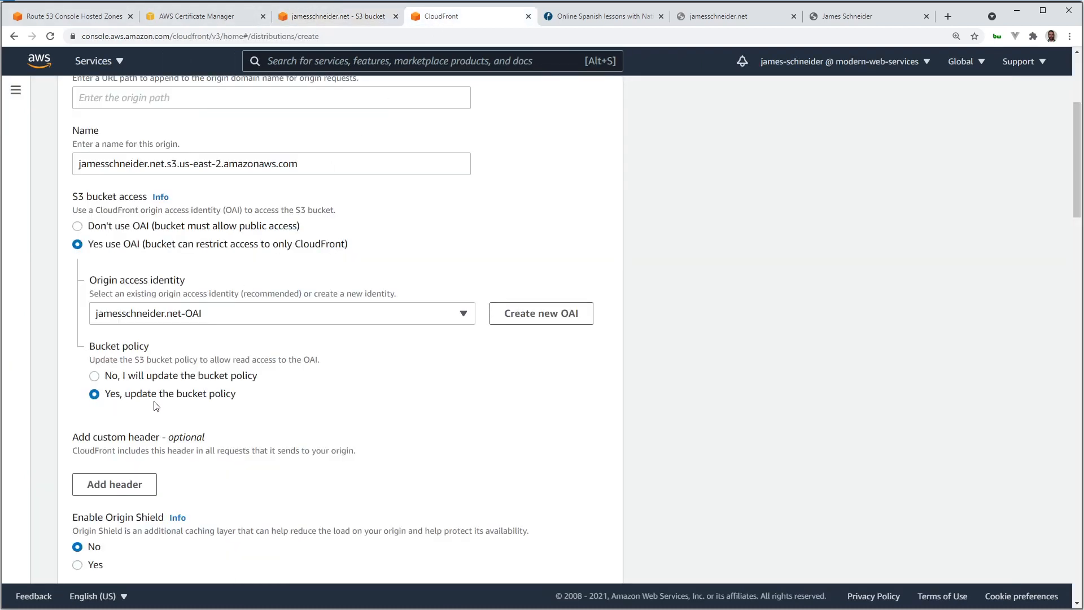
Set the viewer protocol policy to redirect HTTP to HTTPS.
scroll(down, 3)
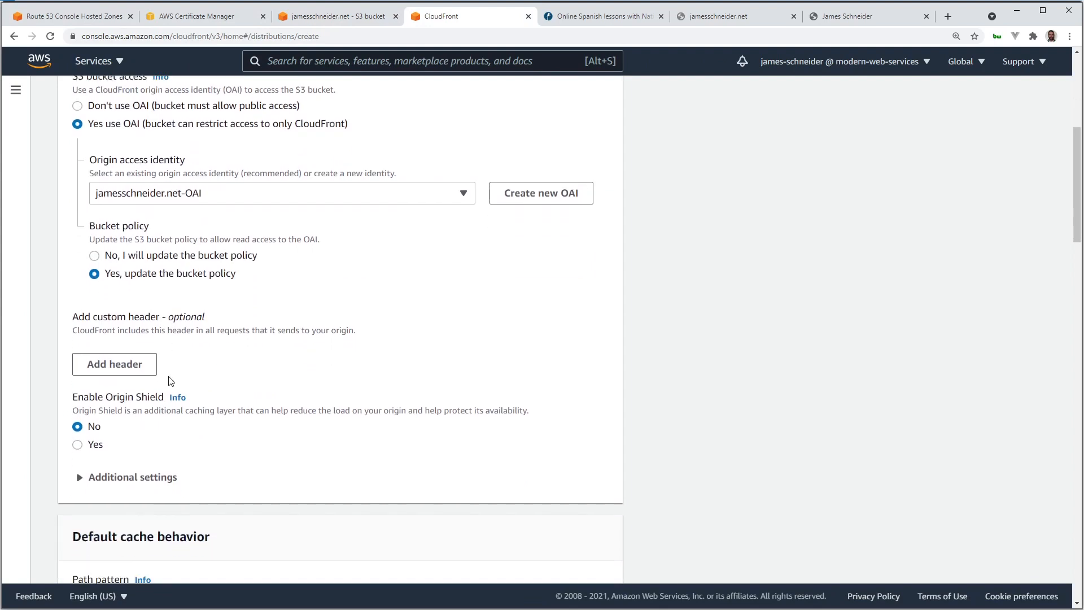
scroll(down, 3)
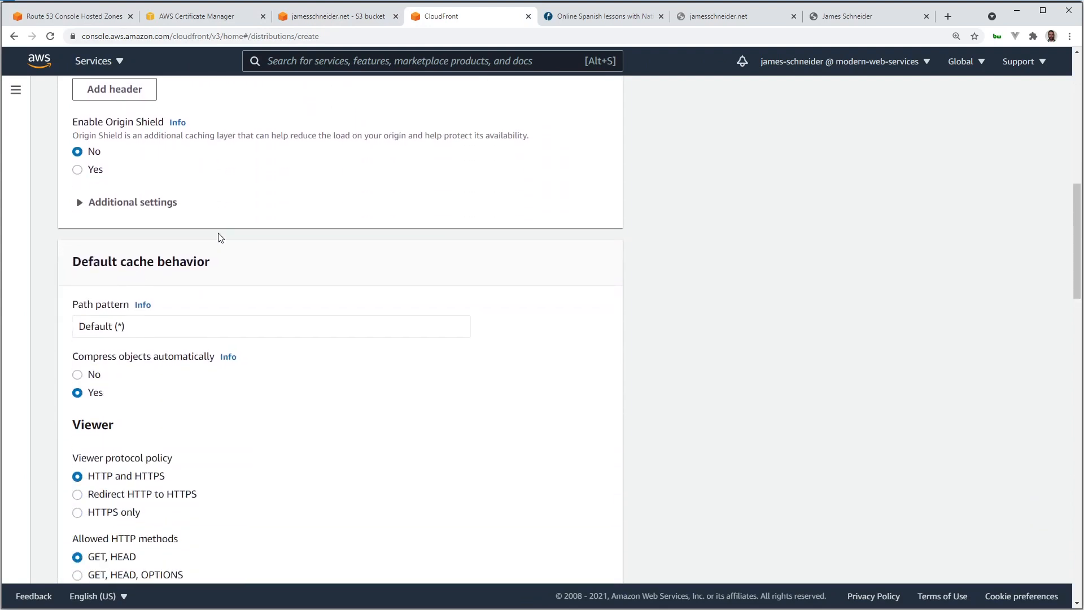
scroll(down, 3)
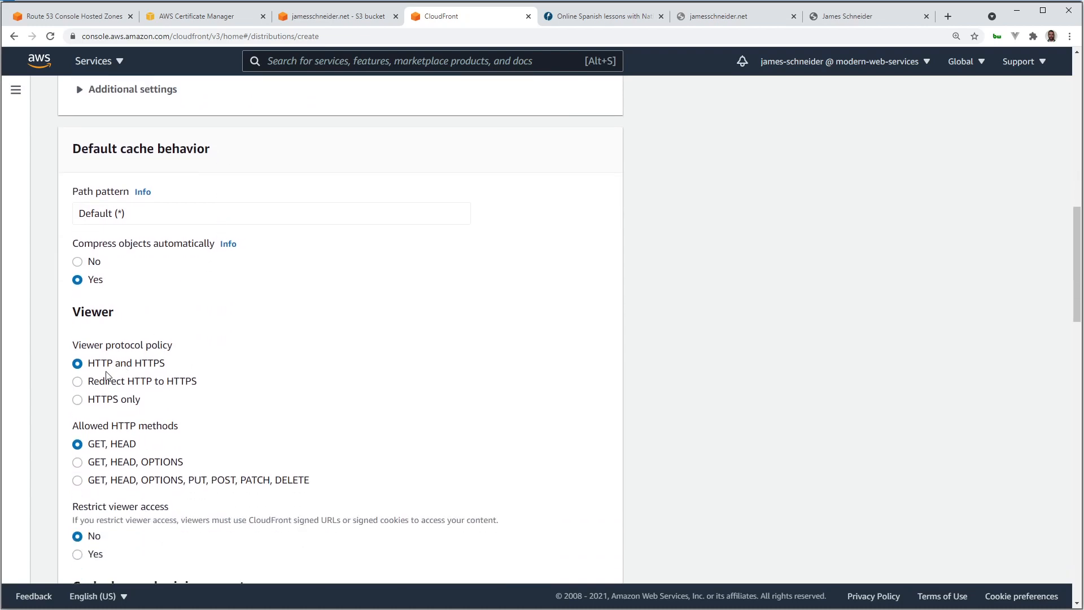
click(76, 381)
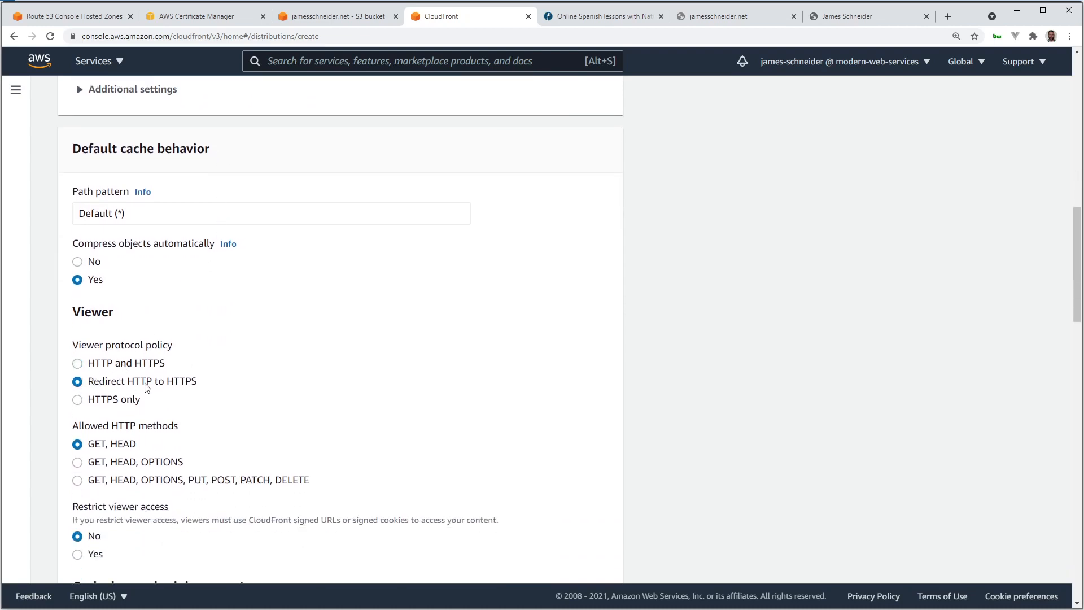
scroll(down, 3)
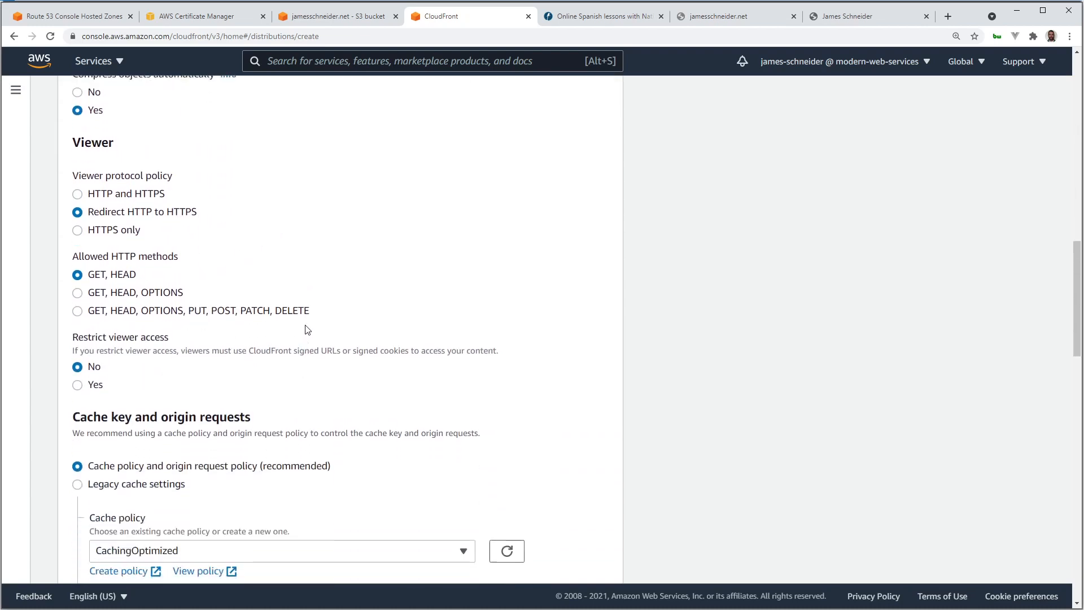
scroll(down, 3)
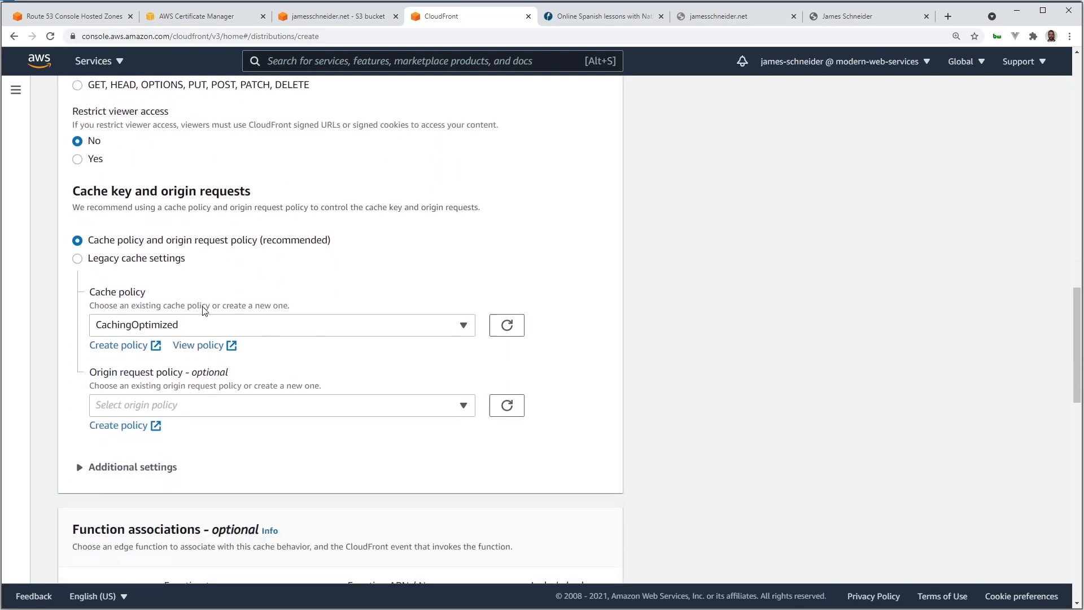
scroll(down, 3)
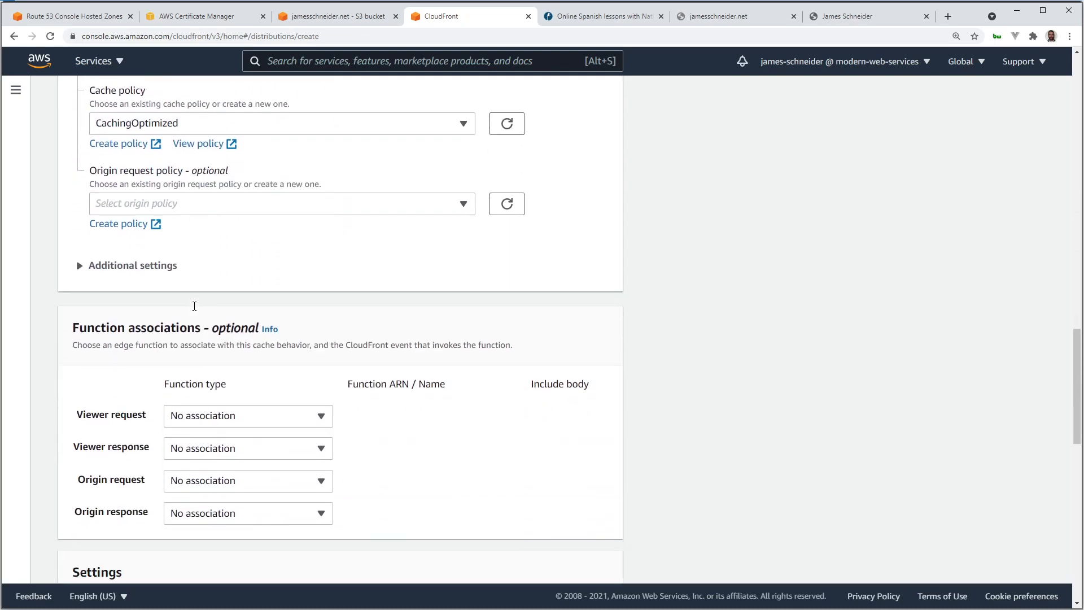
scroll(down, 3)
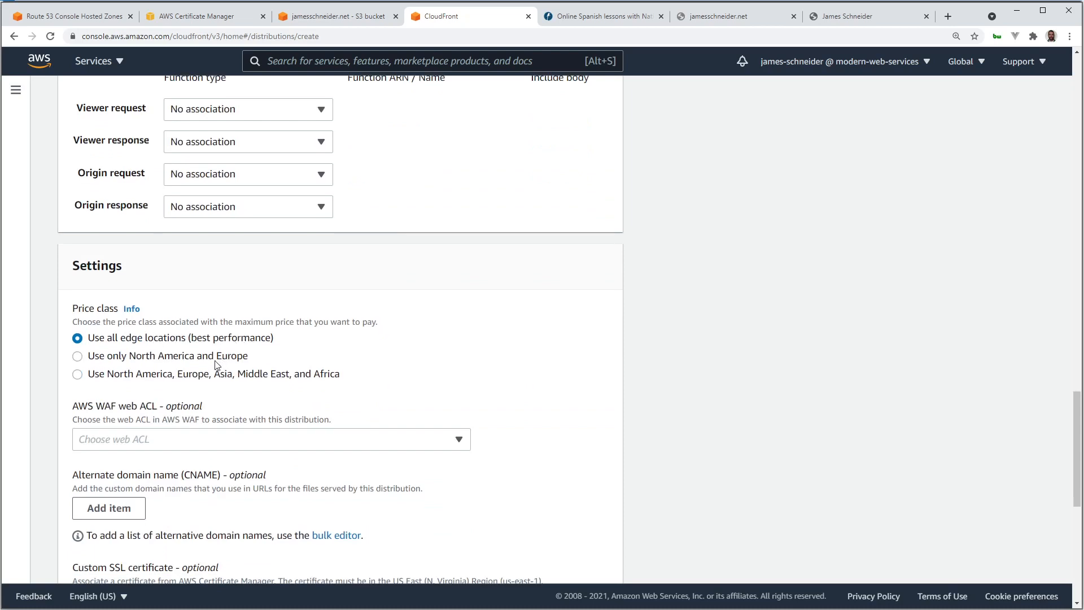
mouse_move(192, 368)
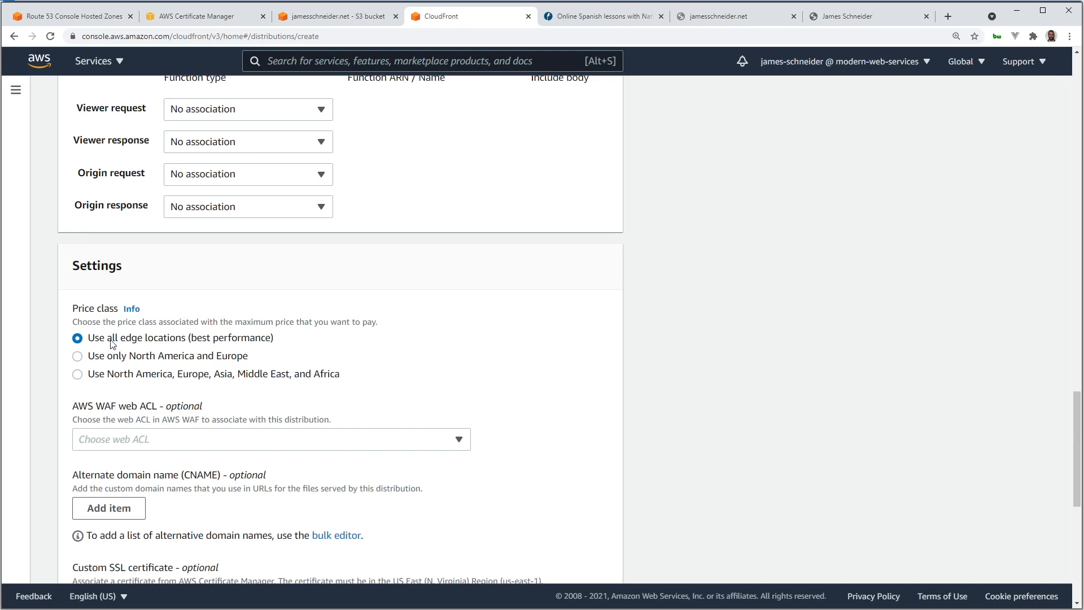
mouse_move(249, 352)
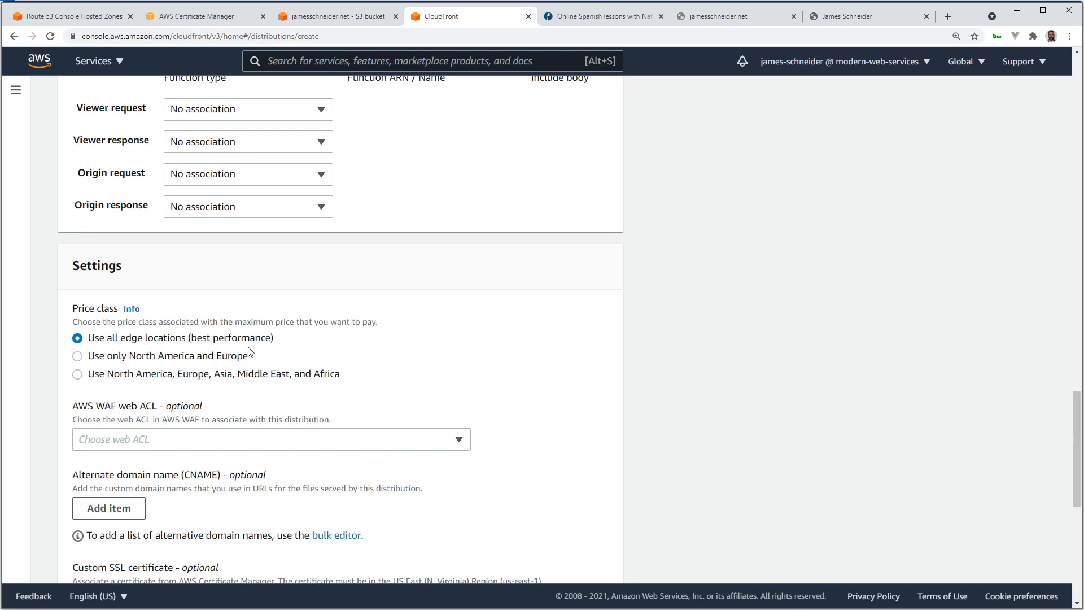
Select the jamesschneider.net ACM certificate as the custom SSL certificate.
scroll(down, 3)
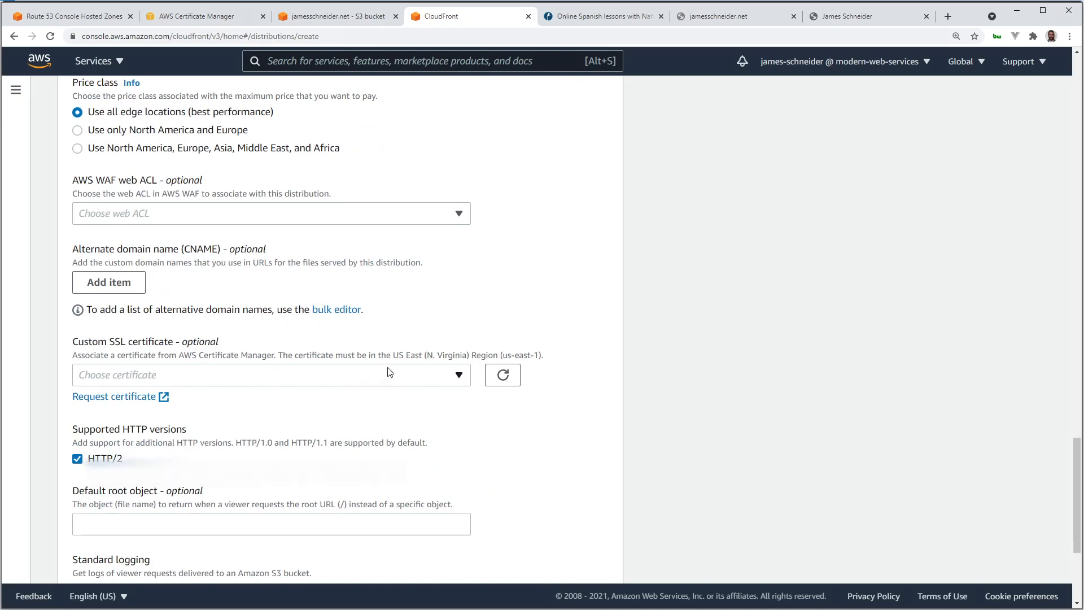
click(270, 375)
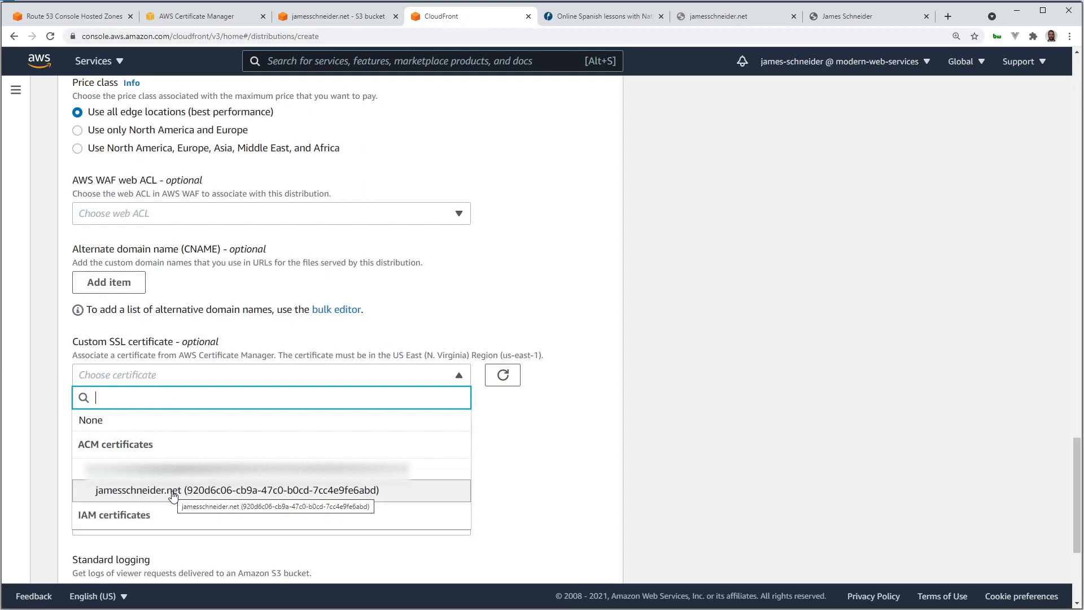
click(236, 490)
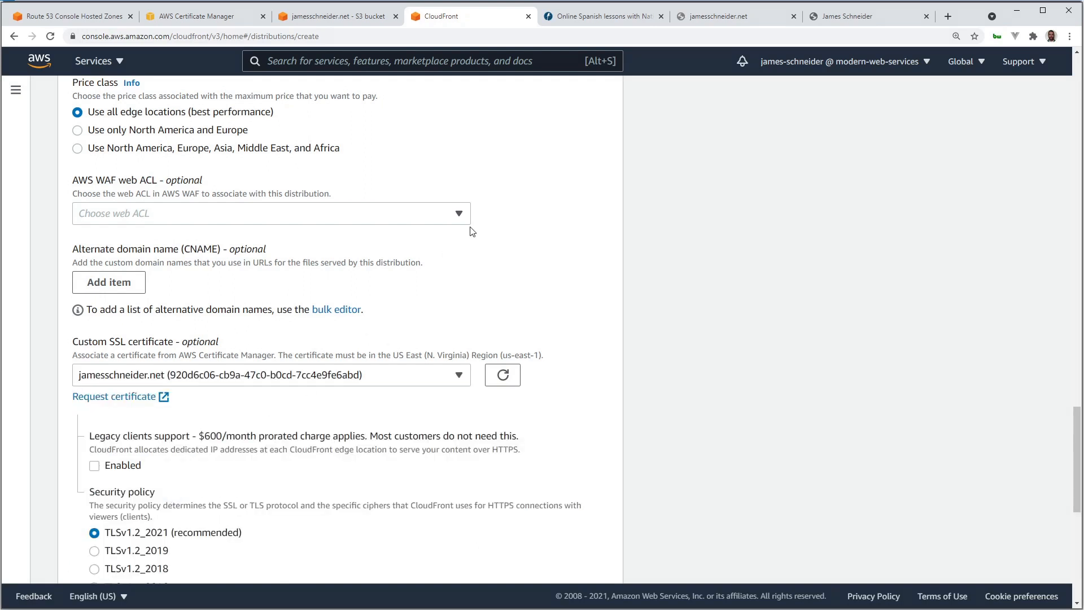
Set index.html as the default root object.
scroll(down, 3)
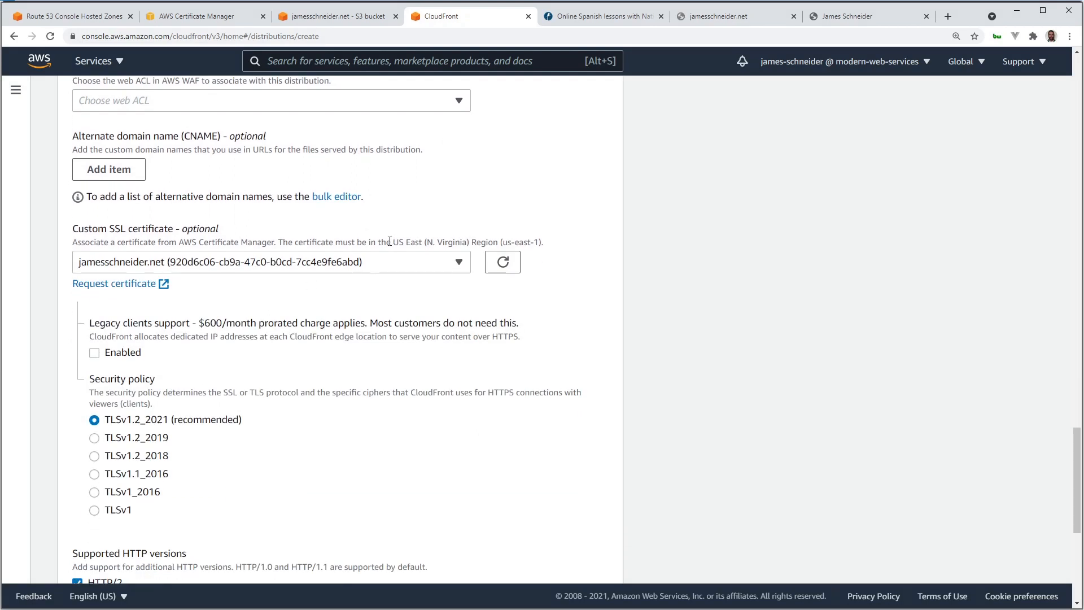
scroll(down, 3)
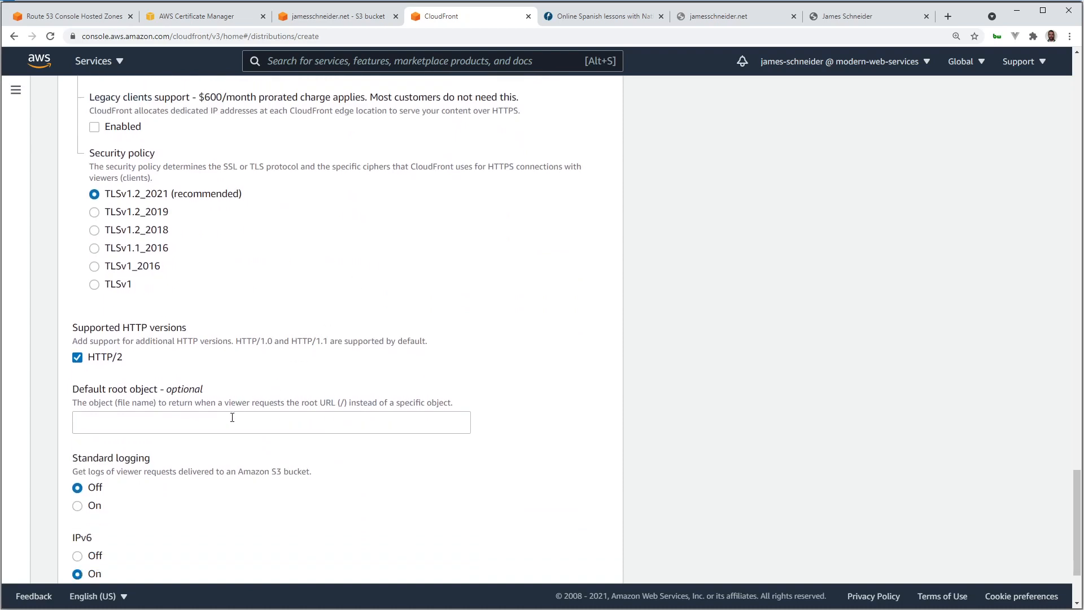
text(inde)
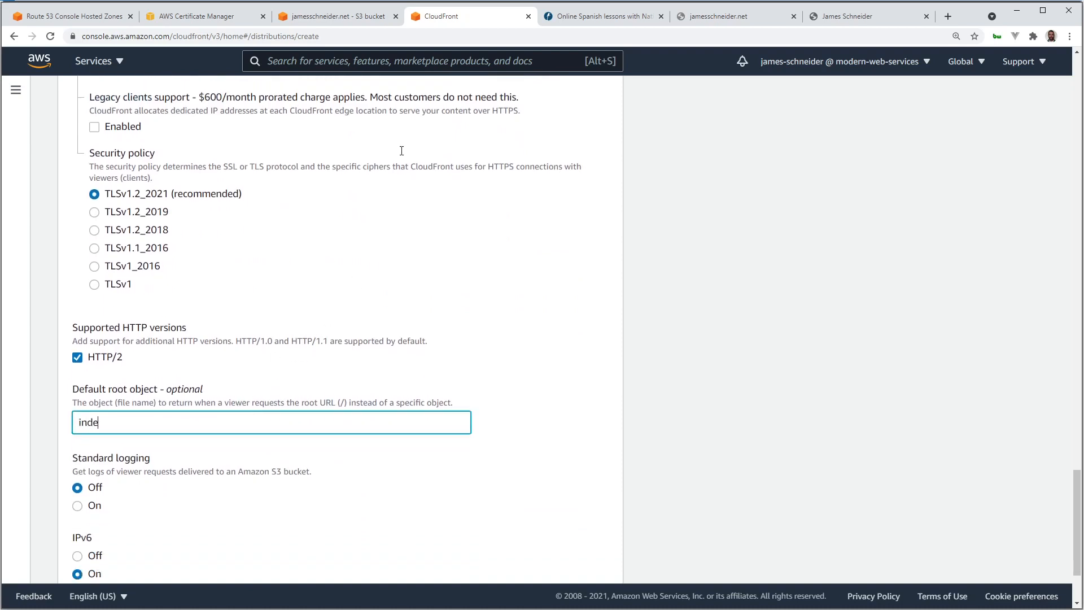
text(x.html)
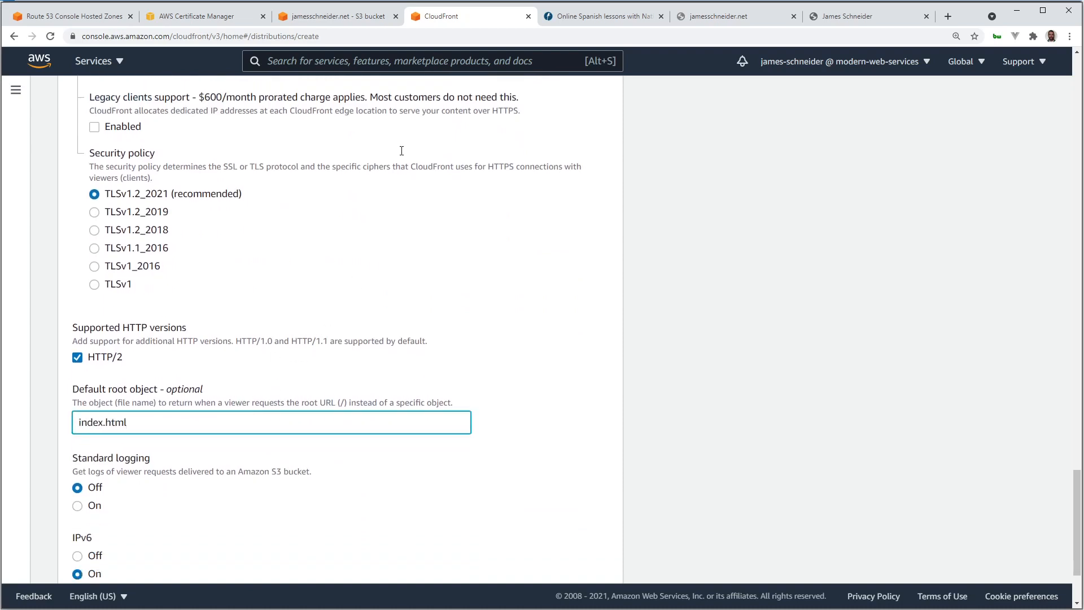
scroll(down, 3)
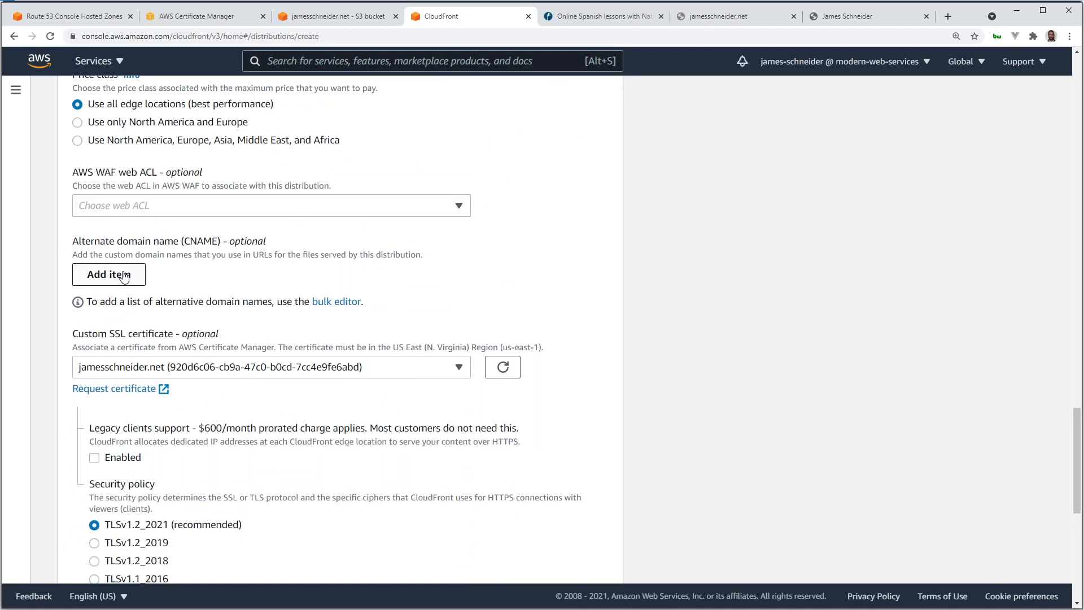
click(108, 274)
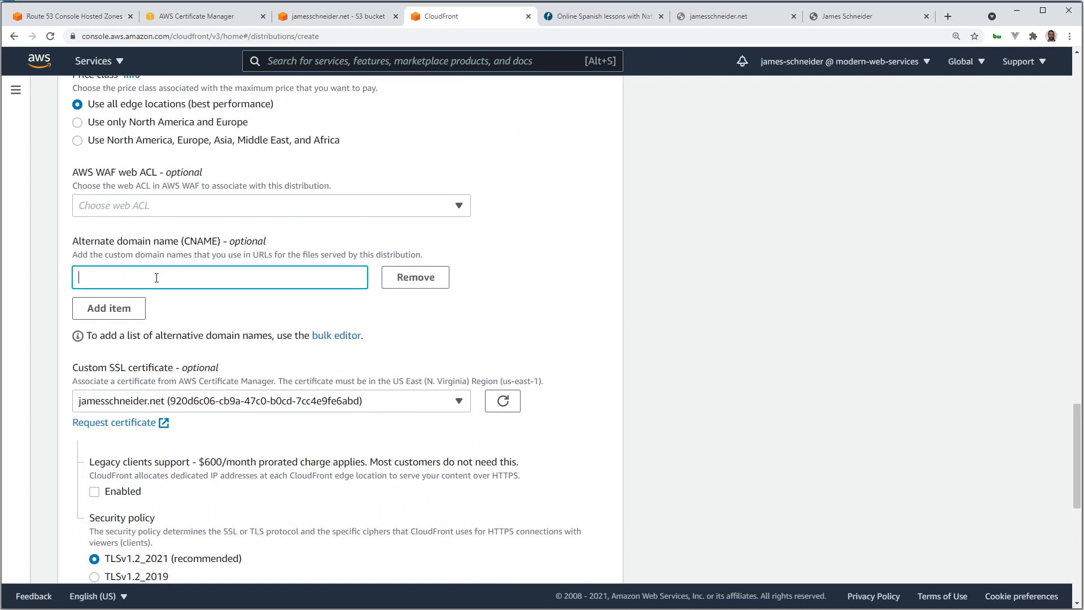
text(jamesschneider.net)
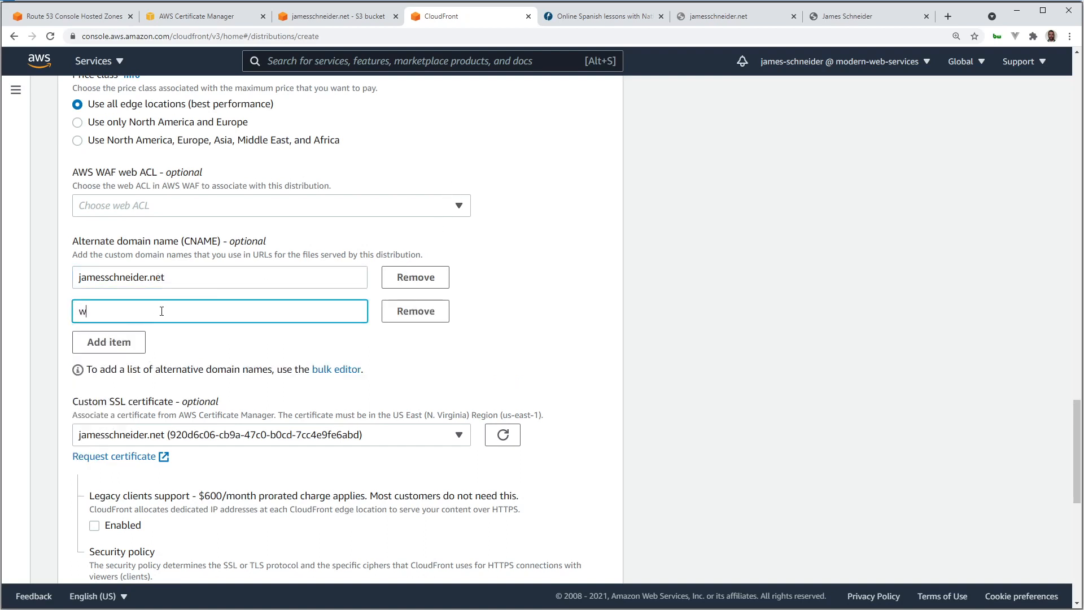
text(ww.james)
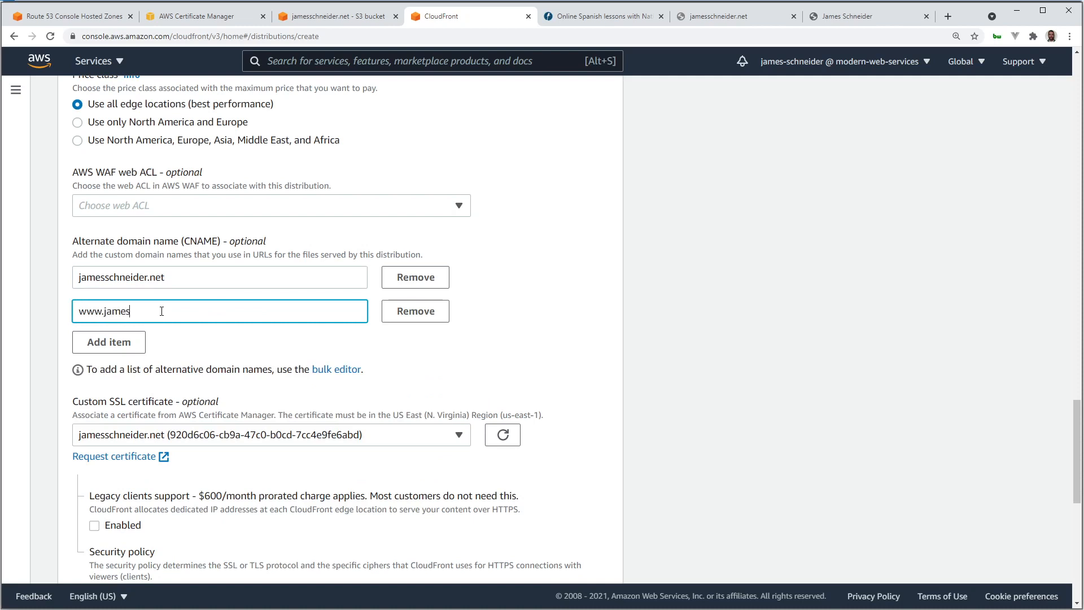
text(schneider.)
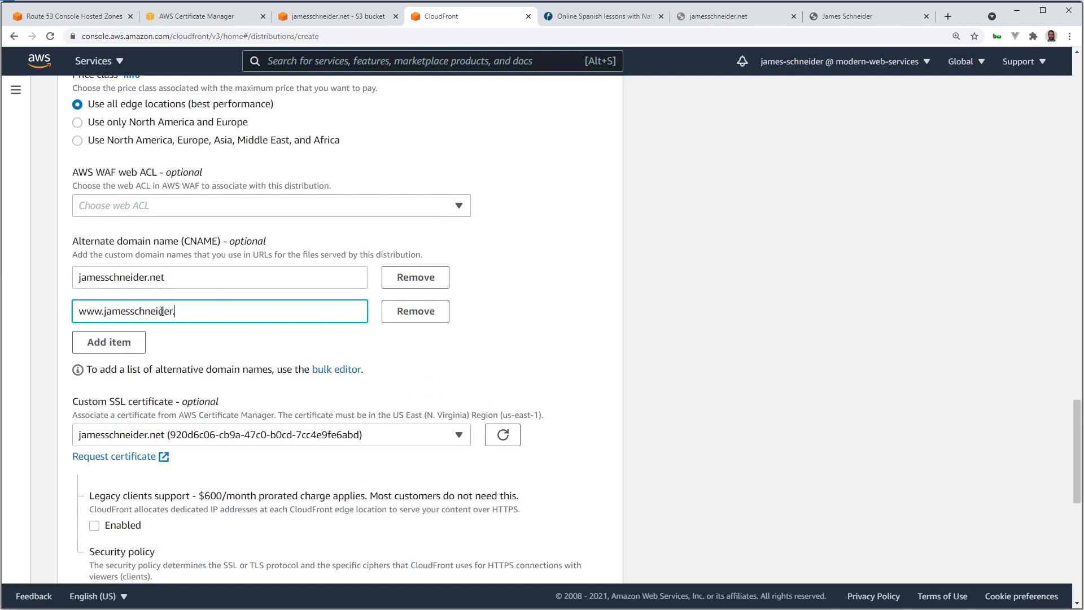
text(net)
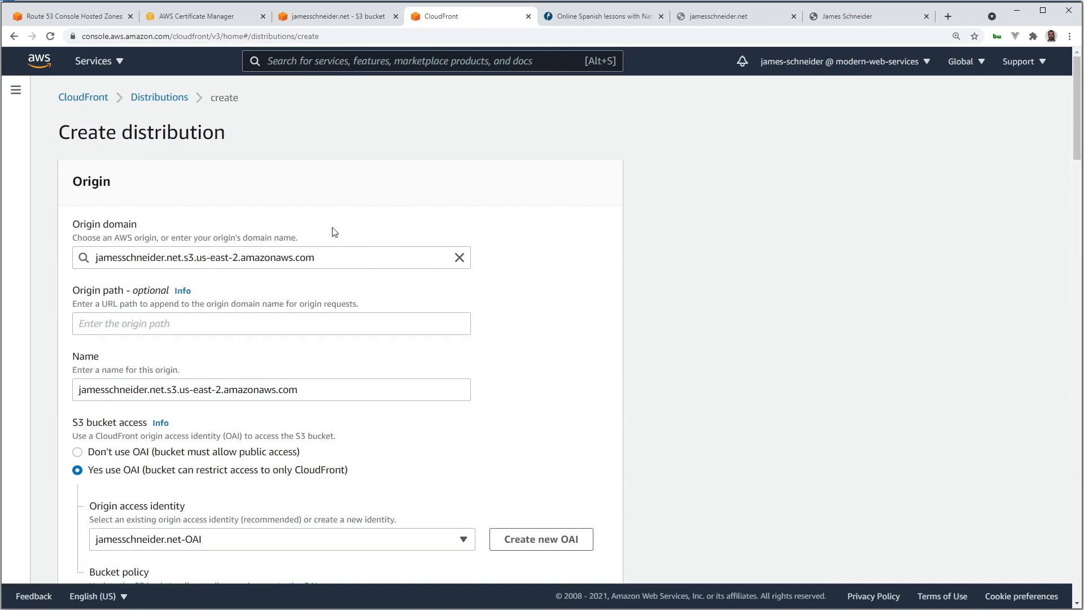
Scroll through the distribution form to review domain names, certificate and index.html root object.
scroll(down, 3)
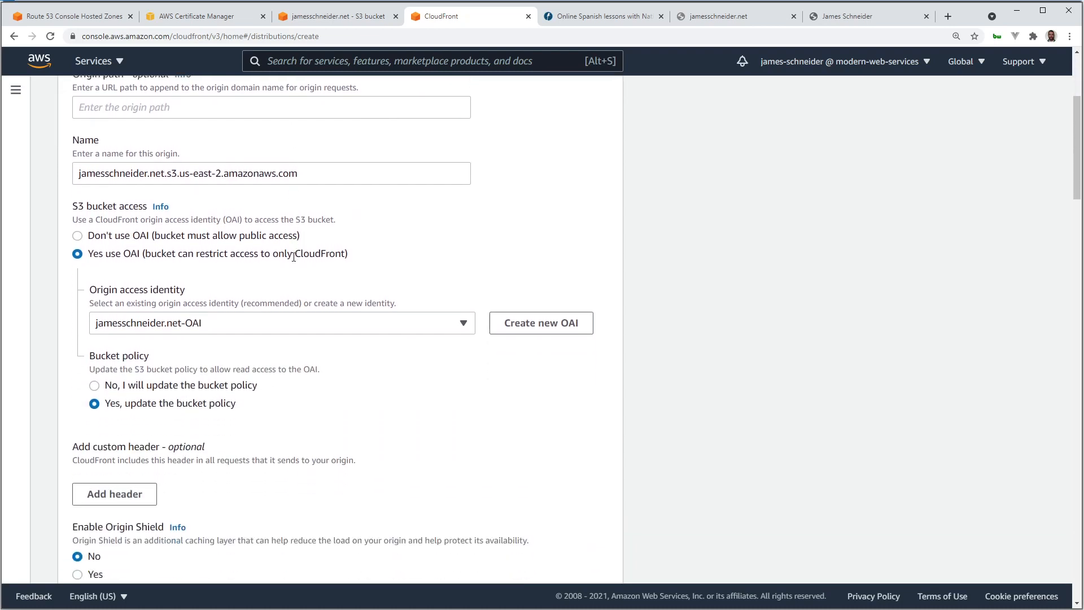
scroll(down, 3)
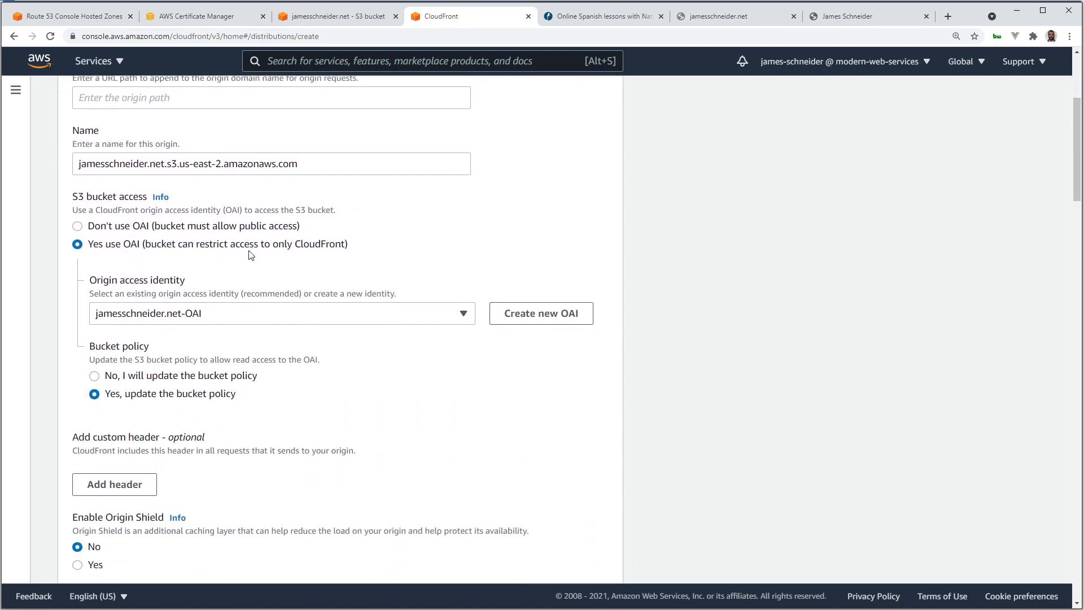
mouse_move(321, 258)
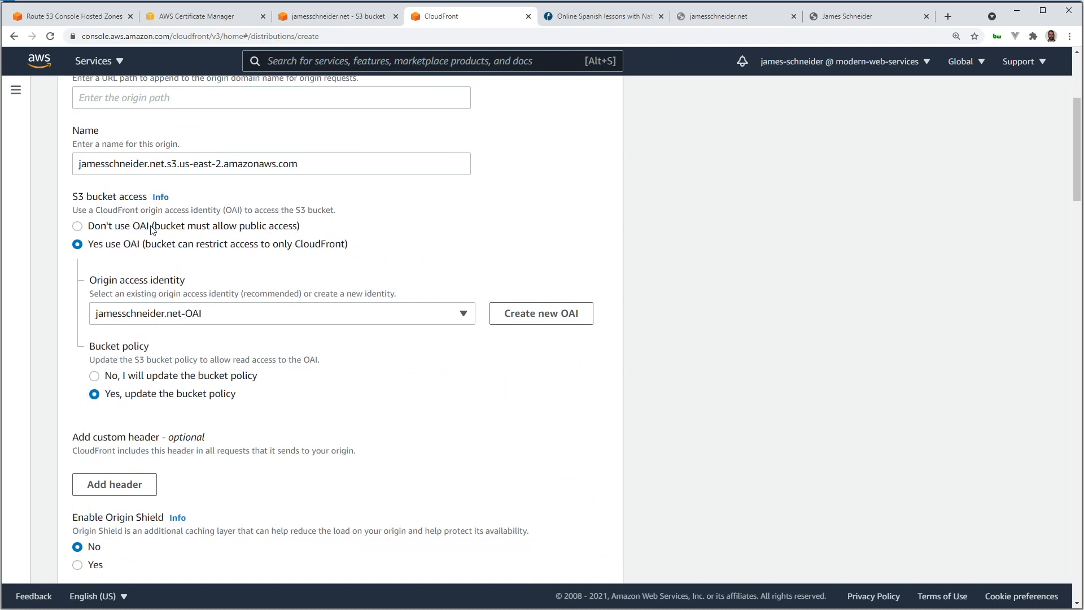
mouse_move(312, 230)
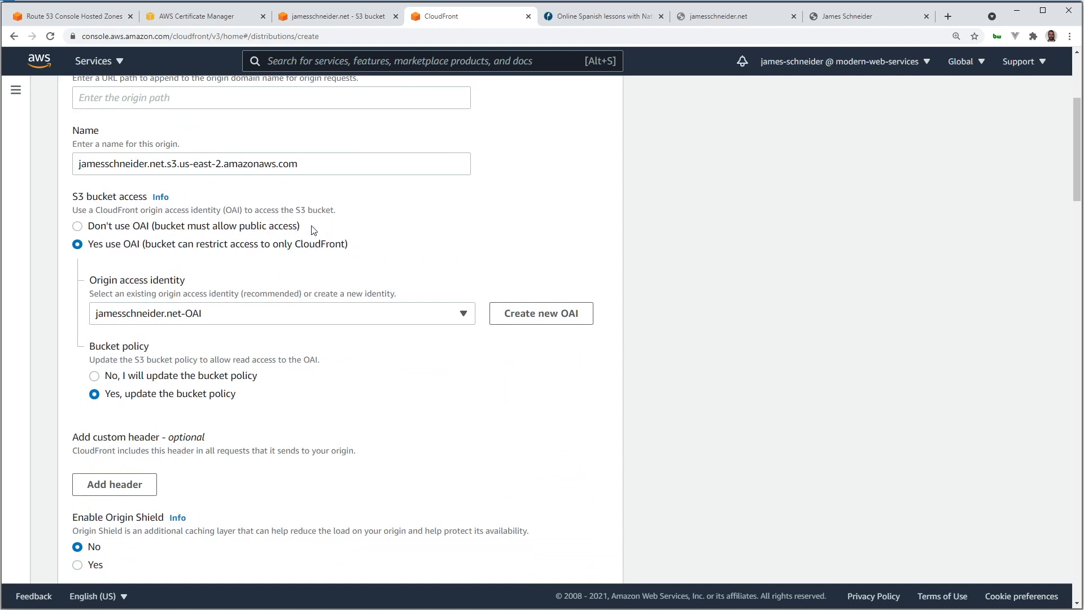
mouse_move(218, 305)
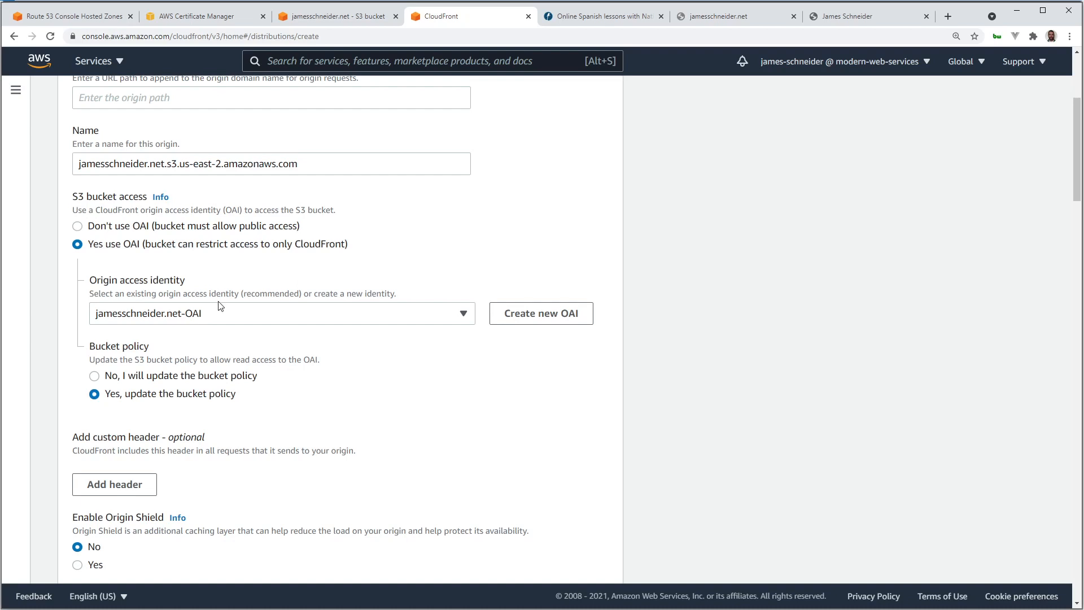
scroll(down, 3)
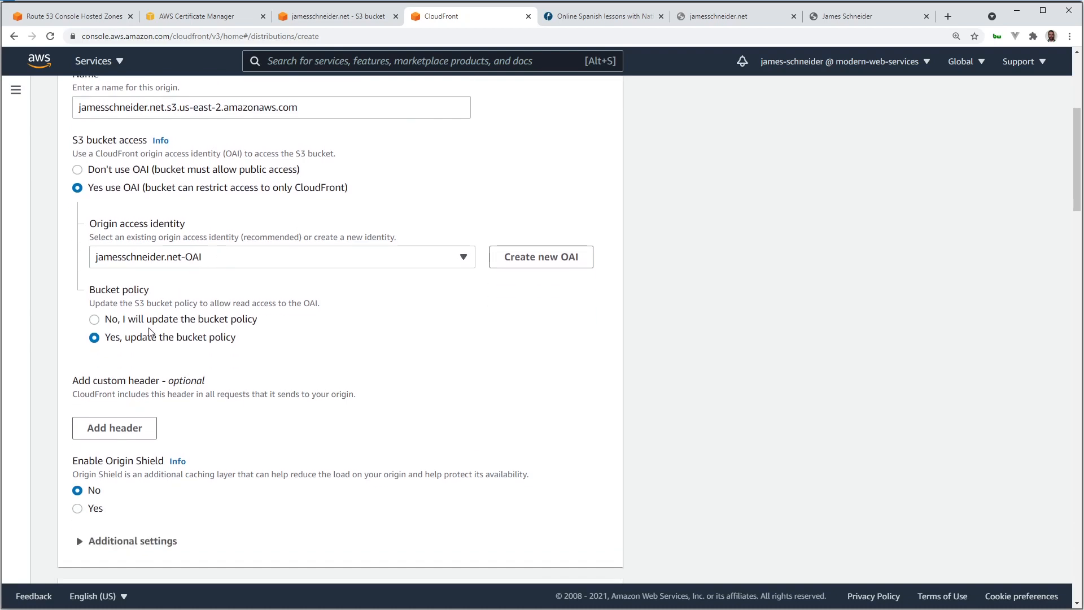
scroll(down, 3)
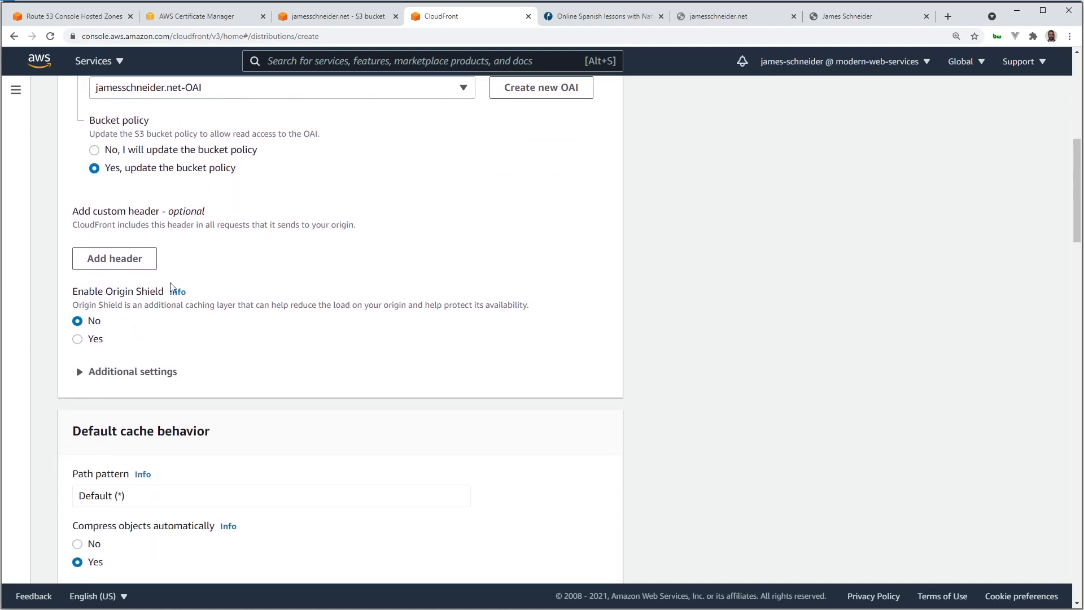
scroll(down, 3)
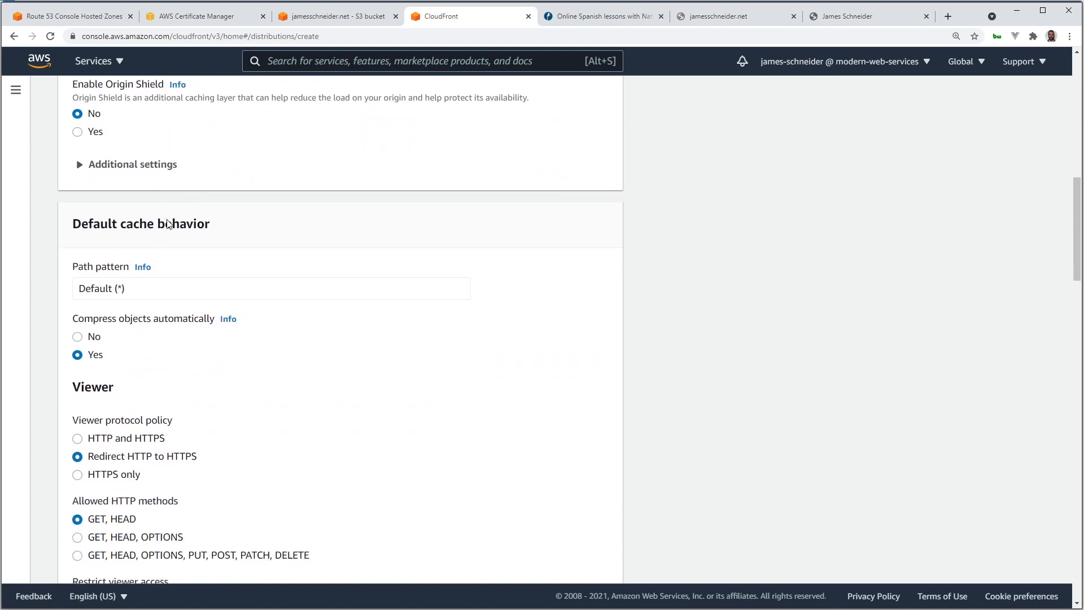
scroll(down, 3)
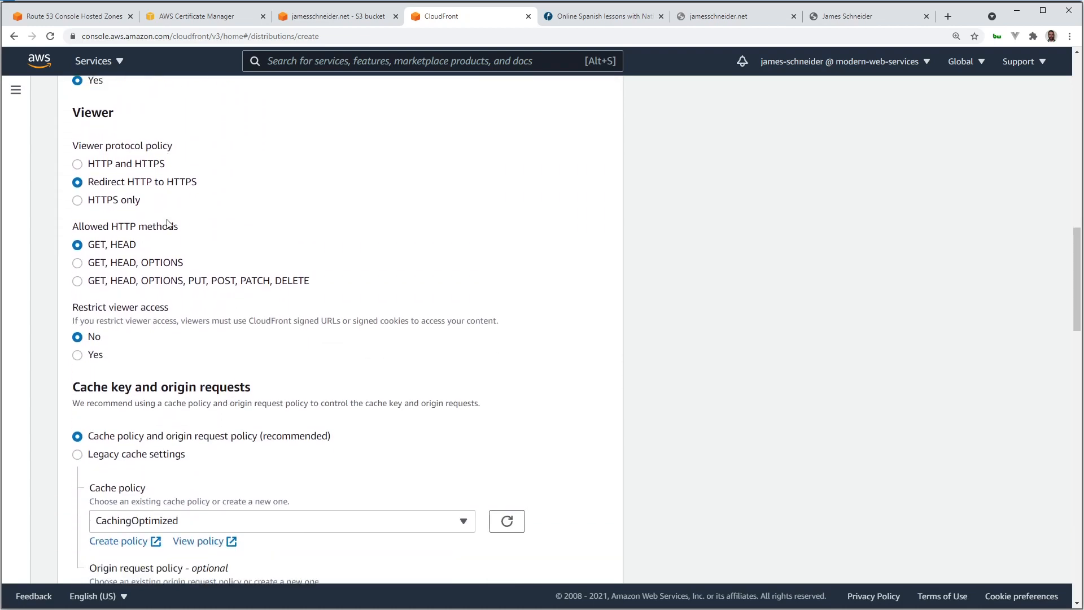
scroll(down, 3)
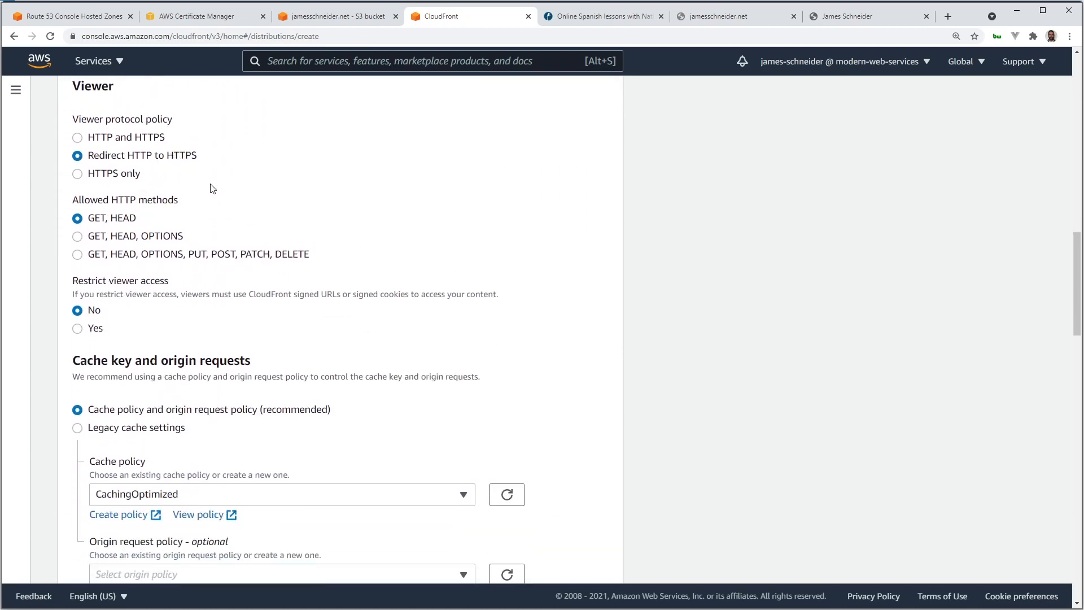
scroll(down, 3)
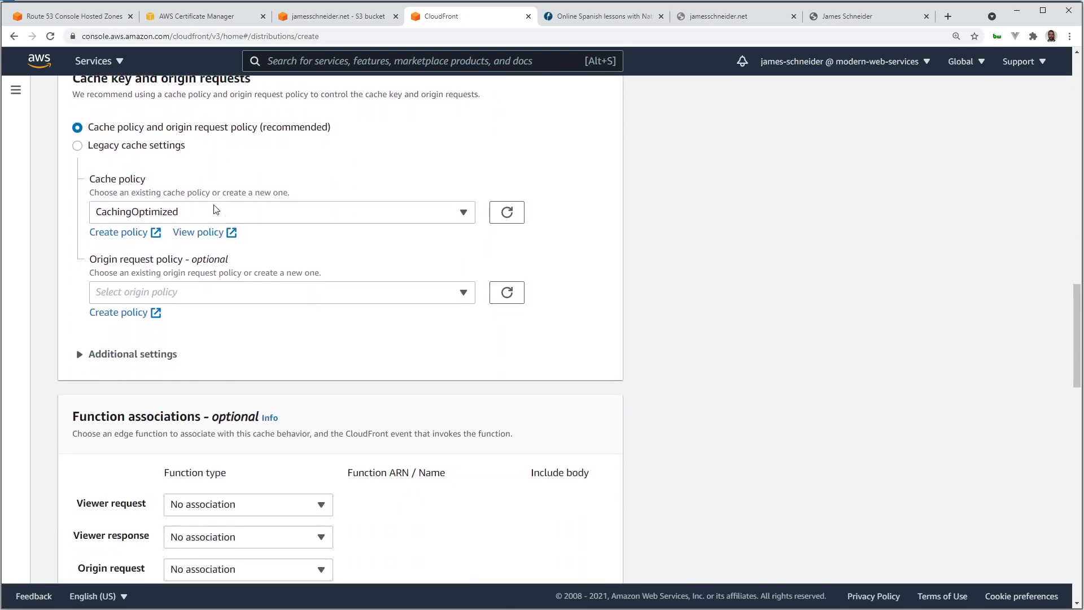
scroll(down, 3)
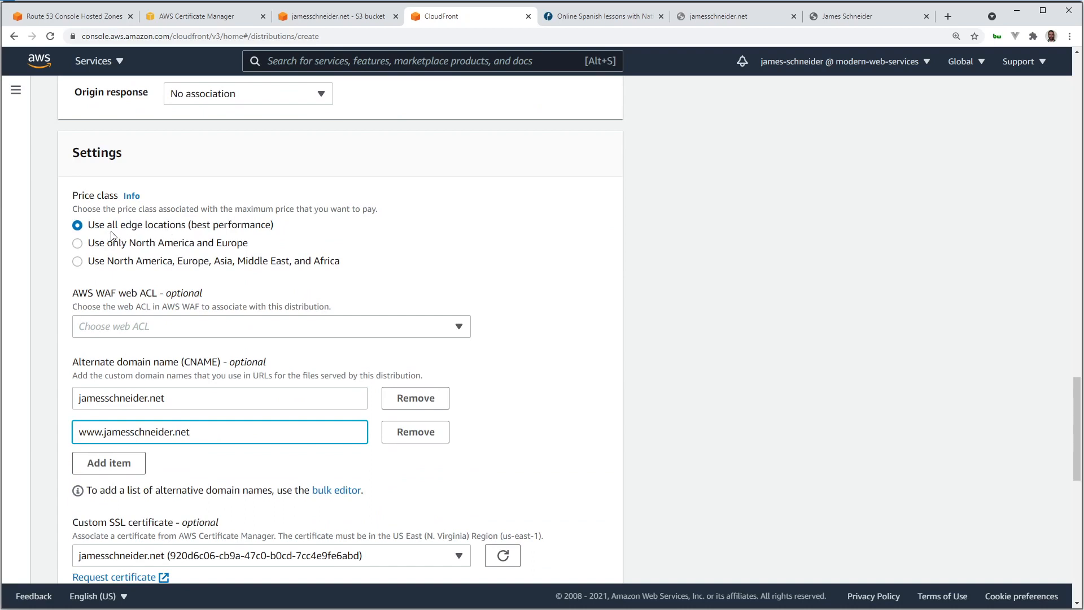
scroll(down, 3)
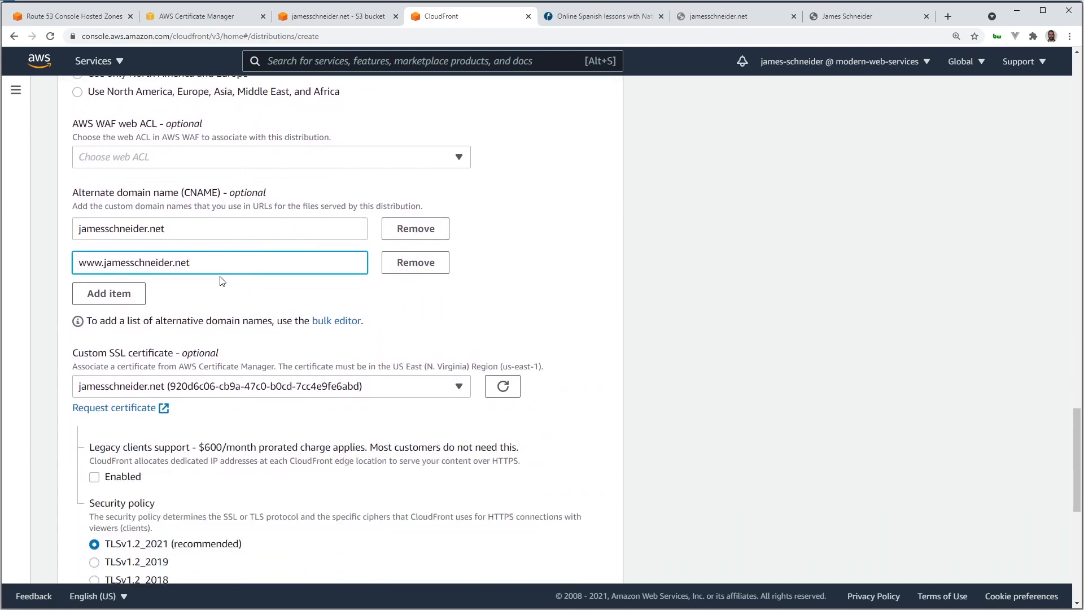
scroll(down, 3)
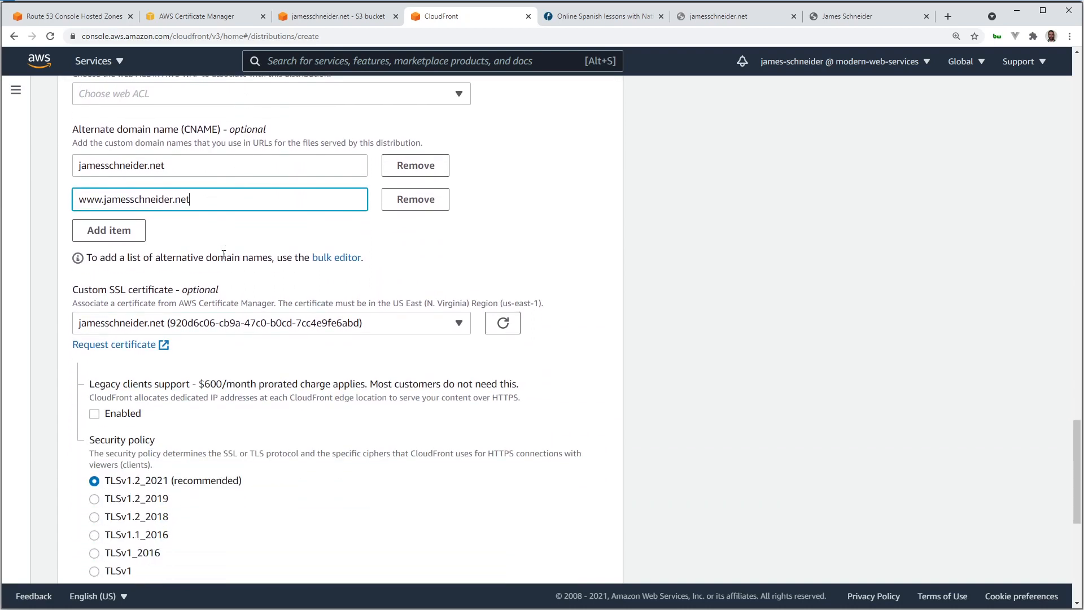
scroll(down, 3)
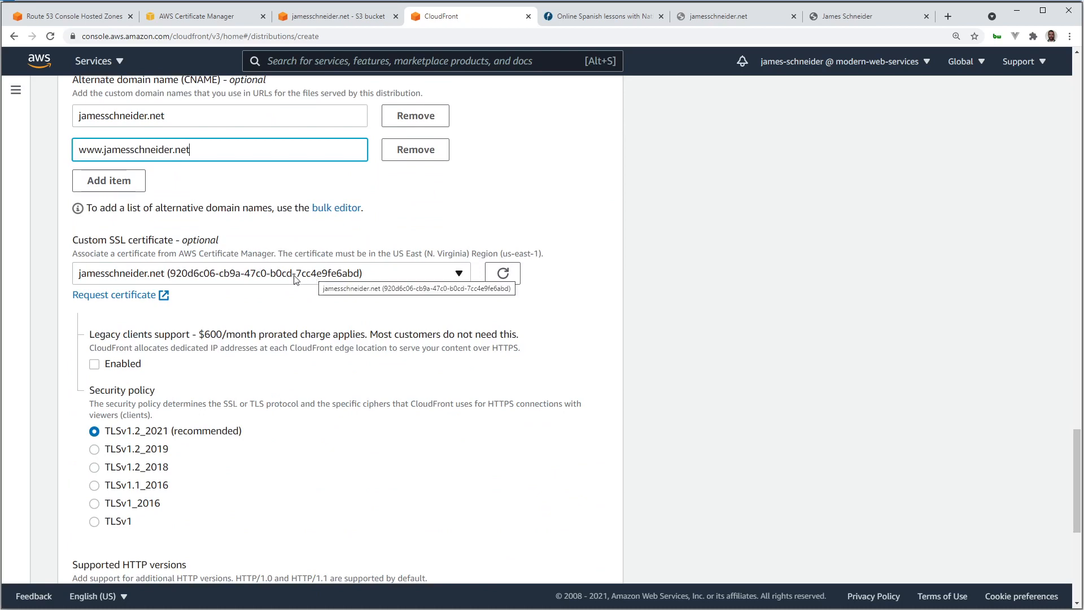
scroll(down, 3)
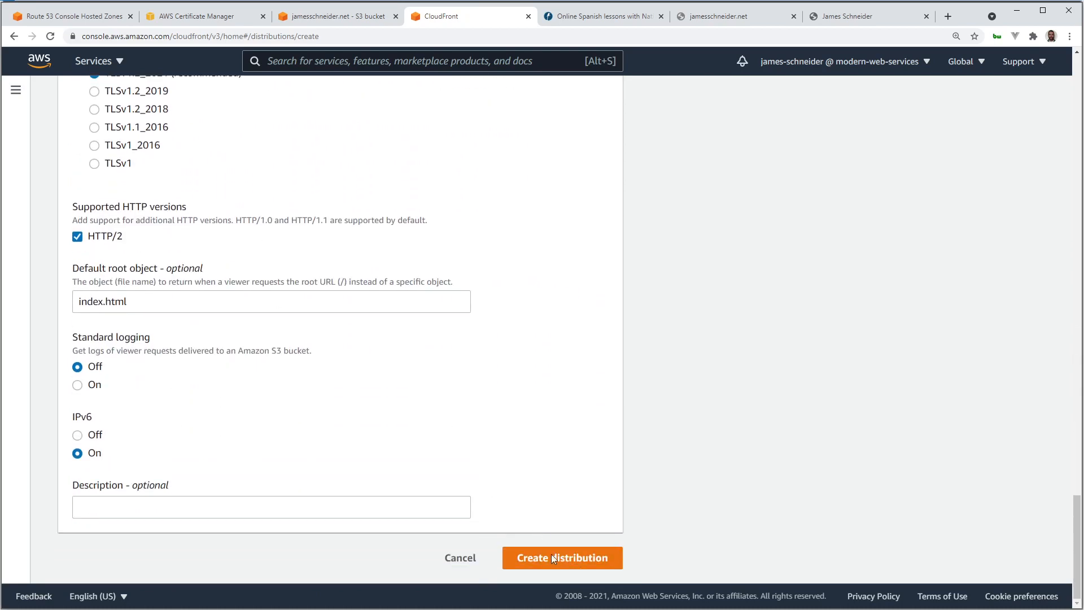
Create distribution E149CJWS0EWVEG, wait for deployment, and copy its distribution domain name.
click(562, 558)
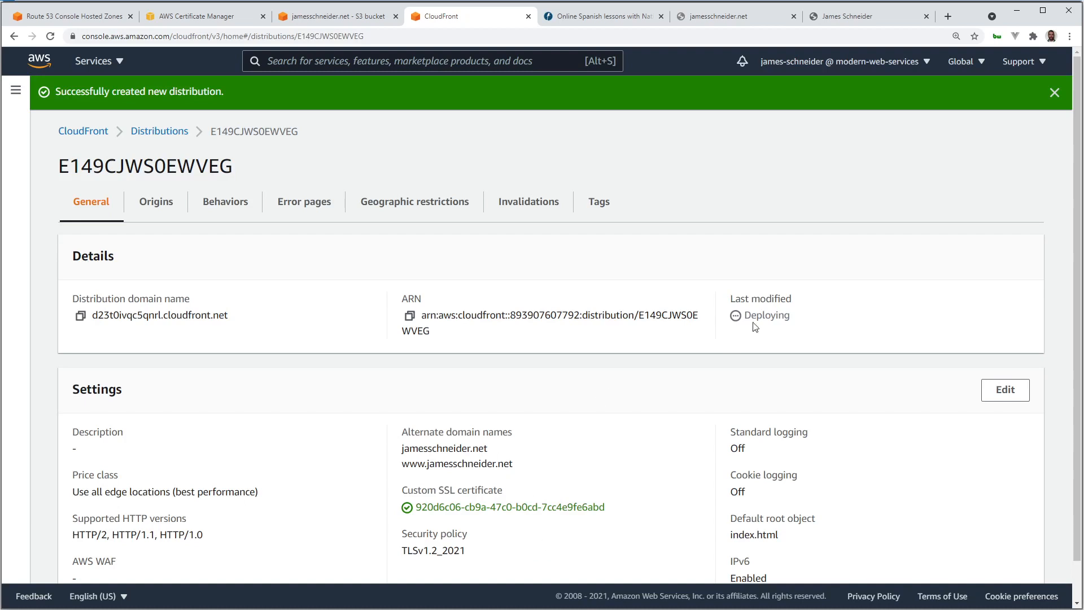
mouse_move(739, 250)
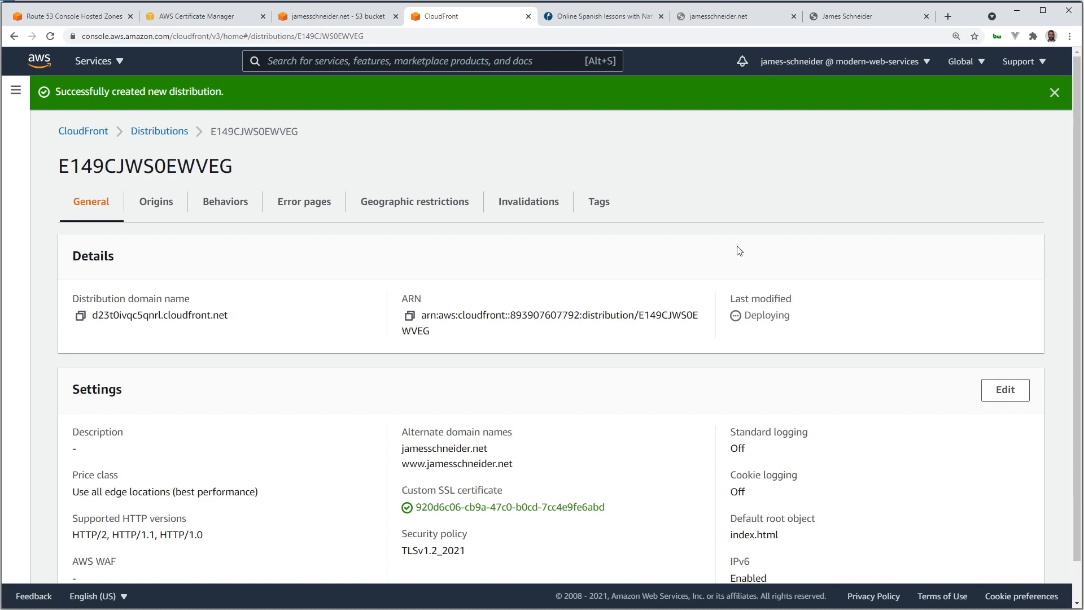
click(1054, 92)
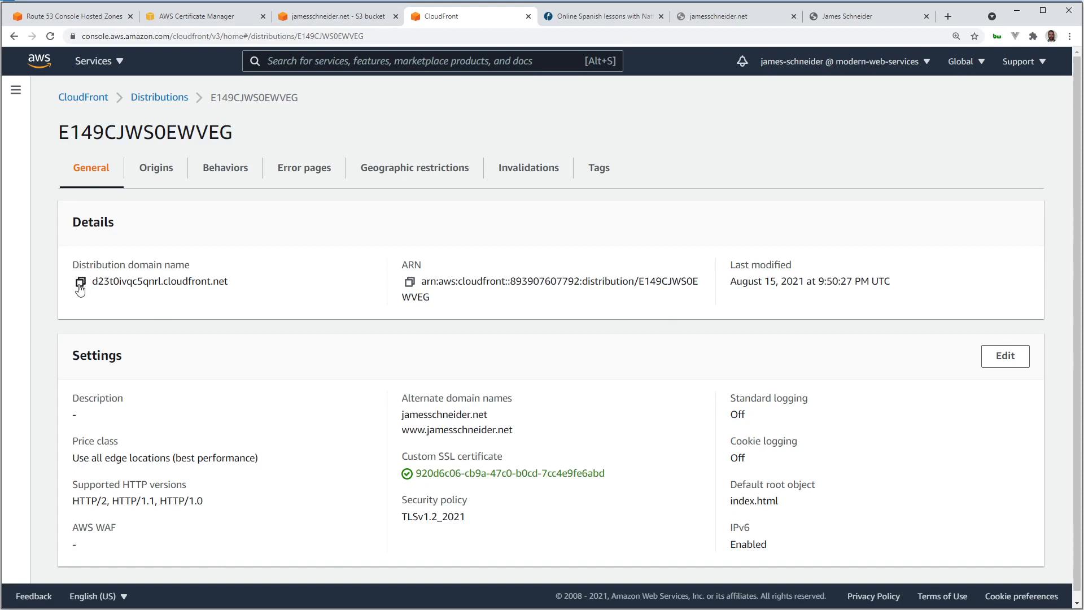
click(78, 282)
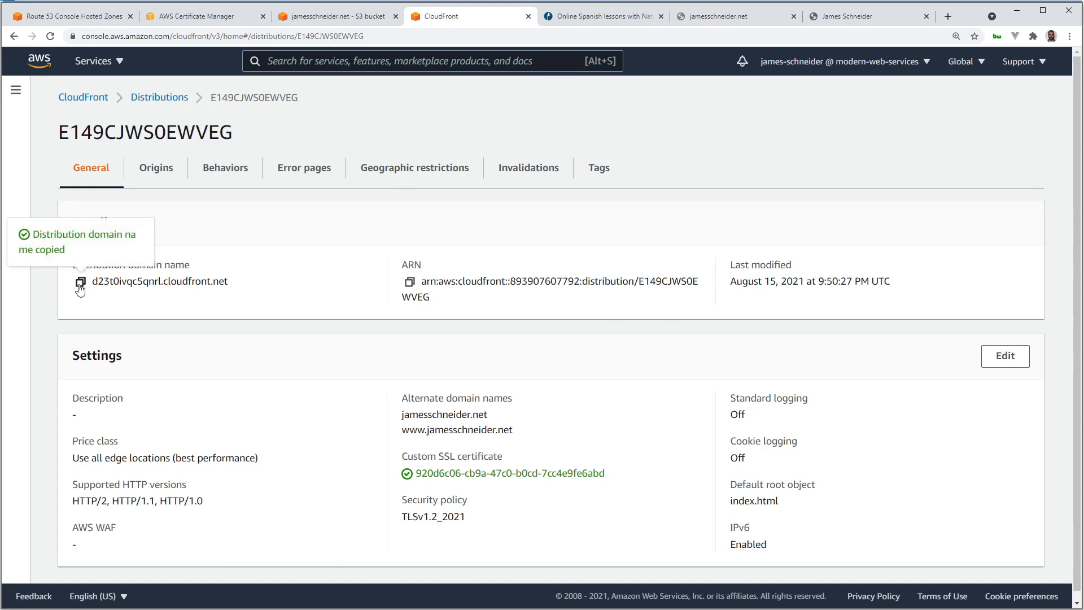
mouse_move(953, 30)
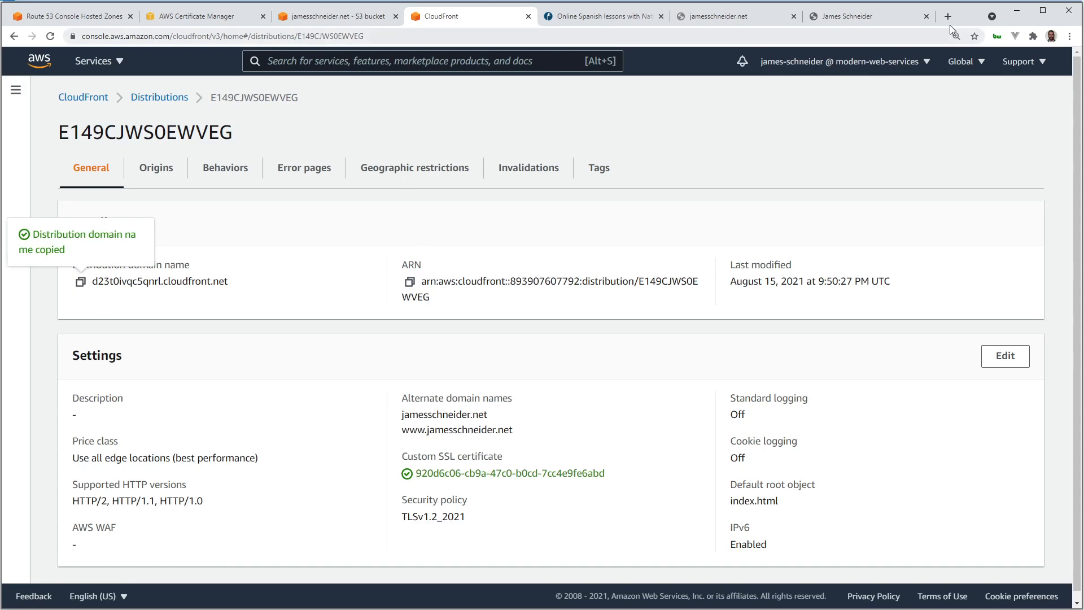
Paste the copied cloudfront.net domain into a new tab to load the S3 hosting page.
click(948, 16)
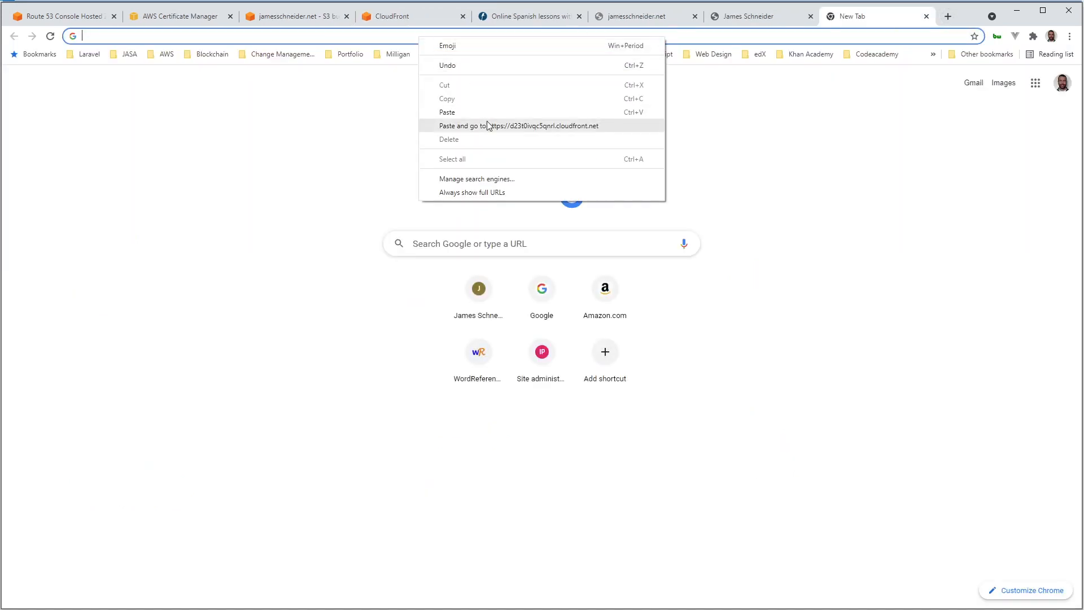
click(519, 125)
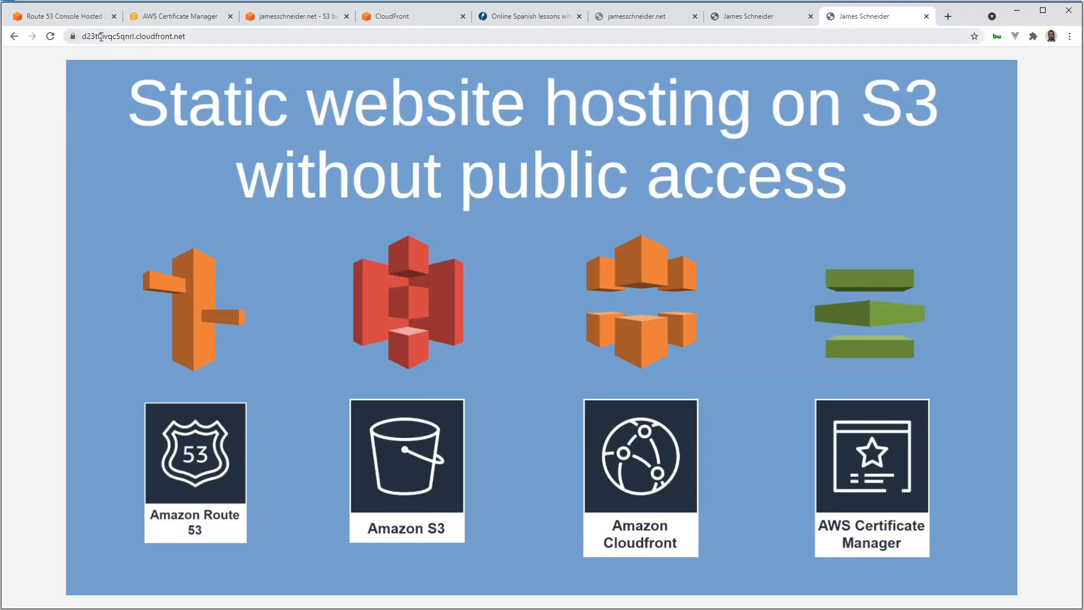
mouse_move(550, 148)
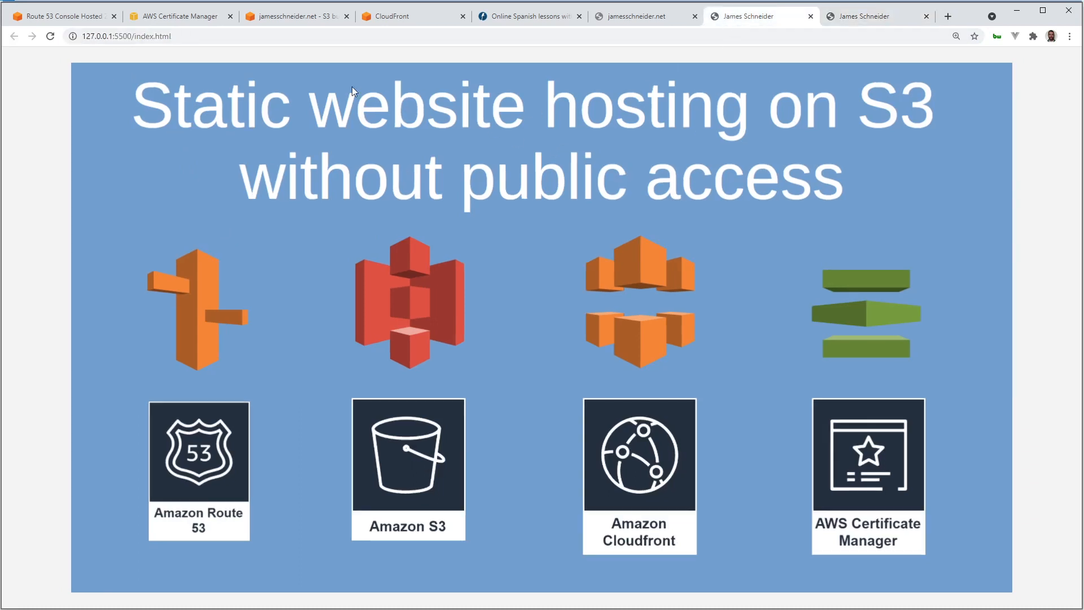
mouse_move(387, 159)
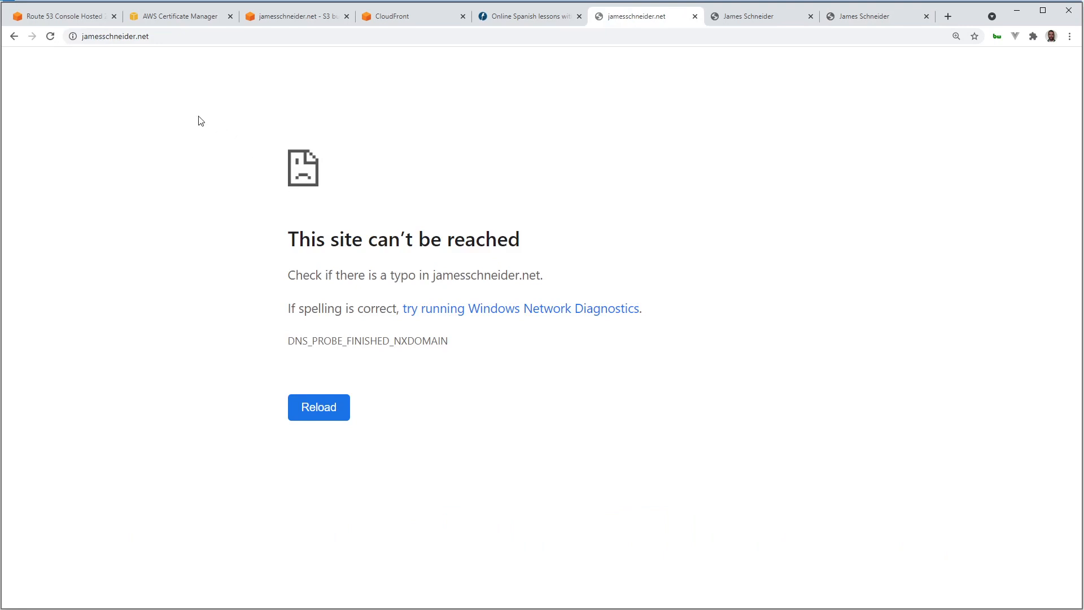
Switch to the Route 53 tab showing jamesschneider.net's three records.
click(62, 16)
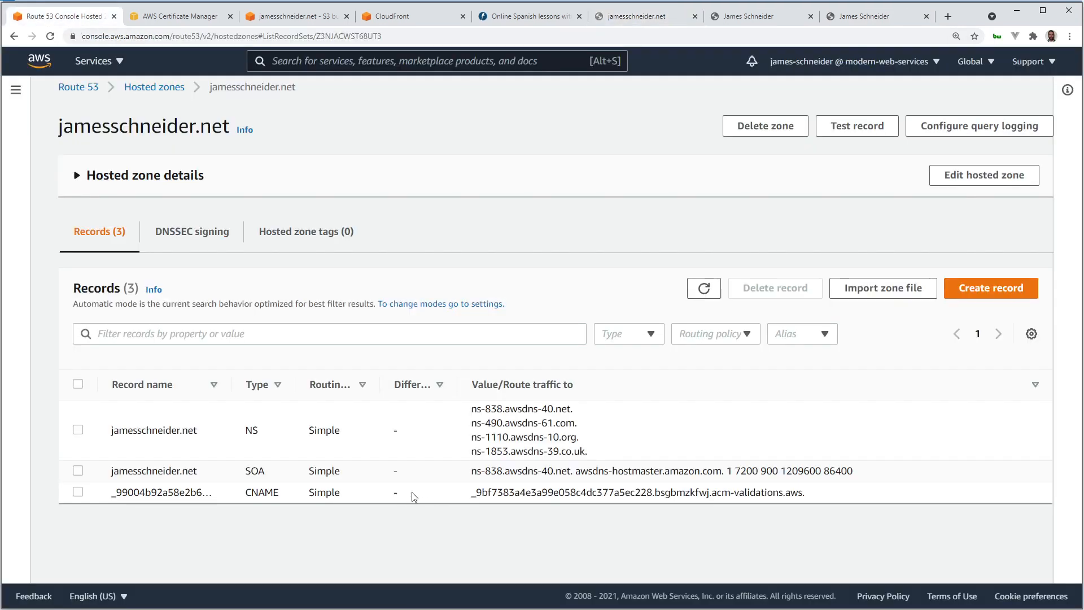
mouse_move(518, 428)
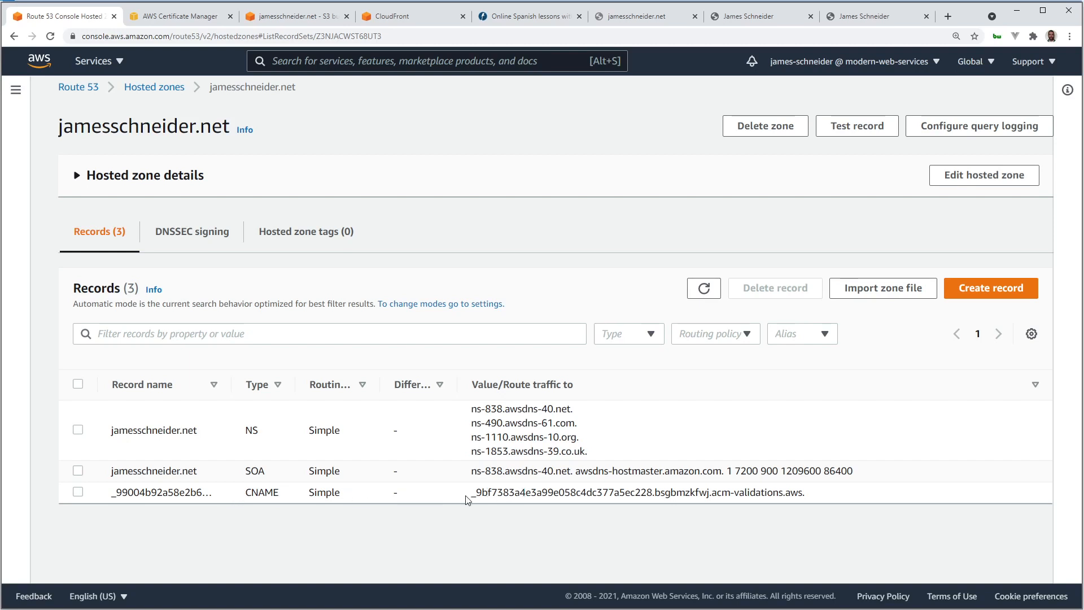
mouse_move(959, 297)
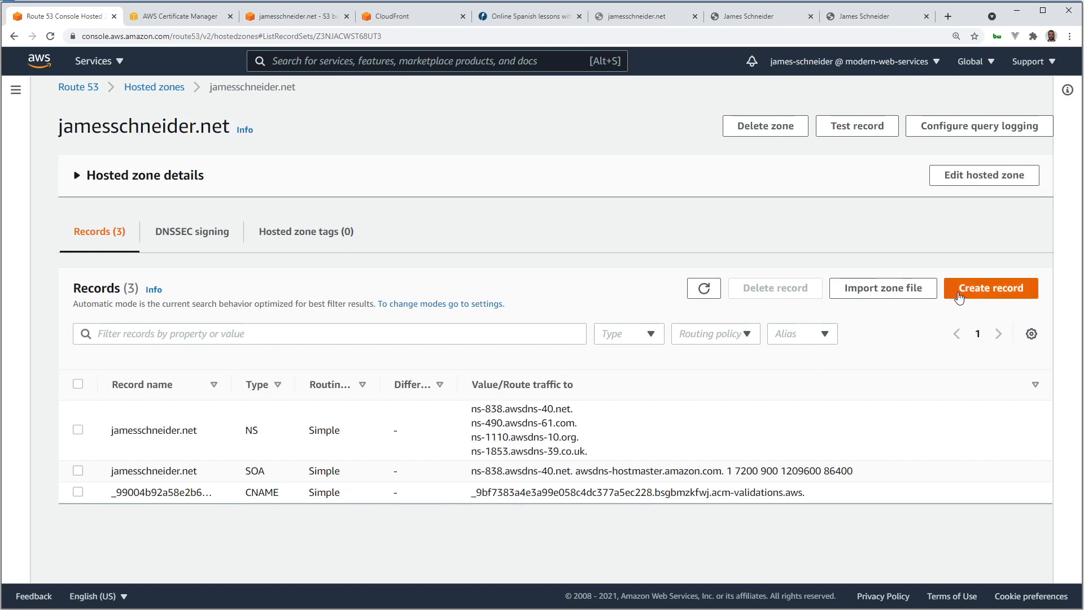
Create an A alias record targeting CloudFront distribution d23t0ivqc5qnrl.cloudfront.net for jamesschneider.net.
click(990, 288)
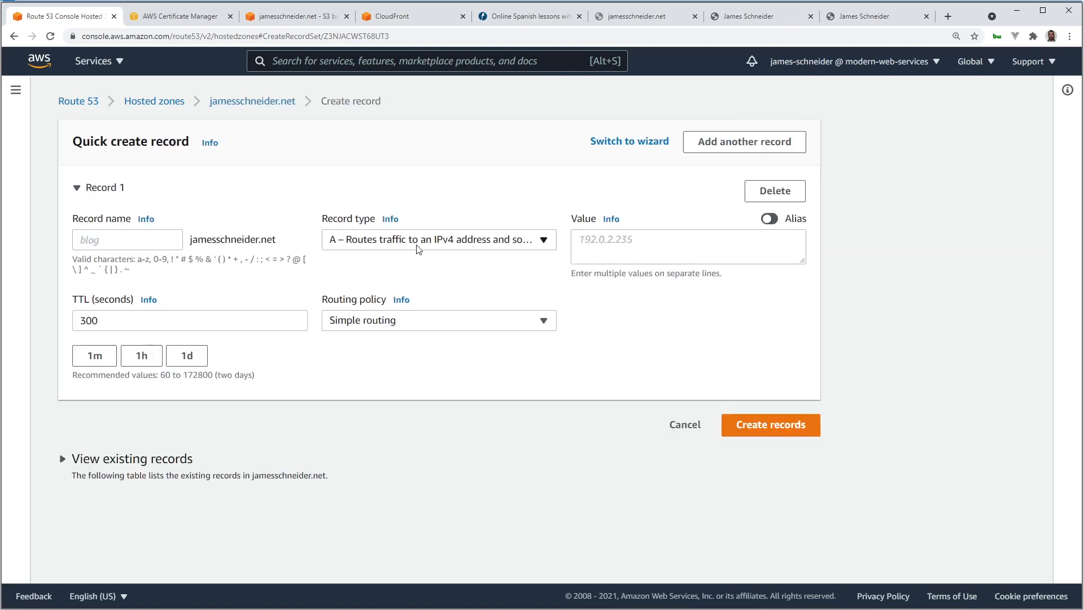
mouse_move(446, 250)
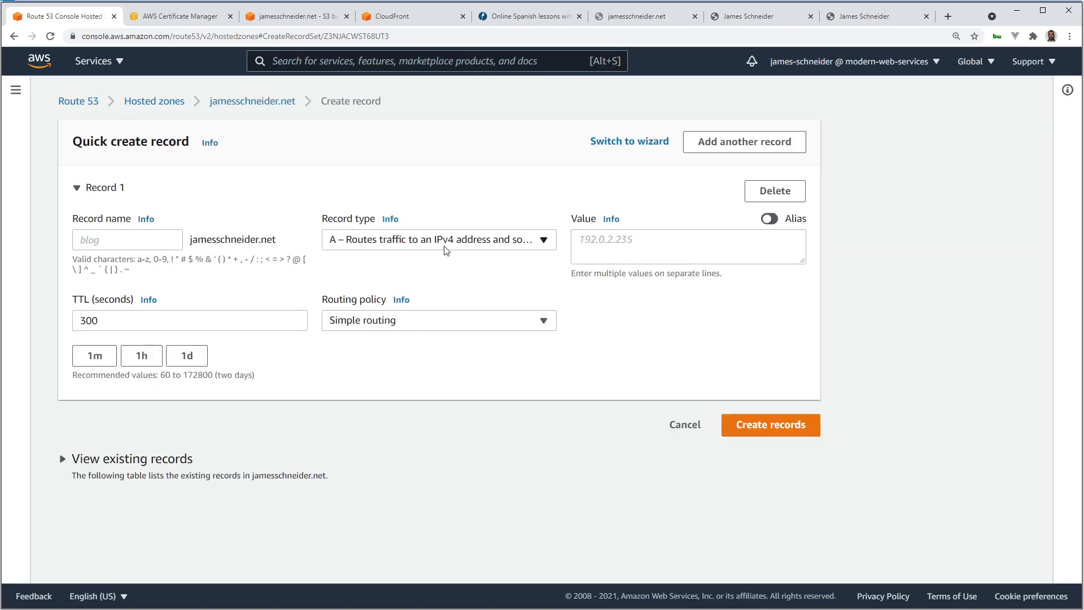
click(769, 219)
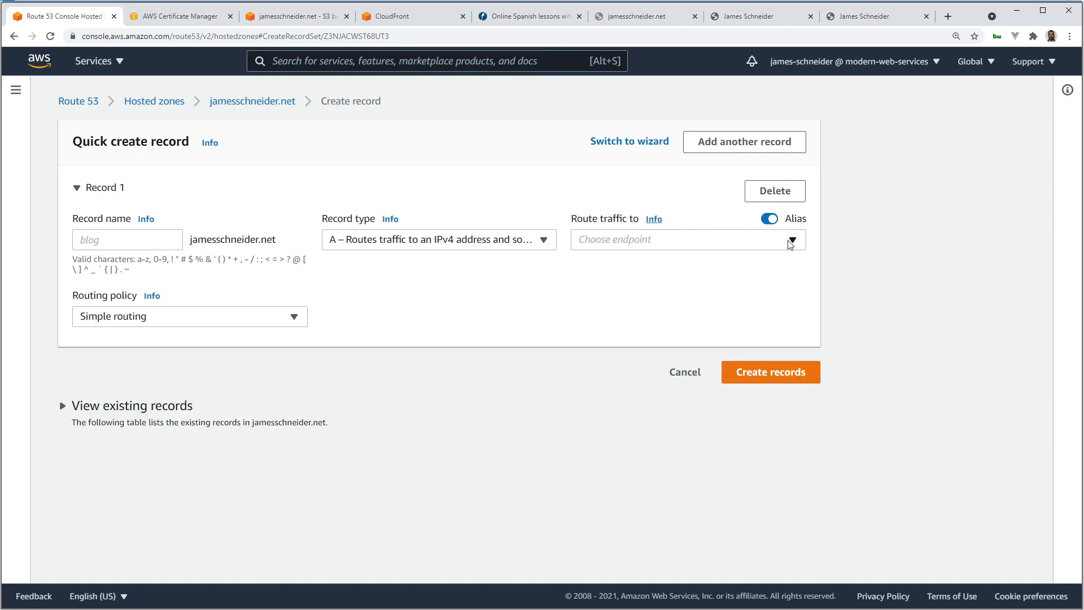
click(686, 240)
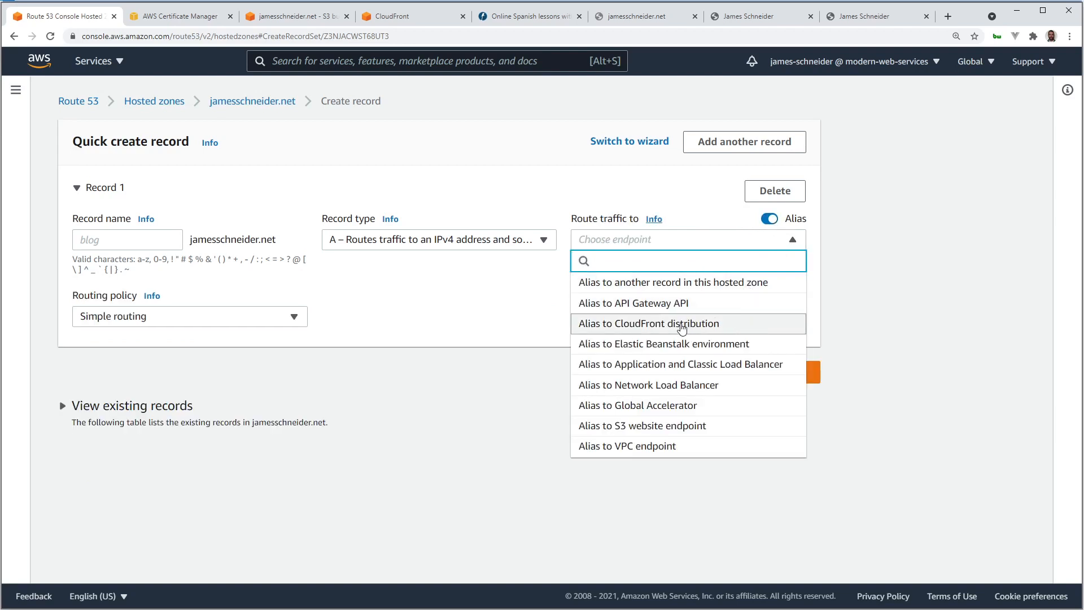
click(648, 324)
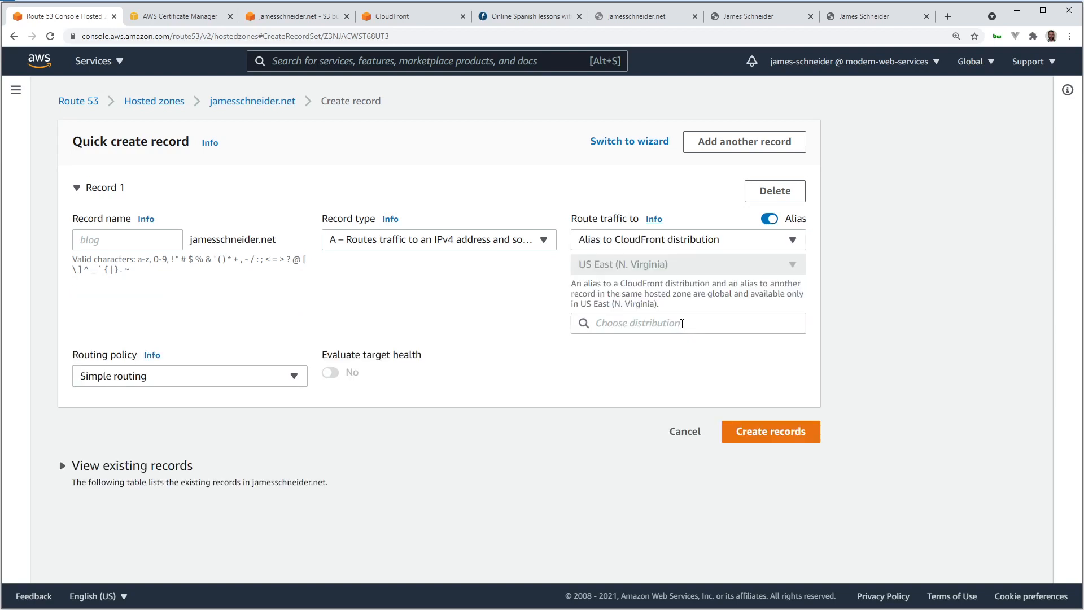
click(687, 323)
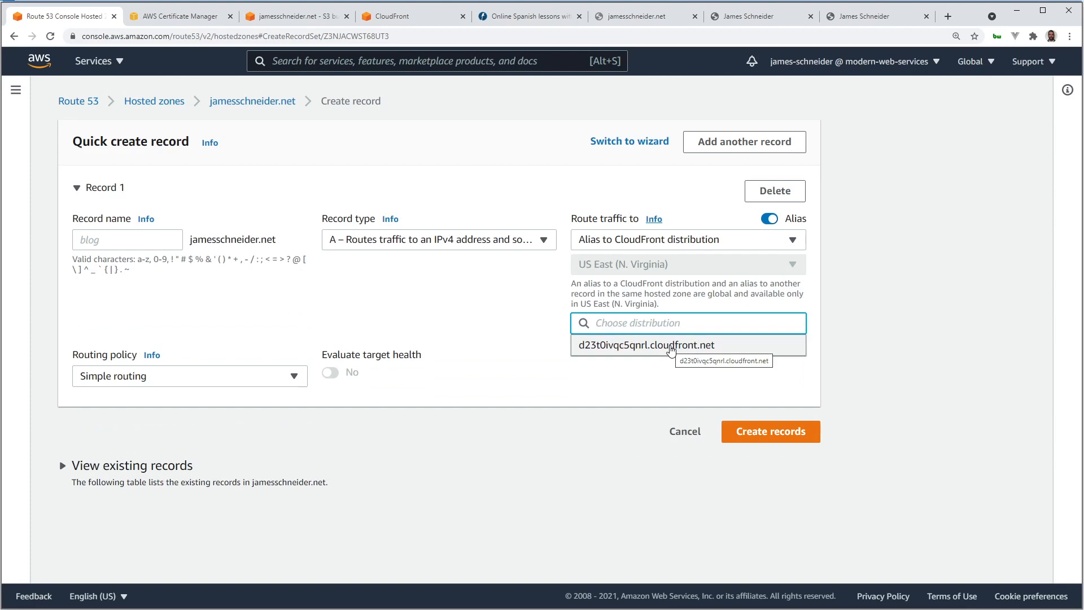
click(650, 344)
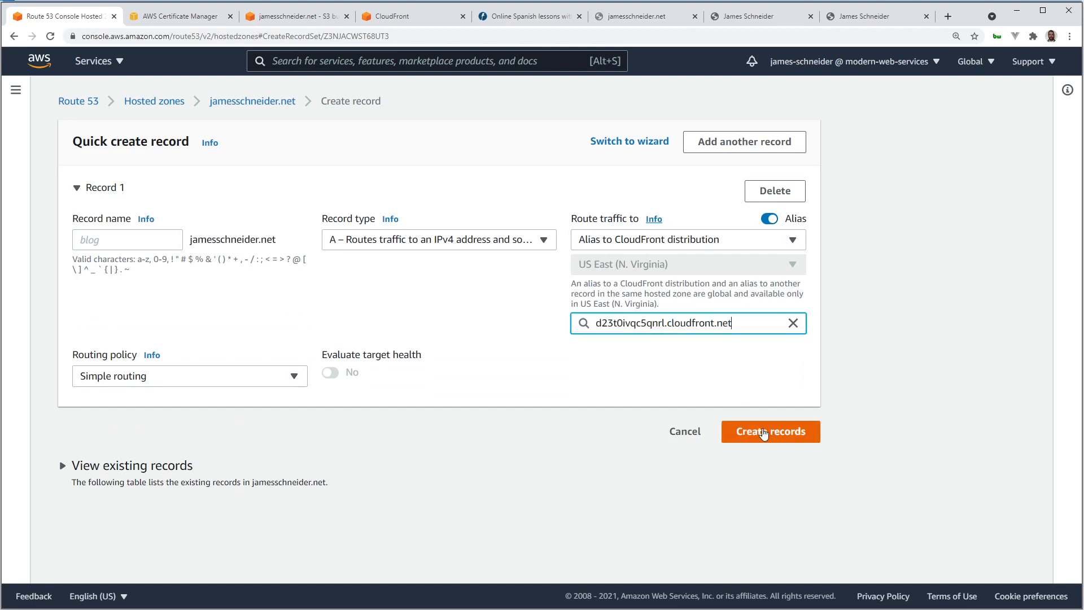
click(770, 432)
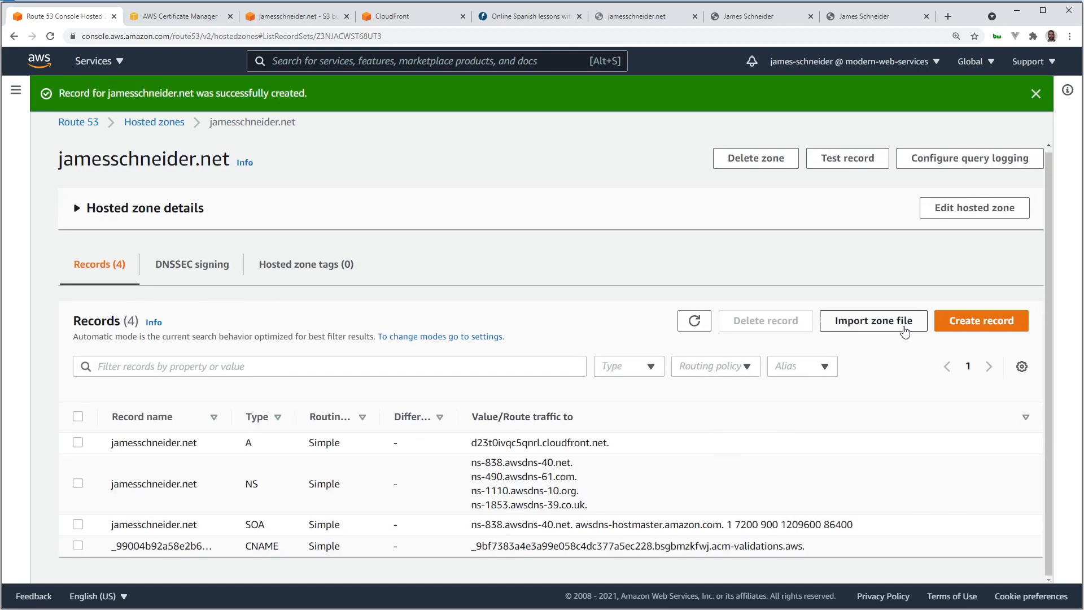
Create a CNAME record named www with value jamesschneider.net.
click(980, 320)
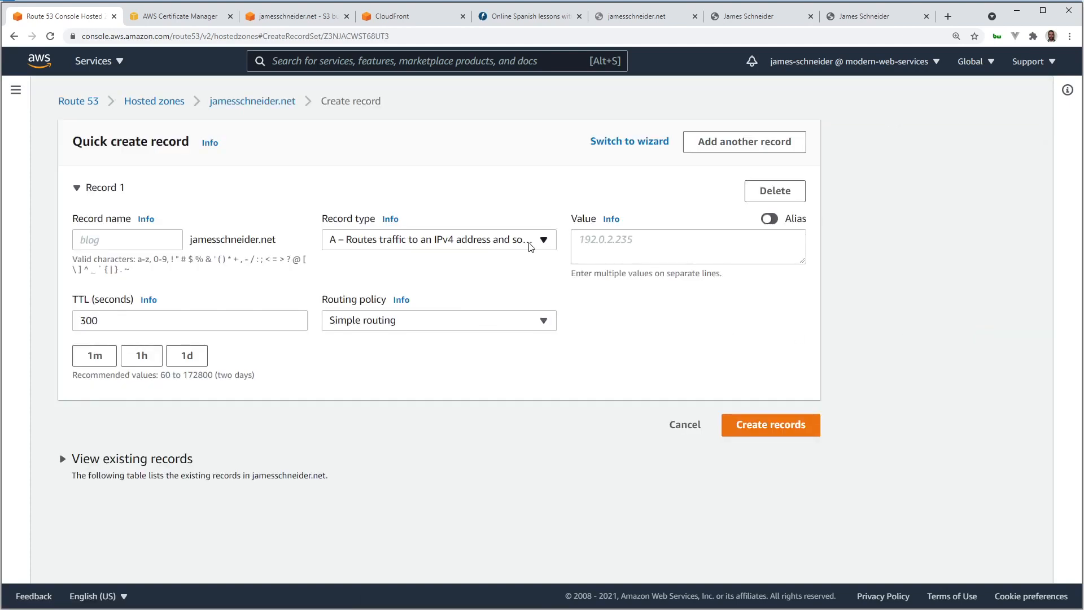
click(438, 239)
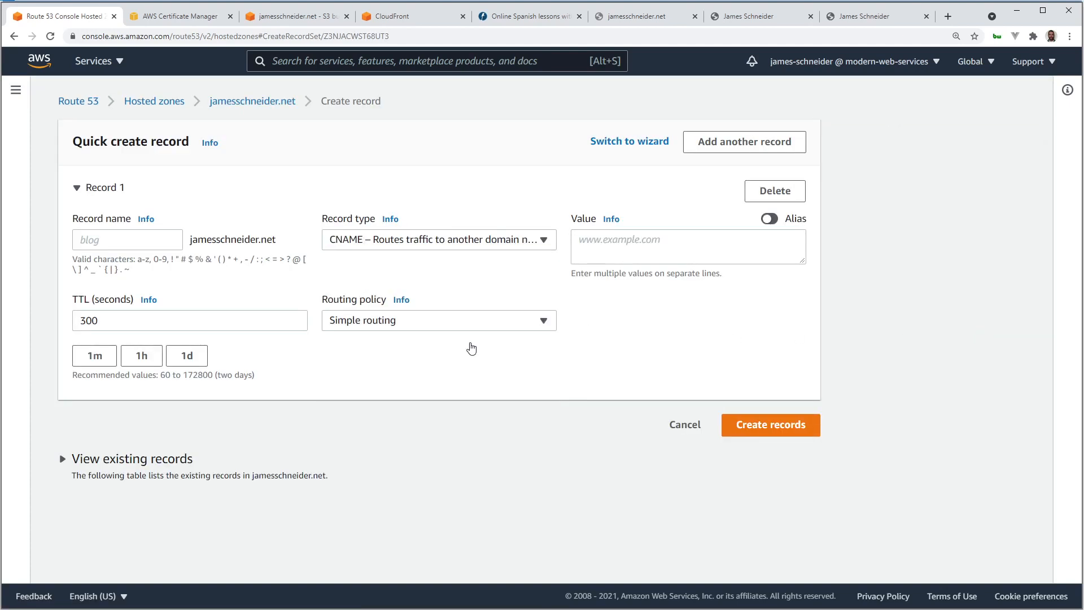
click(127, 239)
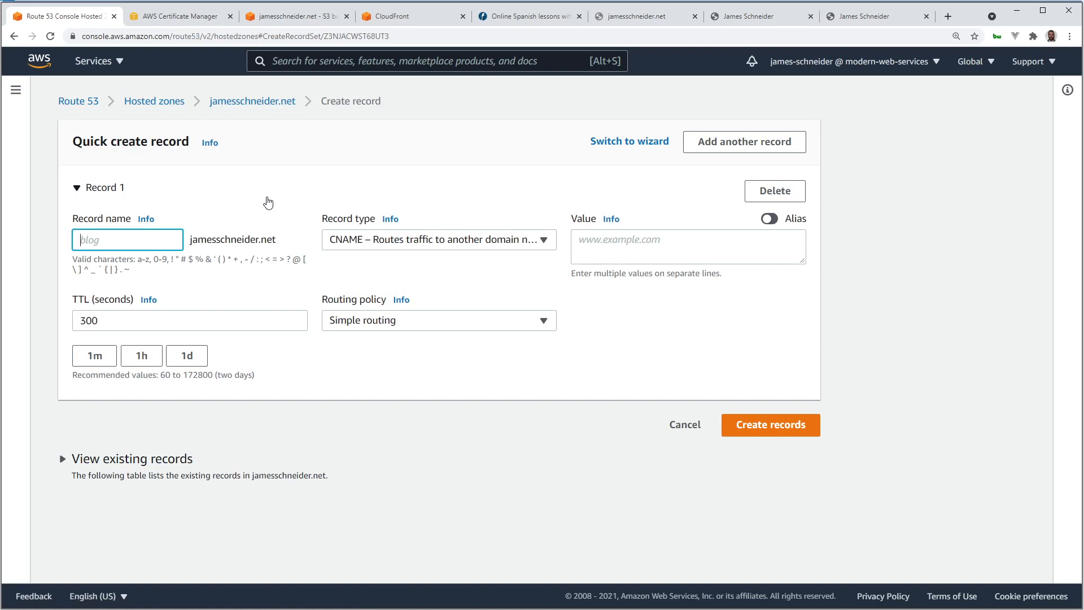
text(www)
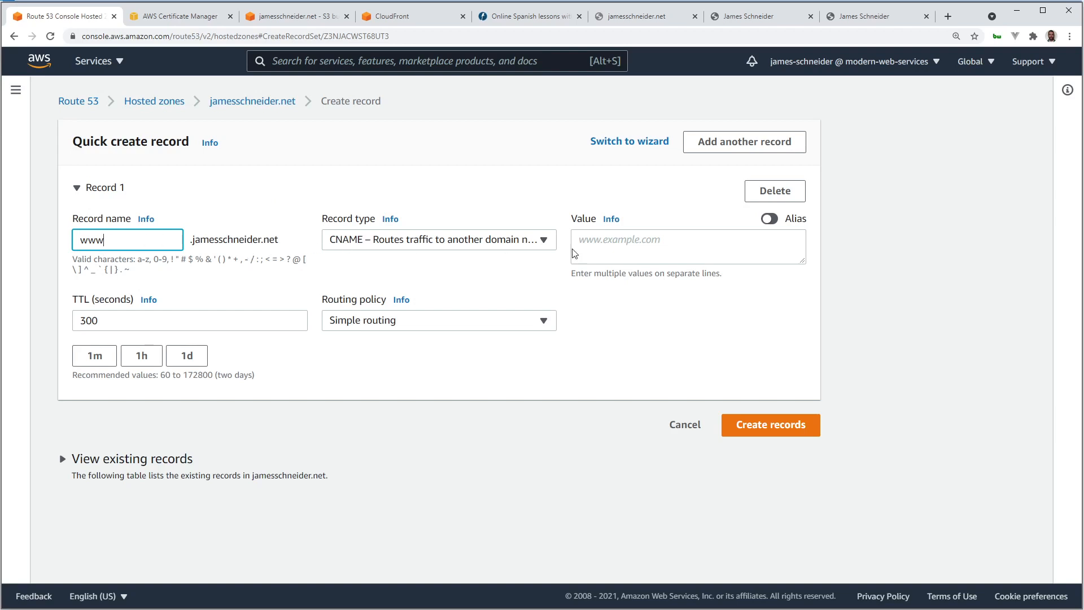
text(jamesschneider.)
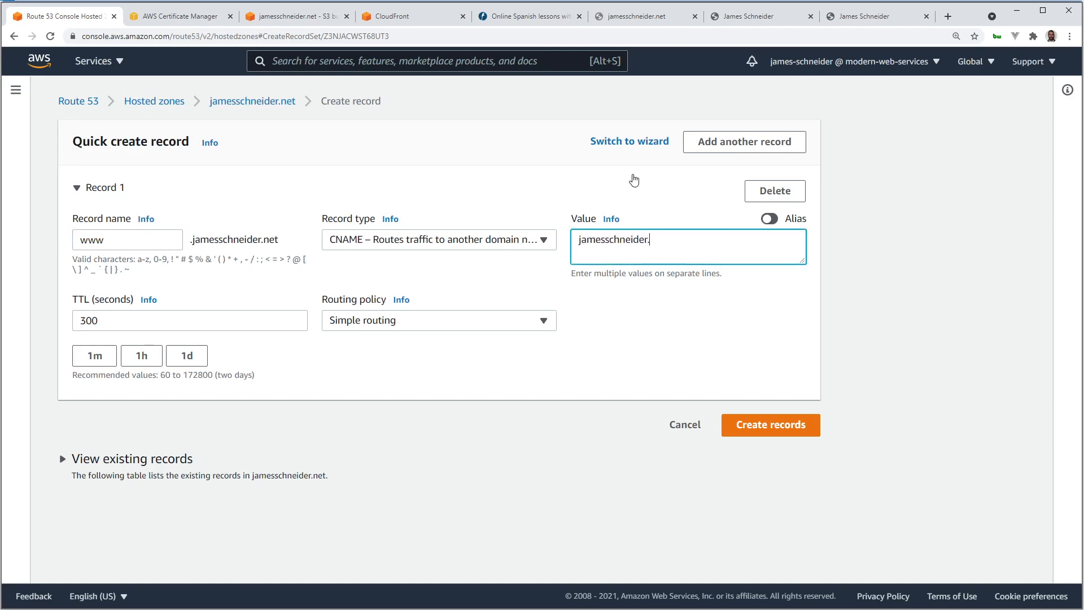
text(net)
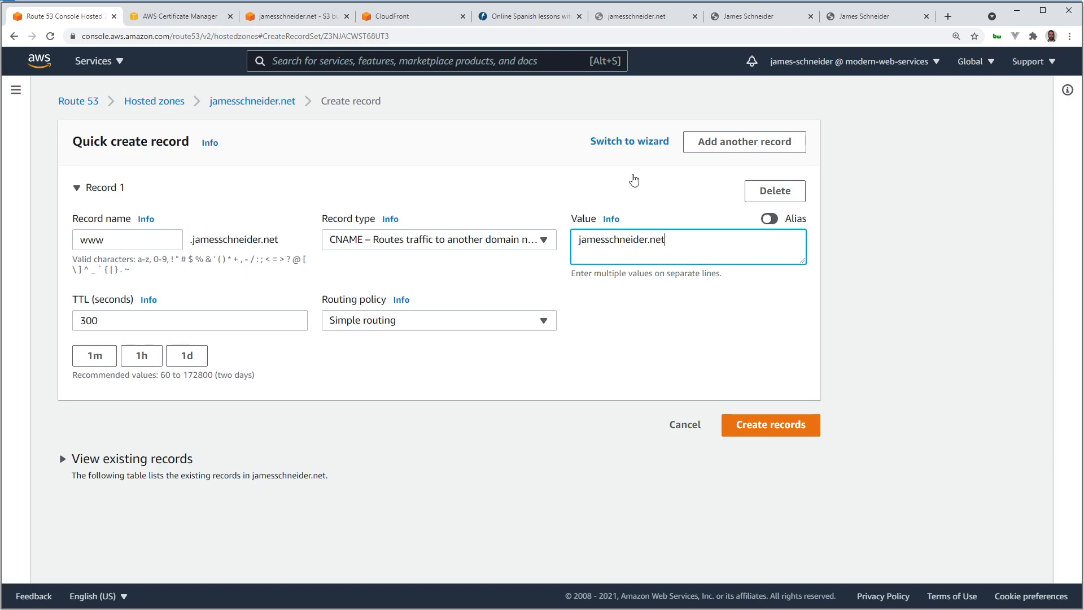
click(769, 425)
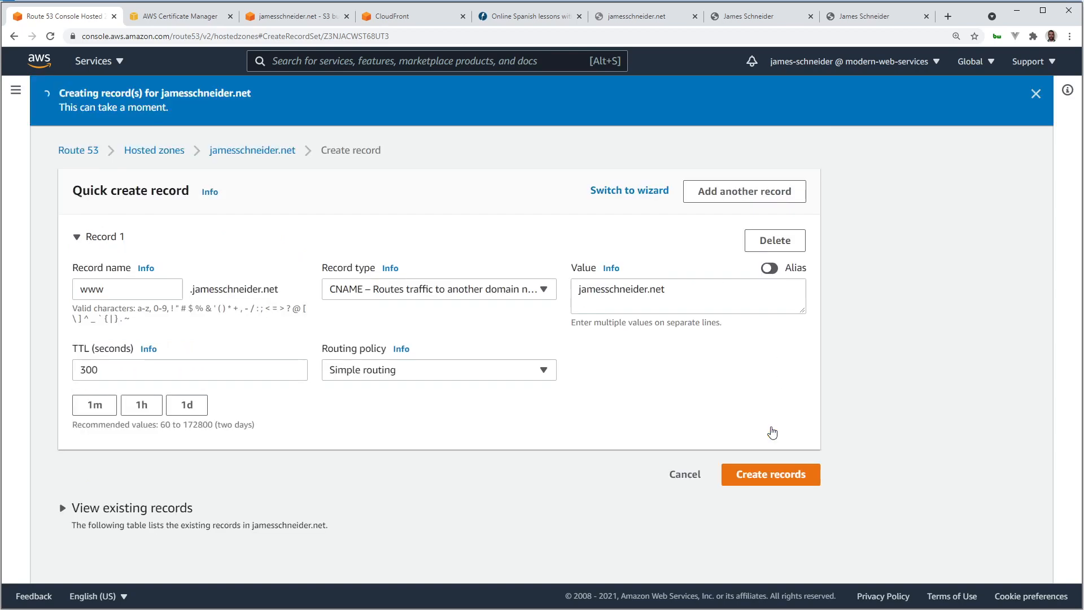
click(770, 474)
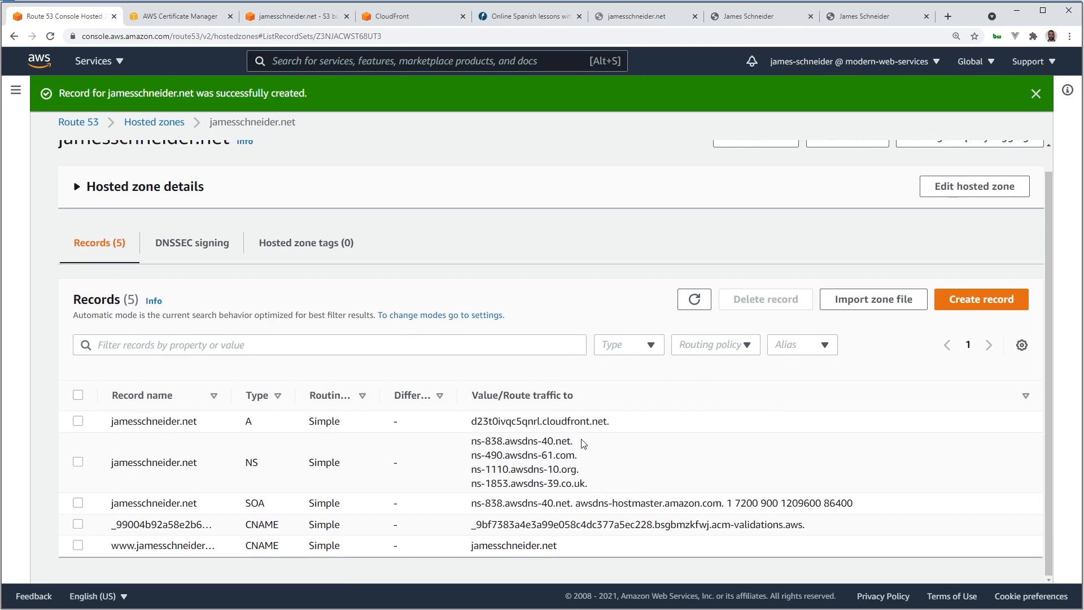
Reload the jamesschneider.net tab, check the CloudFront tab, and enter the custom domain in a new tab.
click(629, 15)
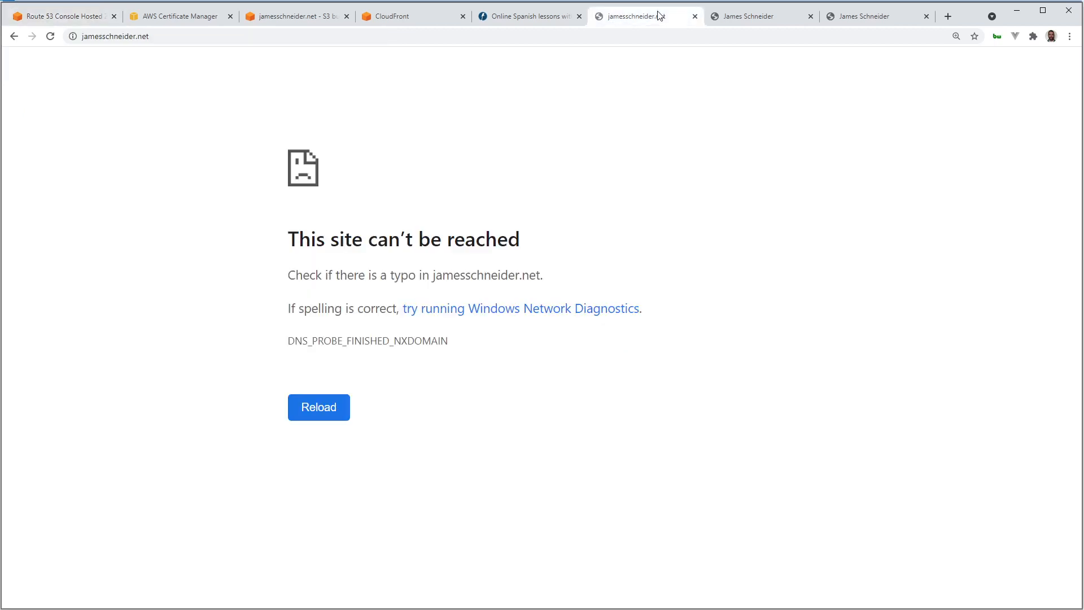
mouse_move(193, 212)
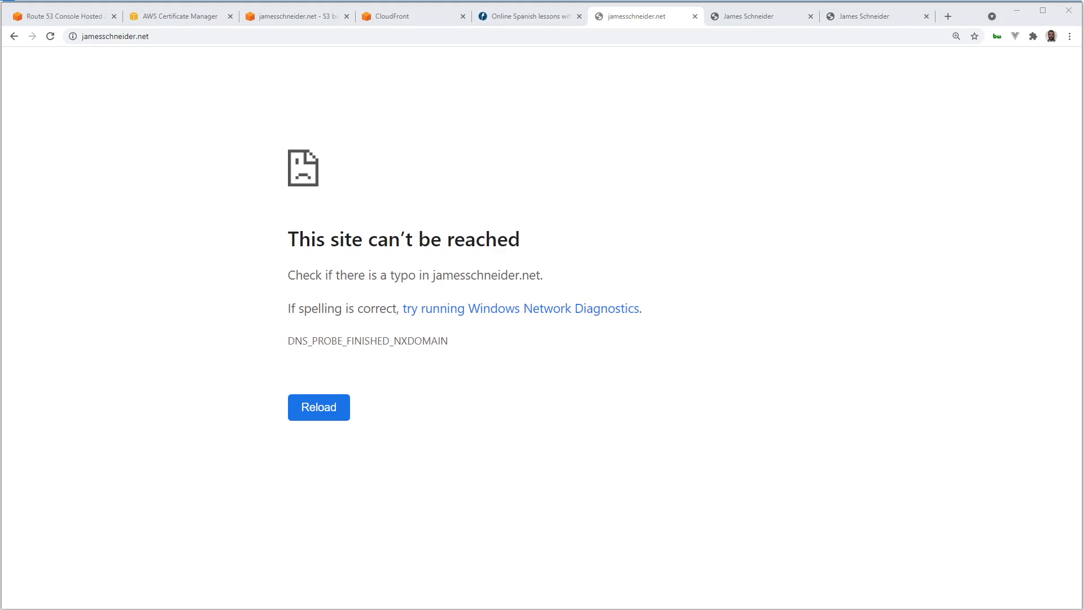
click(318, 407)
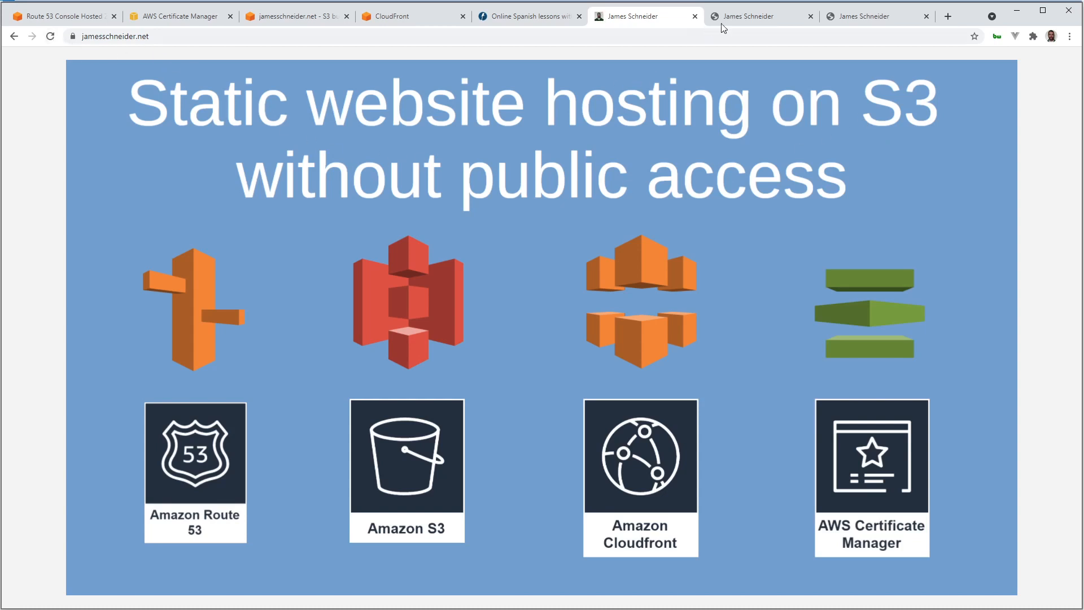
click(761, 16)
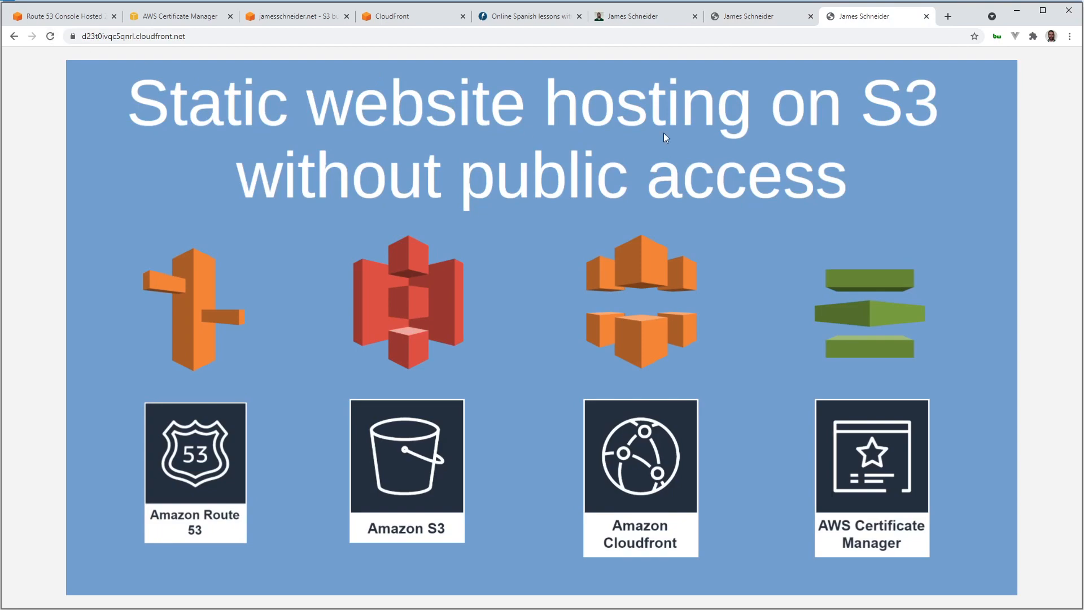
click(948, 16)
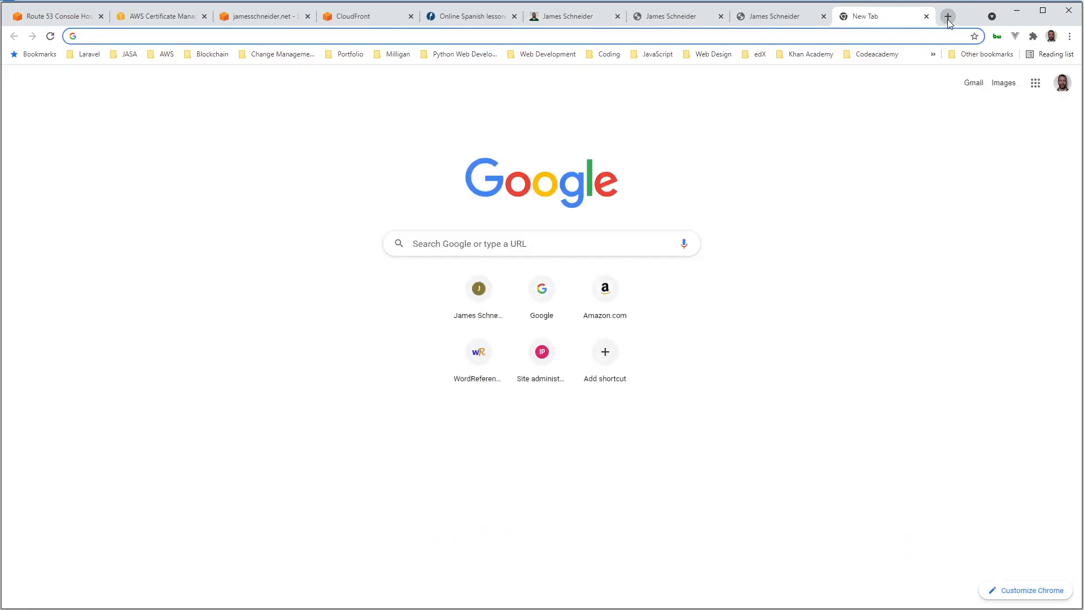
text(www.jamesriceschneider.com)
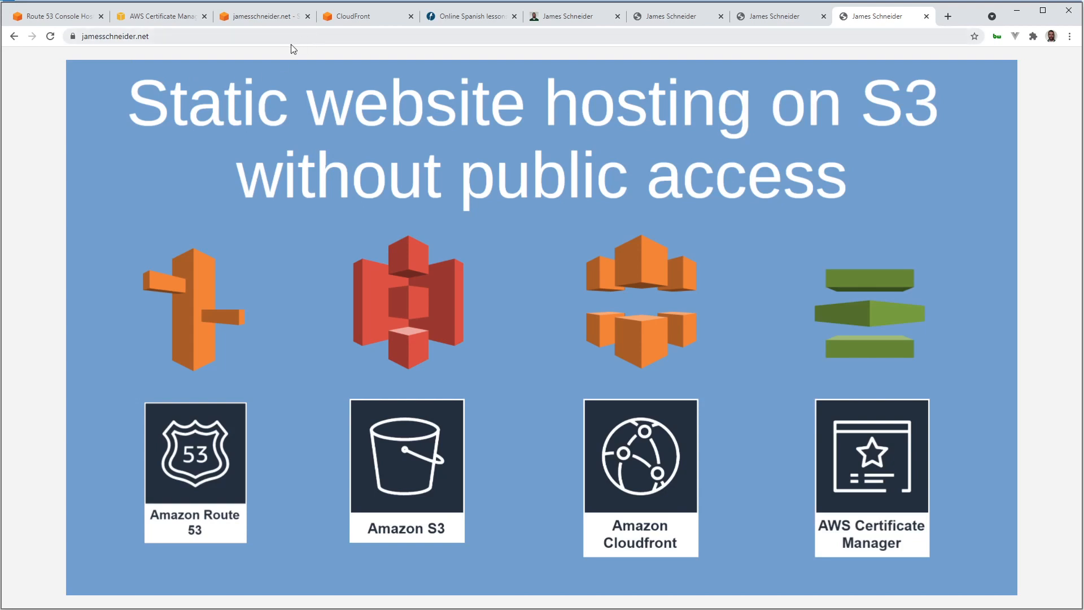
Open index.html's S3 Object URL in the jamesschneider.net bucket to confirm direct access is denied.
click(263, 15)
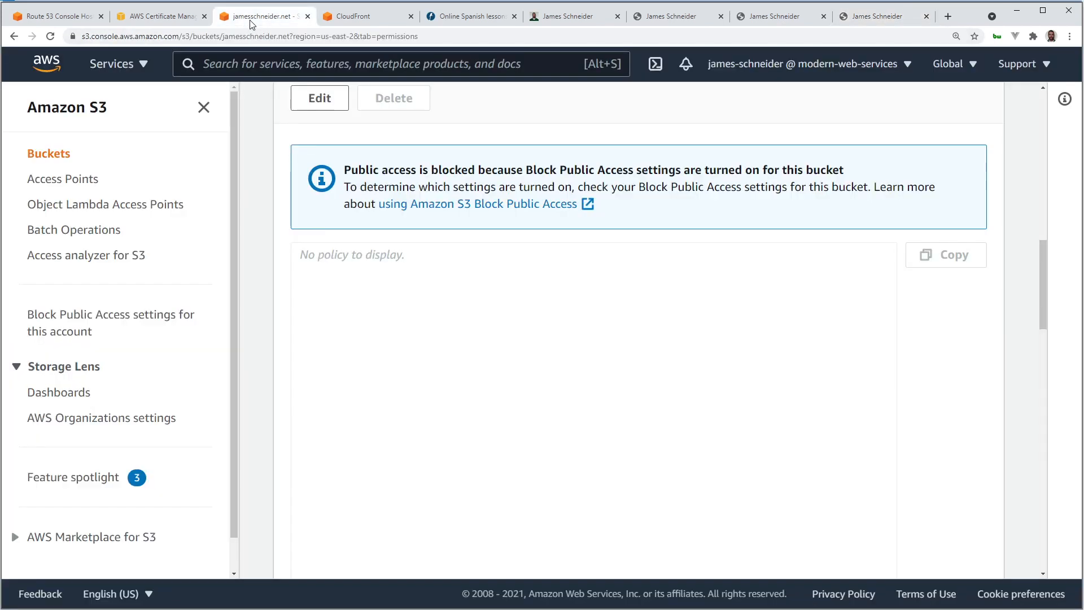
click(48, 153)
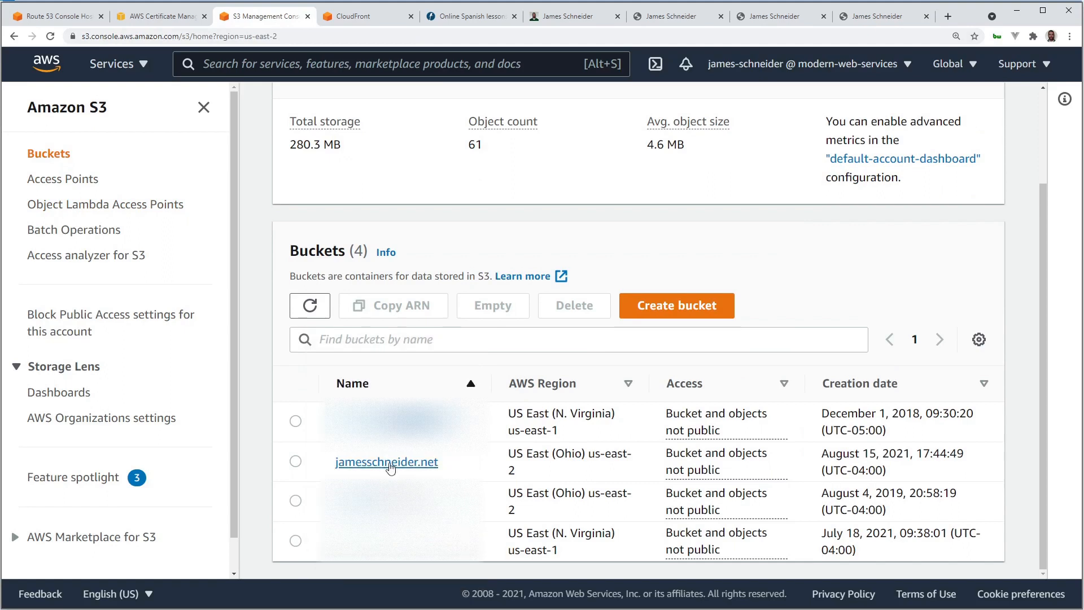
click(386, 462)
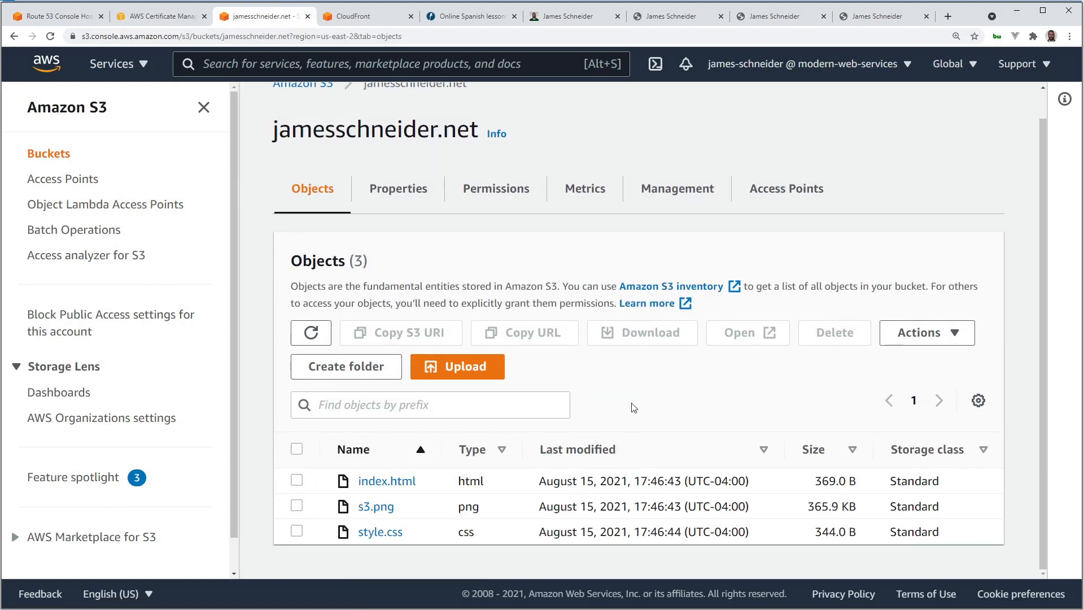
click(386, 481)
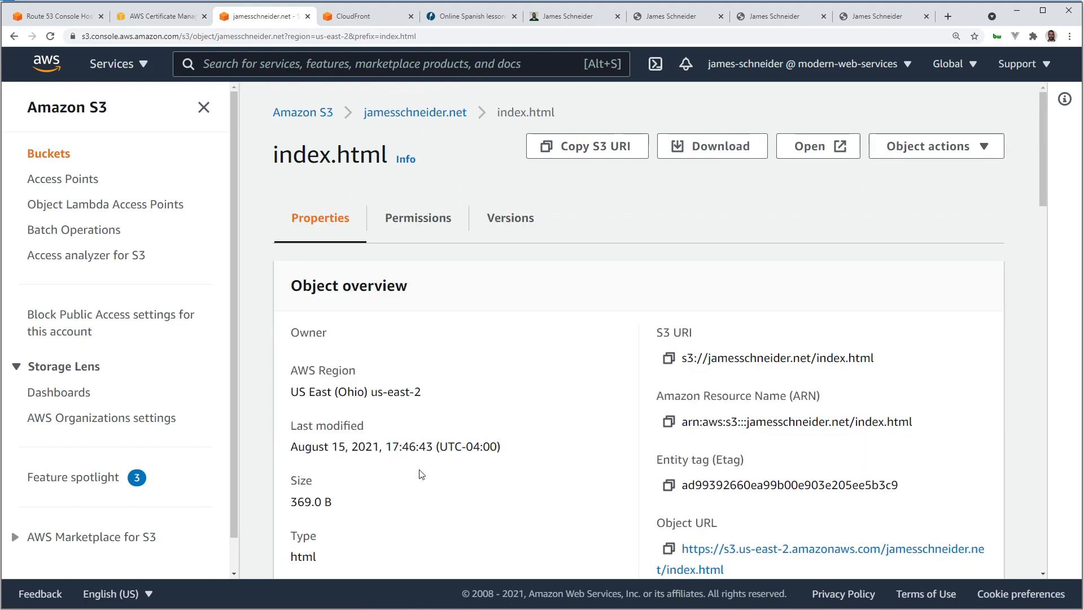
click(831, 548)
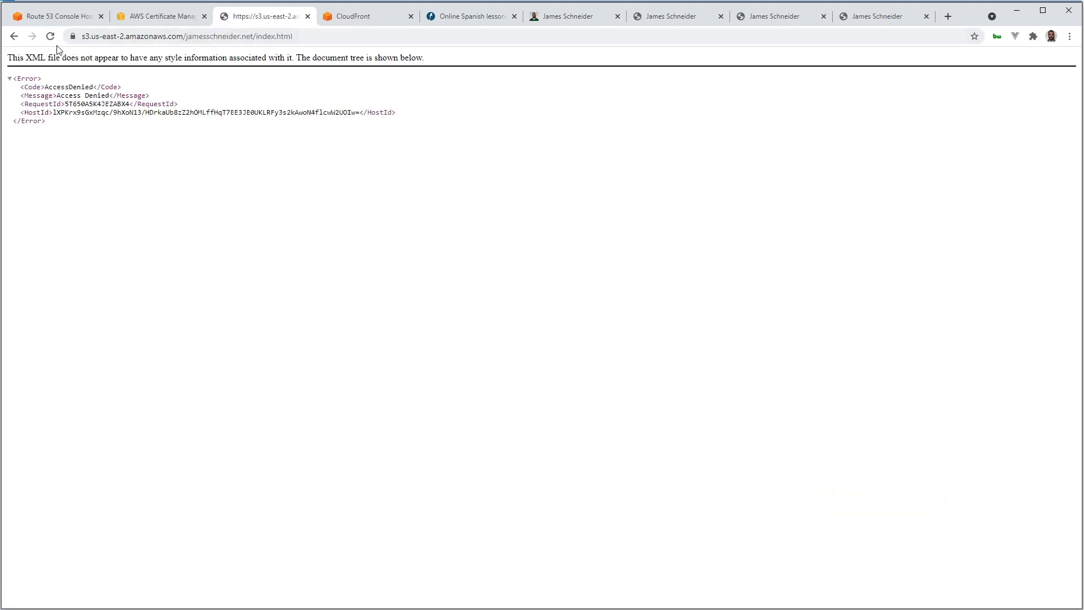
Review the bucket's Block public access settings and CloudFront origin identity bucket policy.
click(14, 36)
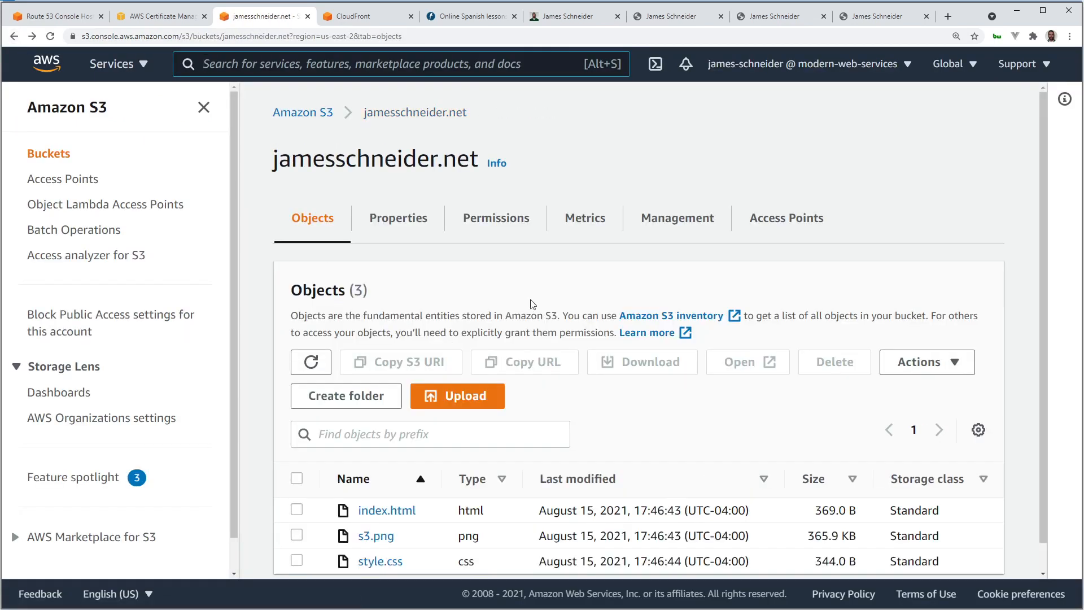
click(496, 218)
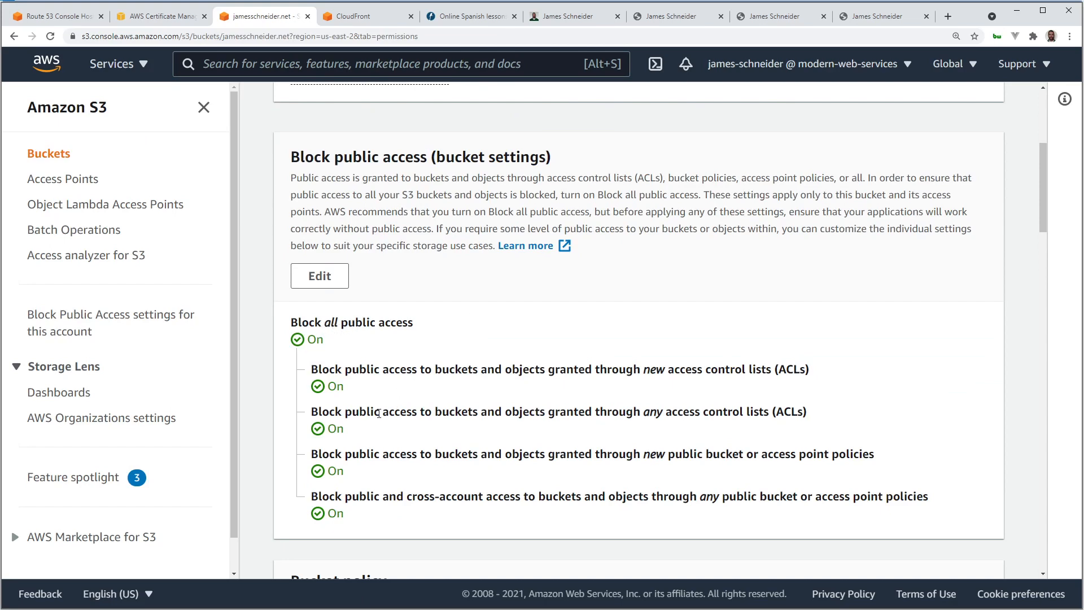
scroll(down, 3)
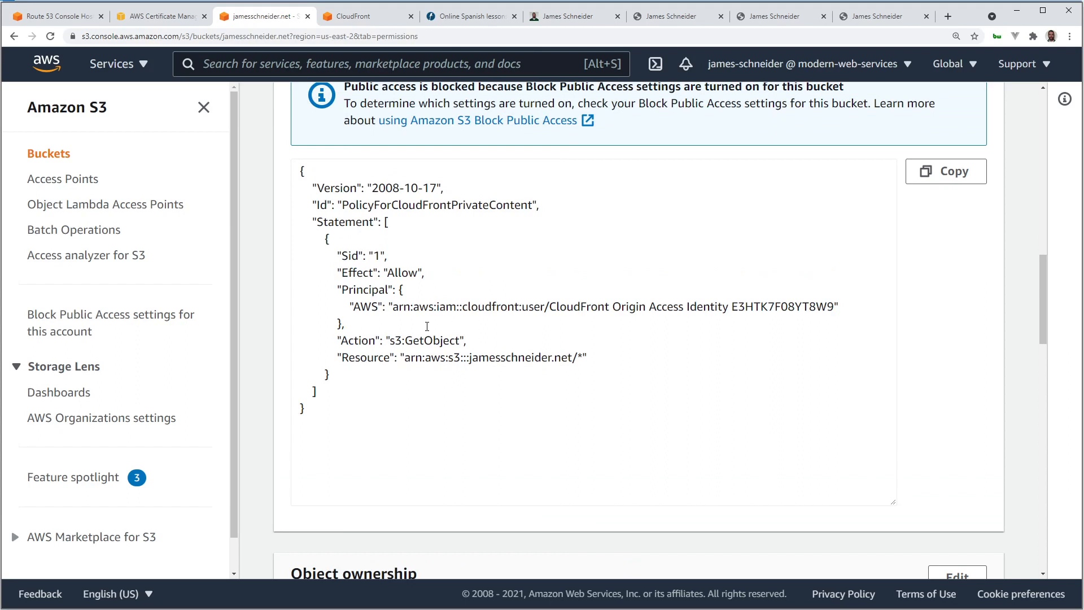
mouse_move(415, 276)
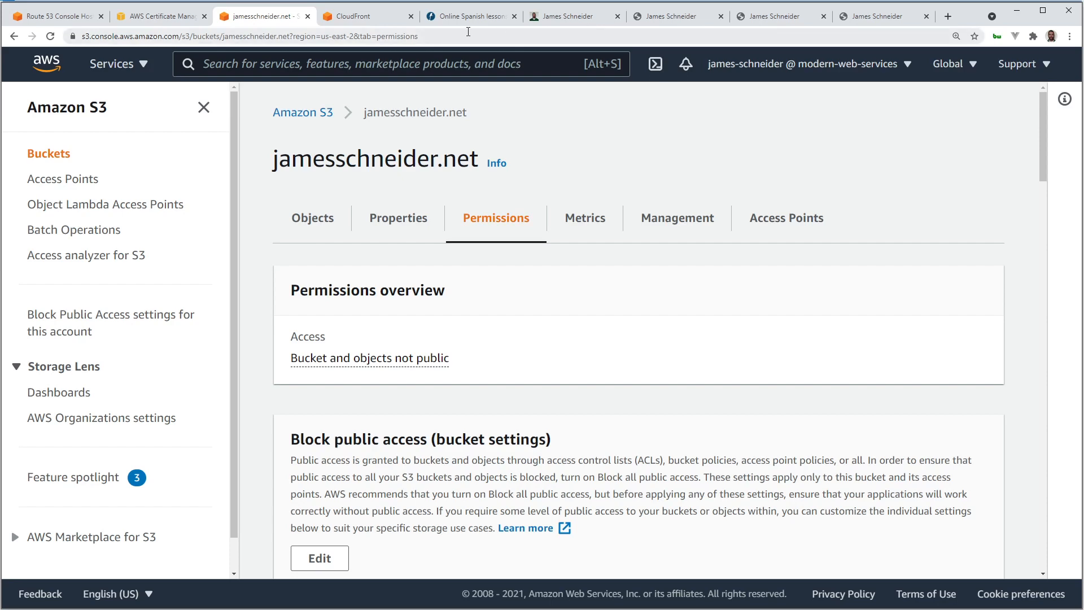
click(470, 16)
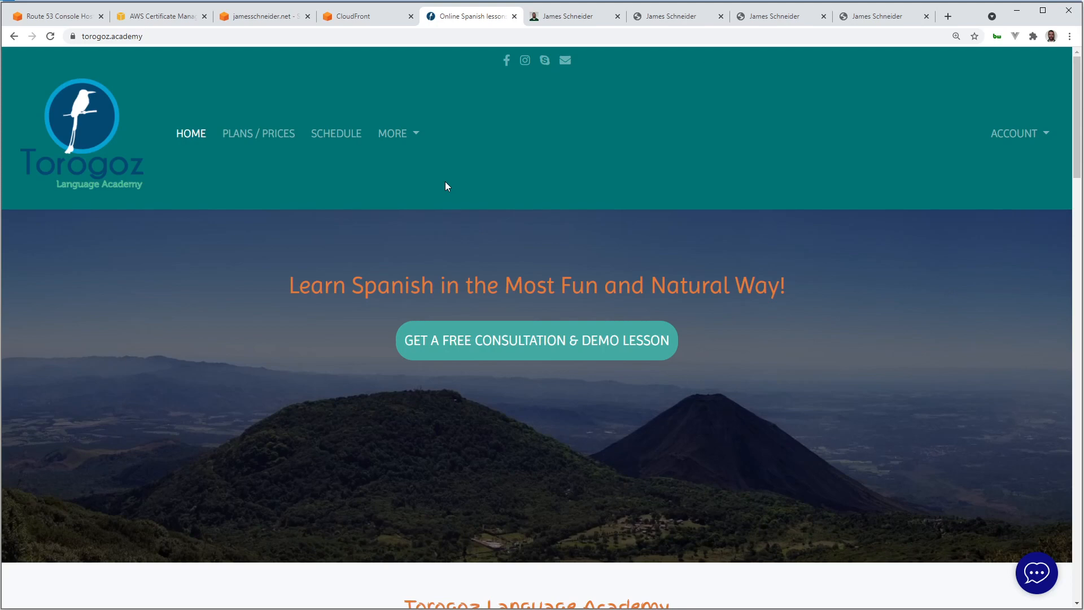
mouse_move(450, 241)
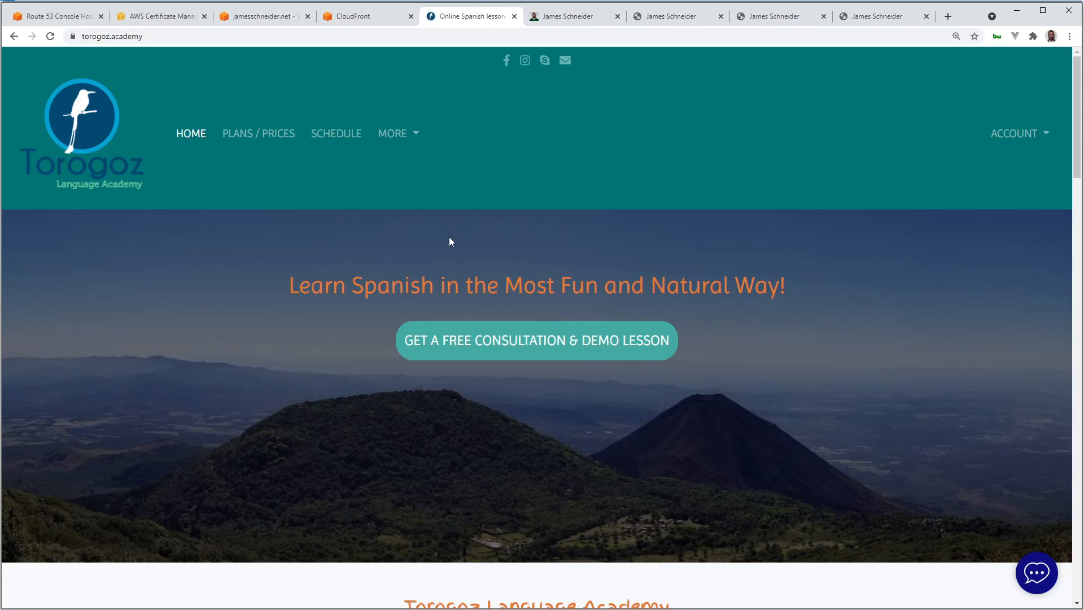
mouse_move(321, 171)
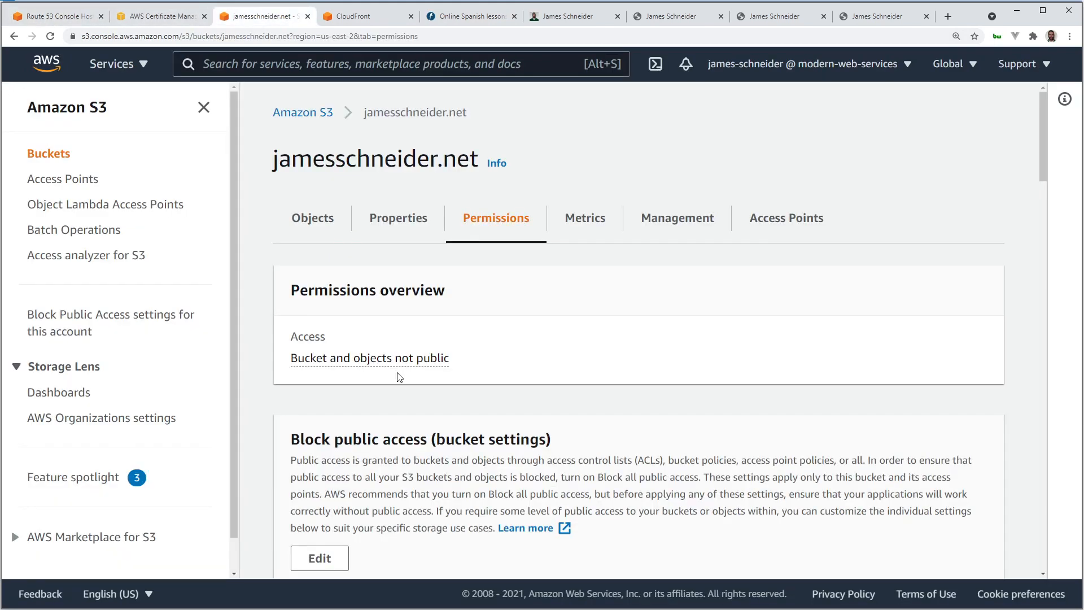
Show the bucket's Objects tab listing index.html, s3.png and style.css.
click(312, 218)
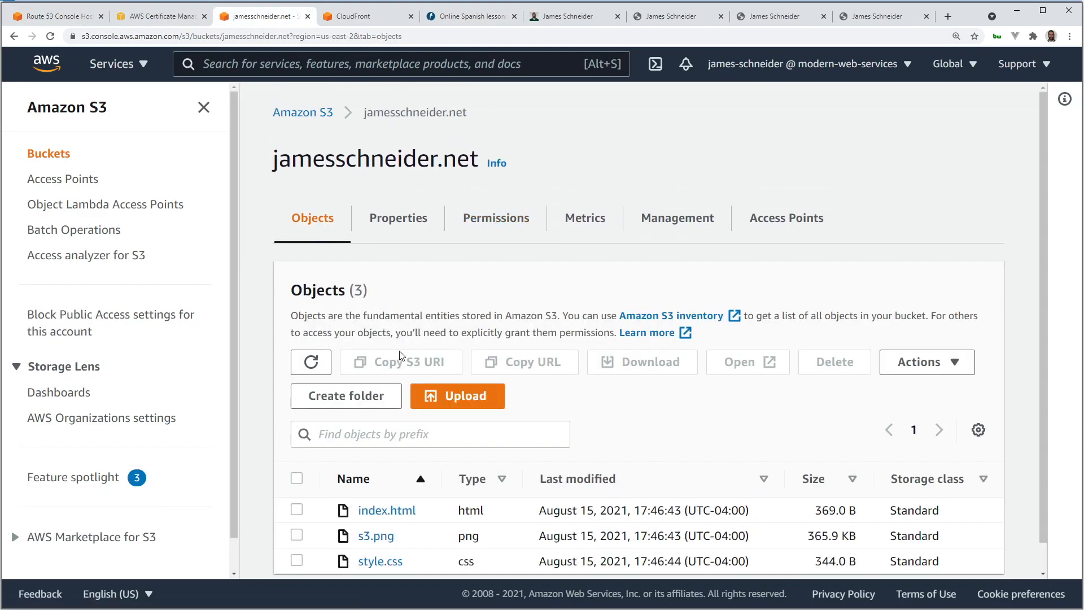
scroll(down, 3)
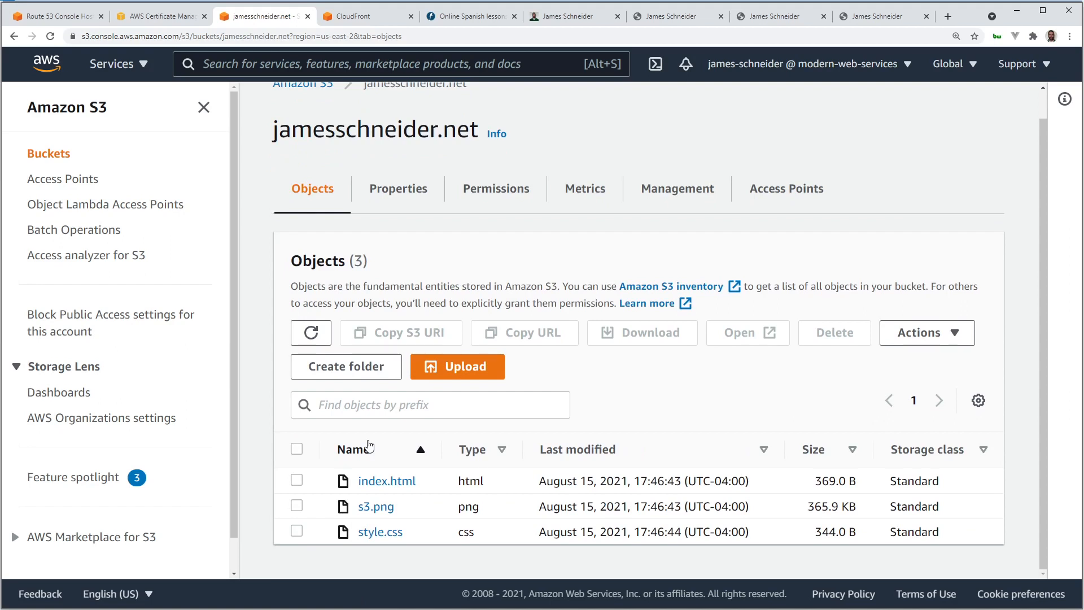
mouse_move(361, 448)
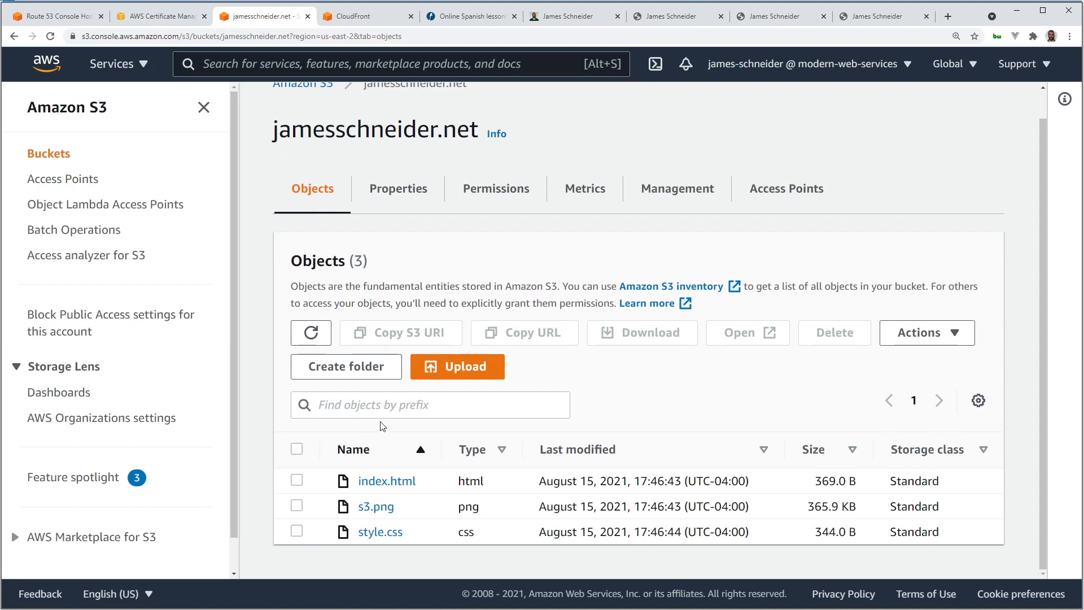
Open the Invalidations tab of distribution E149CJWS0EWVEG and type /* into the filter.
click(360, 16)
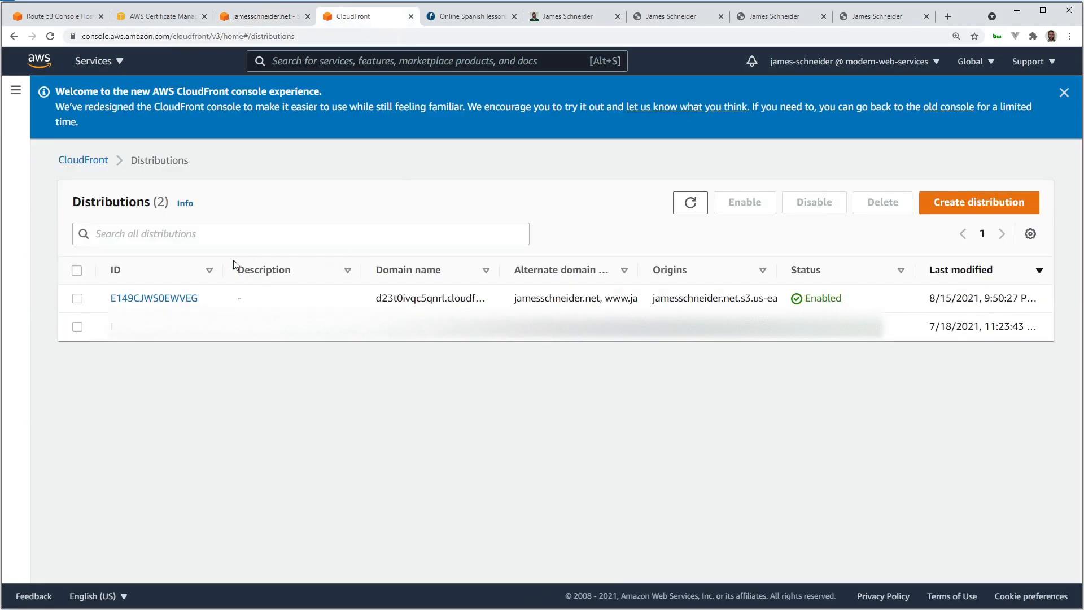
mouse_move(154, 298)
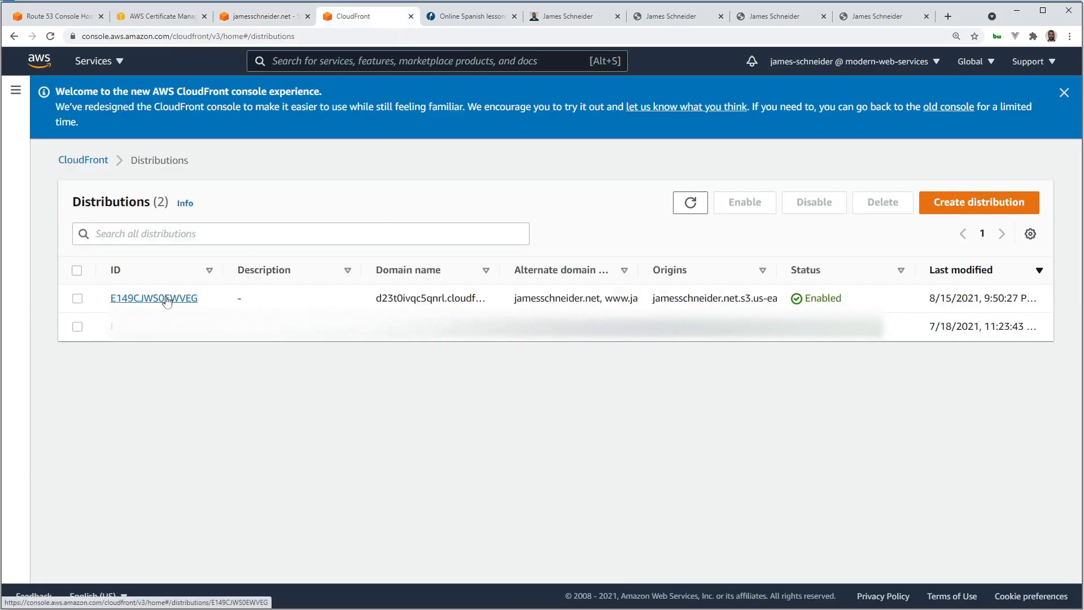
click(153, 298)
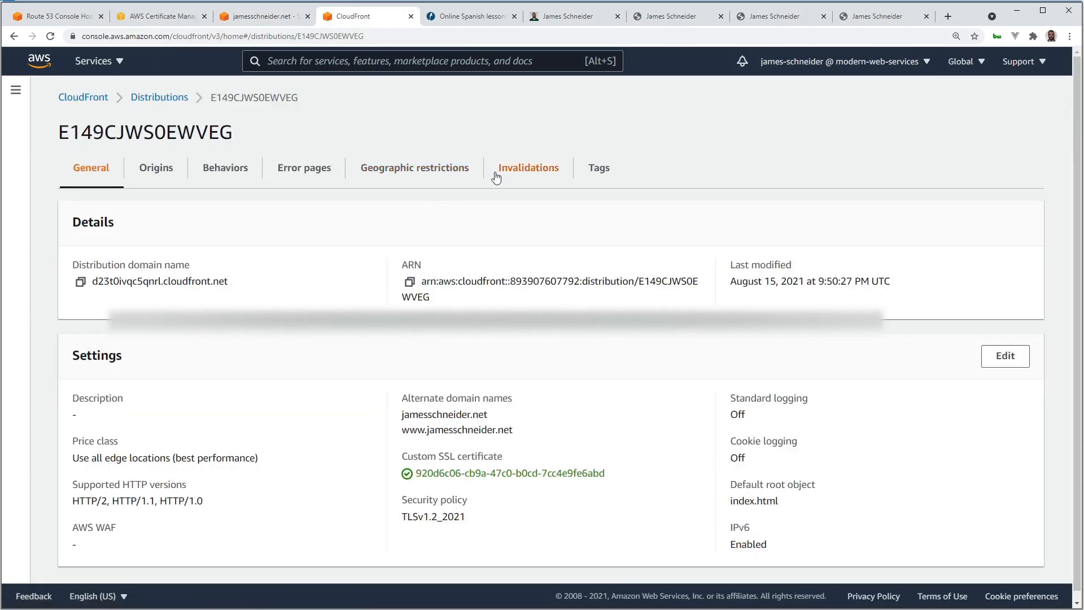
click(528, 167)
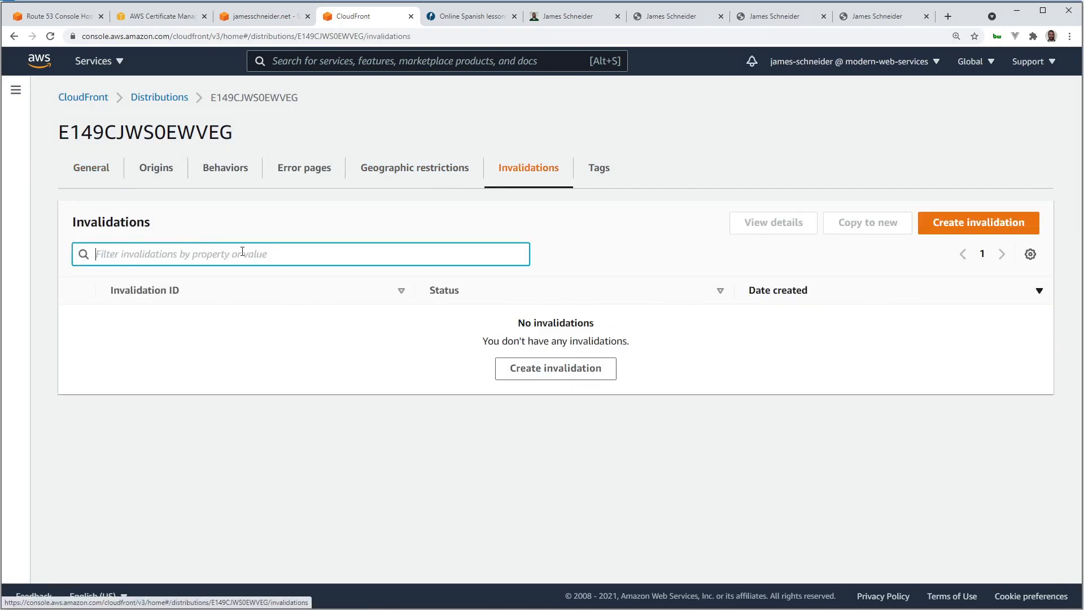
text(/)
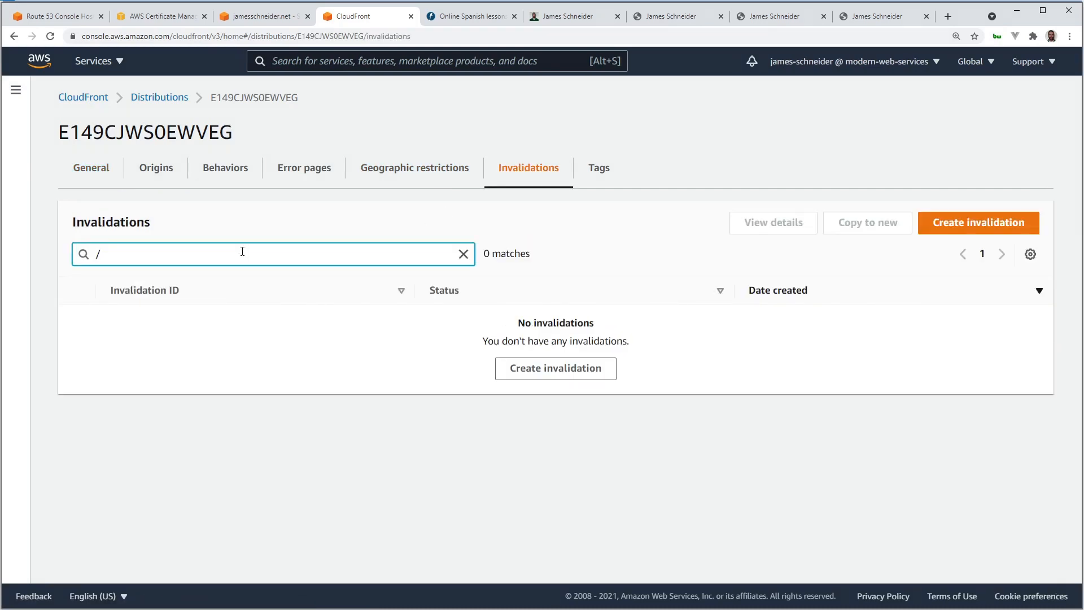
text(*)
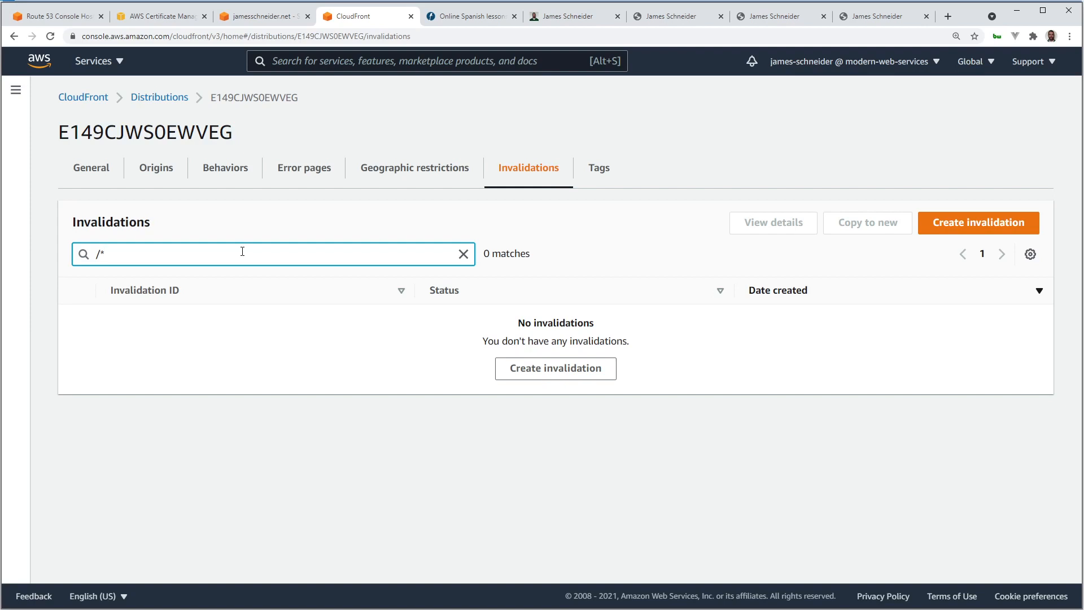
mouse_move(994, 223)
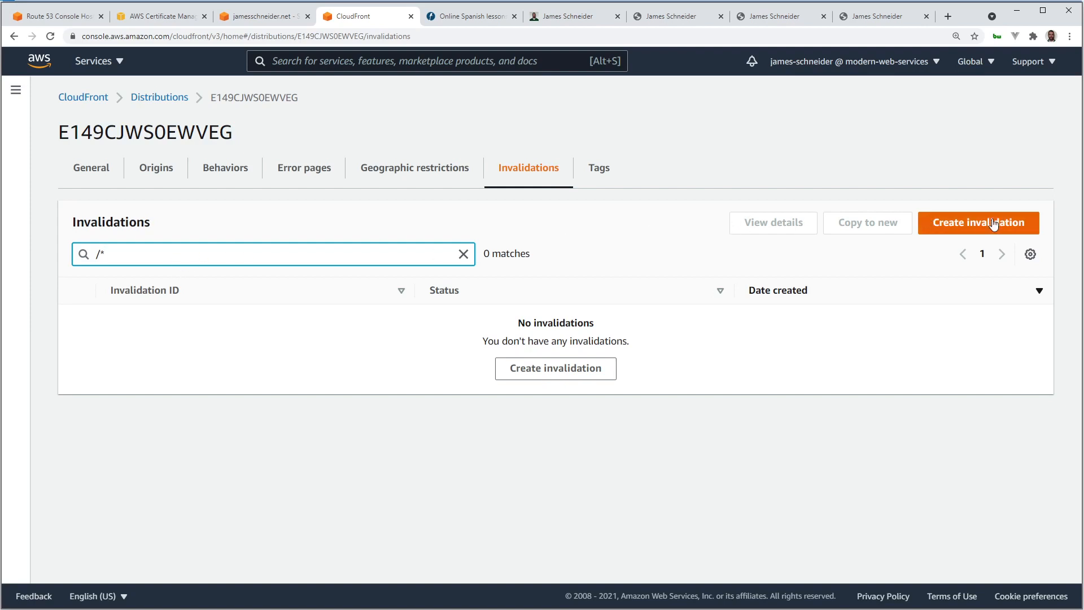